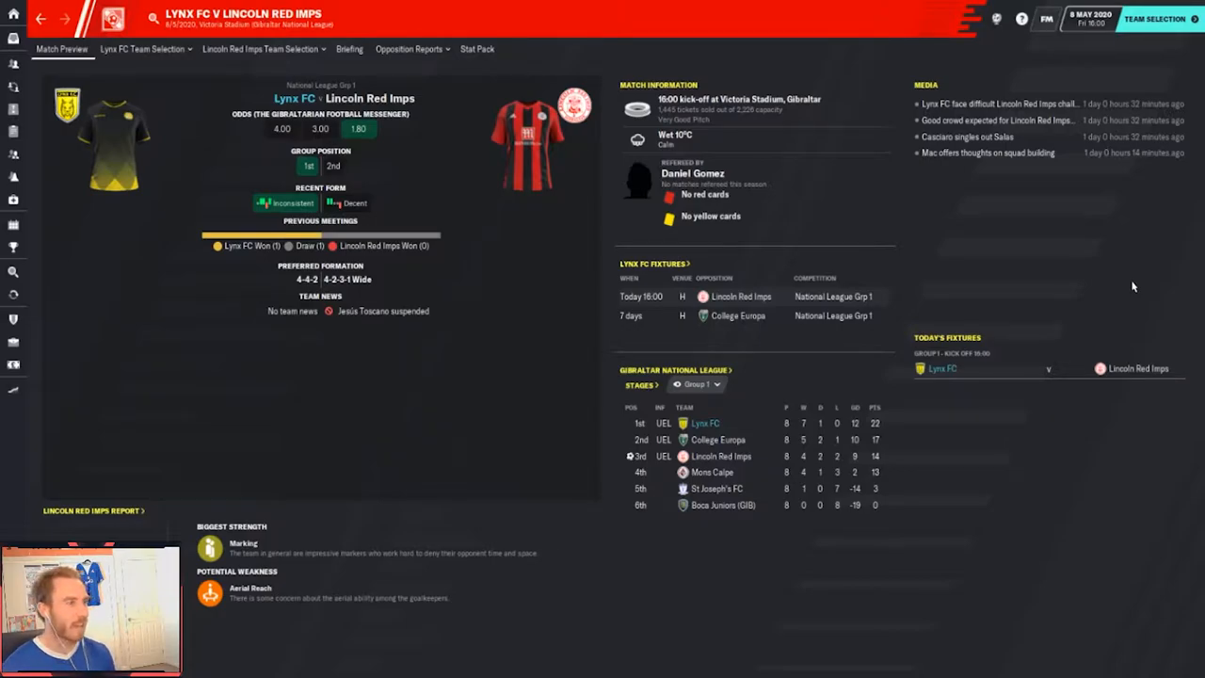
{"action": "mouse_move", "coordinate": [106, 280]}
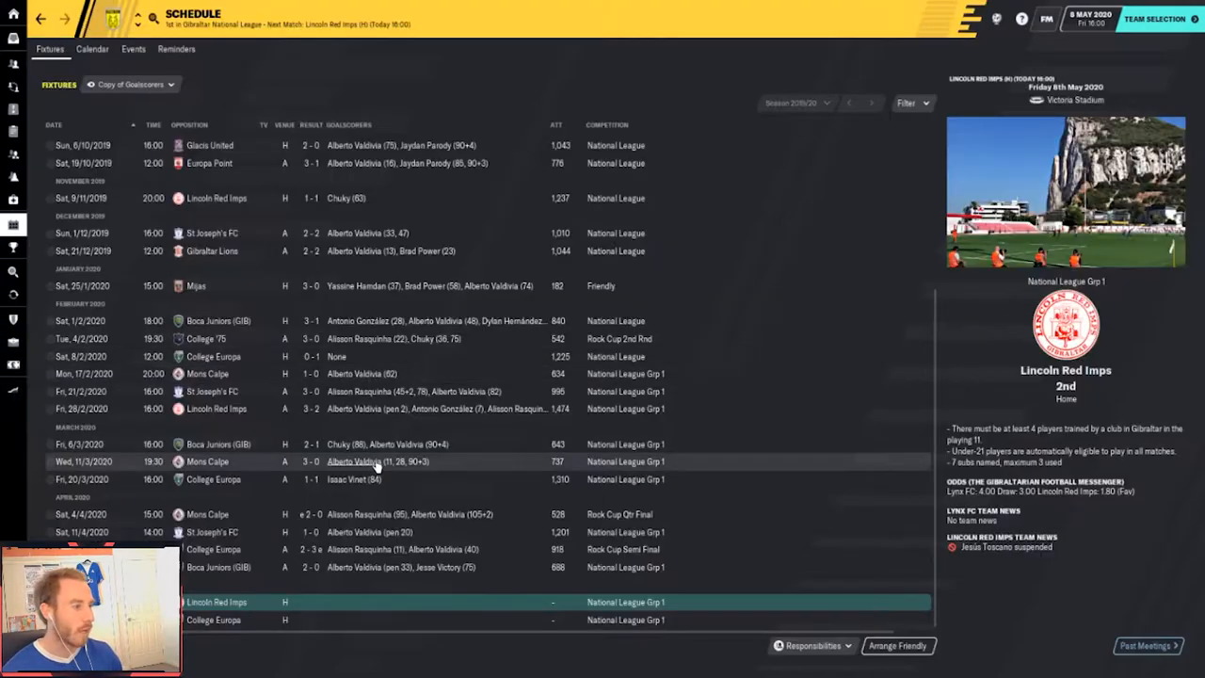
{"action": "mouse_move", "coordinate": [248, 610]}
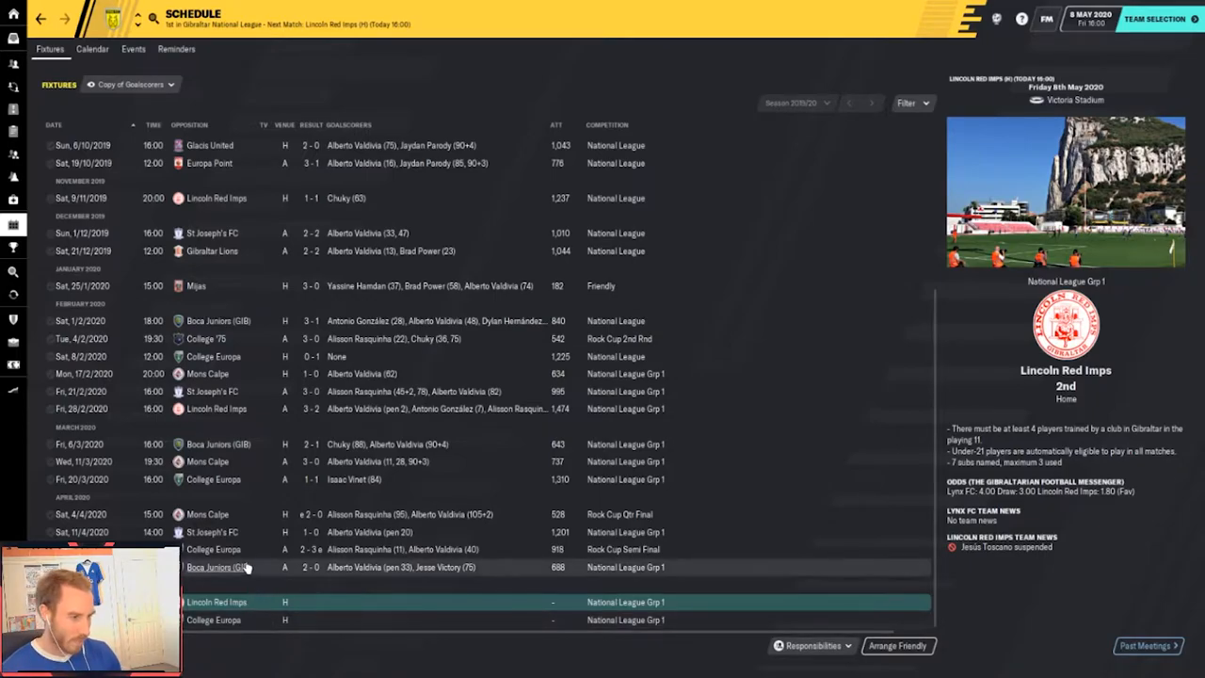
{"action": "mouse_move", "coordinate": [254, 514]}
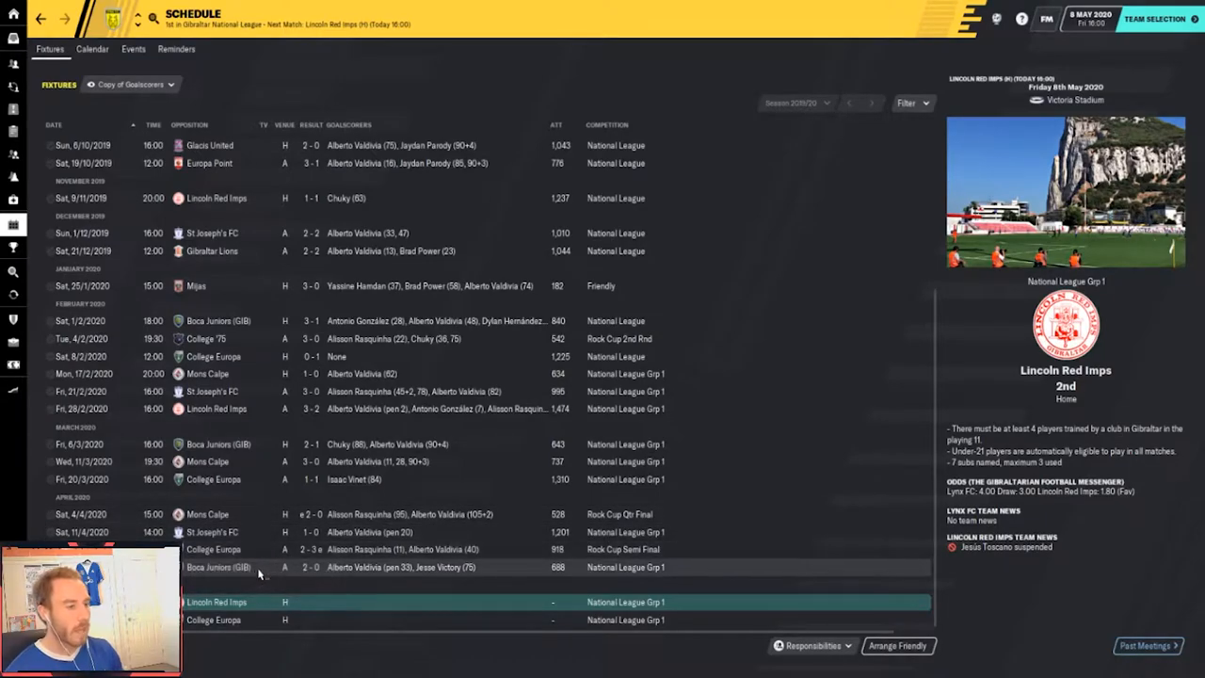
{"action": "mouse_move", "coordinate": [264, 567]}
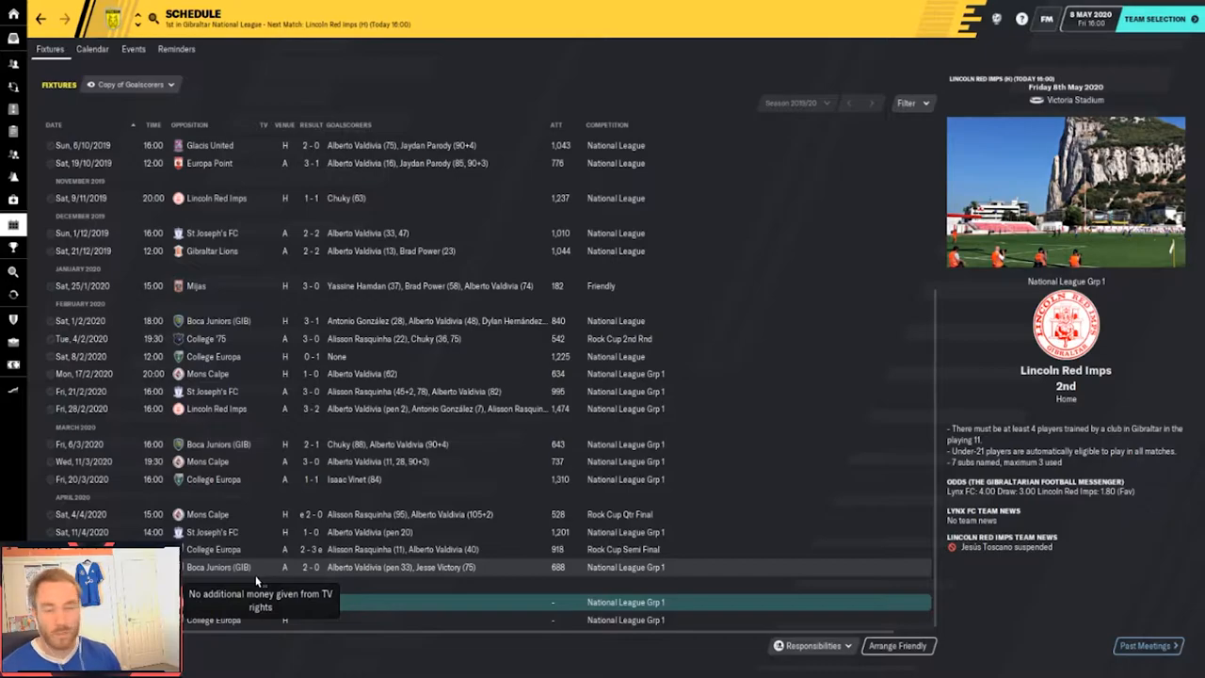
{"action": "mouse_move", "coordinate": [274, 577]}
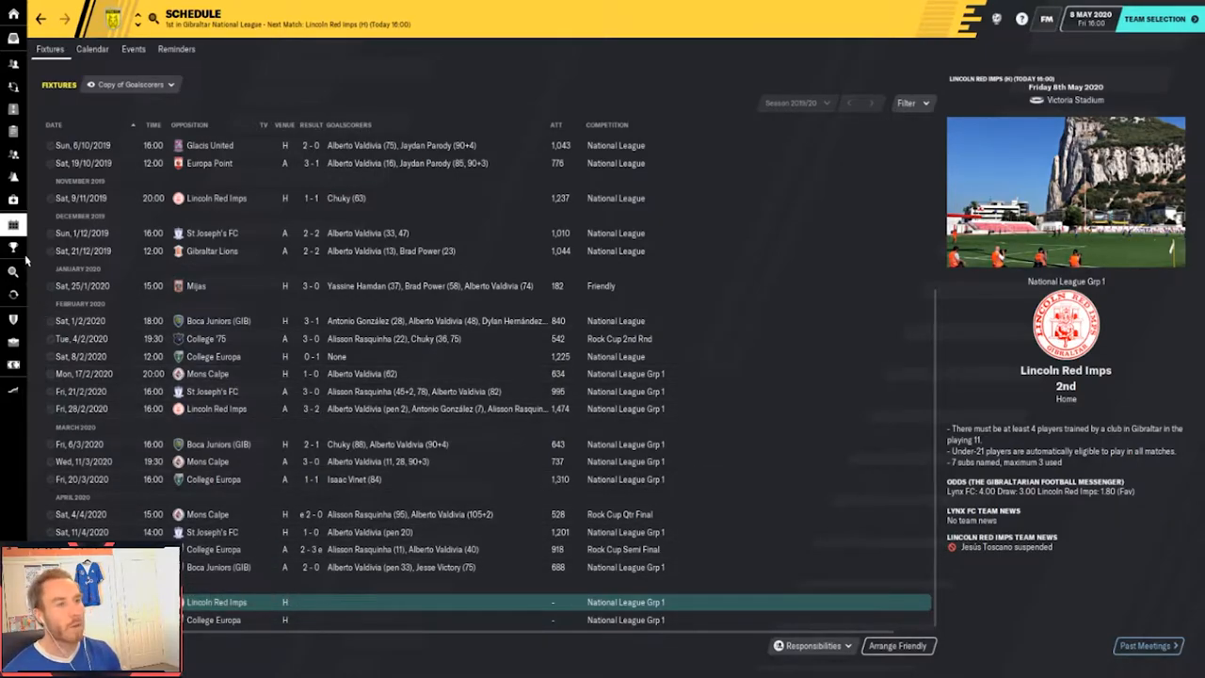
Bring up the Competitions overview showing Lynx FC top of the Gibraltar National League group
{"action": "left_click", "coordinate": [13, 248]}
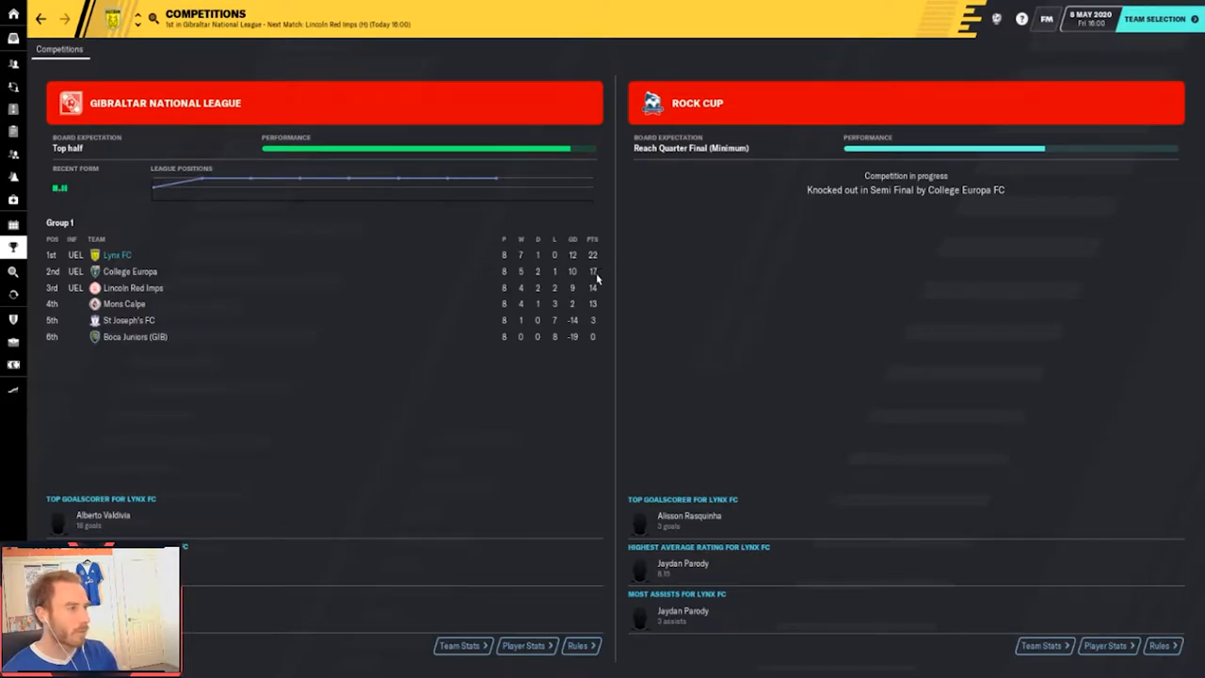
{"action": "mouse_move", "coordinate": [584, 283]}
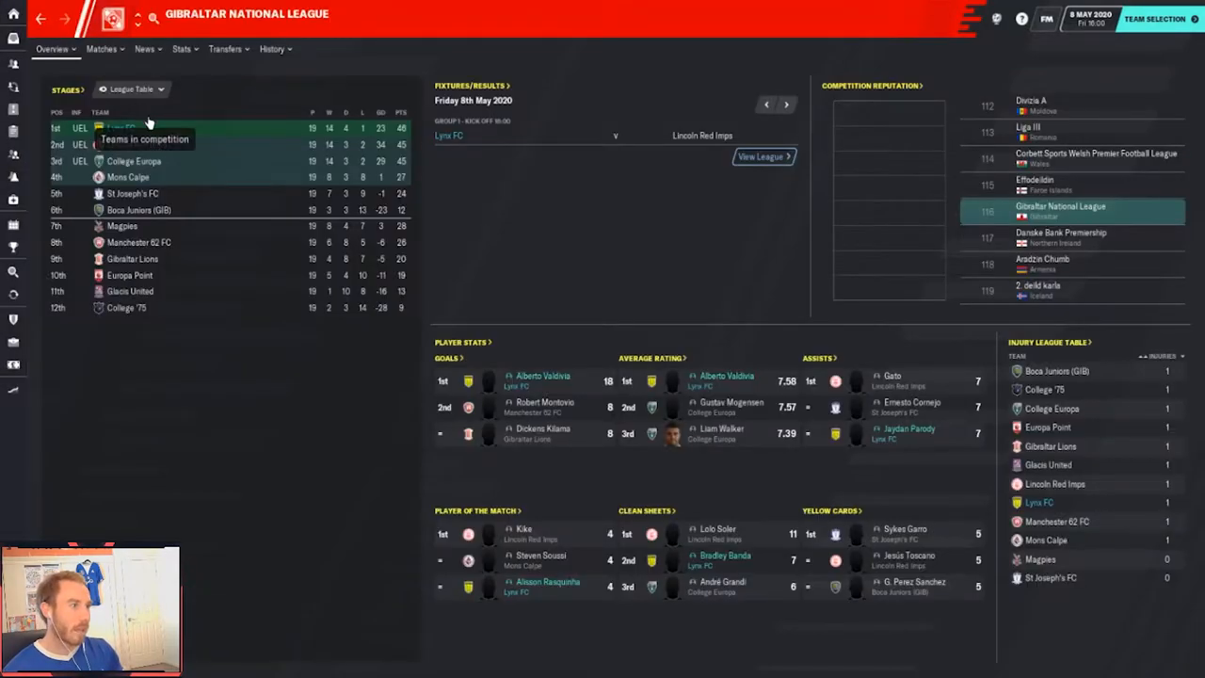
{"action": "mouse_move", "coordinate": [300, 337]}
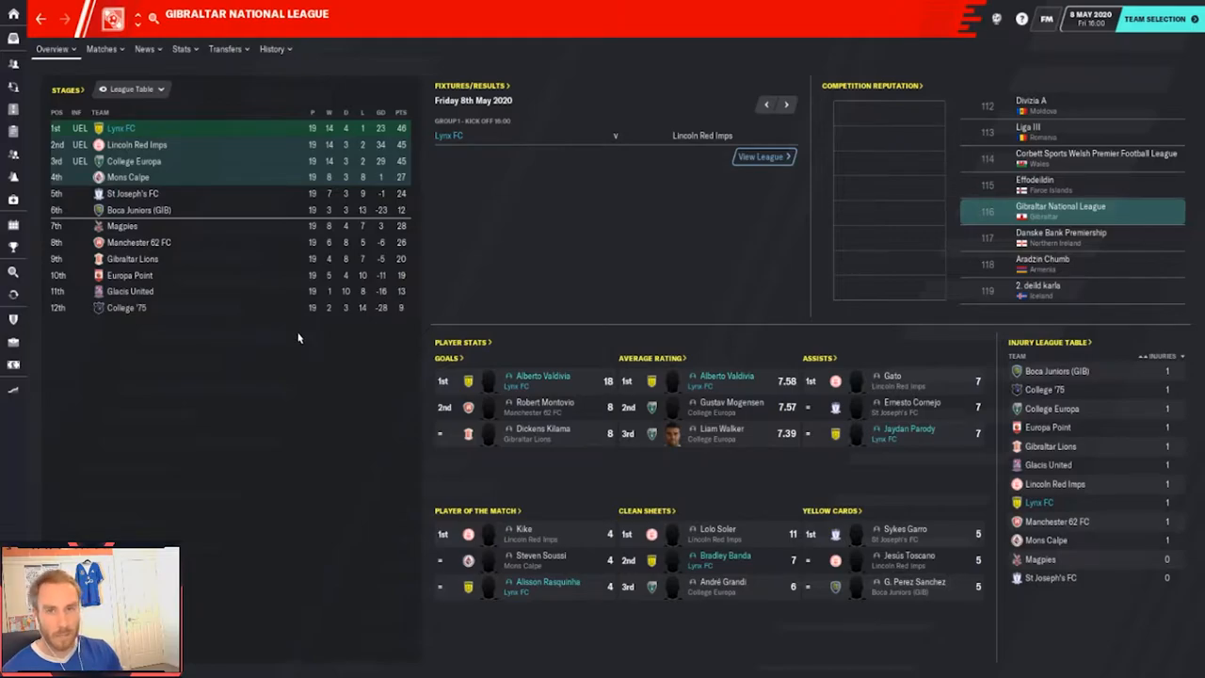
{"action": "mouse_move", "coordinate": [301, 337]}
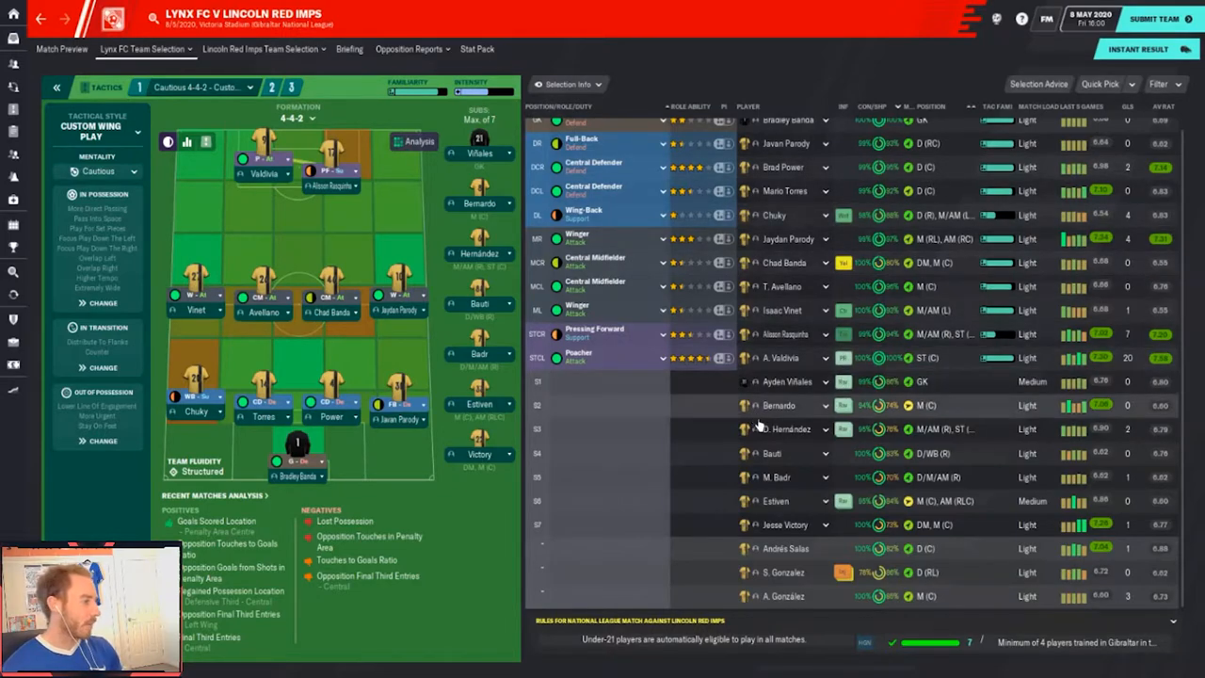
{"action": "mouse_move", "coordinate": [840, 573]}
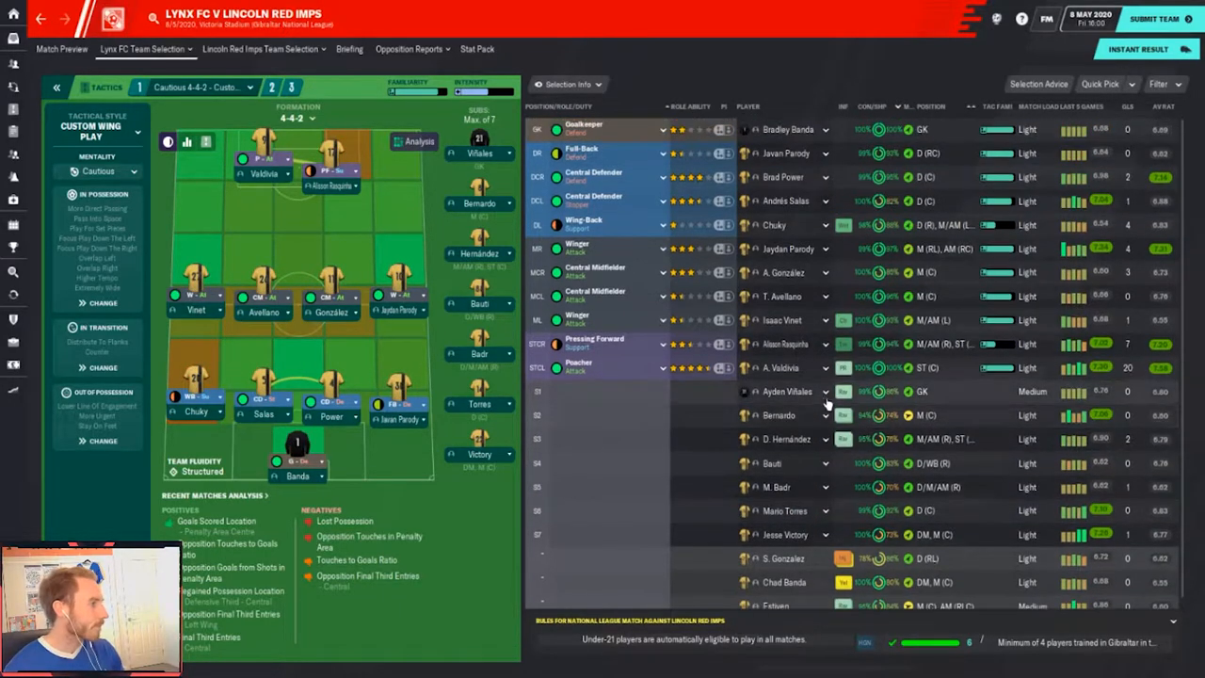
{"action": "mouse_move", "coordinate": [801, 249]}
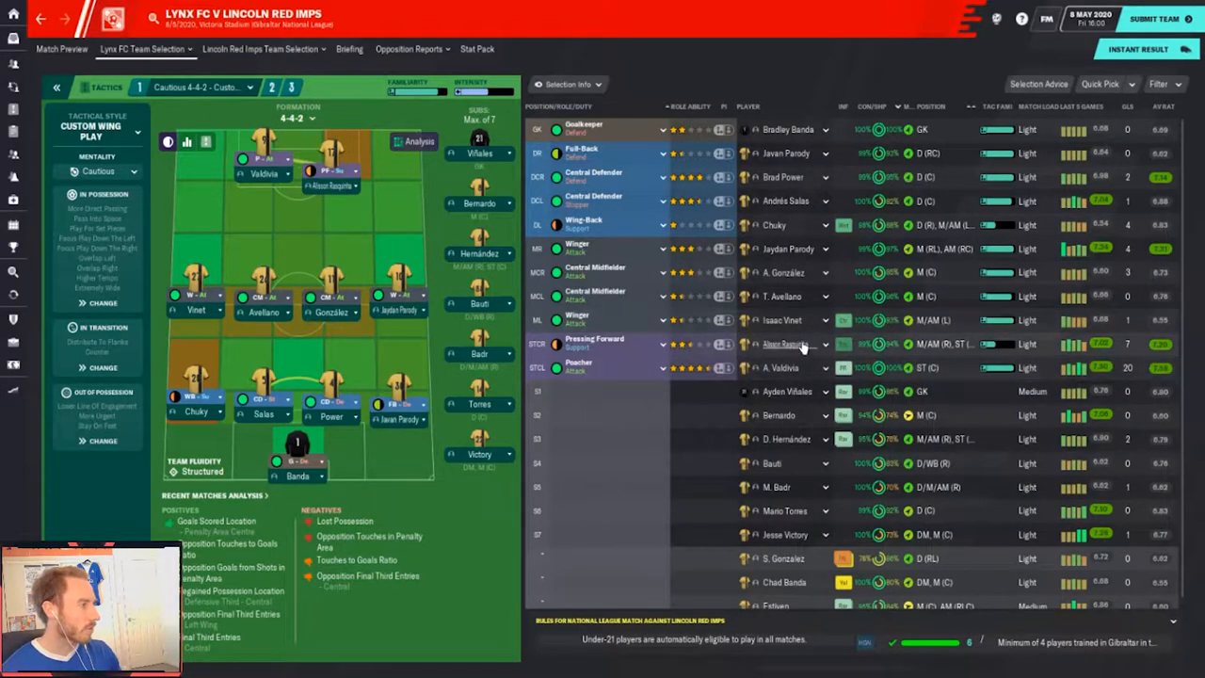
{"action": "mouse_move", "coordinate": [876, 271]}
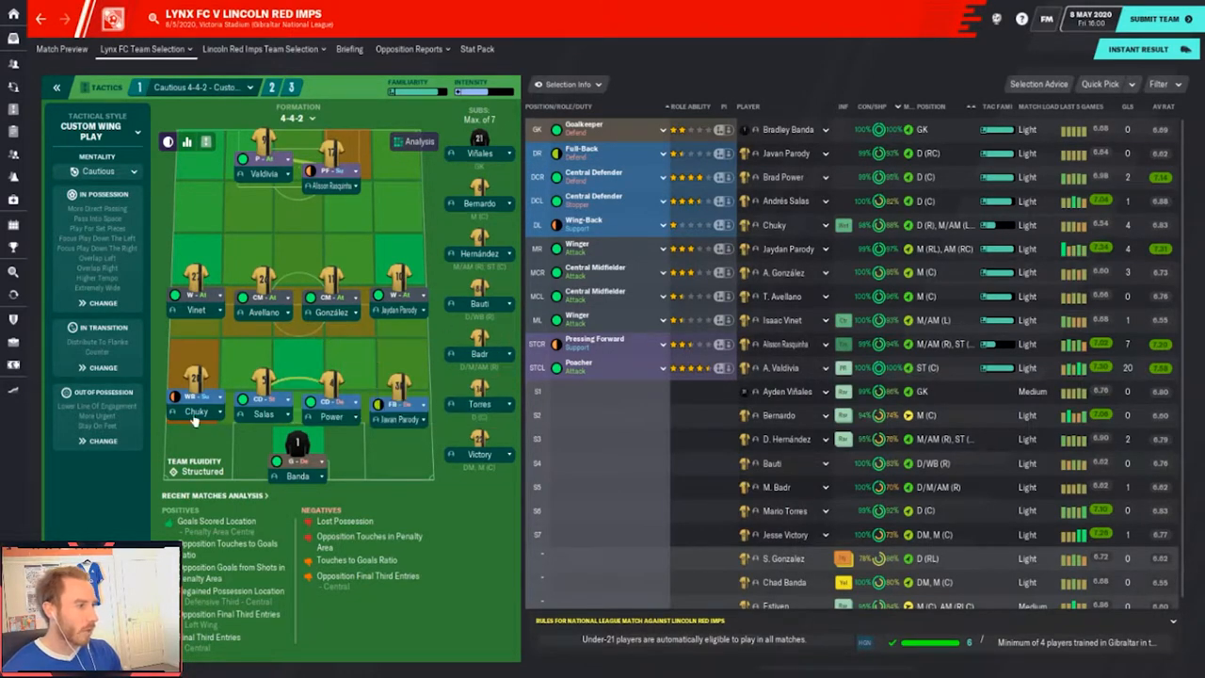
{"action": "mouse_move", "coordinate": [391, 482]}
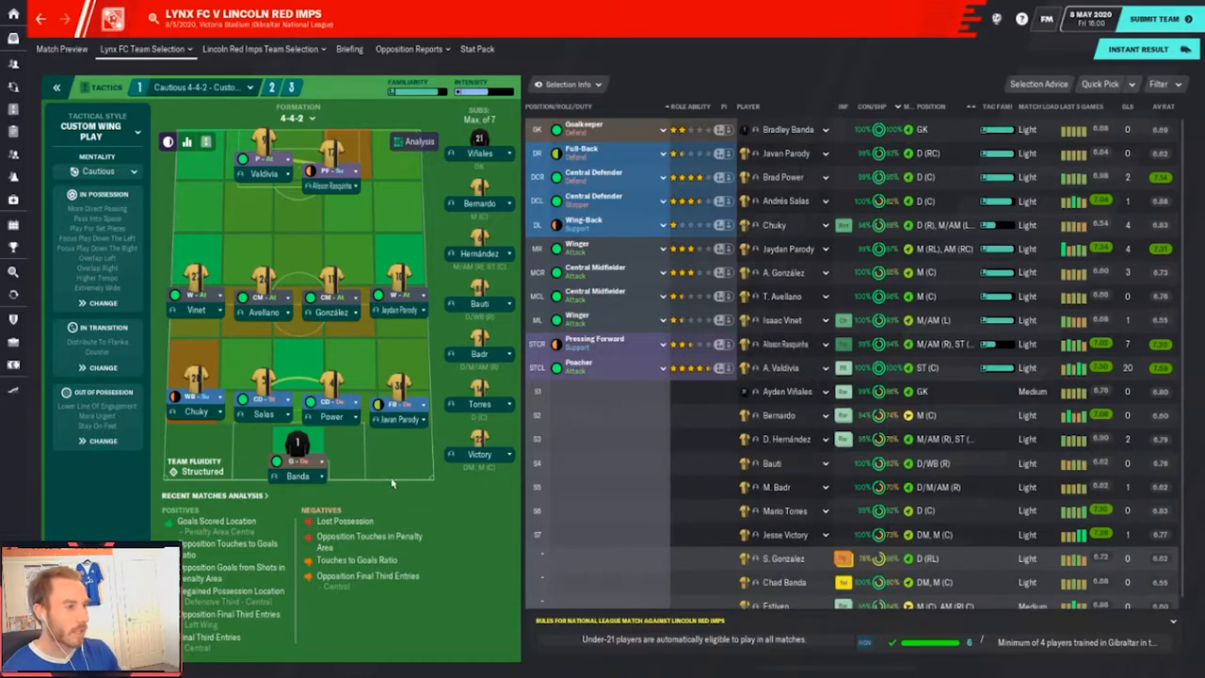
{"action": "mouse_move", "coordinate": [1177, 35]}
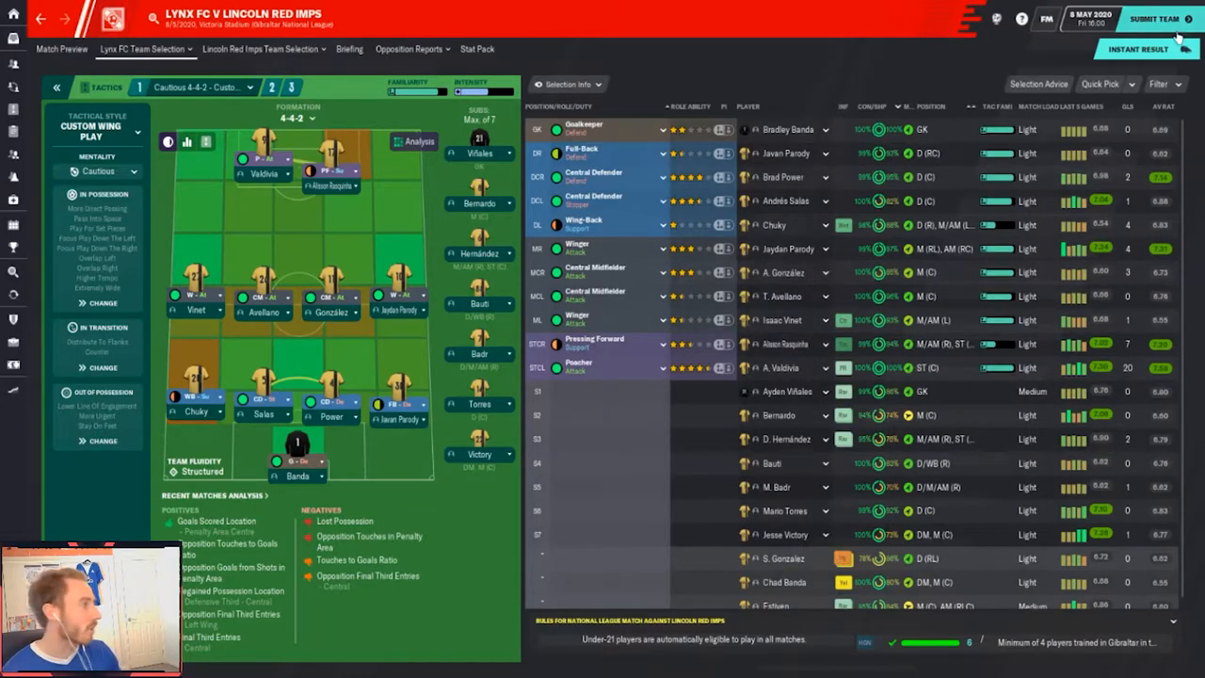
Submit the 4-4-2 team sheet against Lincoln Red Imps and head into the match
{"action": "left_click", "coordinate": [1152, 19]}
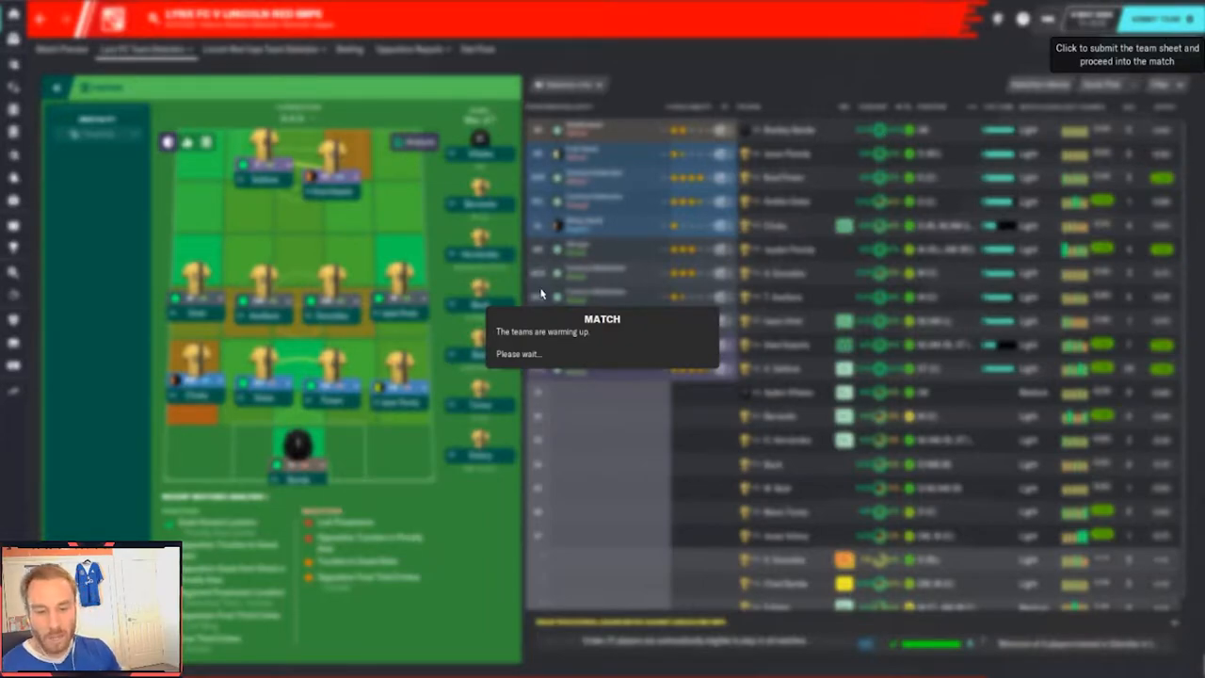
Tell the whole squad they have nothing to lose, then reassure defenders and attackers with 'I have faith in you'
{"action": "left_click", "coordinate": [1157, 19]}
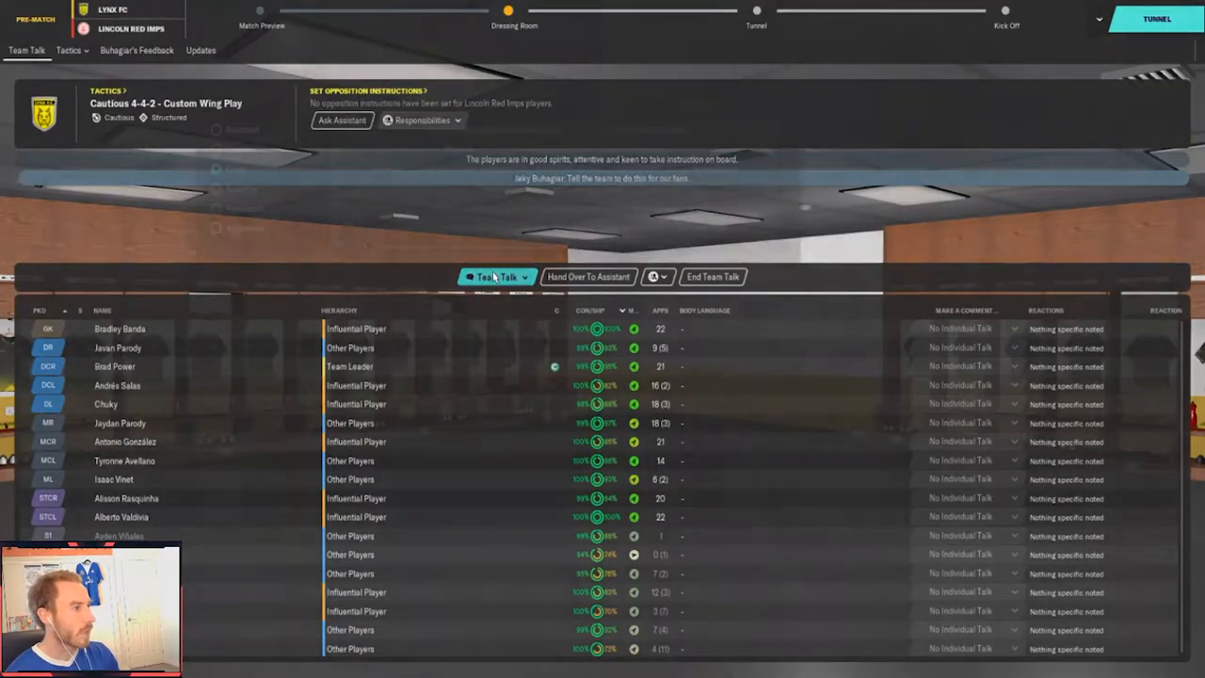
{"action": "left_click", "coordinate": [497, 275]}
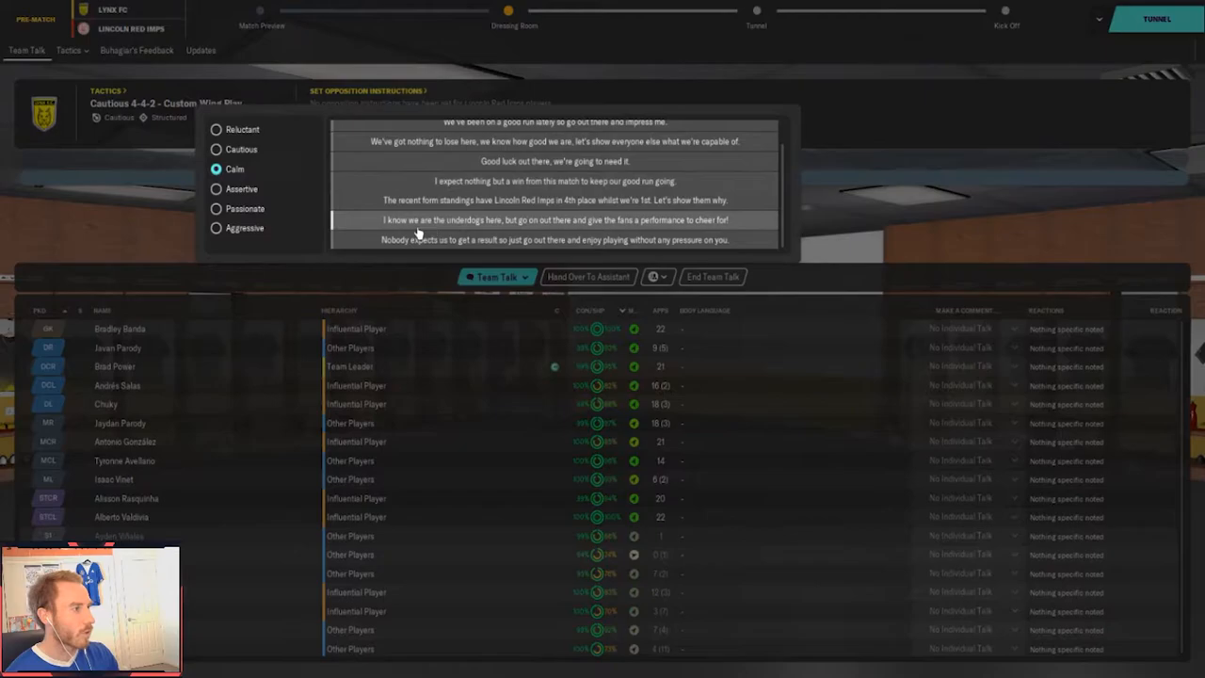
{"action": "left_click", "coordinate": [215, 207]}
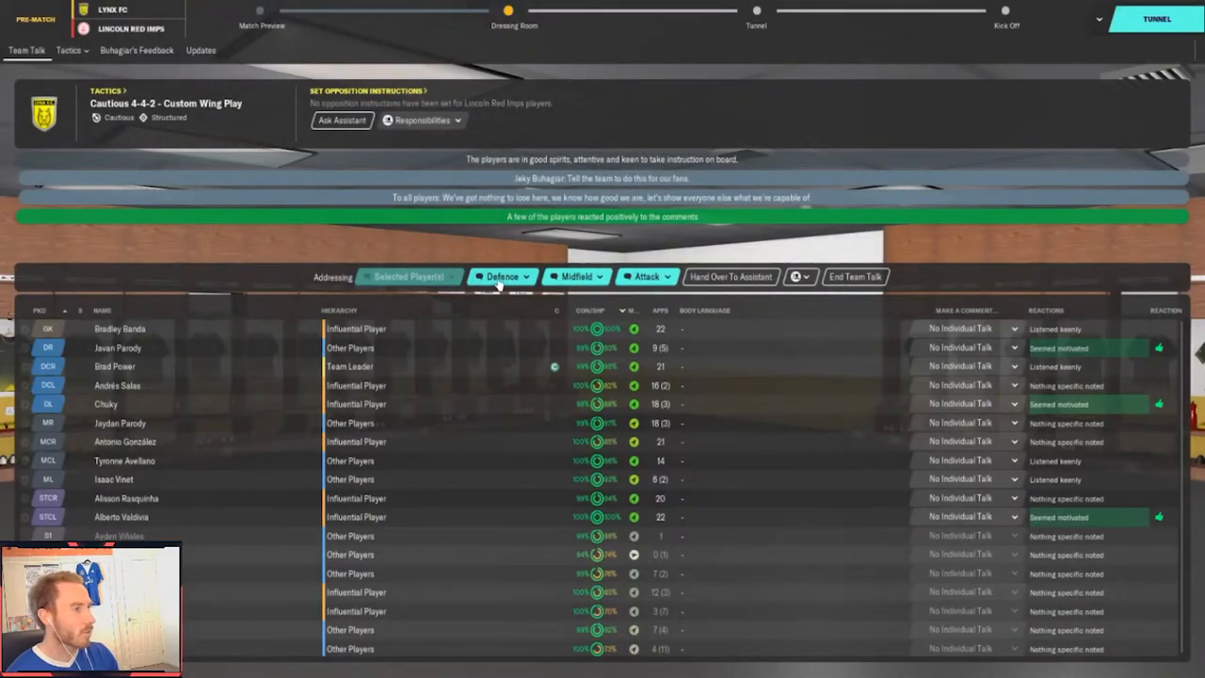
{"action": "left_click", "coordinate": [501, 275]}
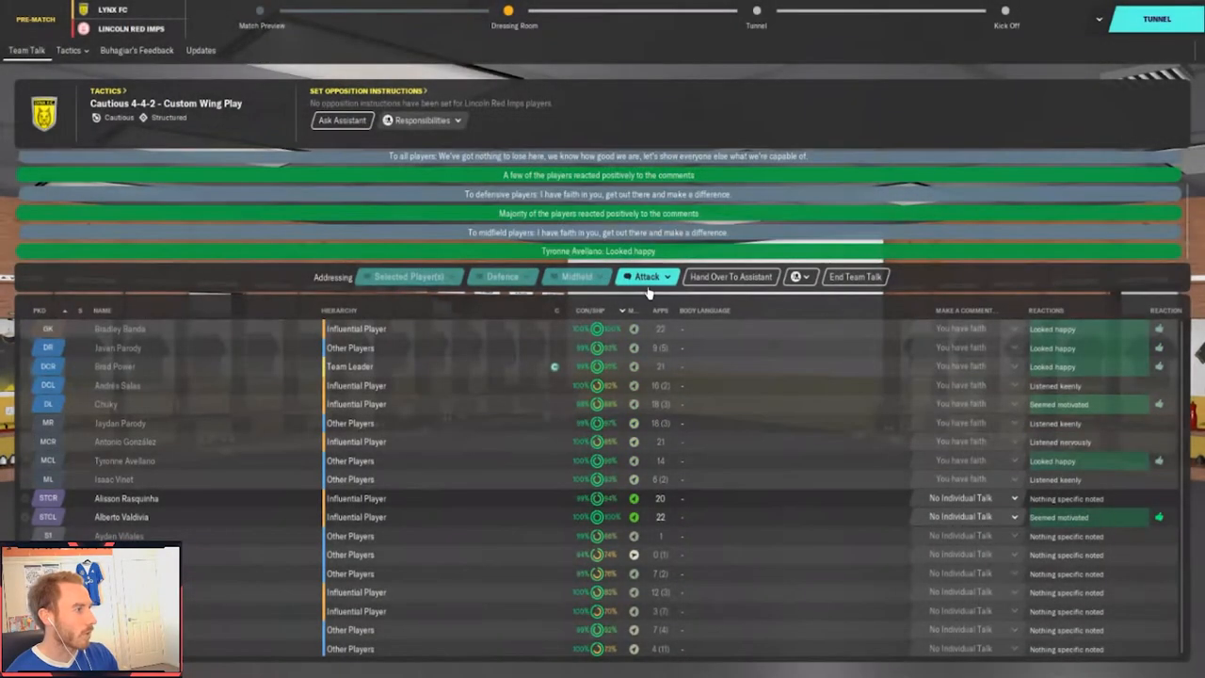
{"action": "left_click", "coordinate": [646, 275]}
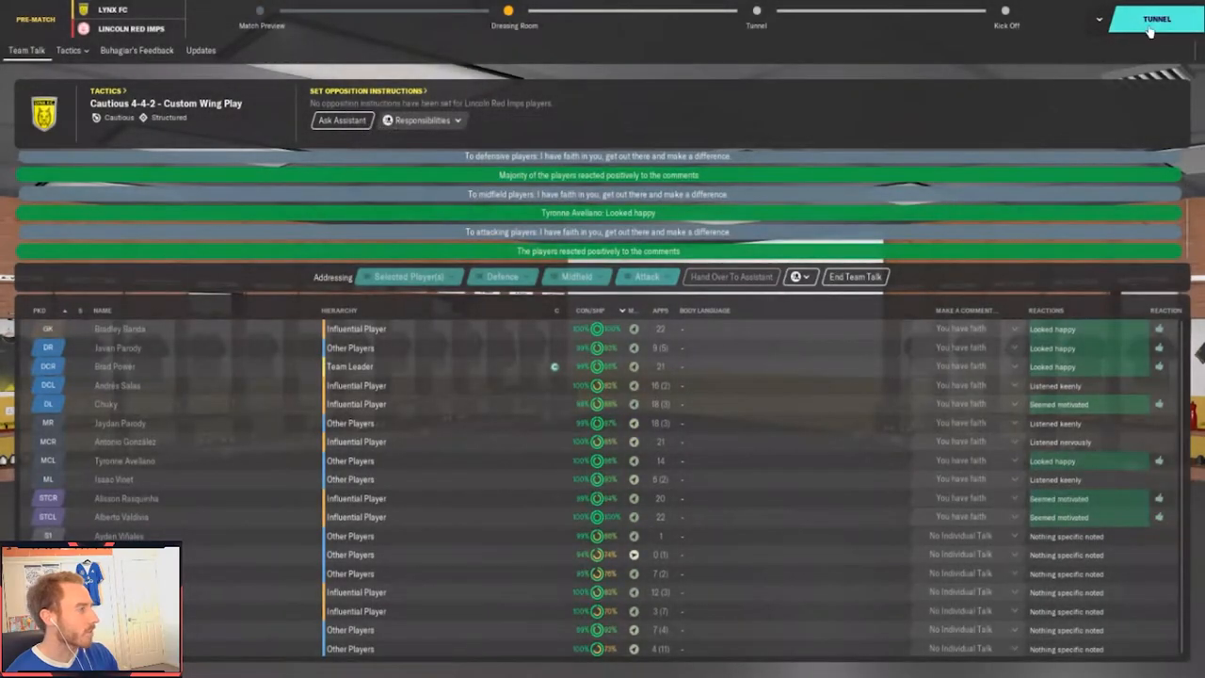
Move to the tunnel and give a calm answer to the reporter's Brad Power question
{"action": "left_click", "coordinate": [1156, 19]}
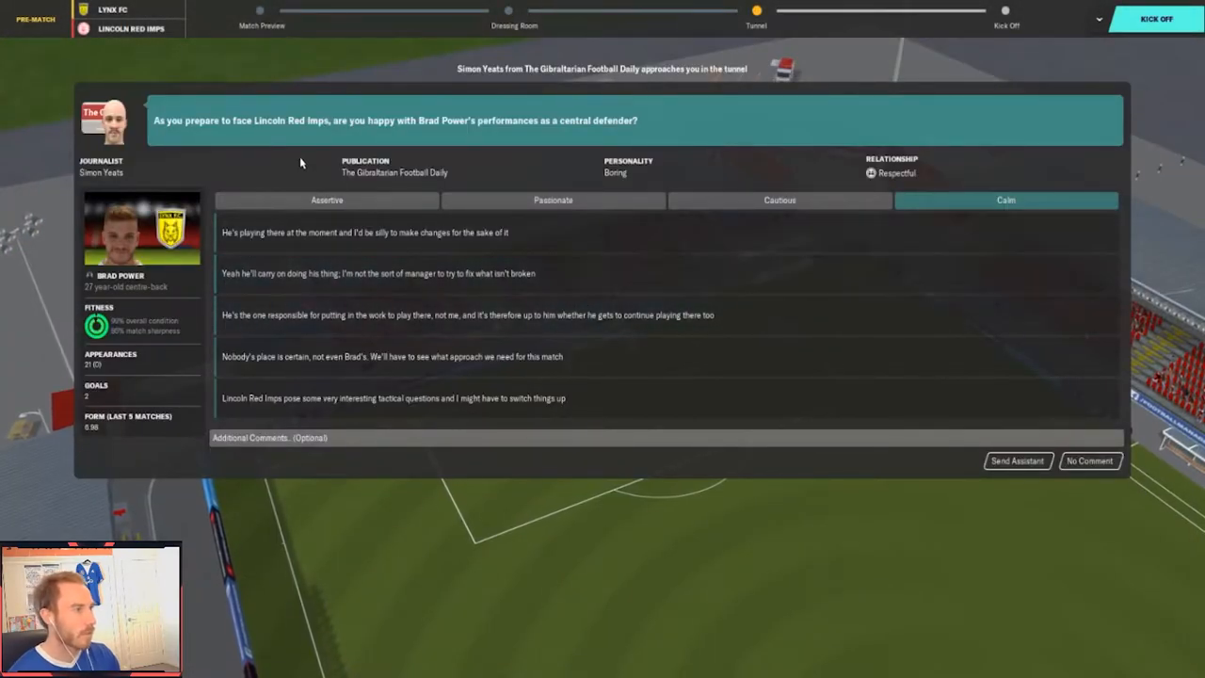
{"action": "mouse_move", "coordinate": [516, 186]}
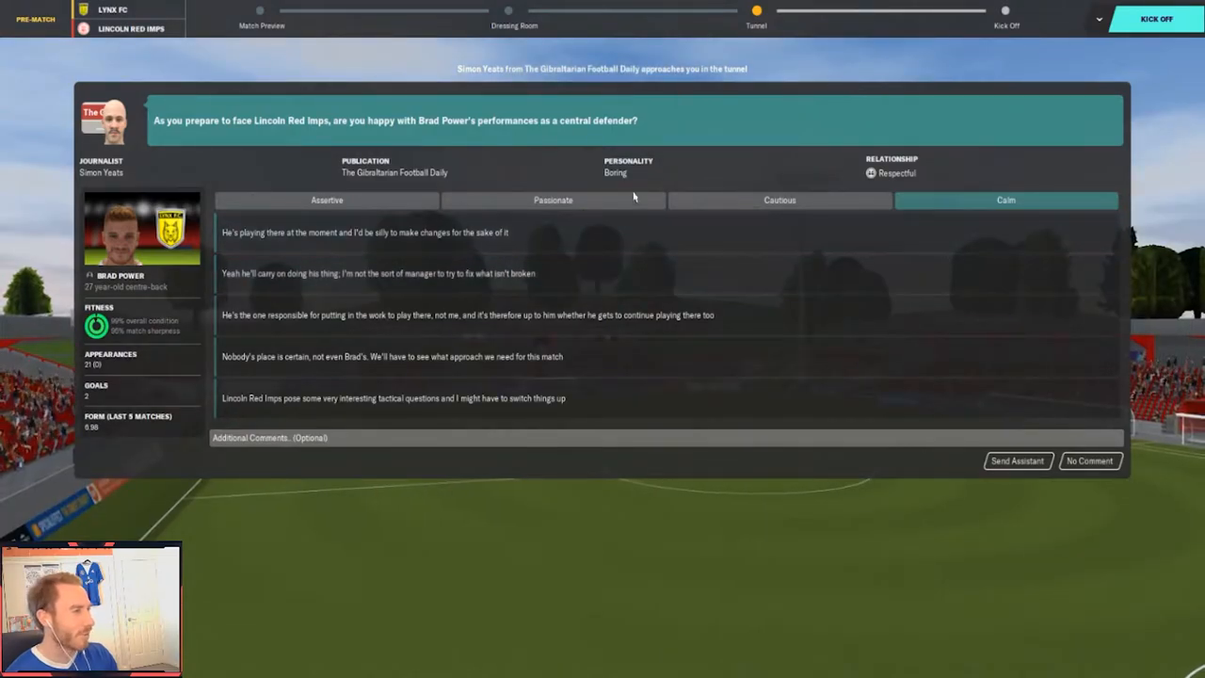
{"action": "left_click", "coordinate": [1017, 459]}
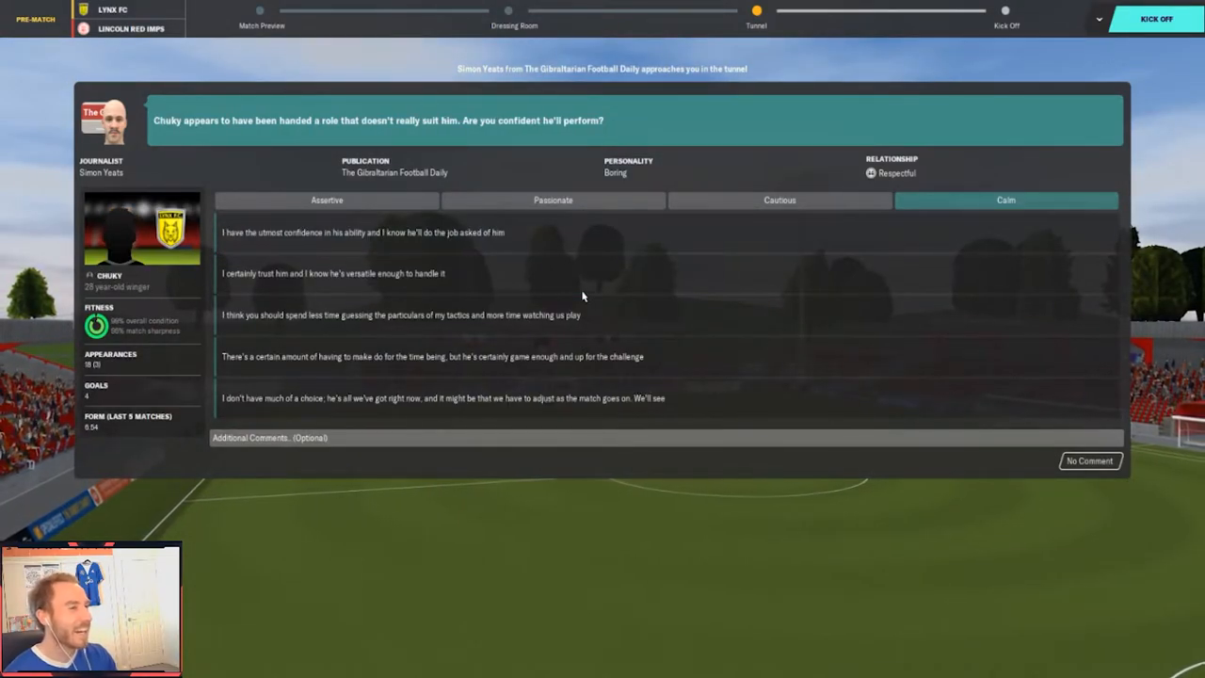
{"action": "mouse_move", "coordinate": [542, 273]}
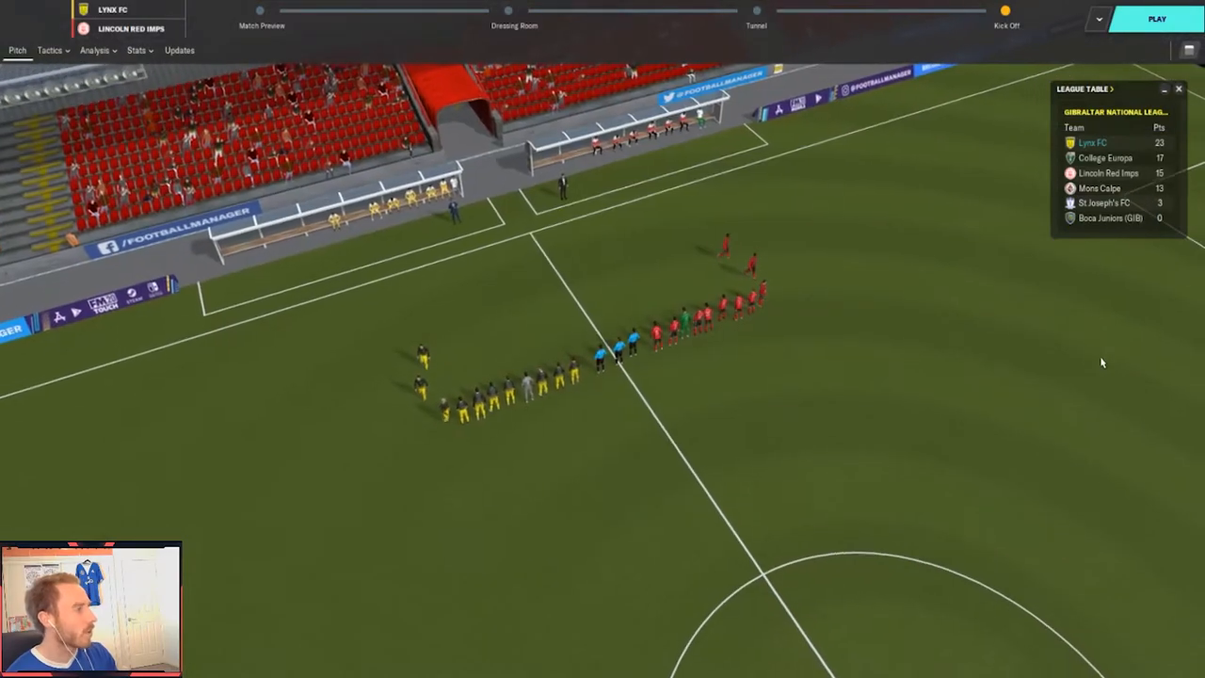
Kick off against Lincoln Red Imps and let the first half run to a 0–0 half time
{"action": "left_click", "coordinate": [1157, 19]}
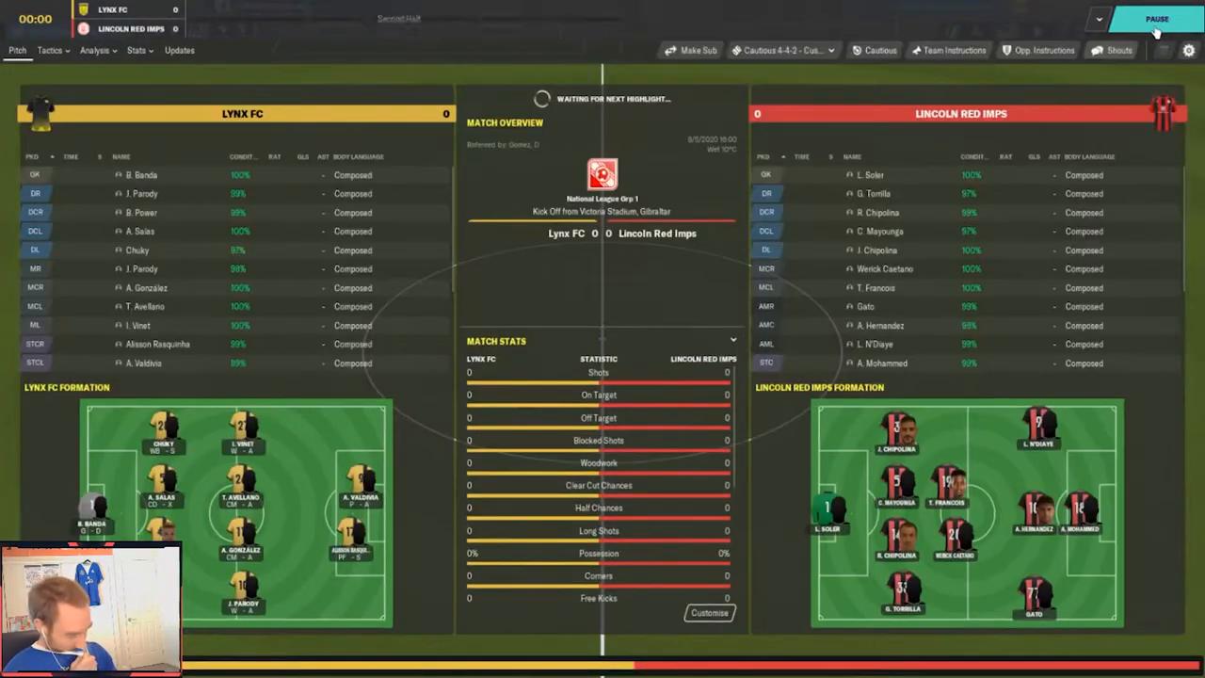
{"action": "left_click", "coordinate": [1156, 19]}
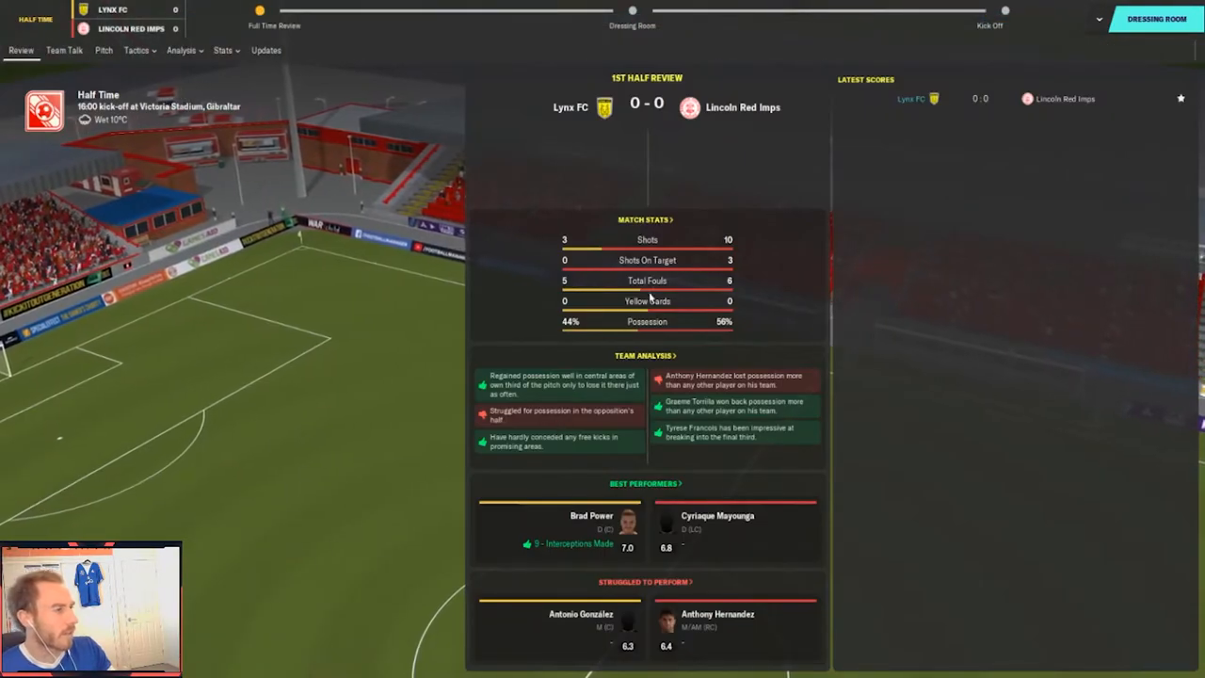
Deliver a half-time team talk to the squad before the second half starts
{"action": "left_click", "coordinate": [64, 49]}
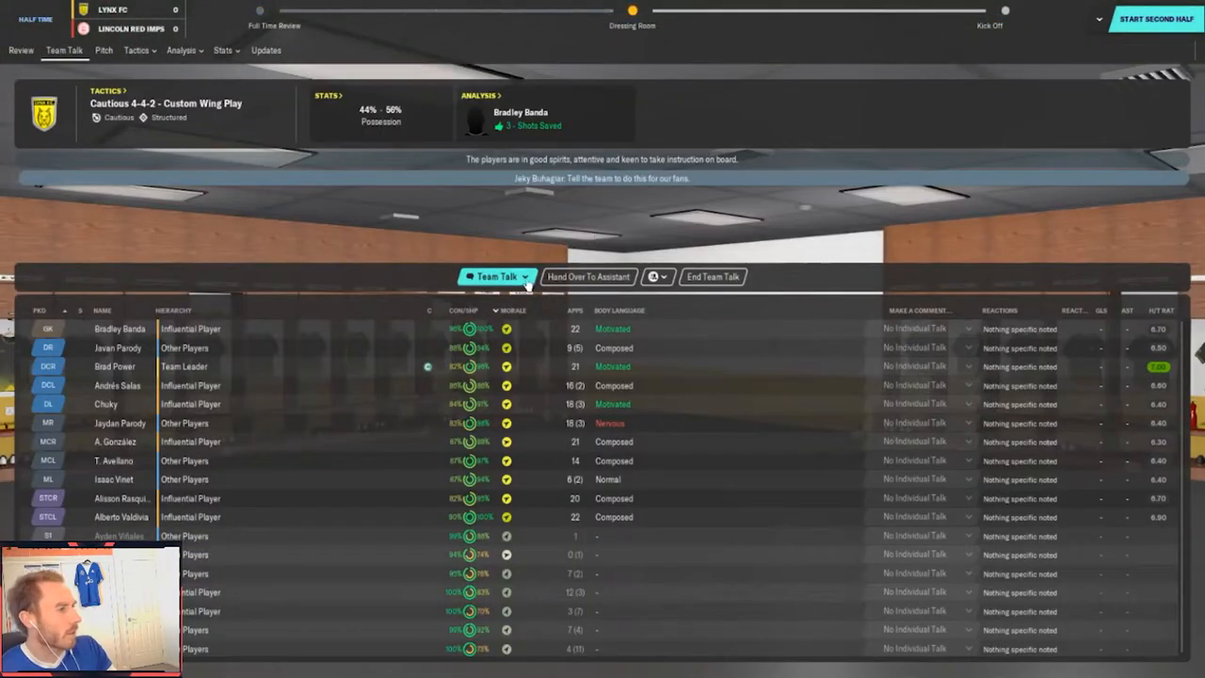
{"action": "left_click", "coordinate": [497, 275]}
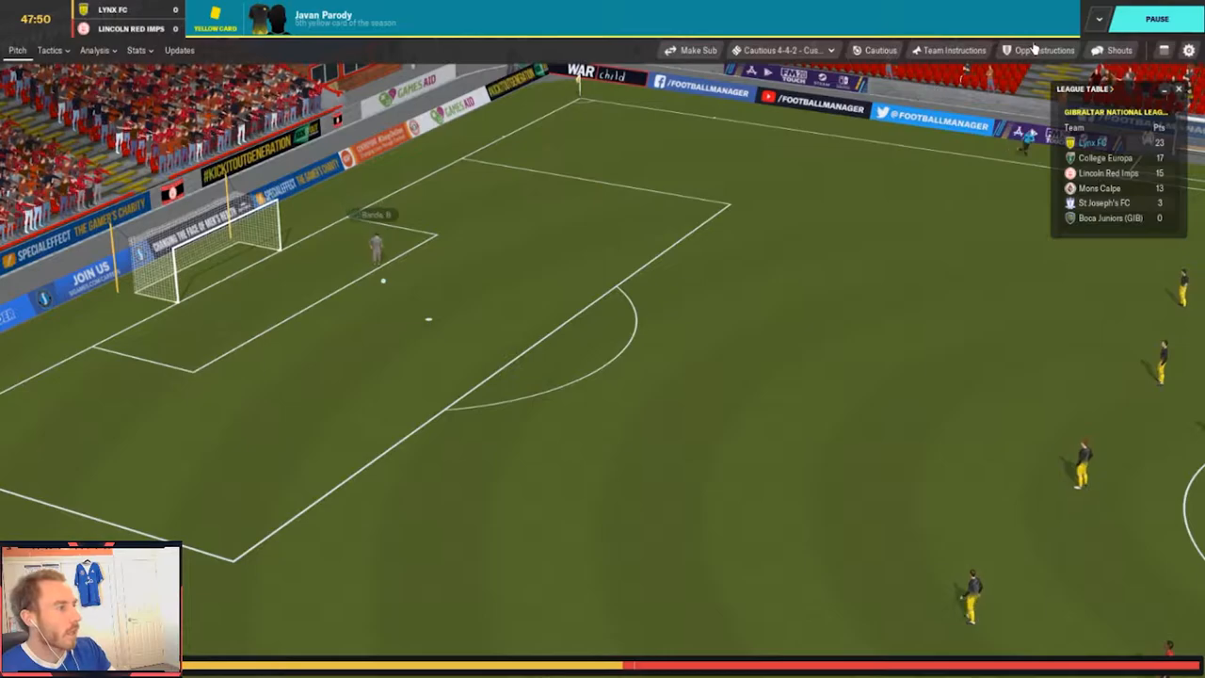
Switch to the Match Overview panel with line-ups, stats and formations as play resumes at 0–0
{"action": "left_click", "coordinate": [1119, 49]}
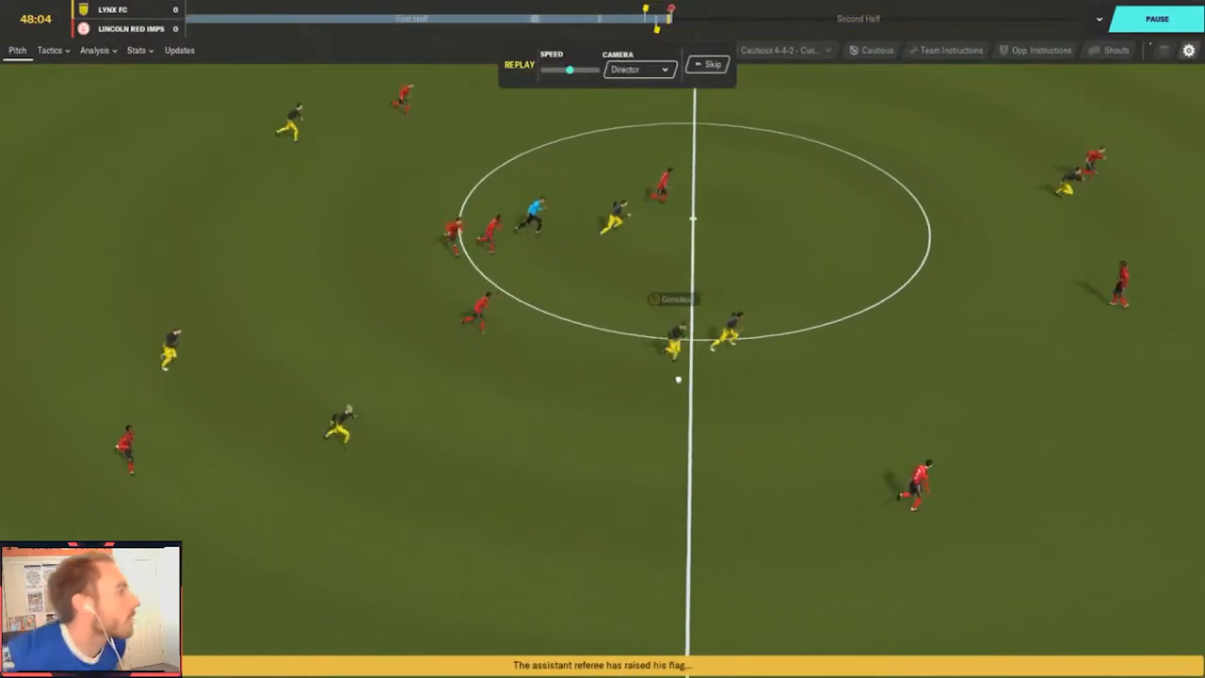
{"action": "left_click", "coordinate": [1157, 19]}
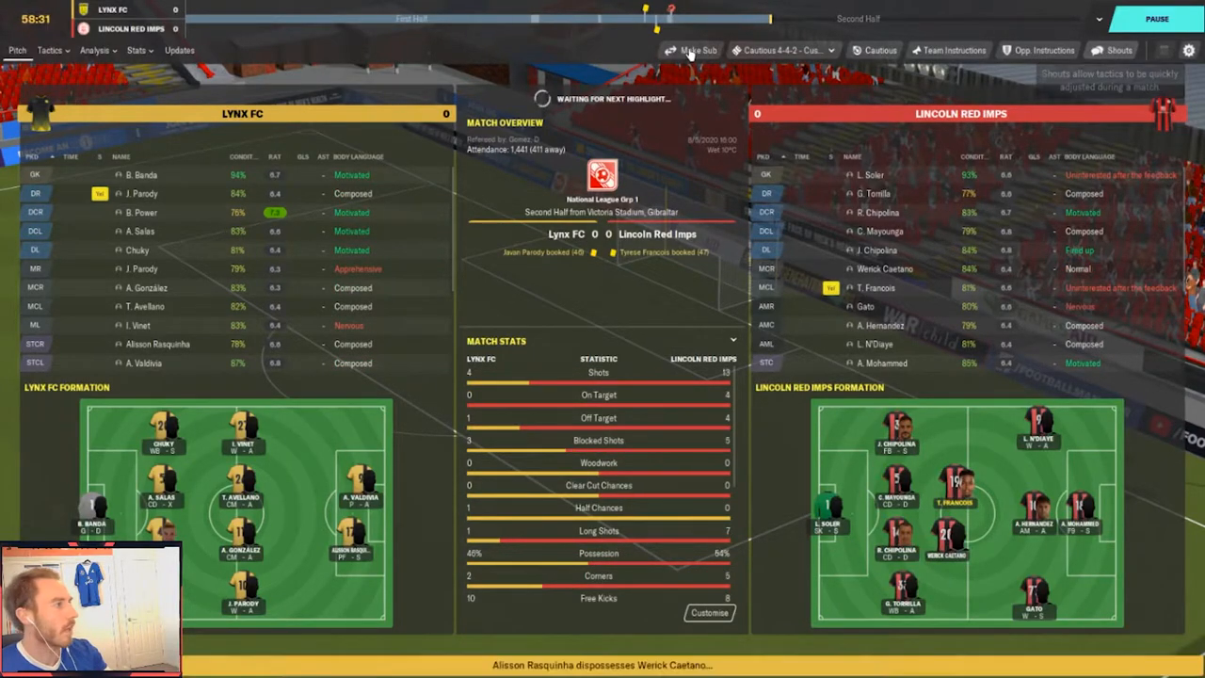
Substitute González and Viret for Hernández and Victory and confirm the changes
{"action": "left_click", "coordinate": [694, 49]}
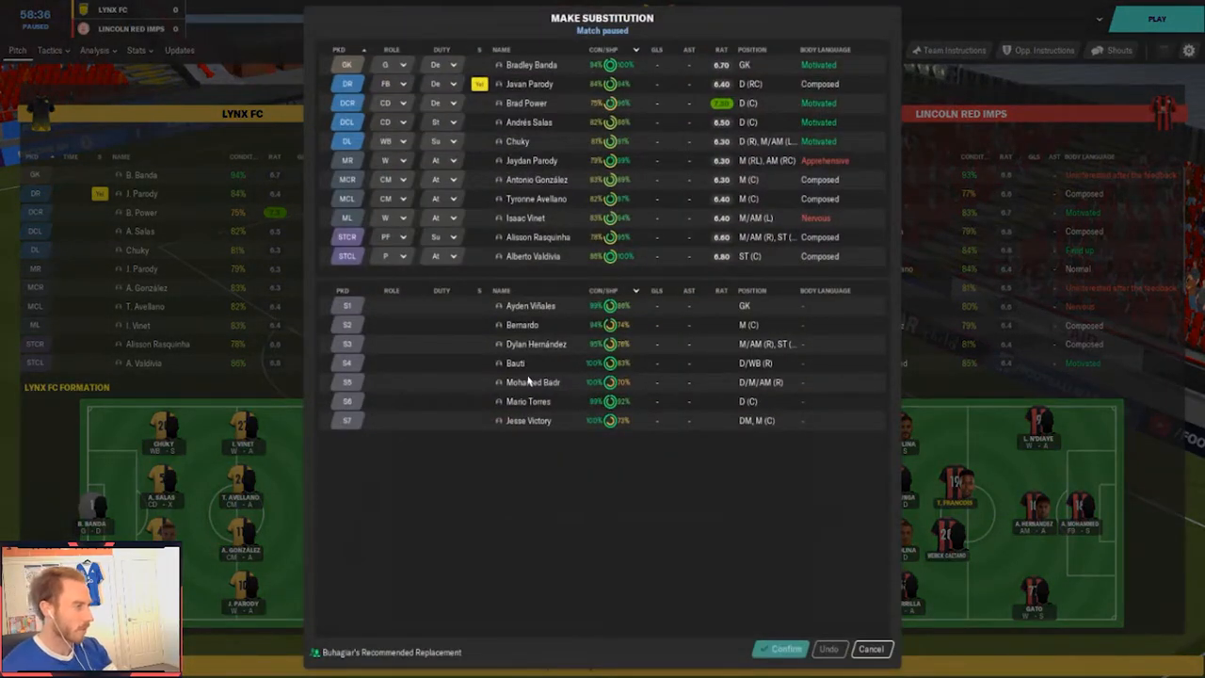
{"action": "mouse_move", "coordinate": [443, 394]}
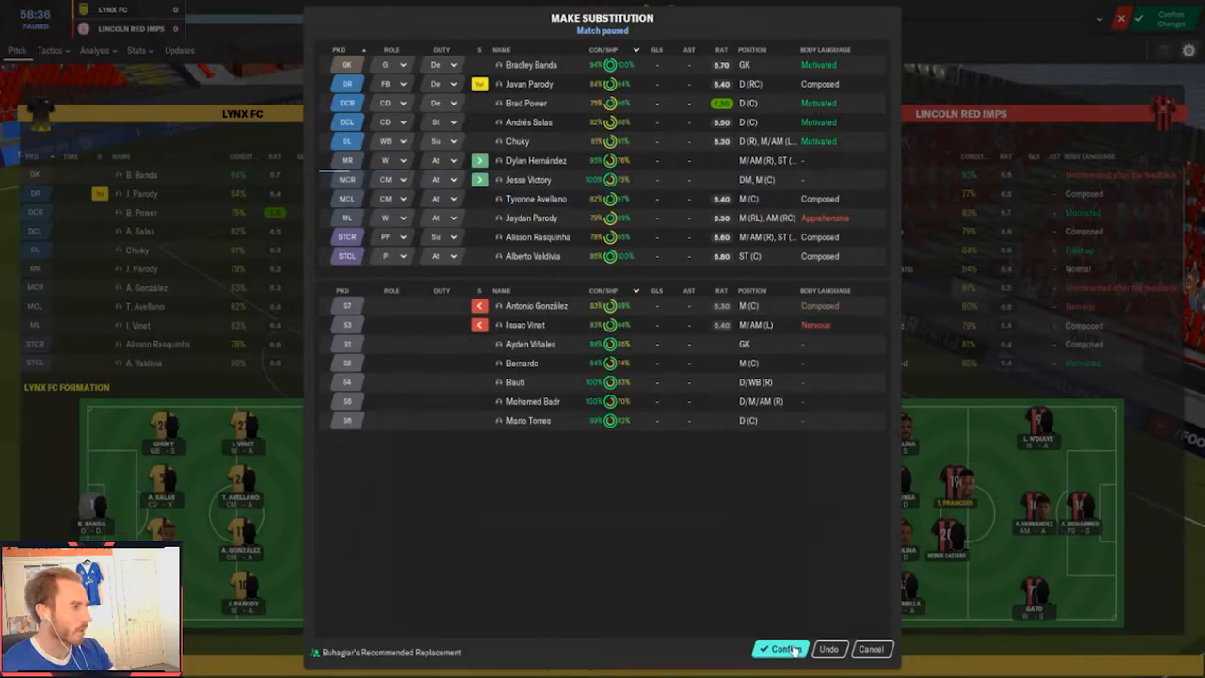
{"action": "left_click", "coordinate": [780, 648]}
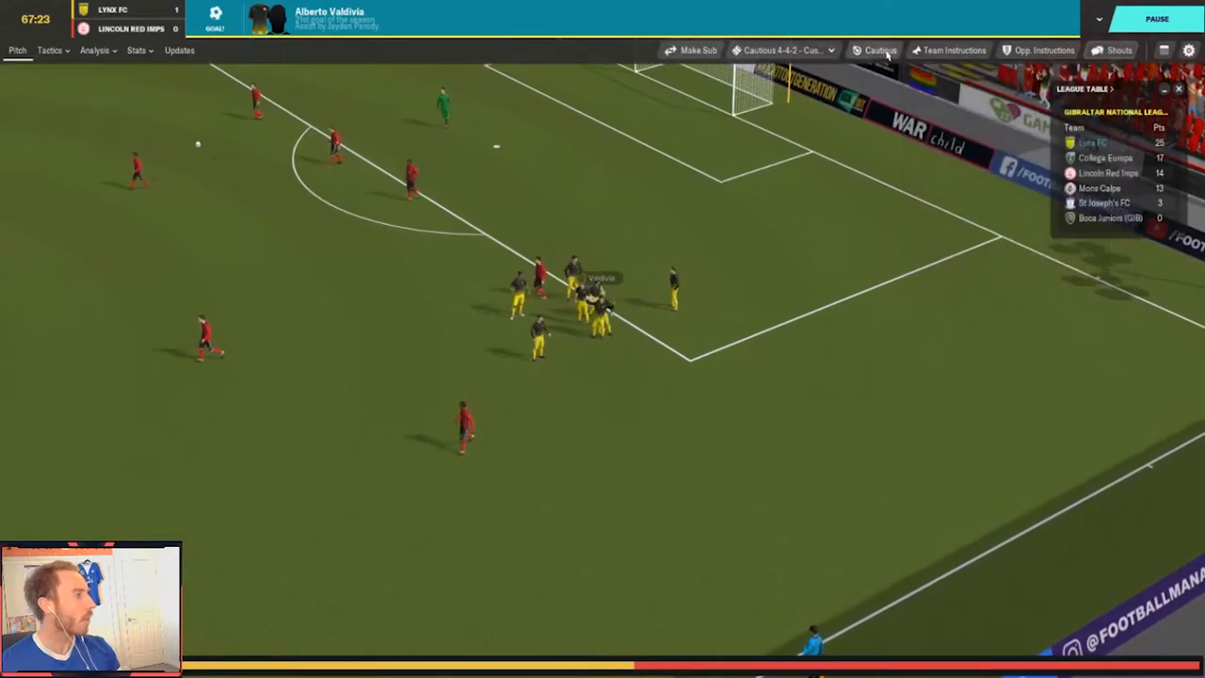
Change the team mentality from Cautious to Defensive after going ahead
{"action": "left_click", "coordinate": [879, 49]}
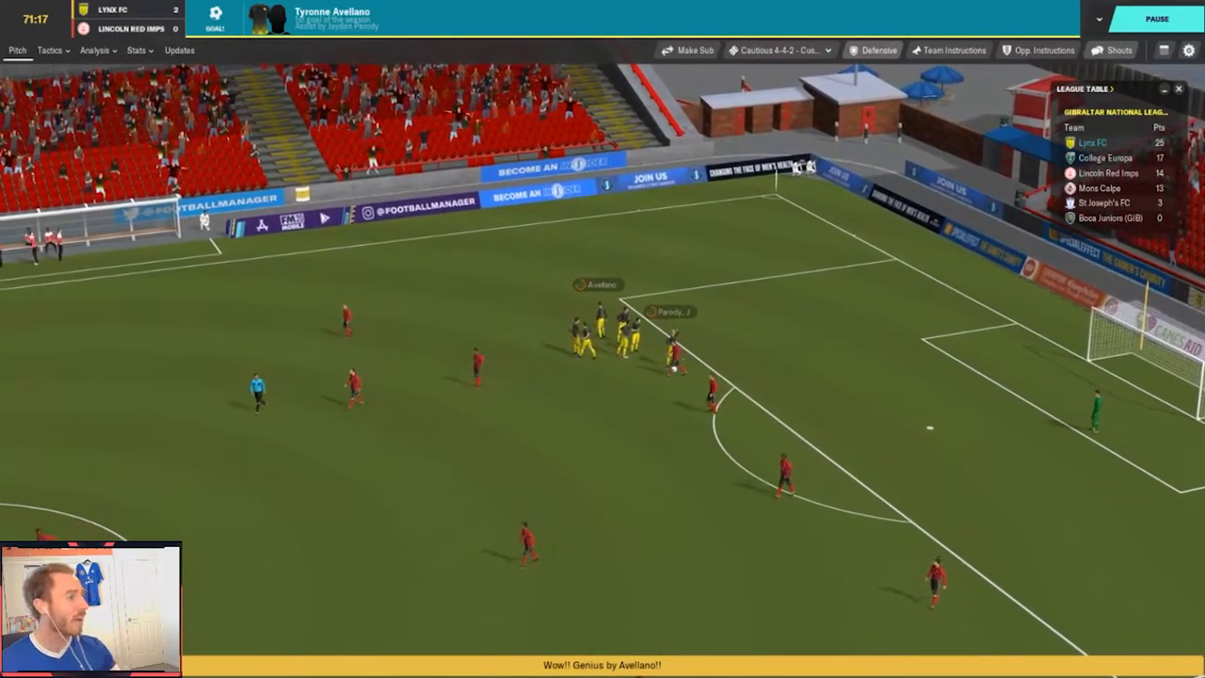
{"action": "left_click", "coordinate": [878, 49]}
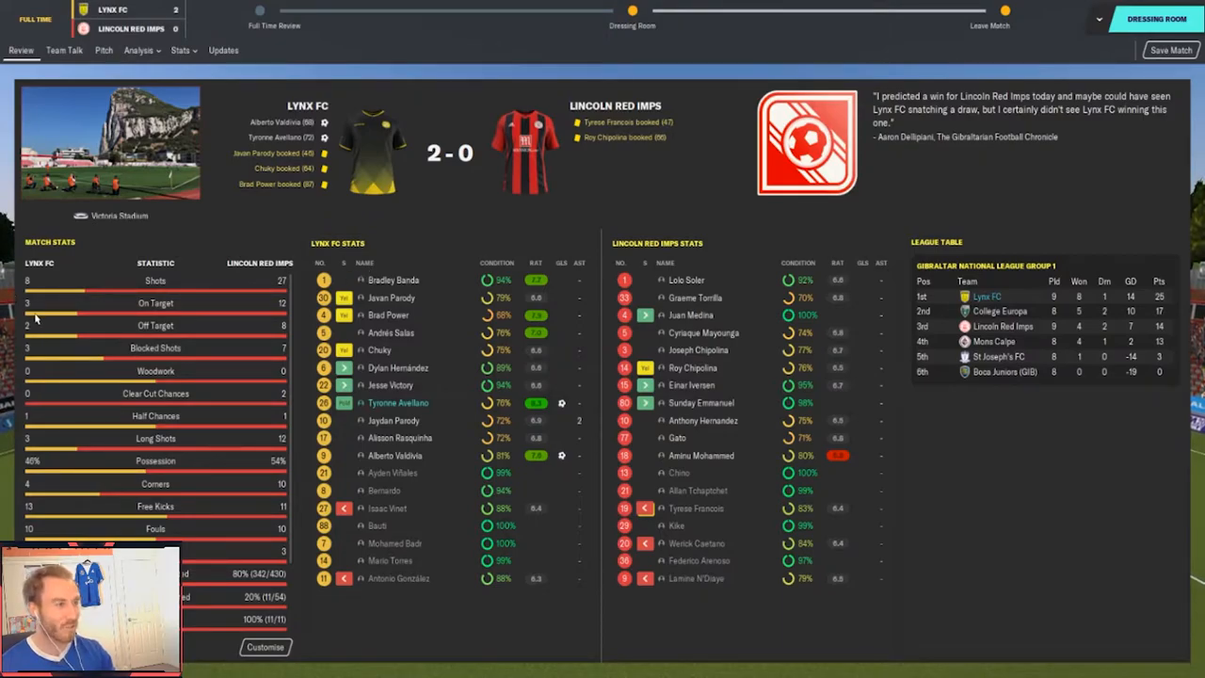
{"action": "mouse_move", "coordinate": [136, 421]}
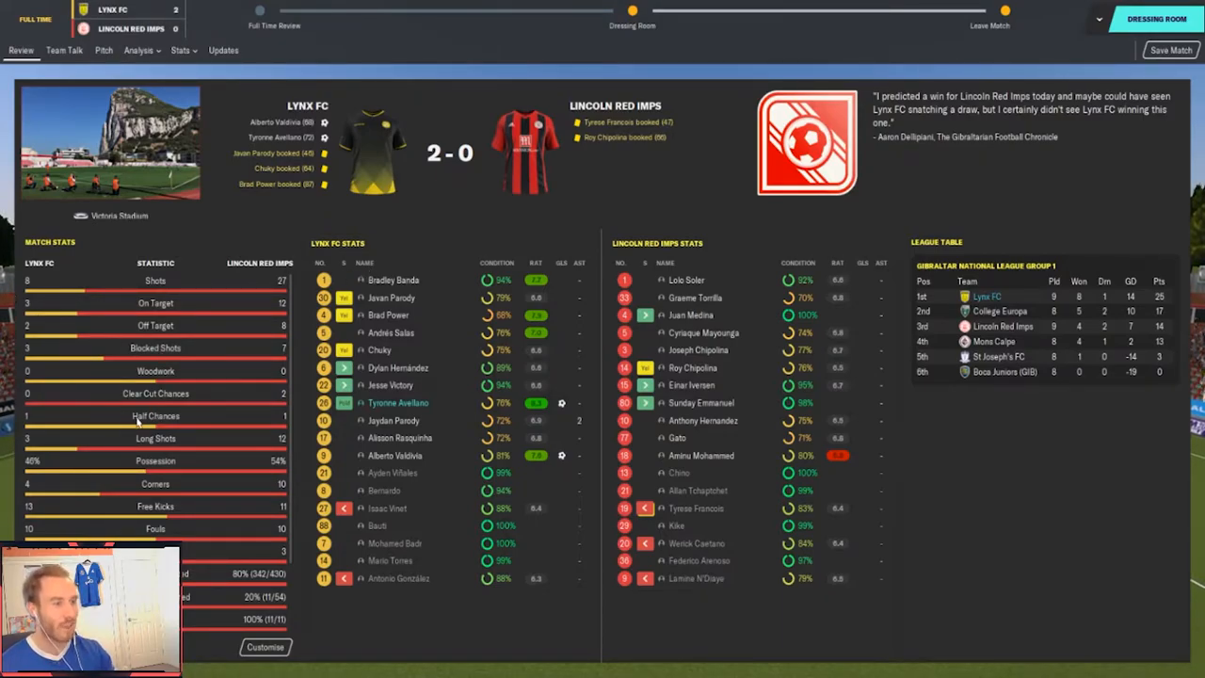
{"action": "mouse_move", "coordinate": [130, 501]}
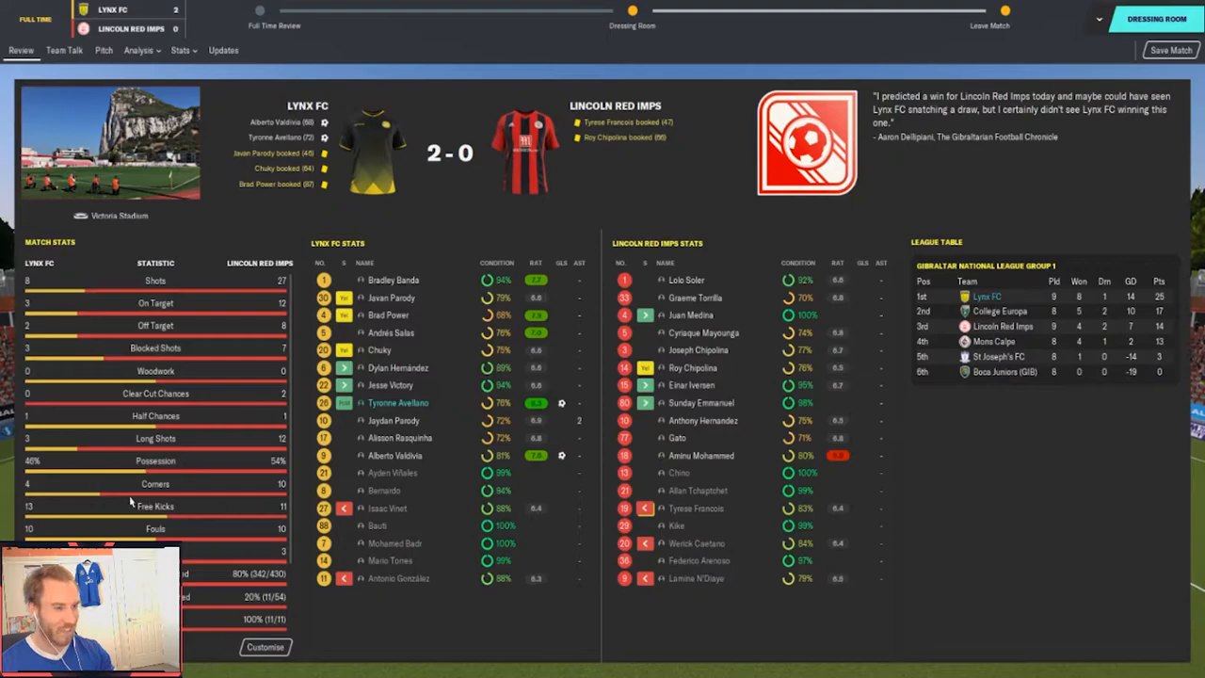
Scroll through the full-time match stats and league table after the 2–0 win
{"action": "scroll", "scroll_direction": "down", "scroll_amount": 3}
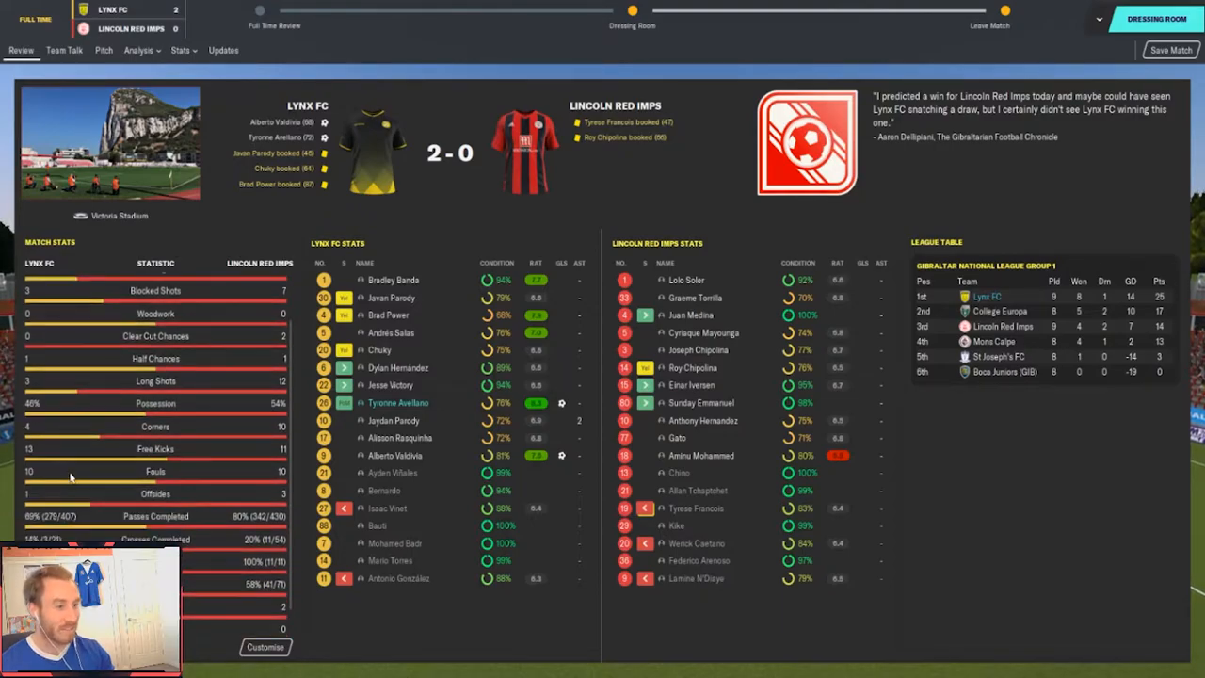
{"action": "scroll", "scroll_direction": "down", "scroll_amount": 3}
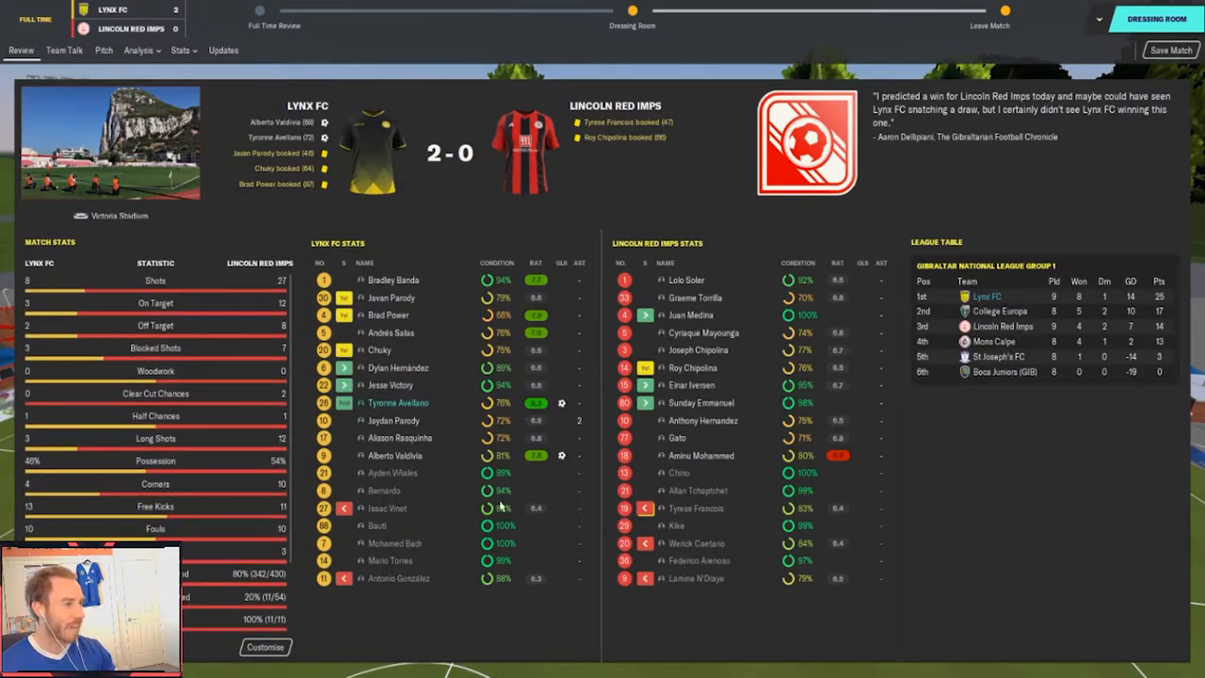
{"action": "mouse_move", "coordinate": [362, 422]}
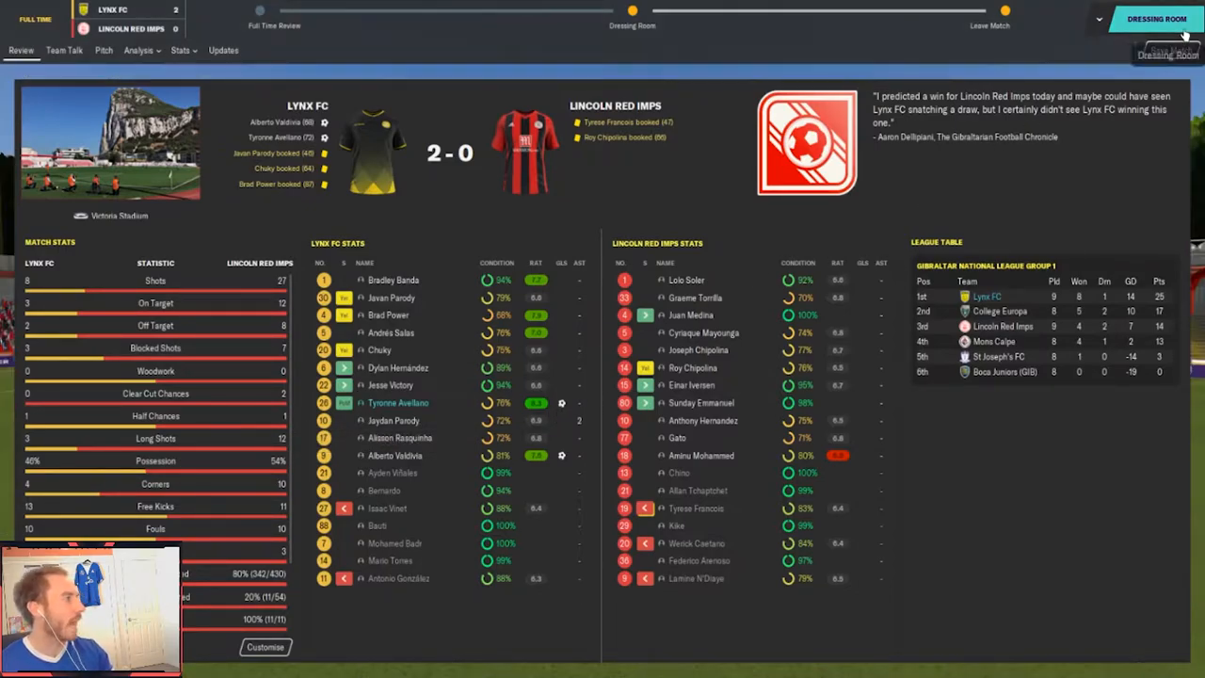
Give a praising dressing-room talk to the whole squad and continue past it
{"action": "left_click", "coordinate": [64, 49]}
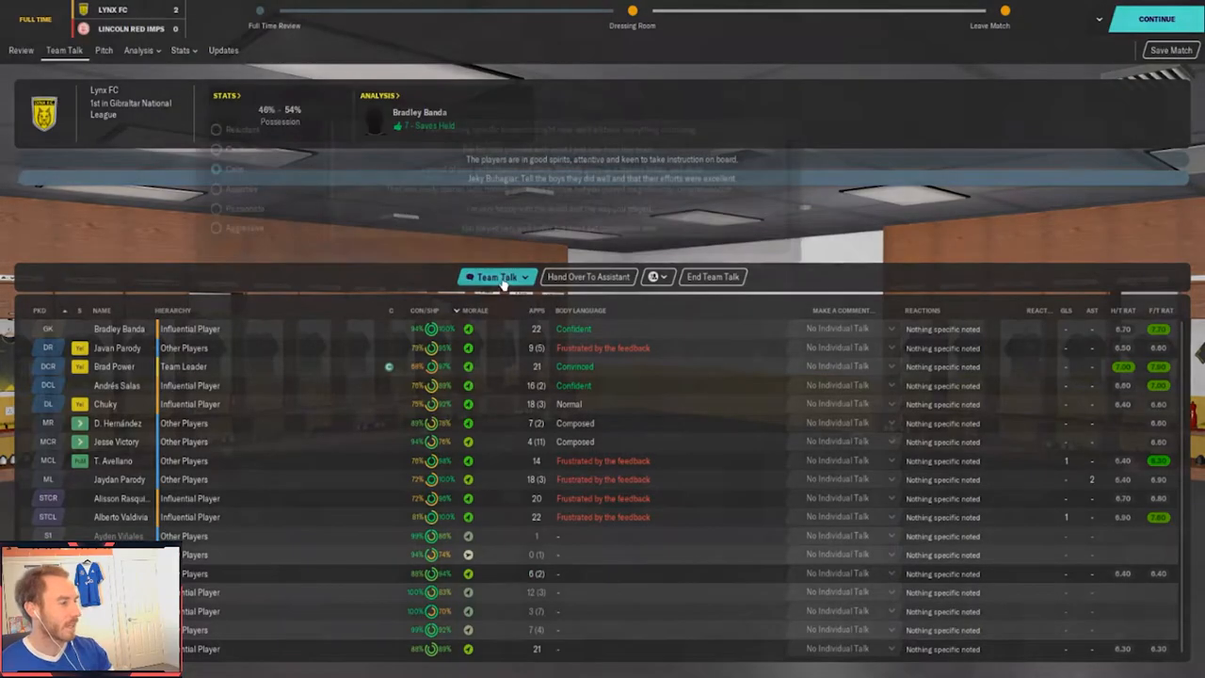
{"action": "left_click", "coordinate": [497, 275]}
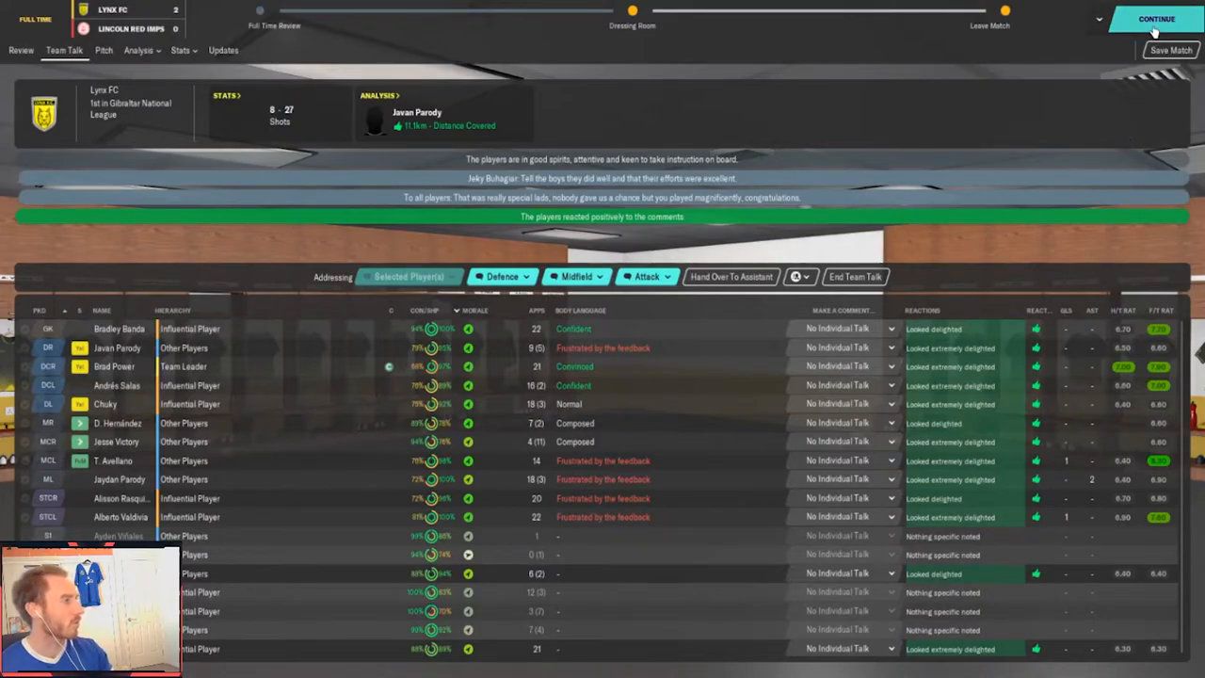
{"action": "left_click", "coordinate": [1156, 19]}
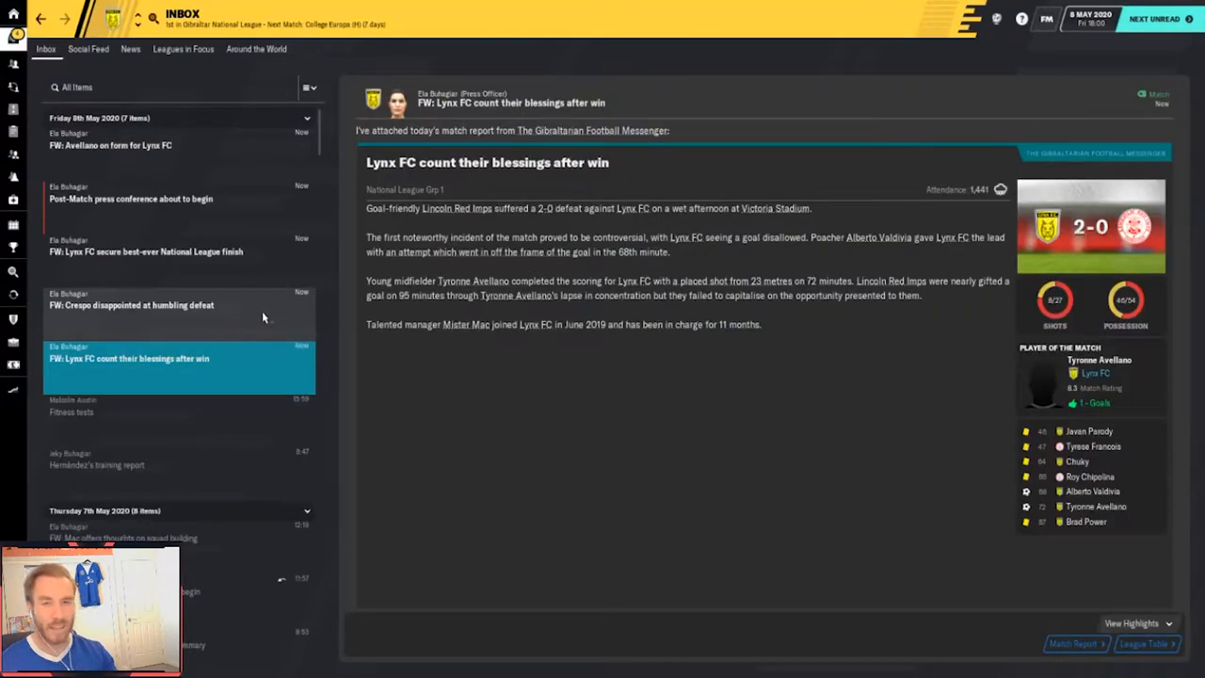
{"action": "mouse_move", "coordinate": [267, 317]}
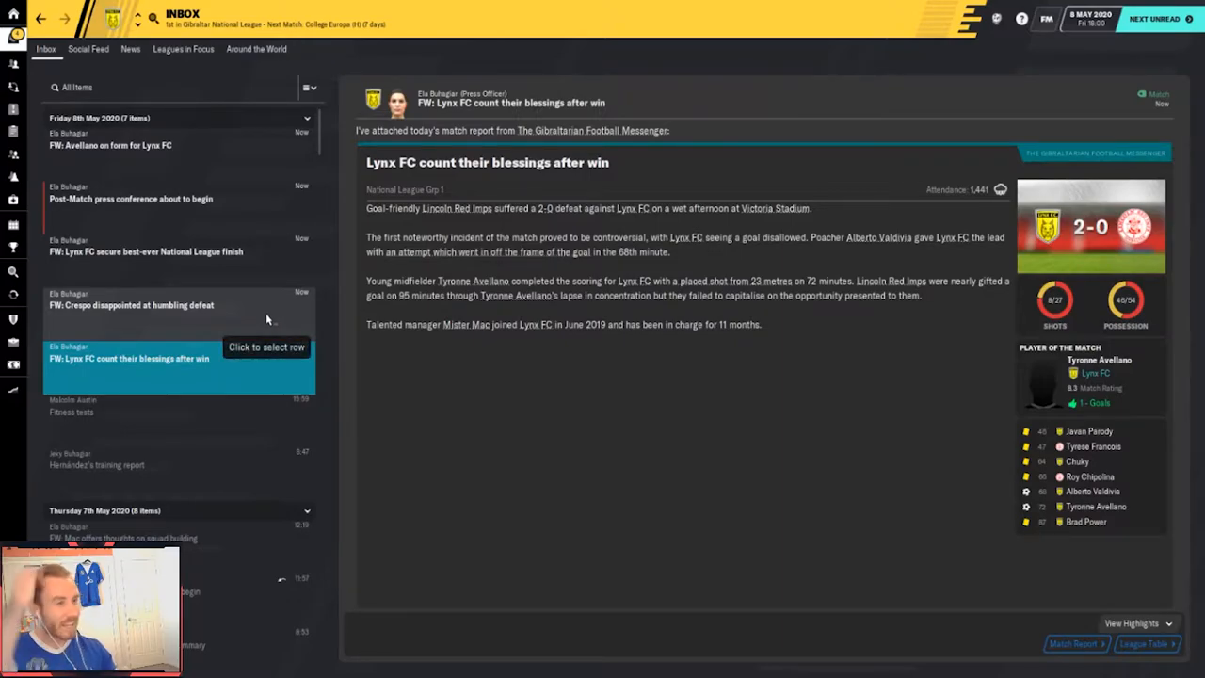
Read the opposing manager's reaction and the best-ever National League finish articles
{"action": "left_click", "coordinate": [132, 306]}
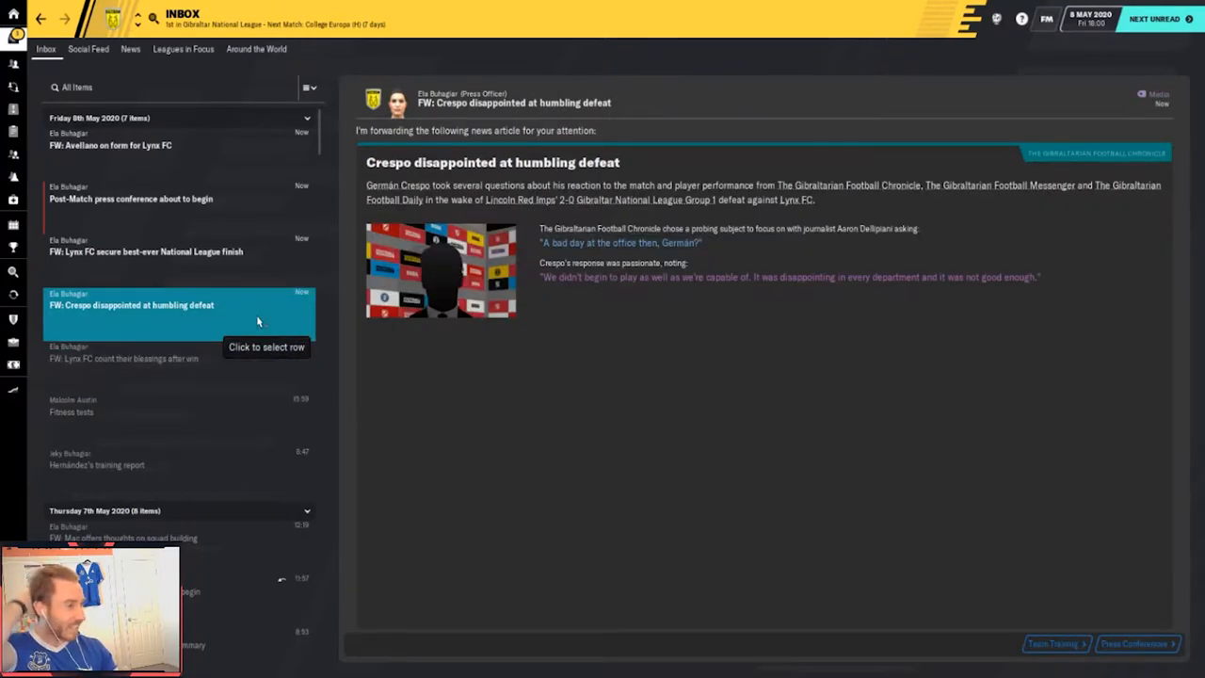
{"action": "mouse_move", "coordinate": [720, 300]}
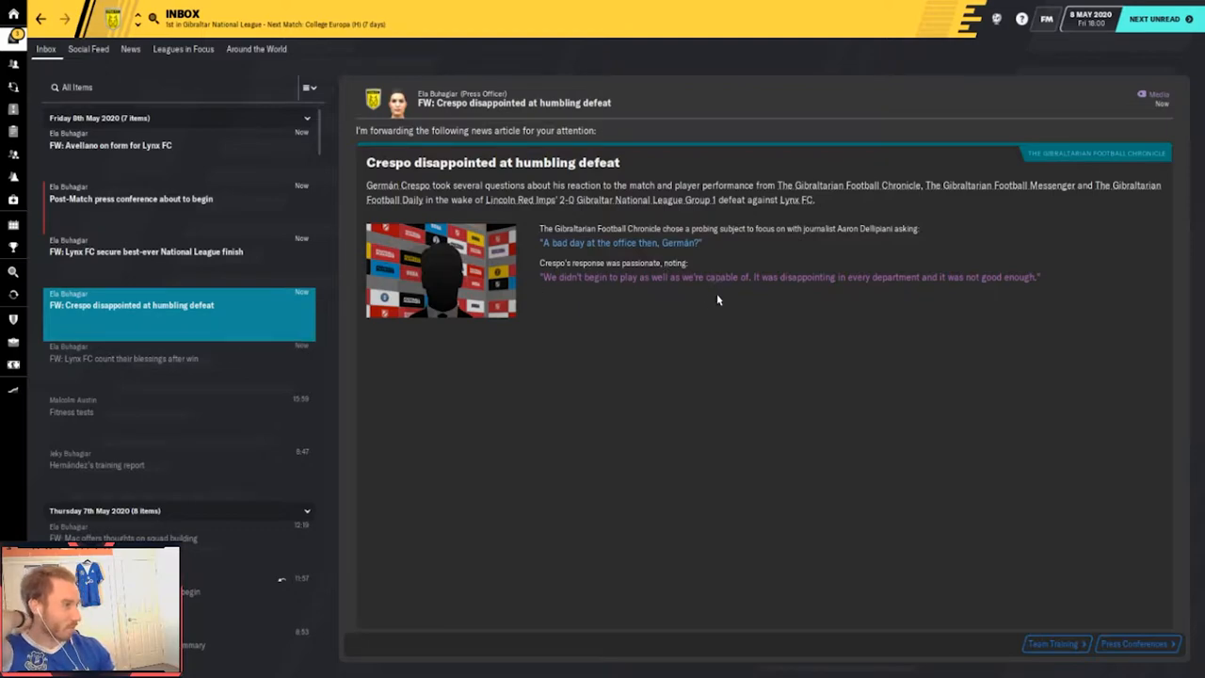
{"action": "mouse_move", "coordinate": [695, 351]}
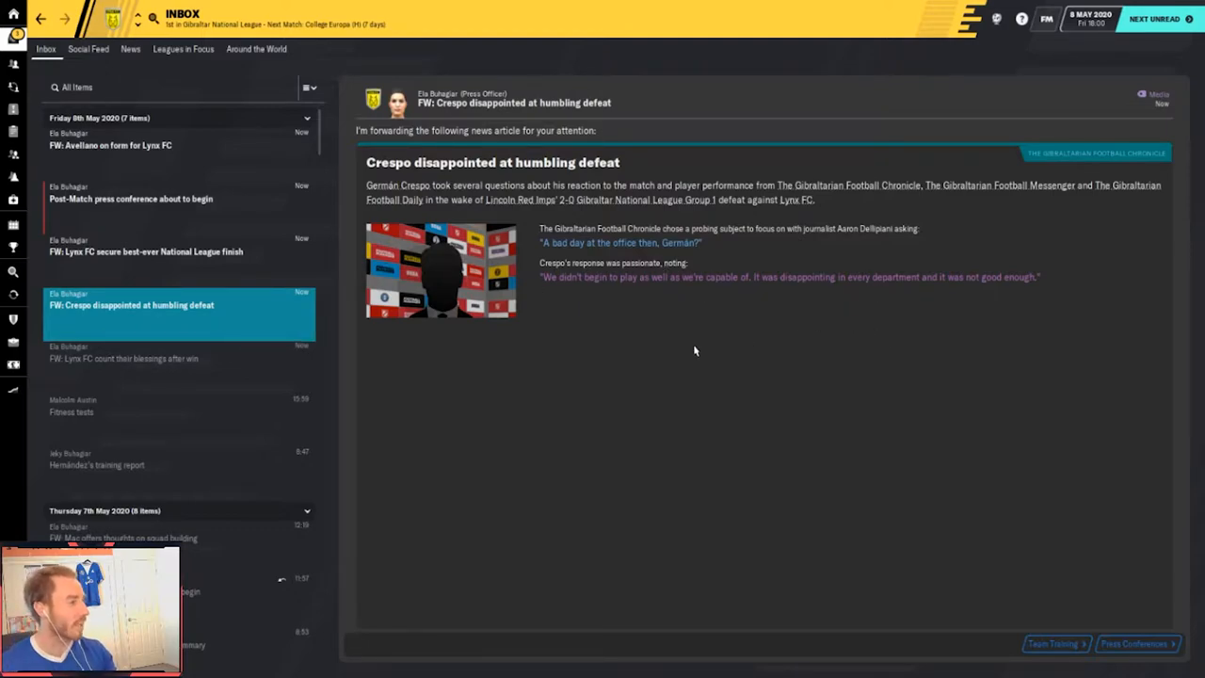
{"action": "left_click", "coordinate": [147, 253]}
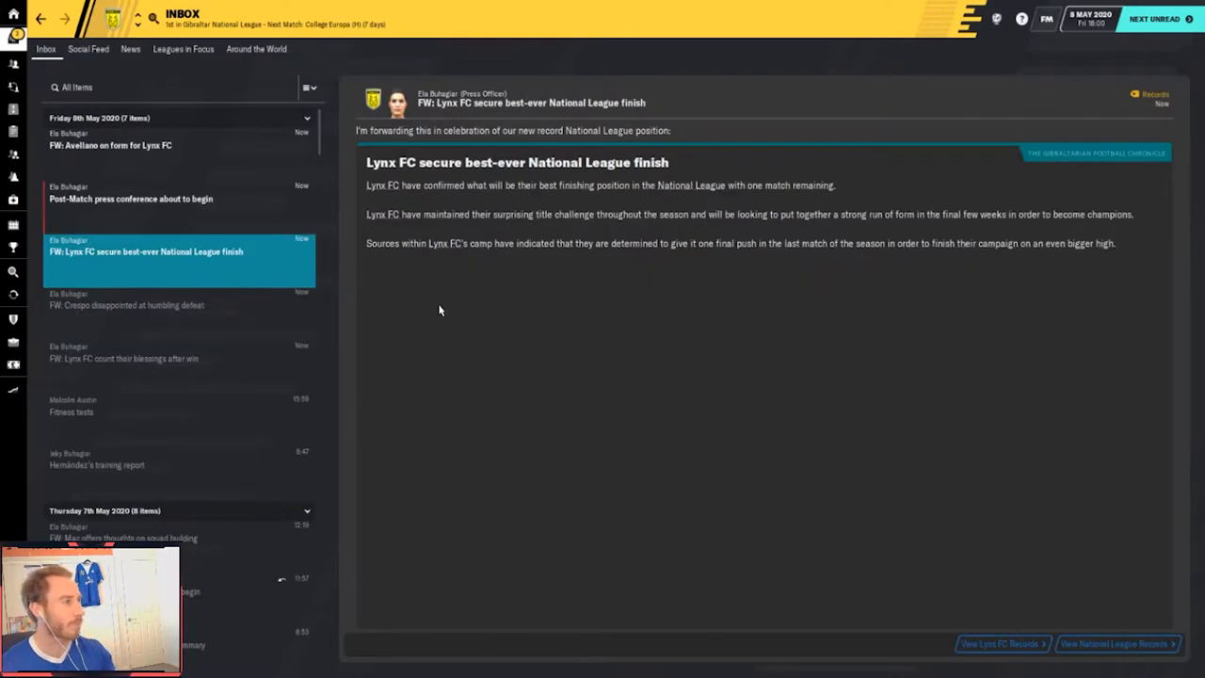
{"action": "mouse_move", "coordinate": [456, 309]}
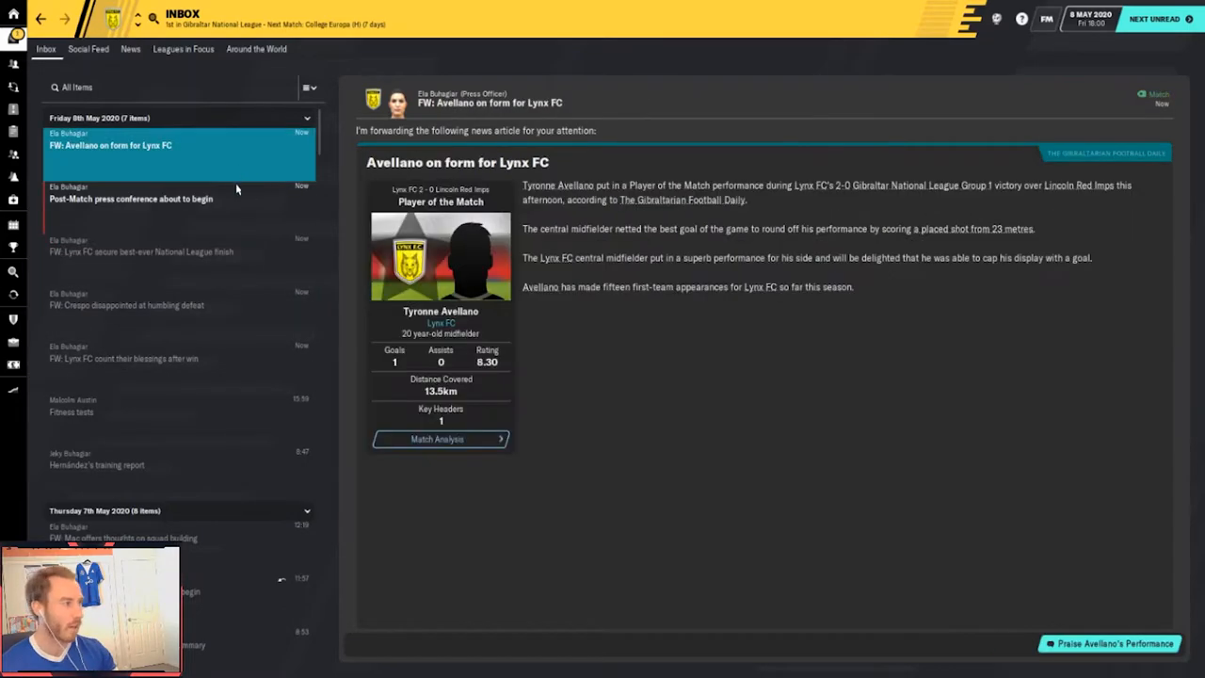
{"action": "mouse_move", "coordinate": [648, 452]}
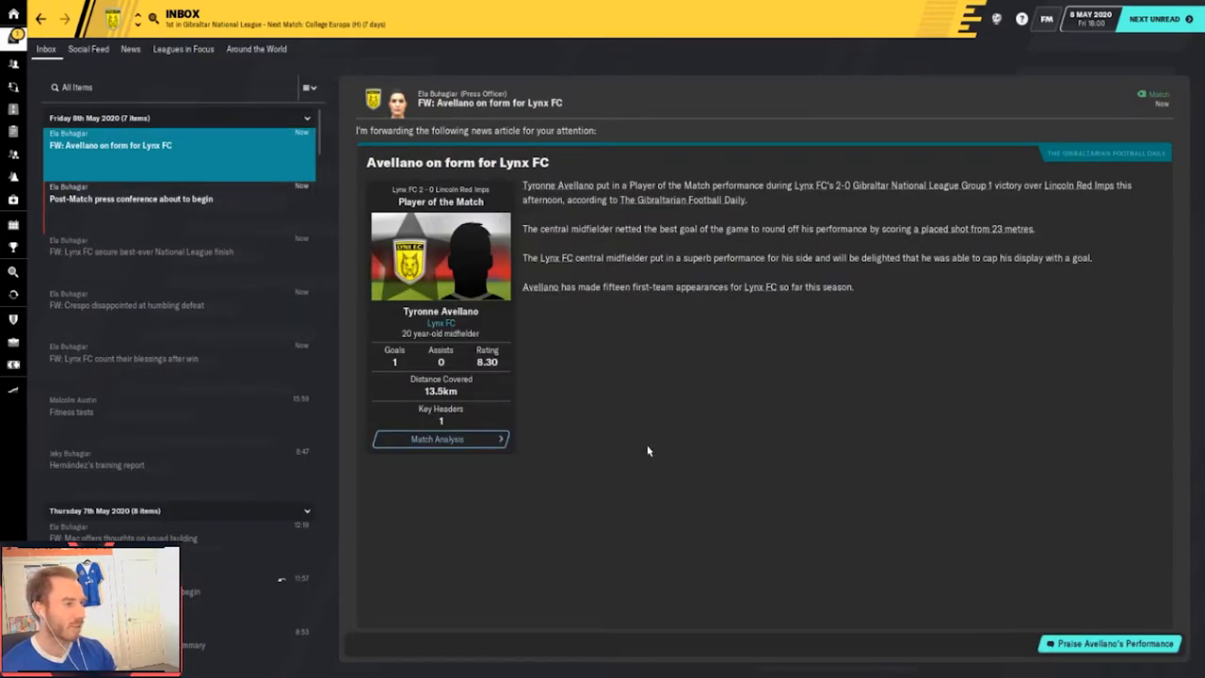
Praise Avellano's performance privately, end the chat, and select the press conference notice
{"action": "left_click", "coordinate": [1109, 644]}
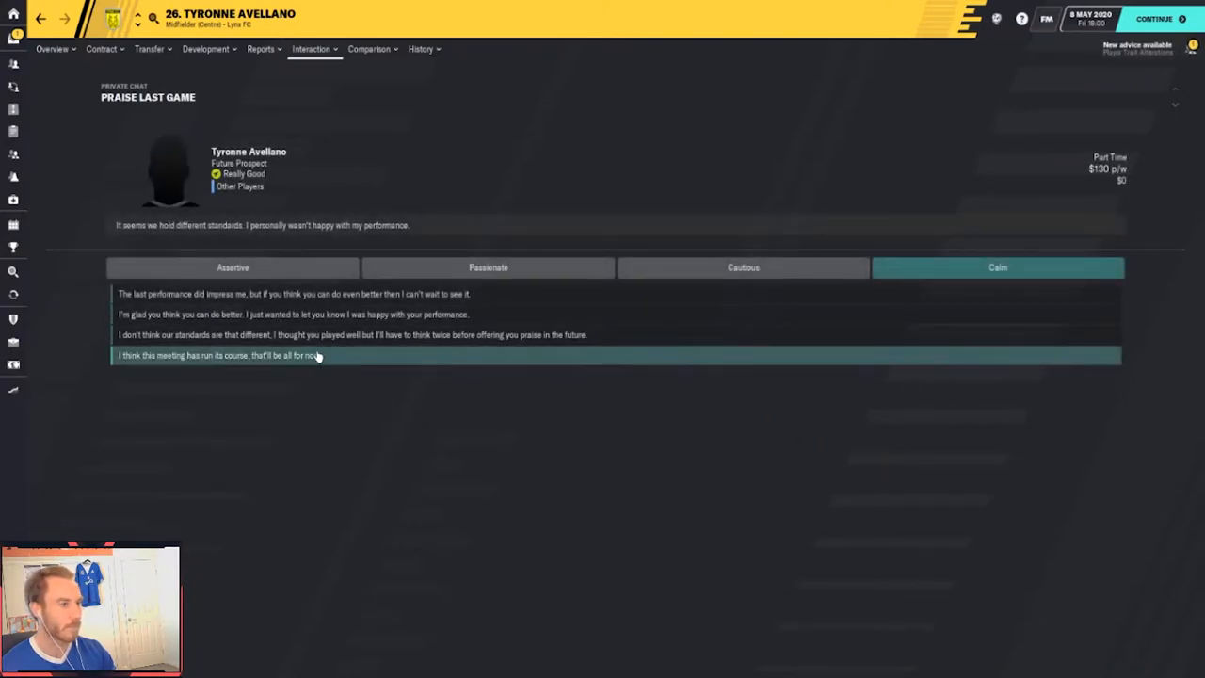
{"action": "left_click", "coordinate": [222, 354]}
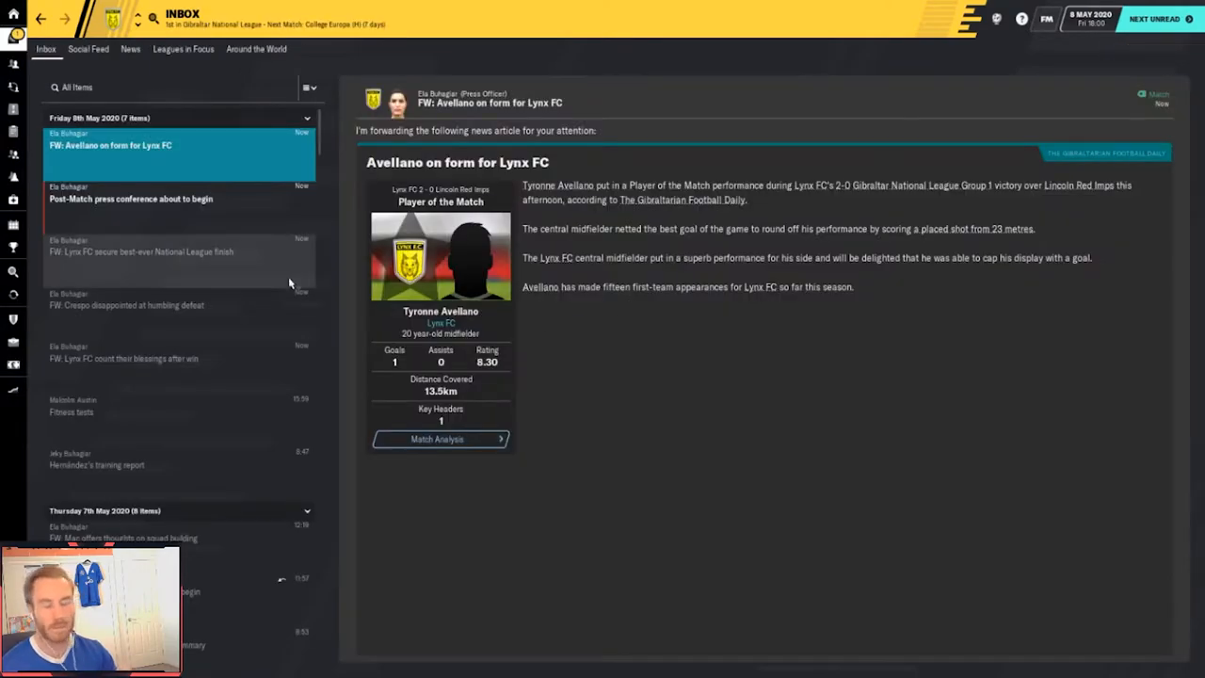
{"action": "left_click", "coordinate": [132, 200]}
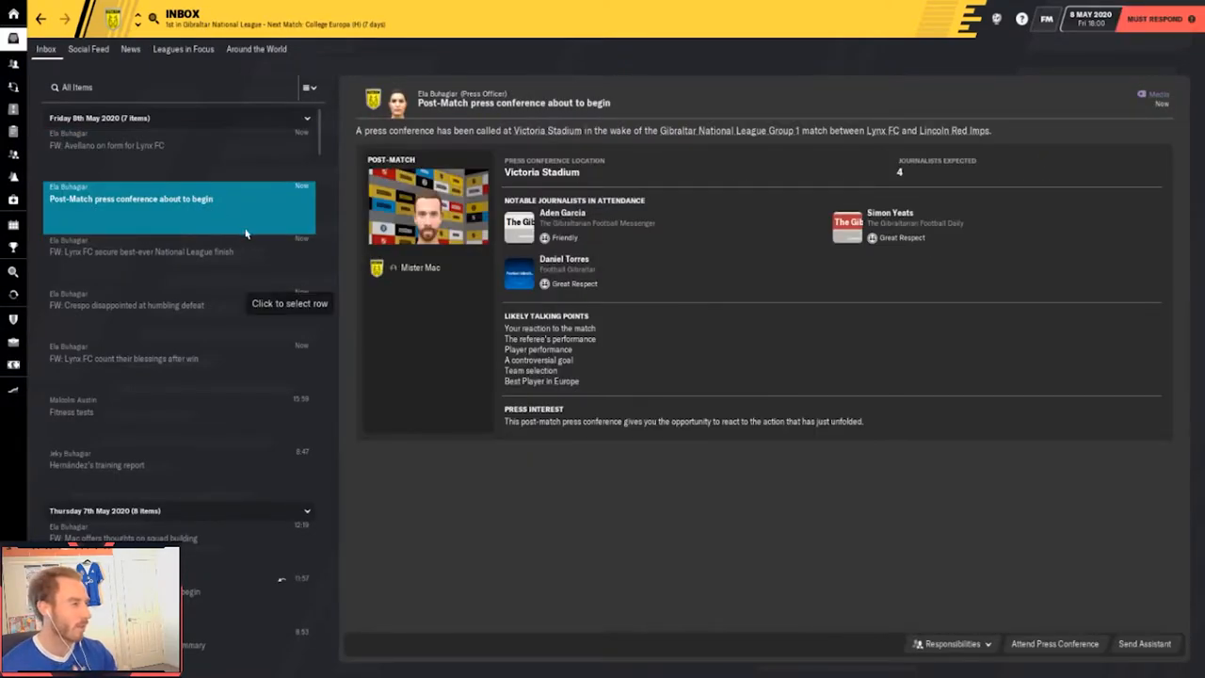
Attend the post-match press conference and answer the journalist's questions
{"action": "left_click", "coordinate": [1054, 644]}
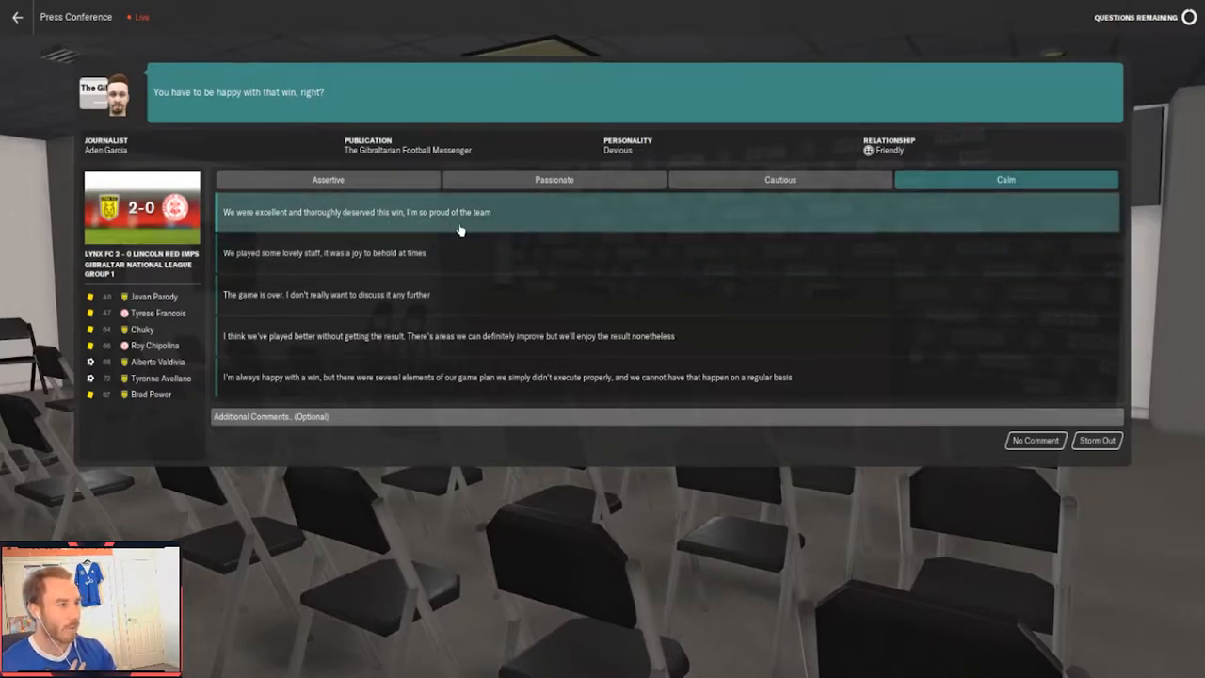
{"action": "mouse_move", "coordinate": [465, 253]}
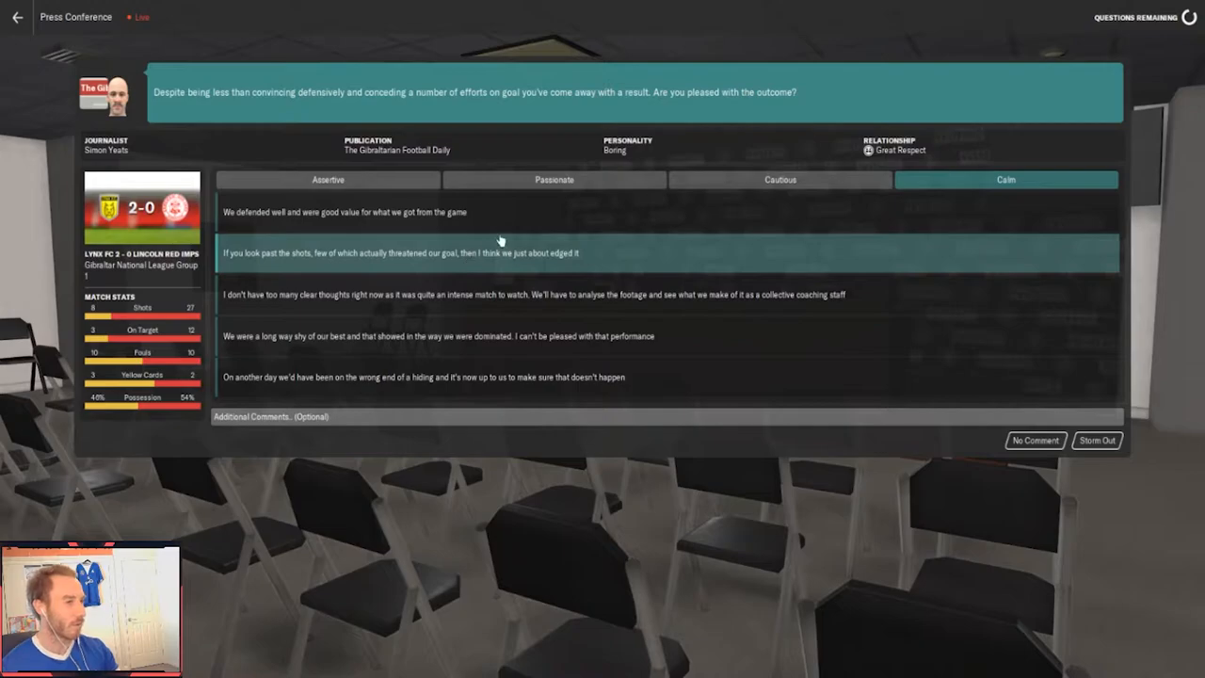
{"action": "mouse_move", "coordinate": [535, 211]}
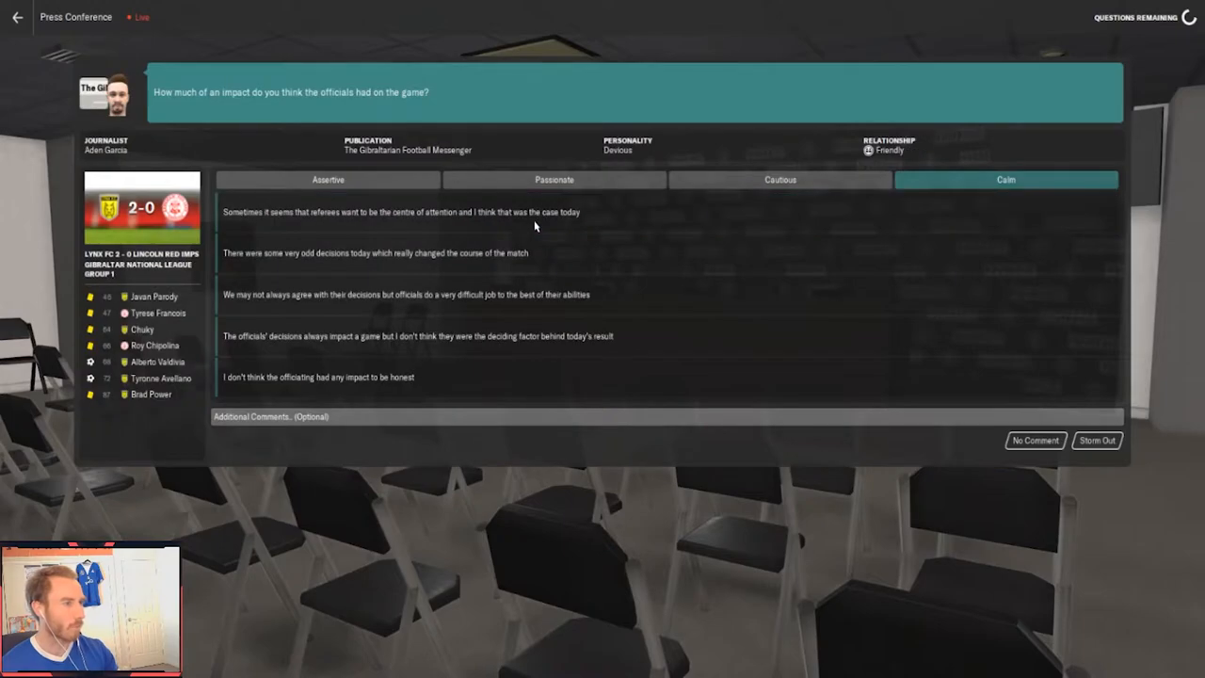
{"action": "mouse_move", "coordinate": [535, 211]}
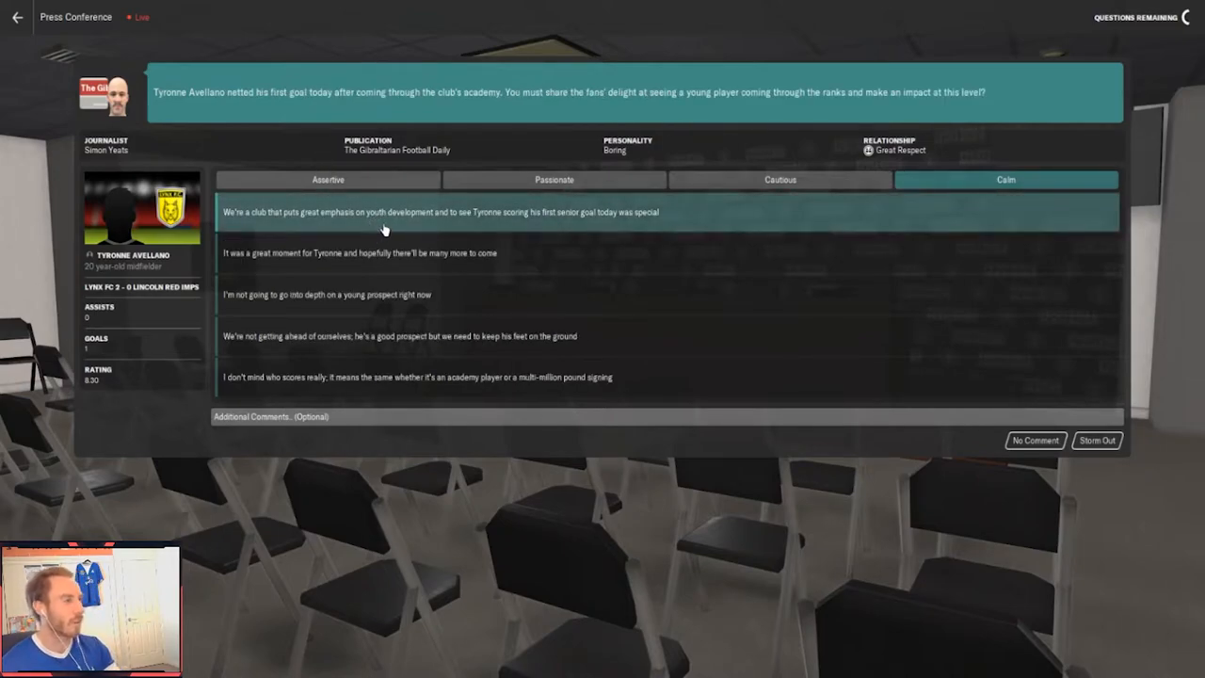
{"action": "mouse_move", "coordinate": [392, 247]}
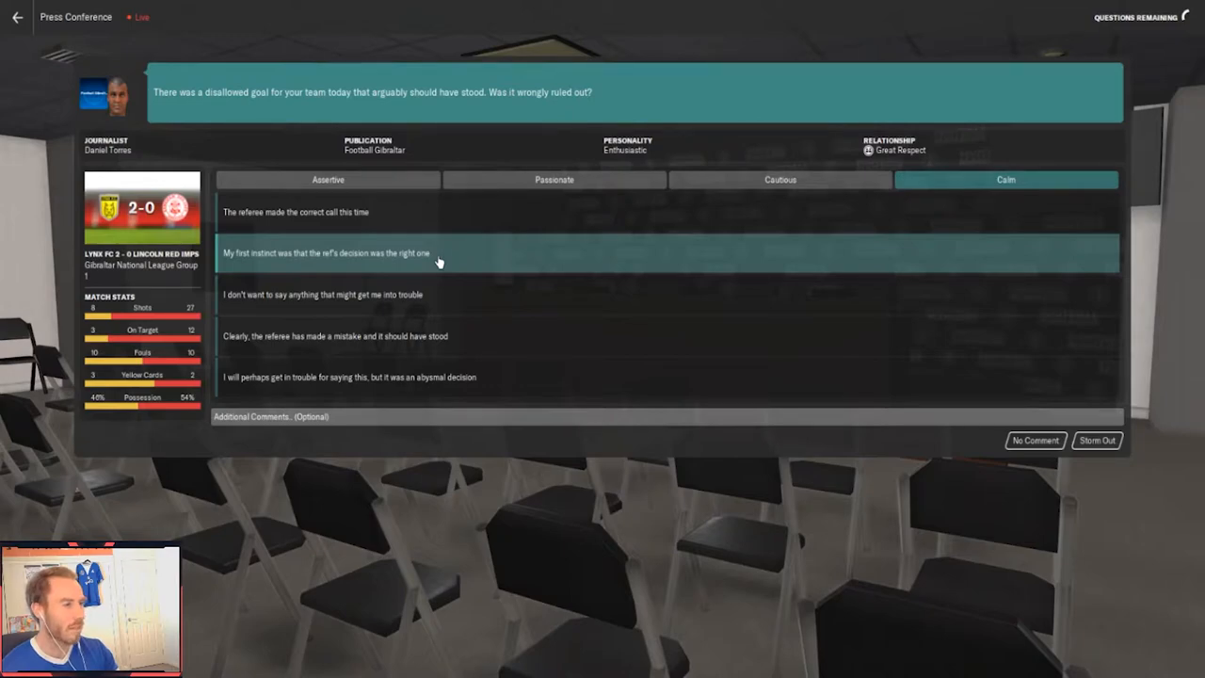
{"action": "mouse_move", "coordinate": [429, 220]}
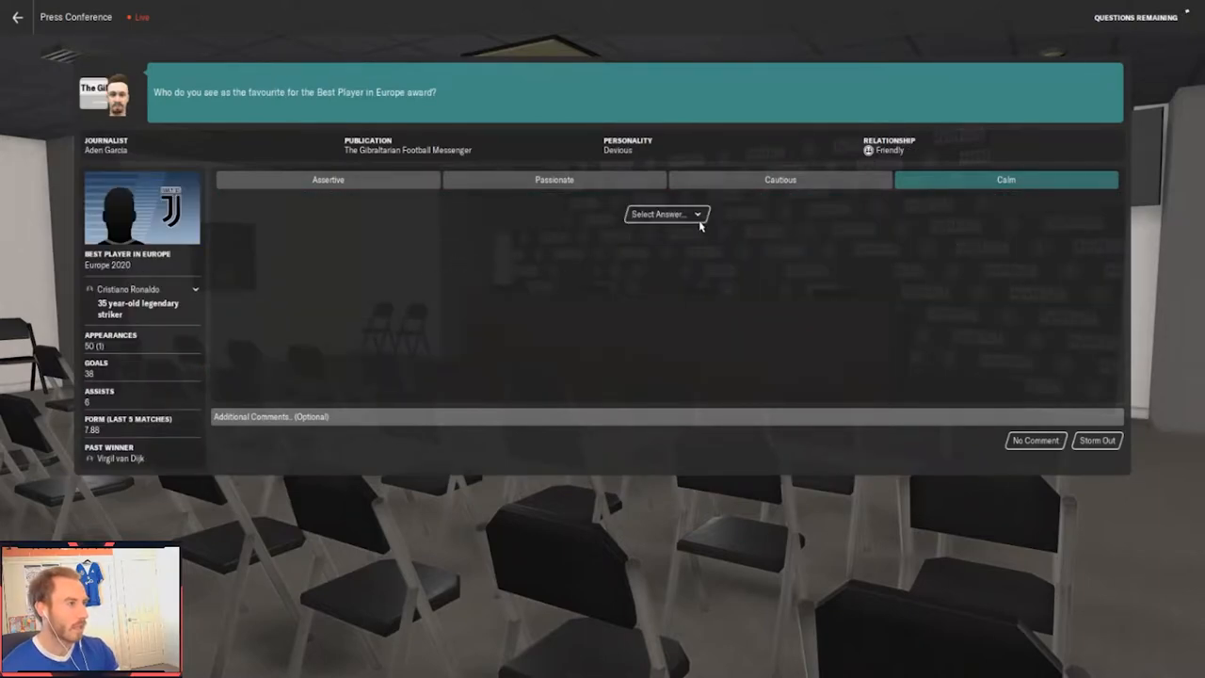
{"action": "left_click", "coordinate": [666, 215]}
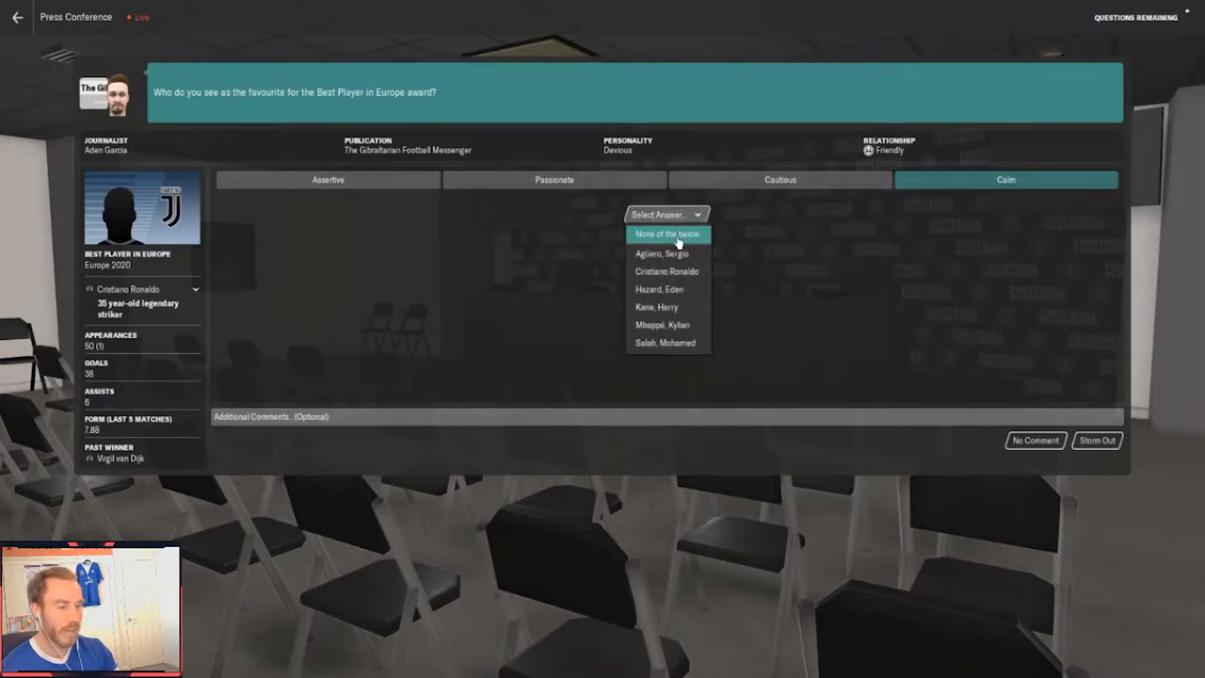
{"action": "mouse_move", "coordinate": [666, 252]}
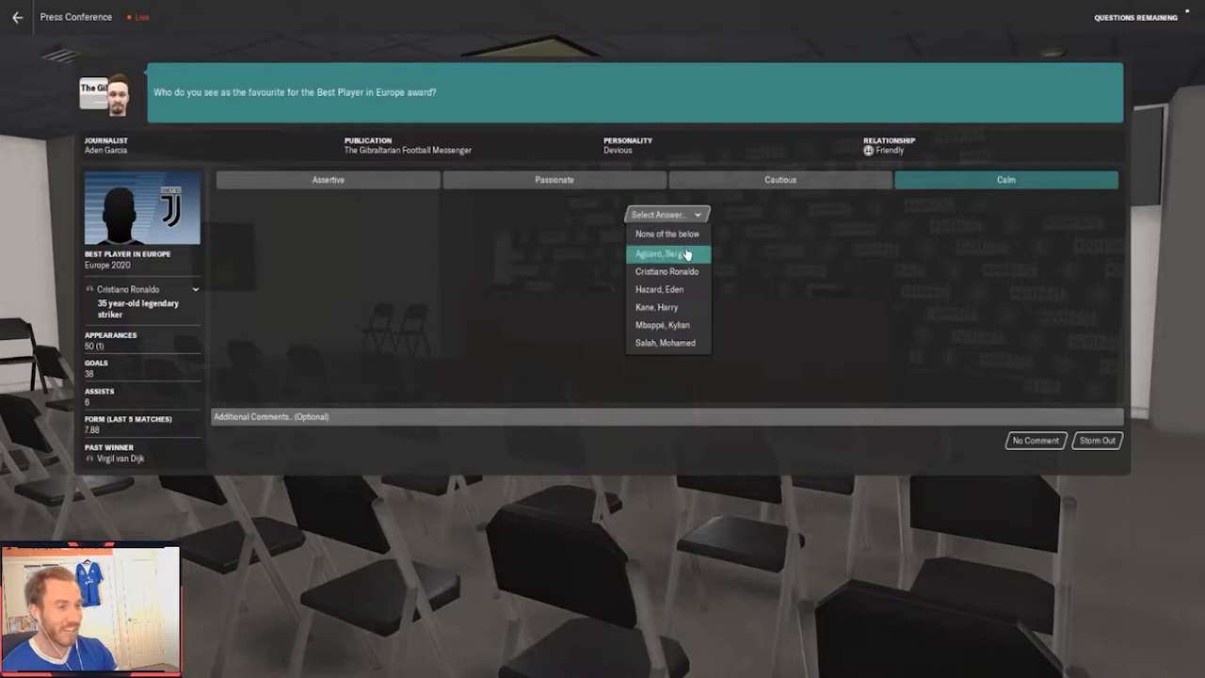
{"action": "mouse_move", "coordinate": [667, 272]}
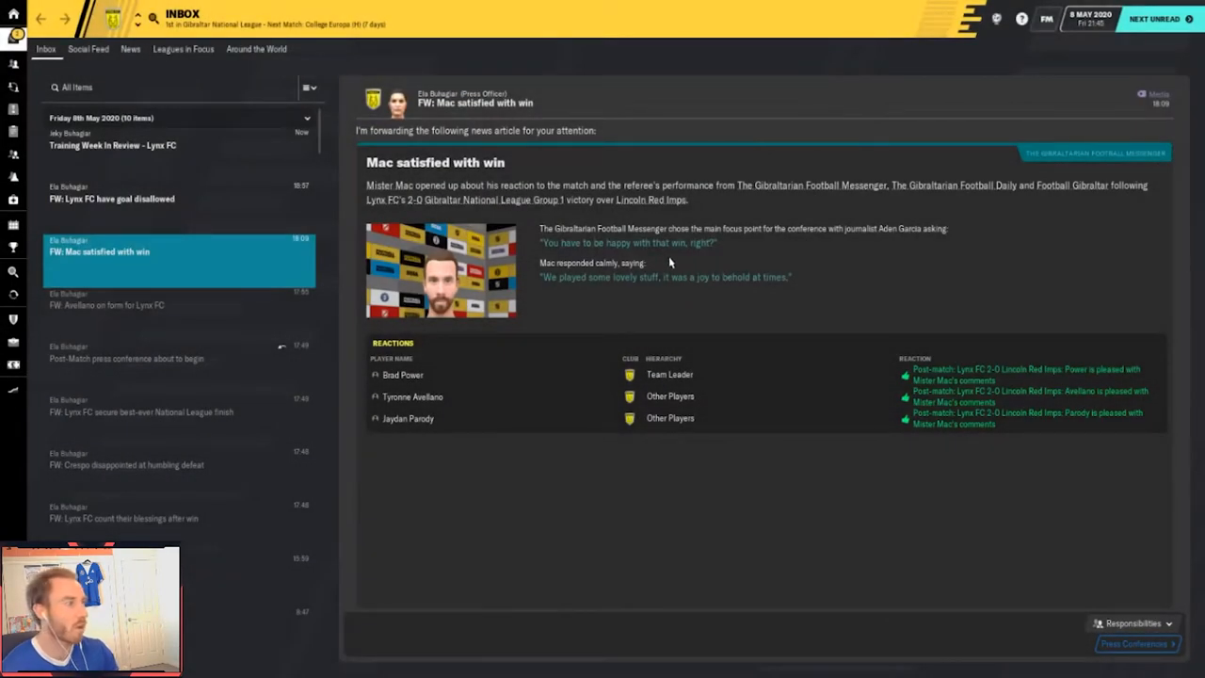
{"action": "mouse_move", "coordinate": [463, 481]}
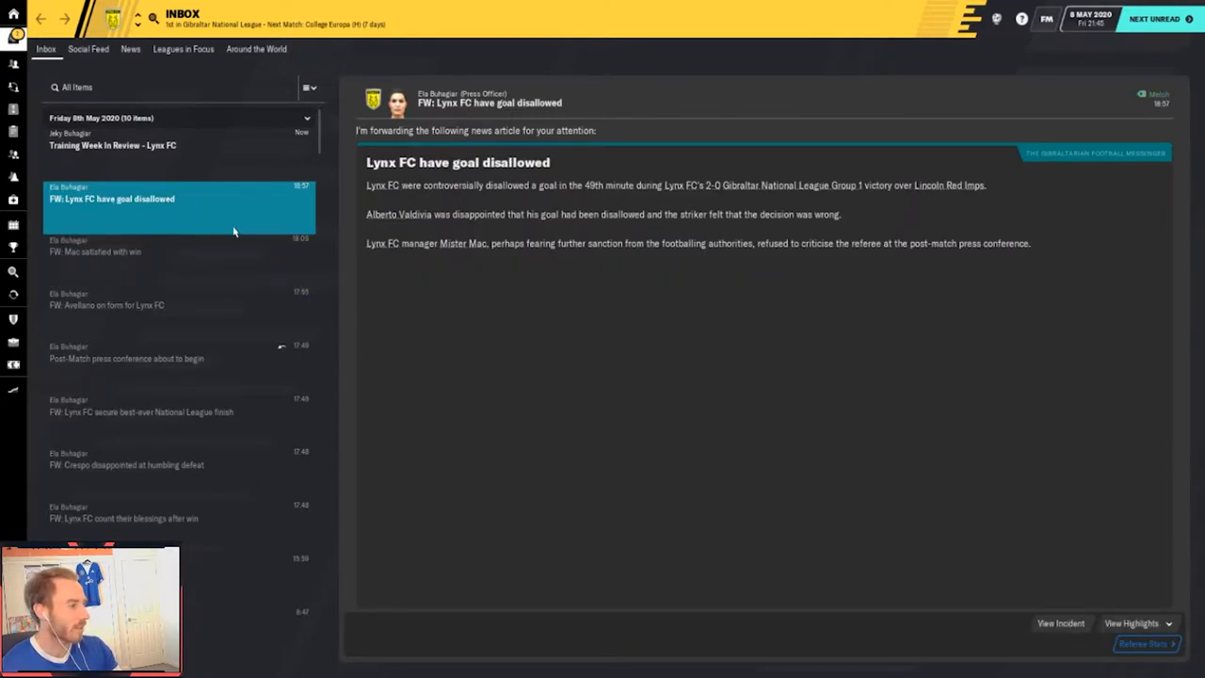
Read the Training Week in Review report and go to the club home overview
{"action": "left_click", "coordinate": [113, 139]}
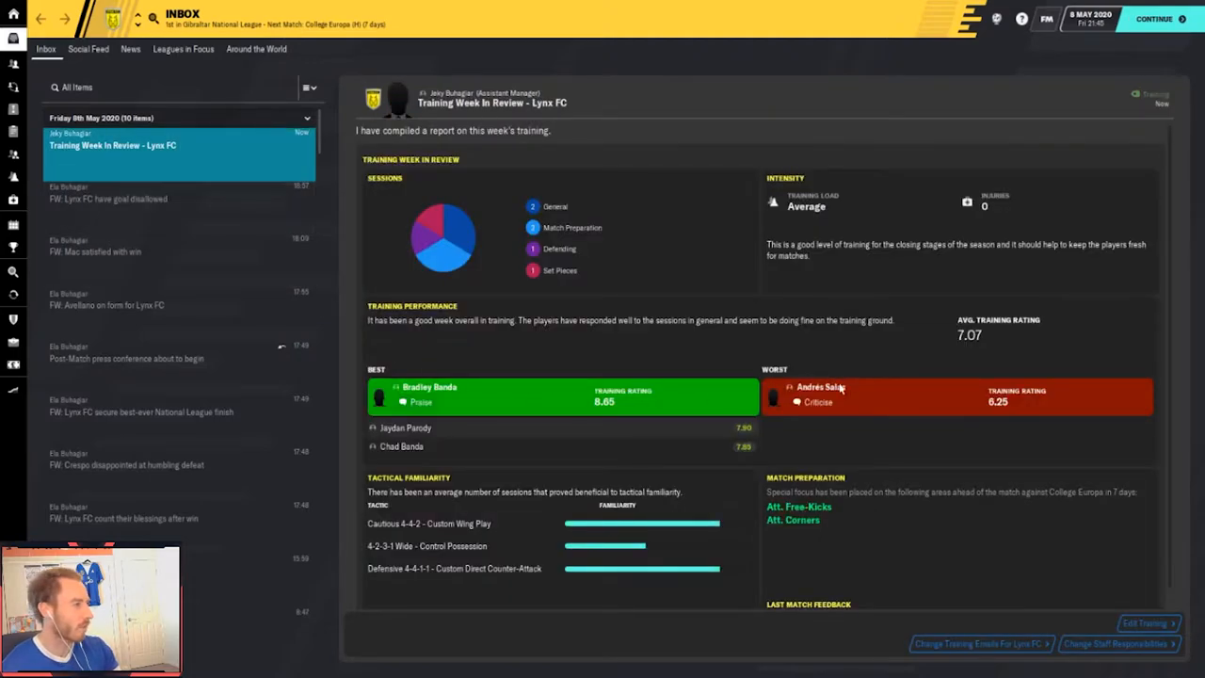
{"action": "left_click", "coordinate": [817, 403]}
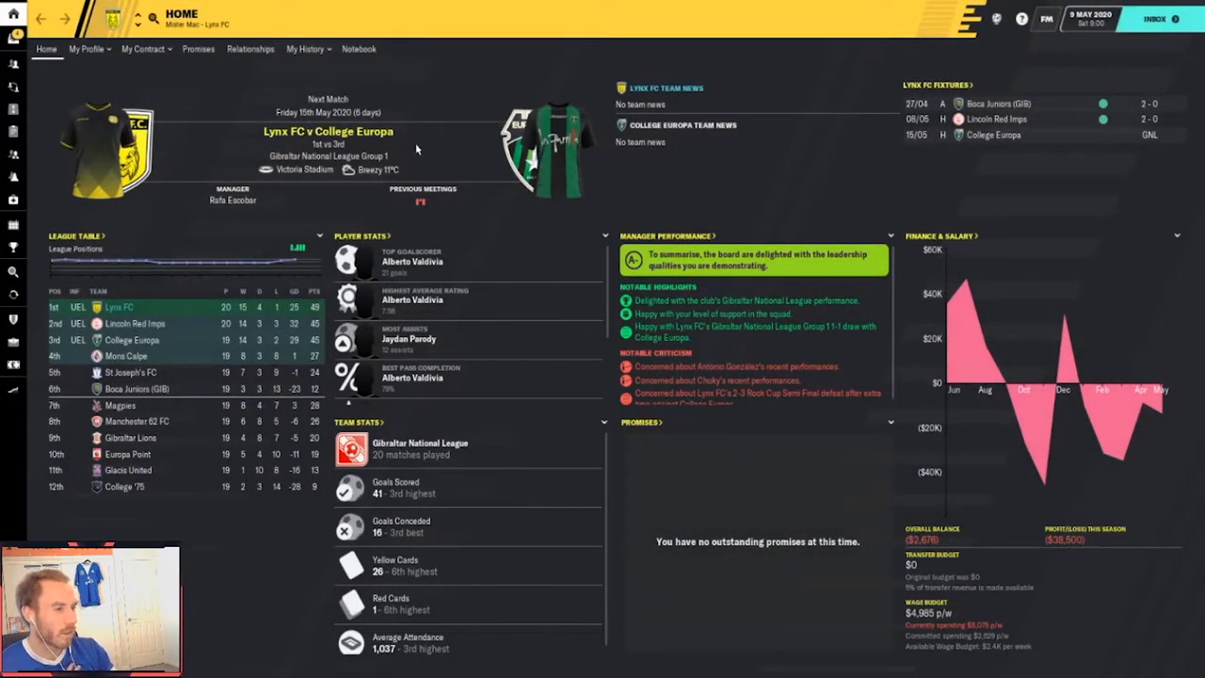
{"action": "mouse_move", "coordinate": [147, 346]}
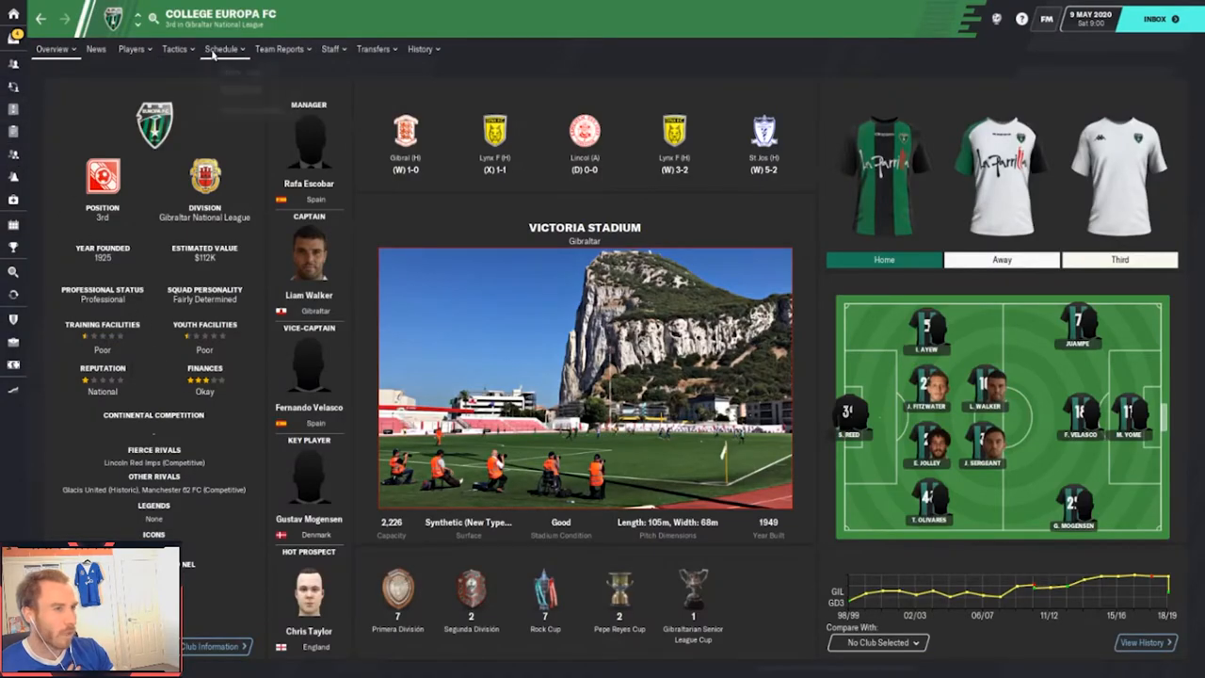
View College Europa's season fixtures and results on their Schedule tab
{"action": "left_click", "coordinate": [222, 49]}
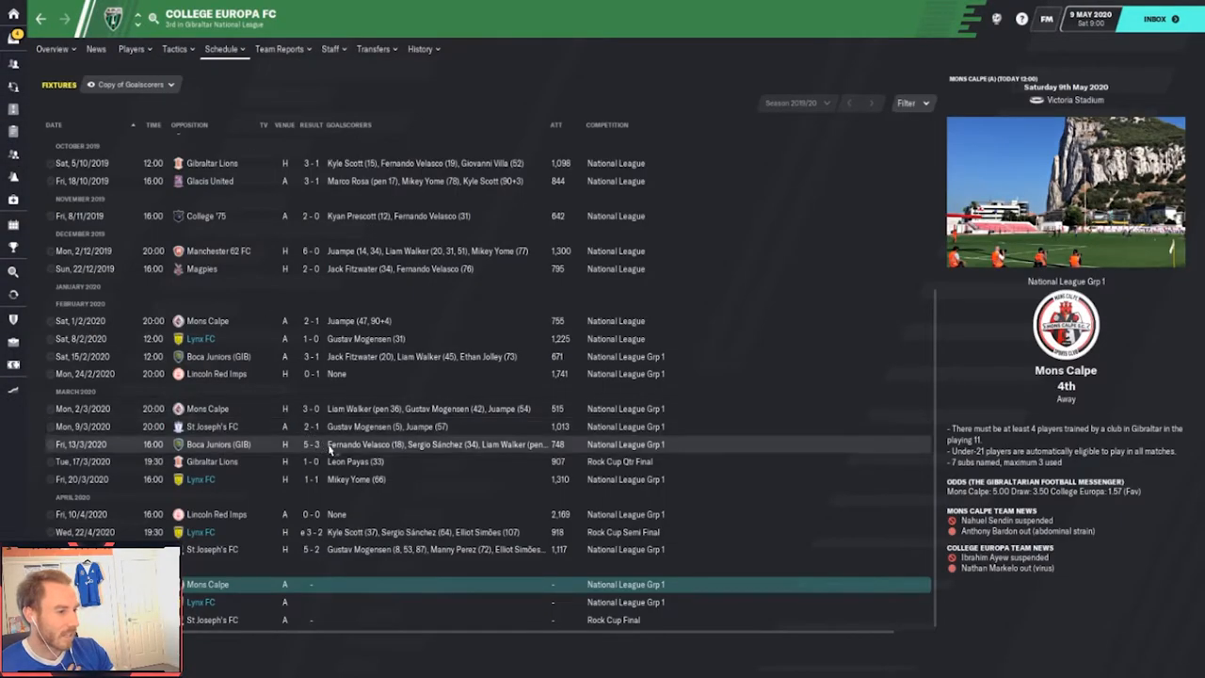
{"action": "mouse_move", "coordinate": [241, 595]}
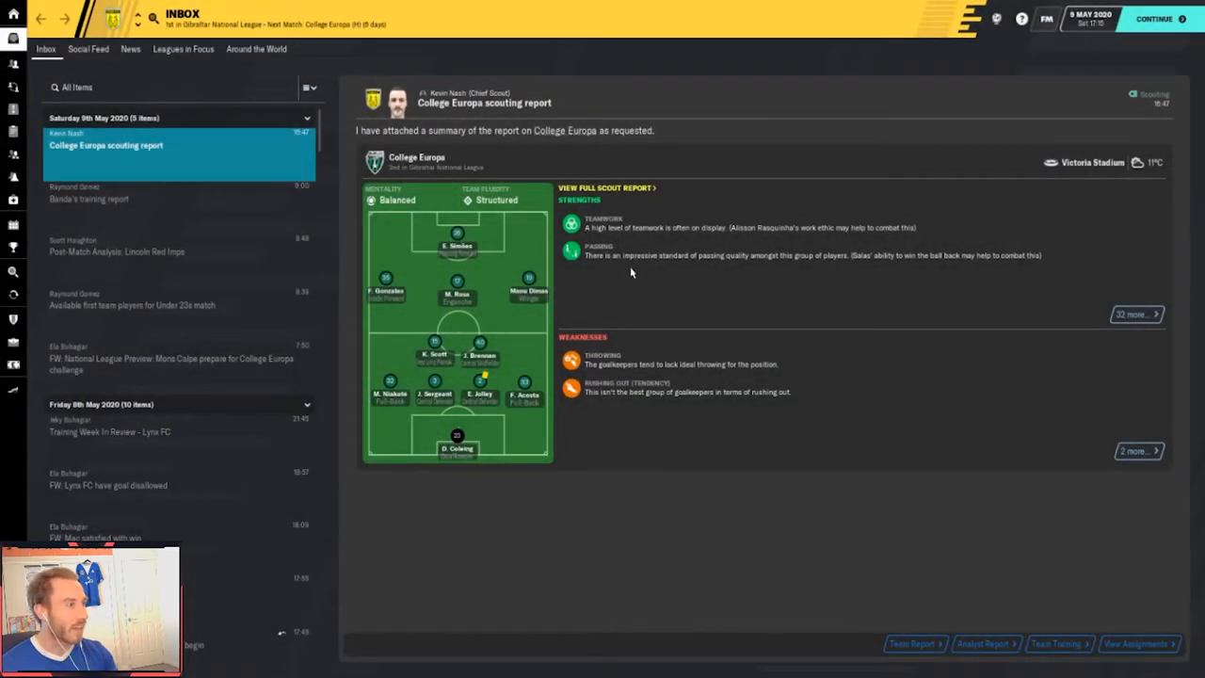
{"action": "mouse_move", "coordinate": [13, 224]}
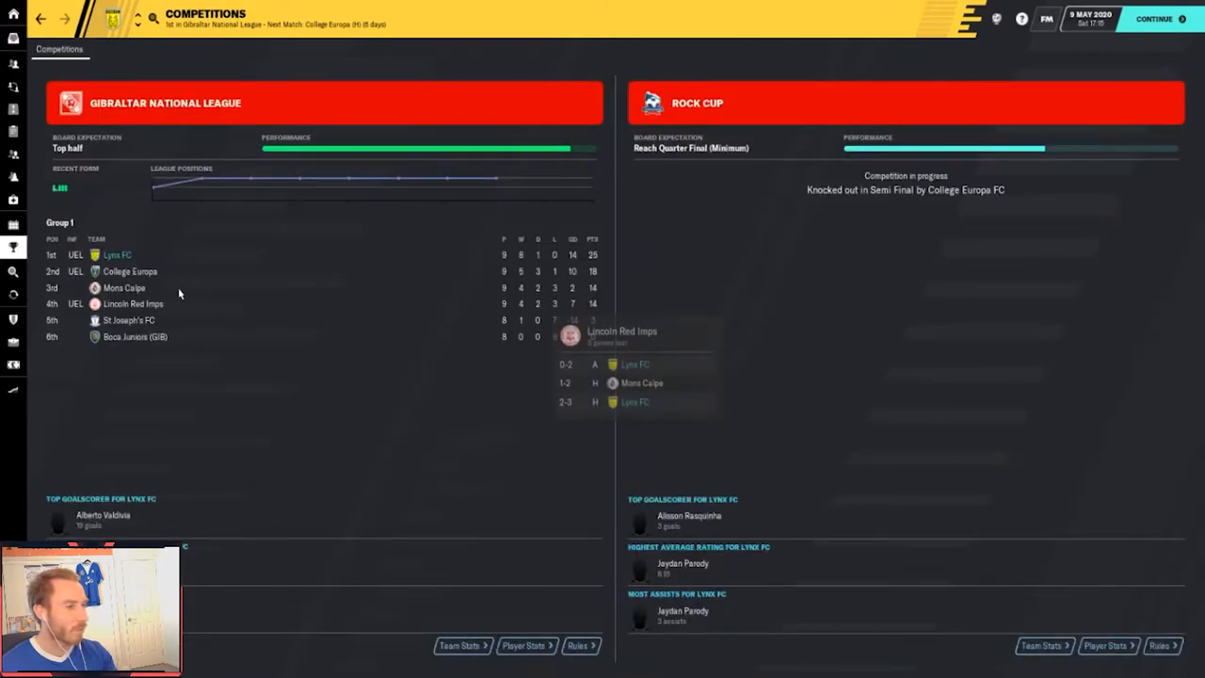
{"action": "mouse_move", "coordinate": [139, 113]}
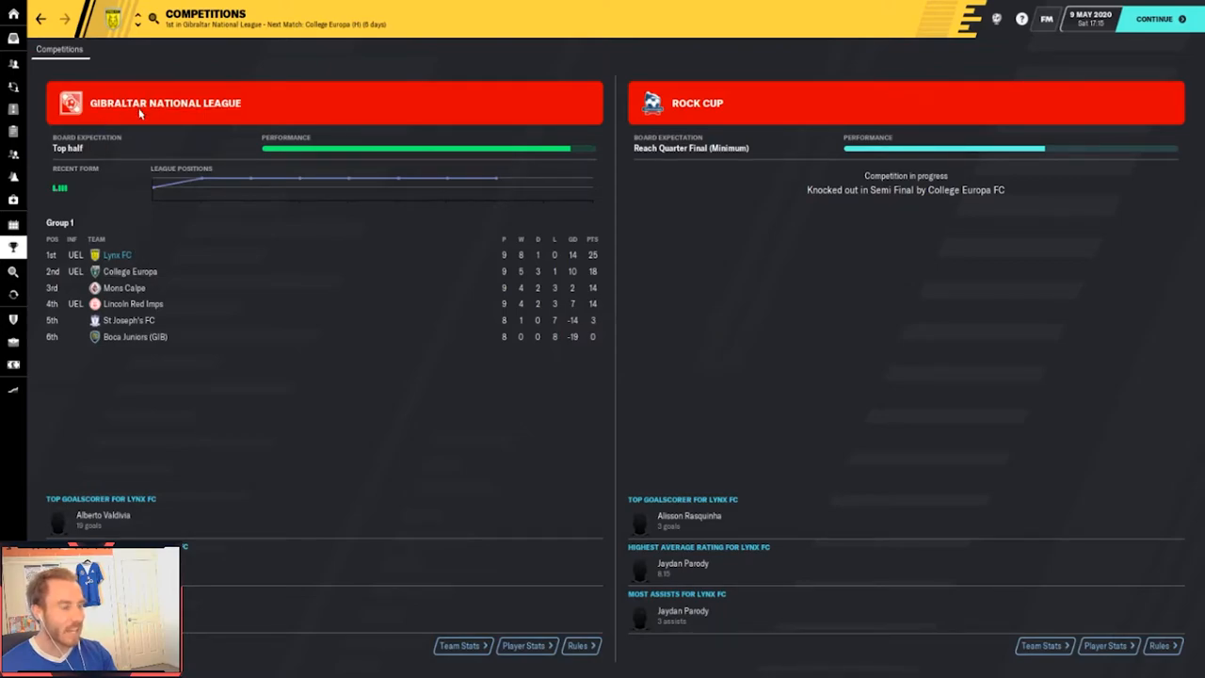
Check the Gibraltar National League overview, then return to the inbox social feed
{"action": "left_click", "coordinate": [166, 101]}
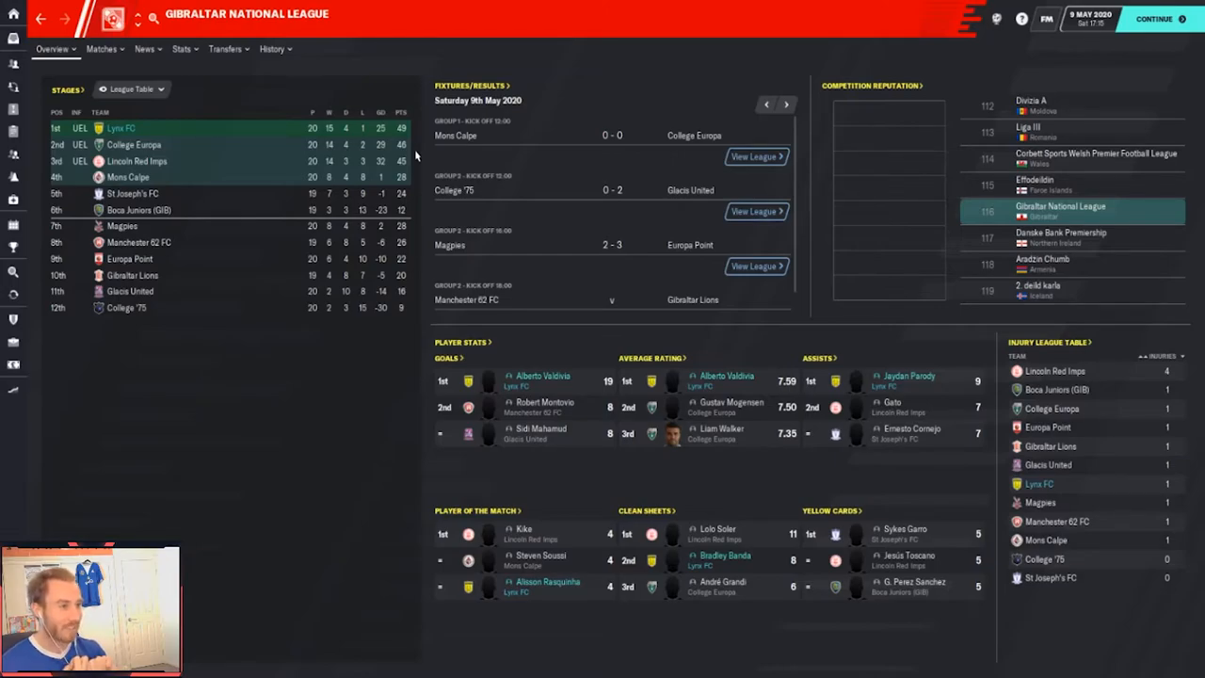
{"action": "mouse_move", "coordinate": [923, 94]}
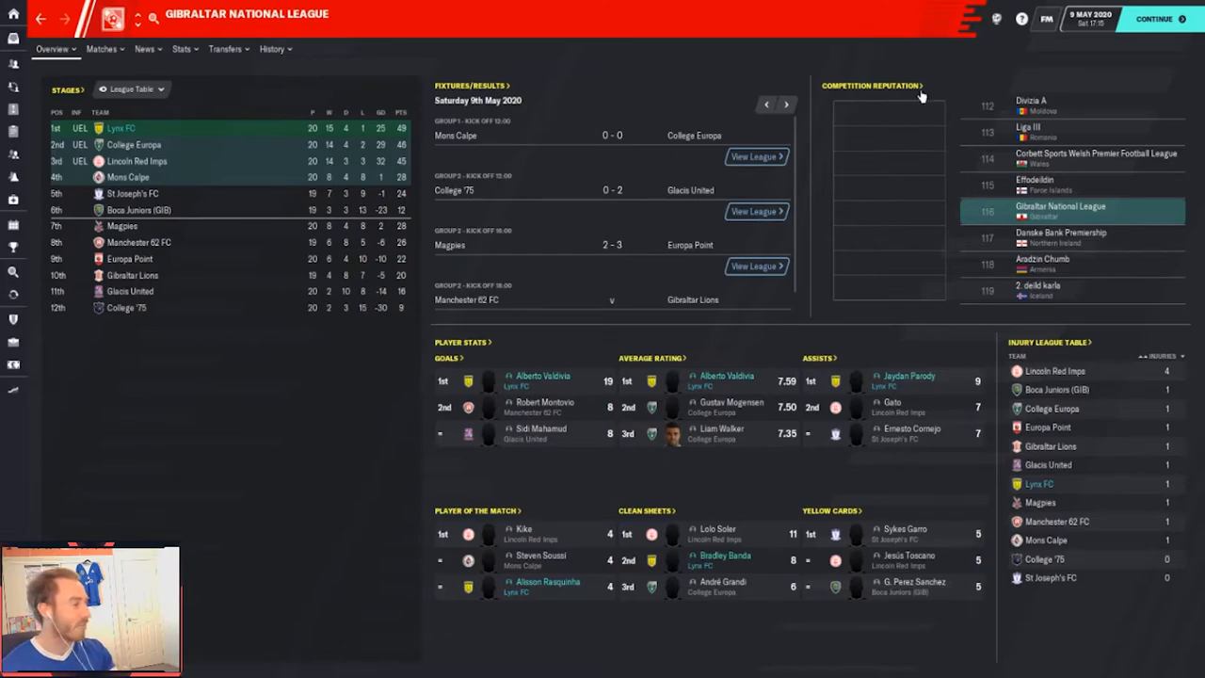
{"action": "left_click", "coordinate": [101, 49]}
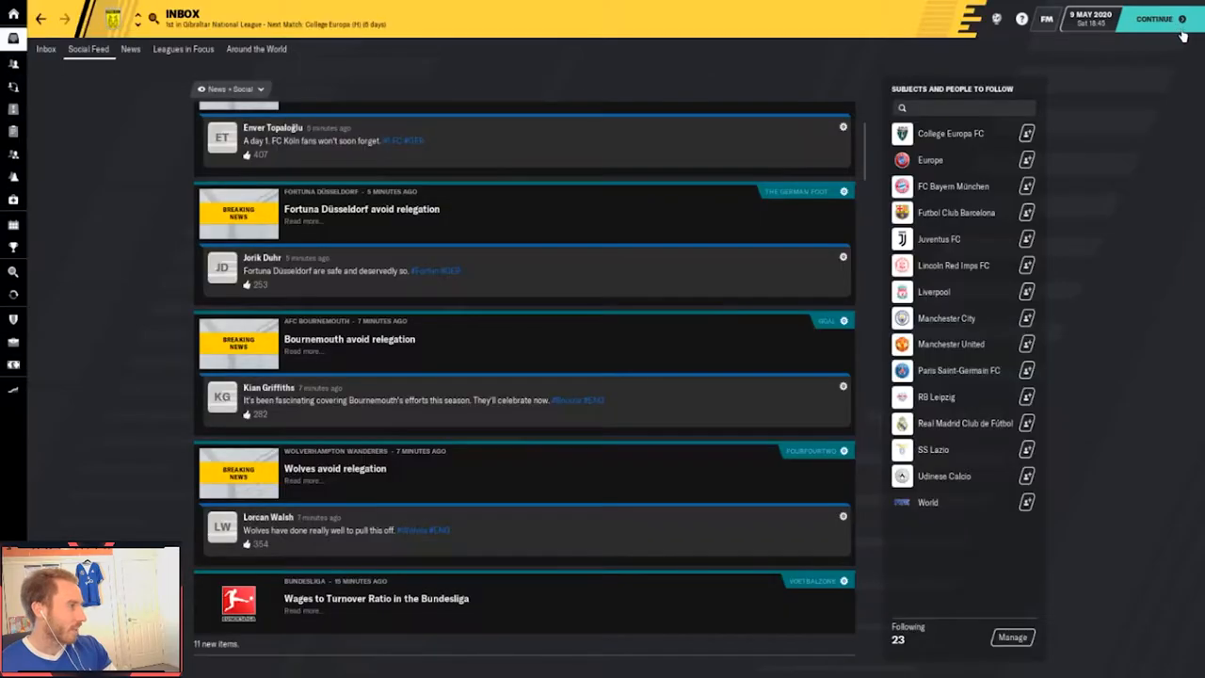
Advance to 10 May, skim the social feed and return to the inbox messages
{"action": "left_click", "coordinate": [1154, 19]}
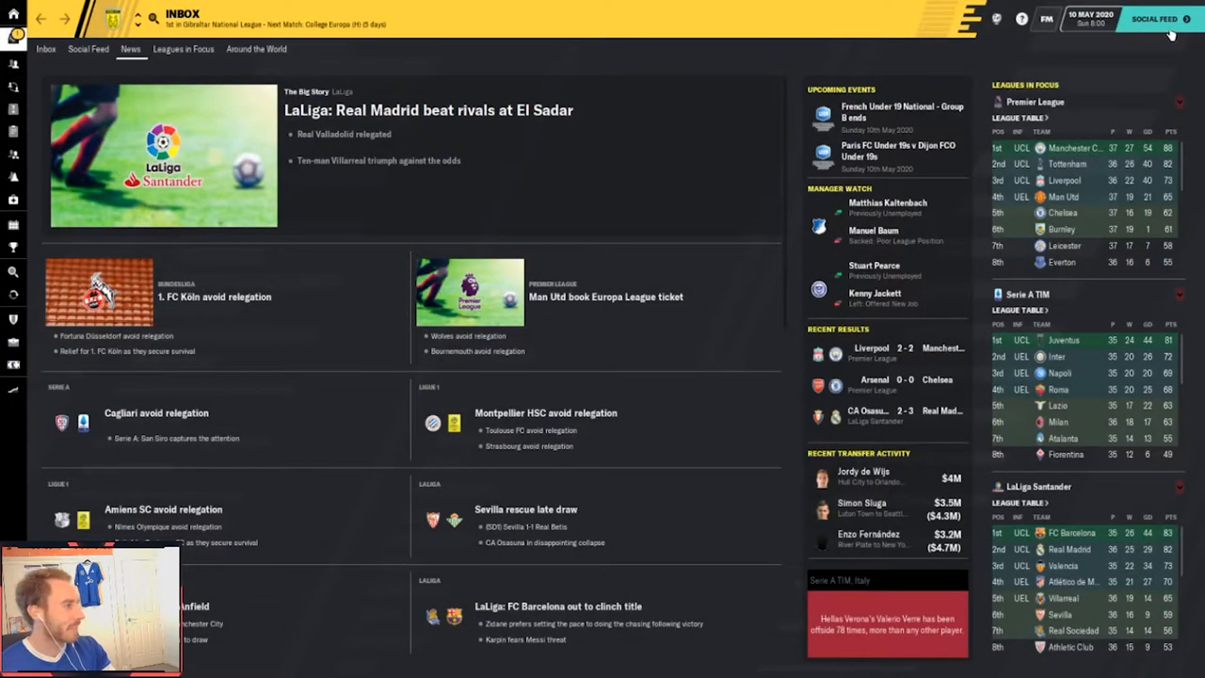
{"action": "left_click", "coordinate": [86, 49]}
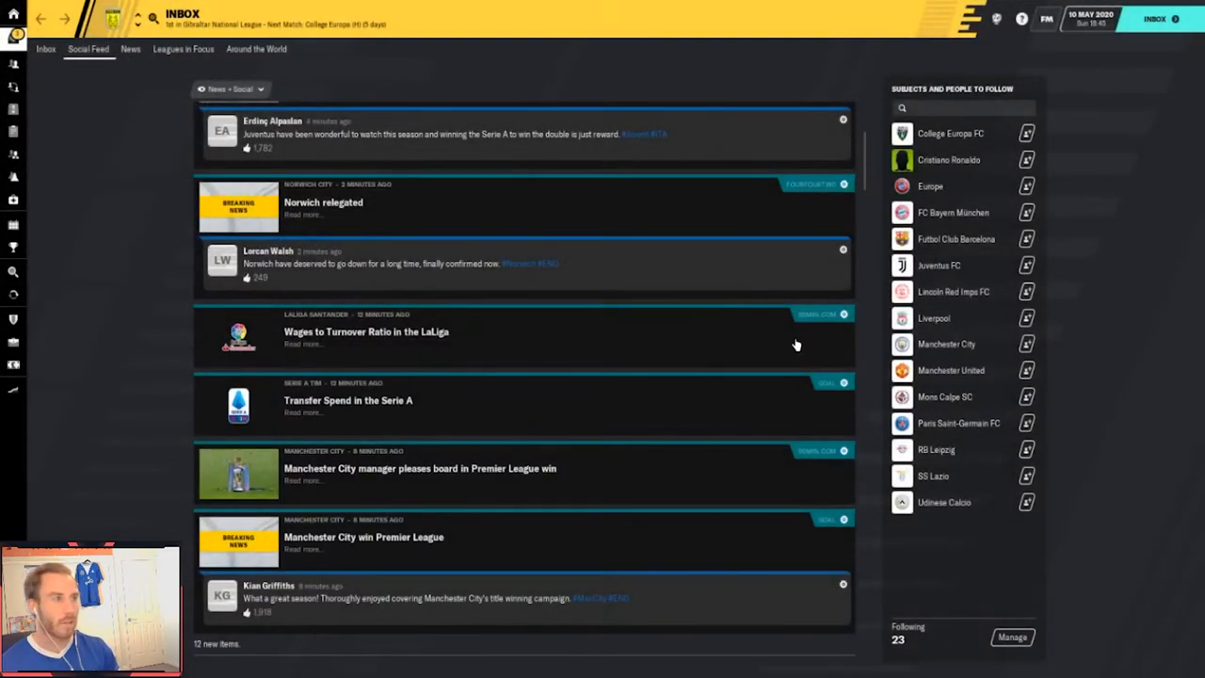
{"action": "left_click", "coordinate": [45, 48]}
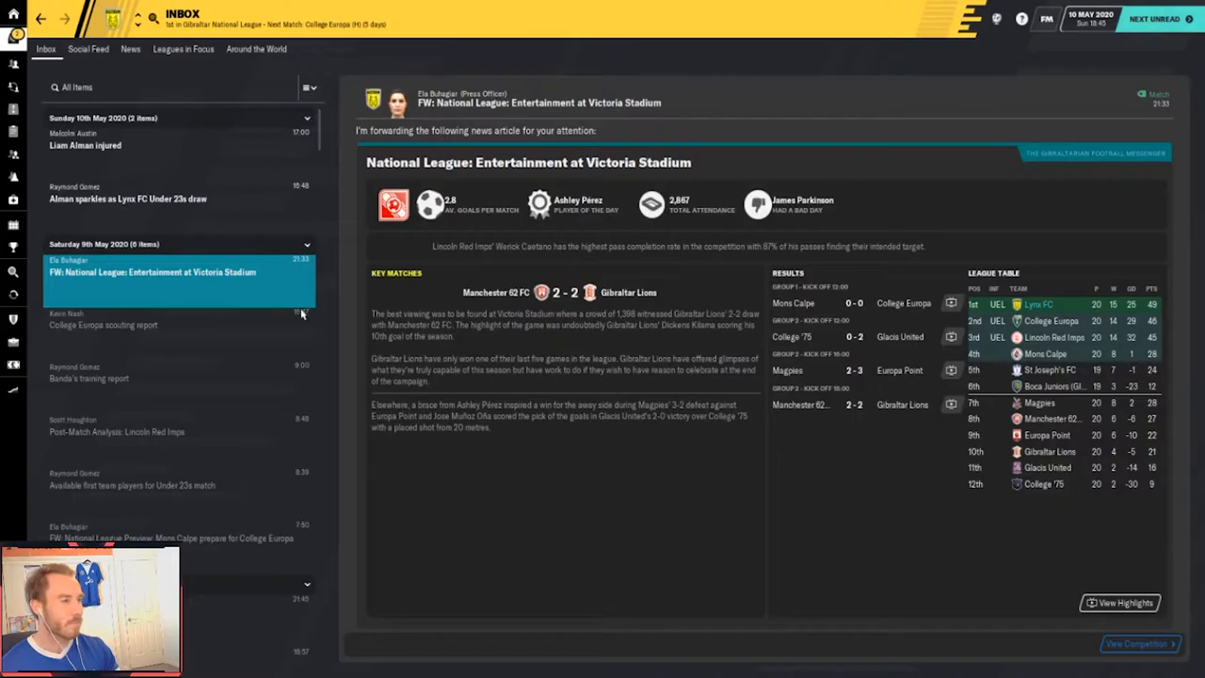
{"action": "mouse_move", "coordinate": [234, 309]}
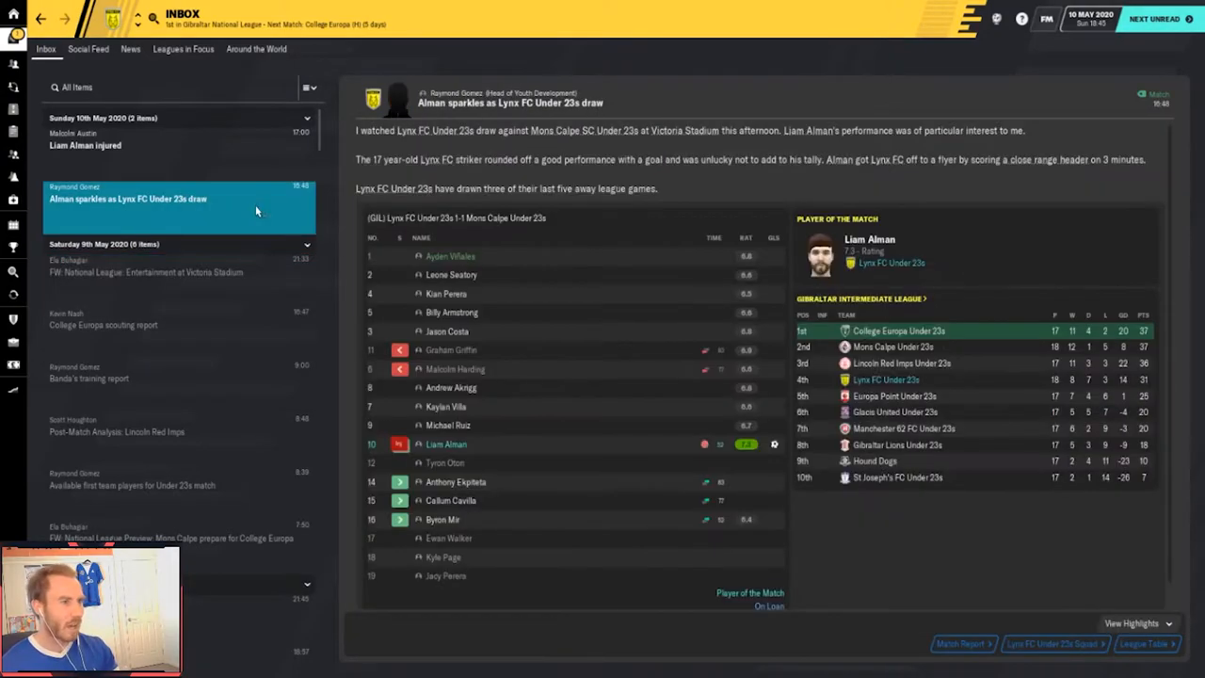
{"action": "mouse_move", "coordinate": [222, 192]}
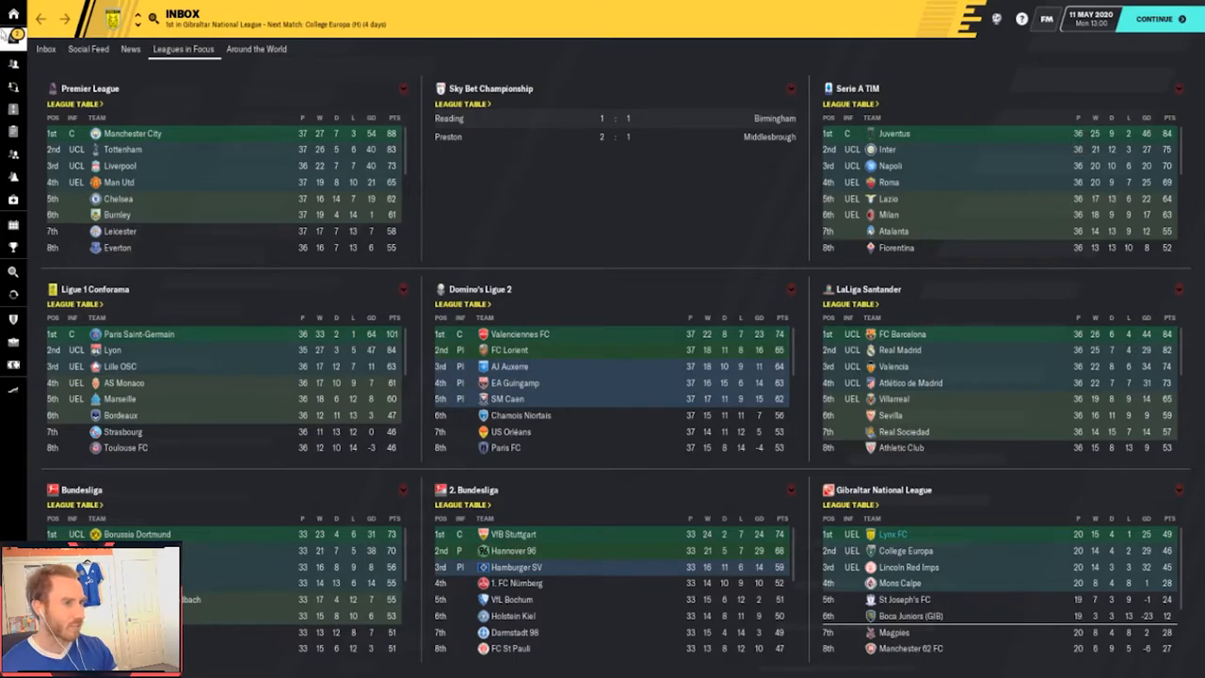
Keep pressing Continue through the matchdays to 13 May, viewing results along the way
{"action": "left_click", "coordinate": [45, 49]}
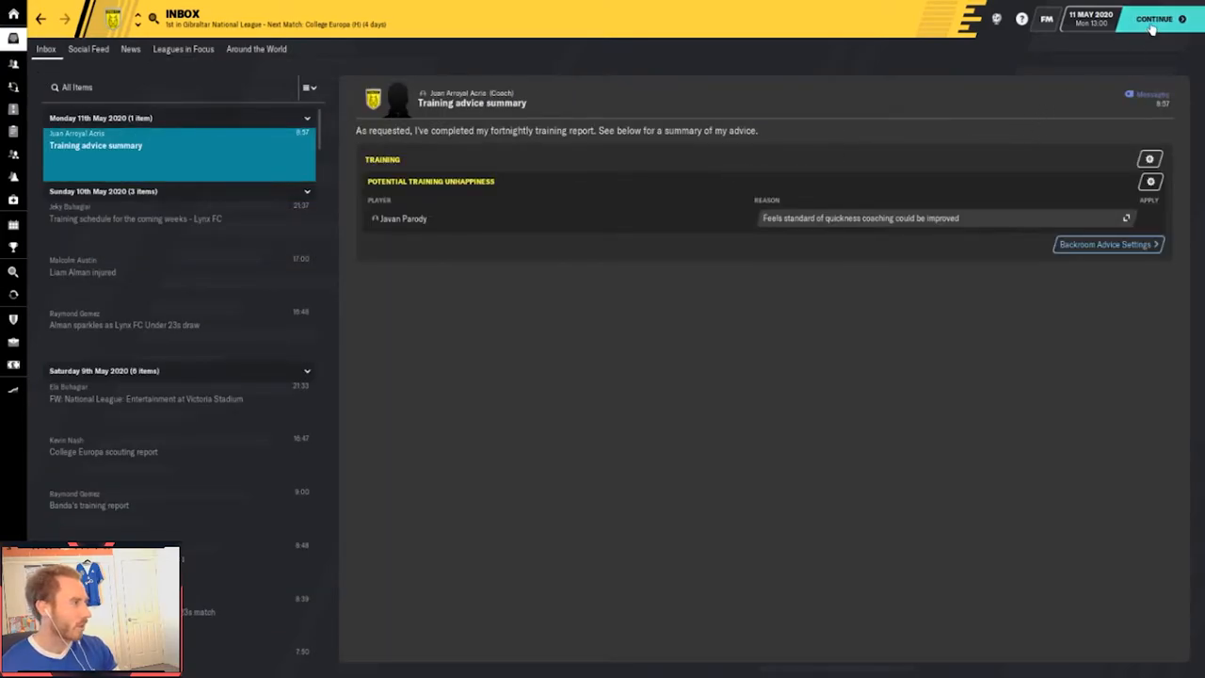
{"action": "left_click", "coordinate": [1155, 19]}
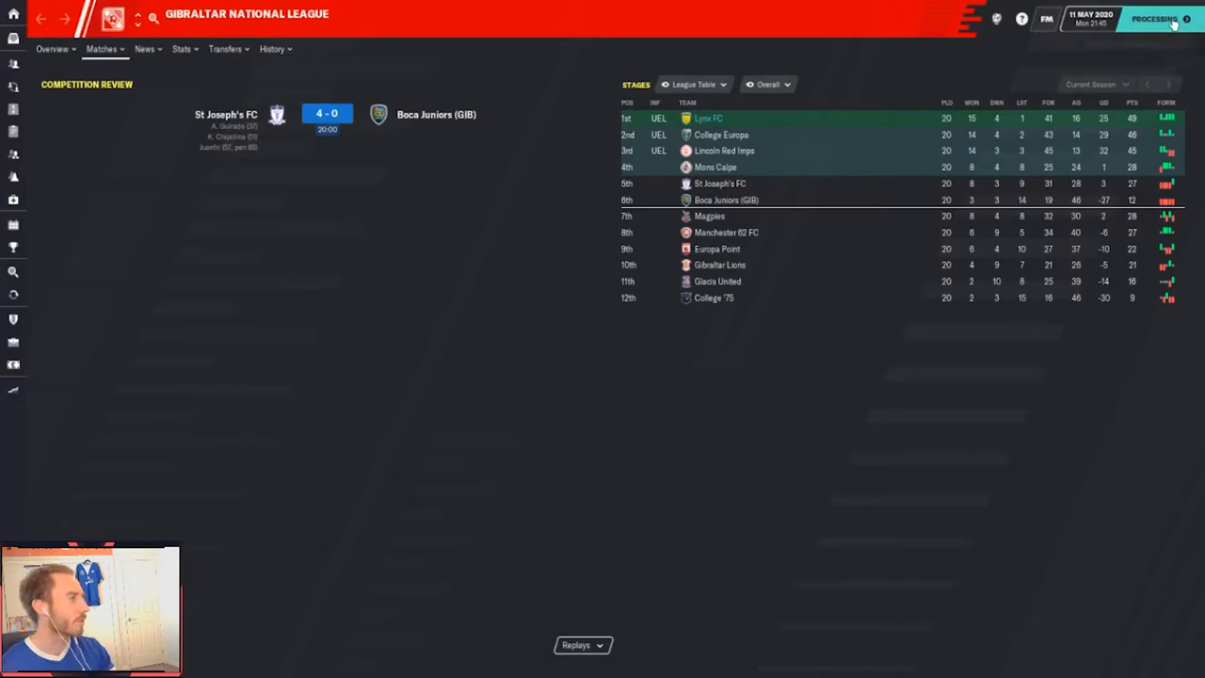
{"action": "left_click", "coordinate": [1156, 18]}
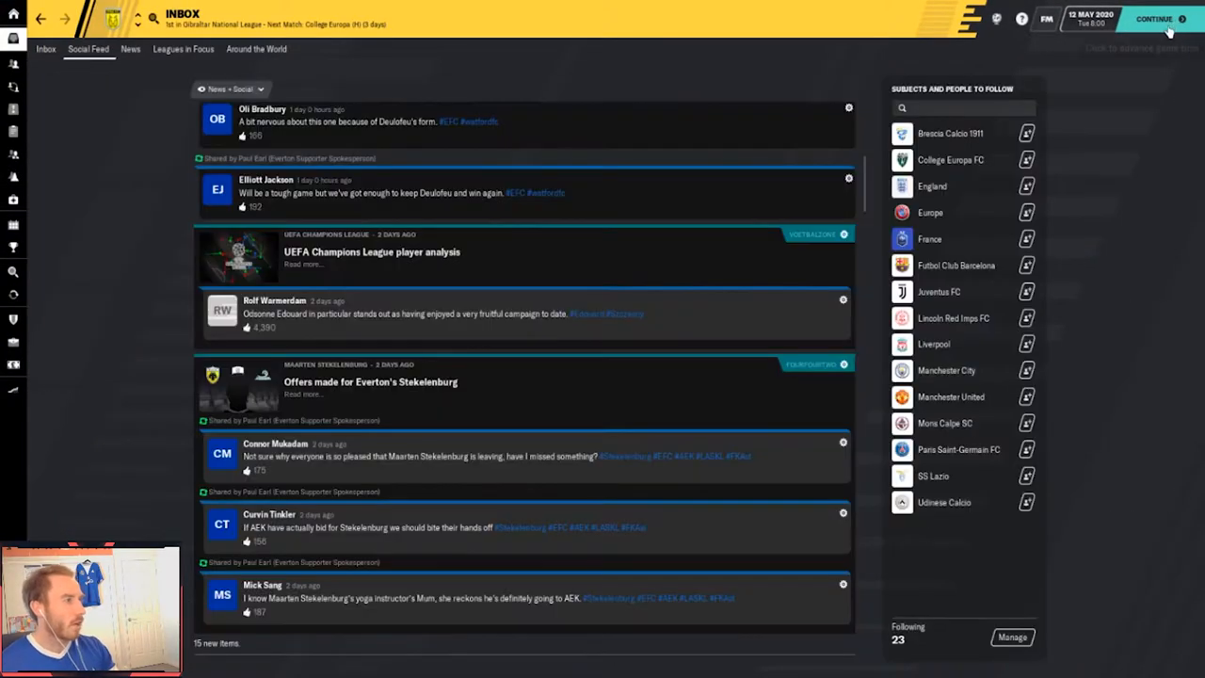
{"action": "left_click", "coordinate": [1156, 19]}
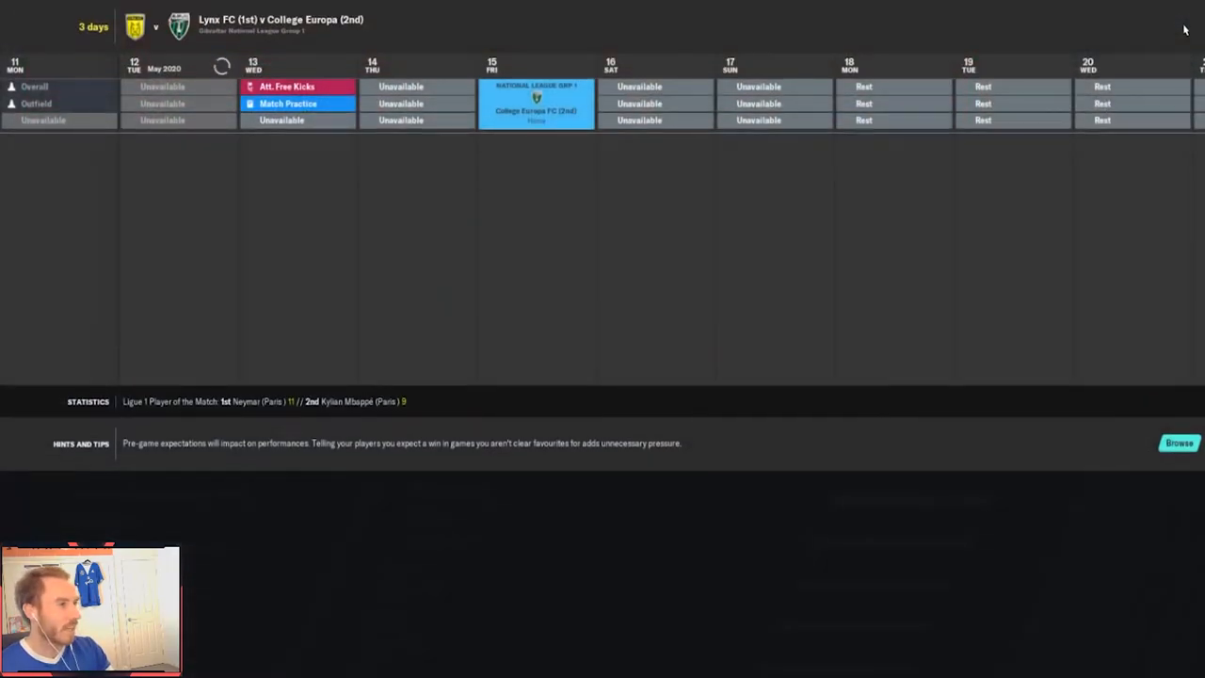
{"action": "left_click", "coordinate": [1155, 19]}
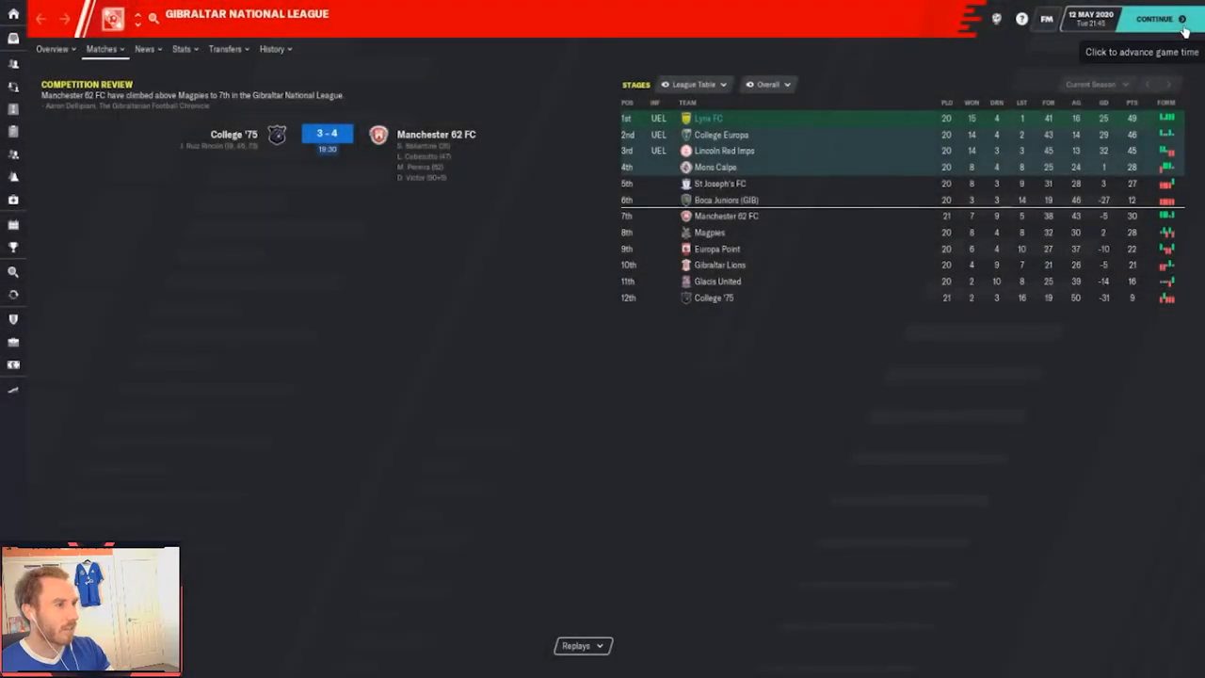
{"action": "left_click", "coordinate": [1155, 19]}
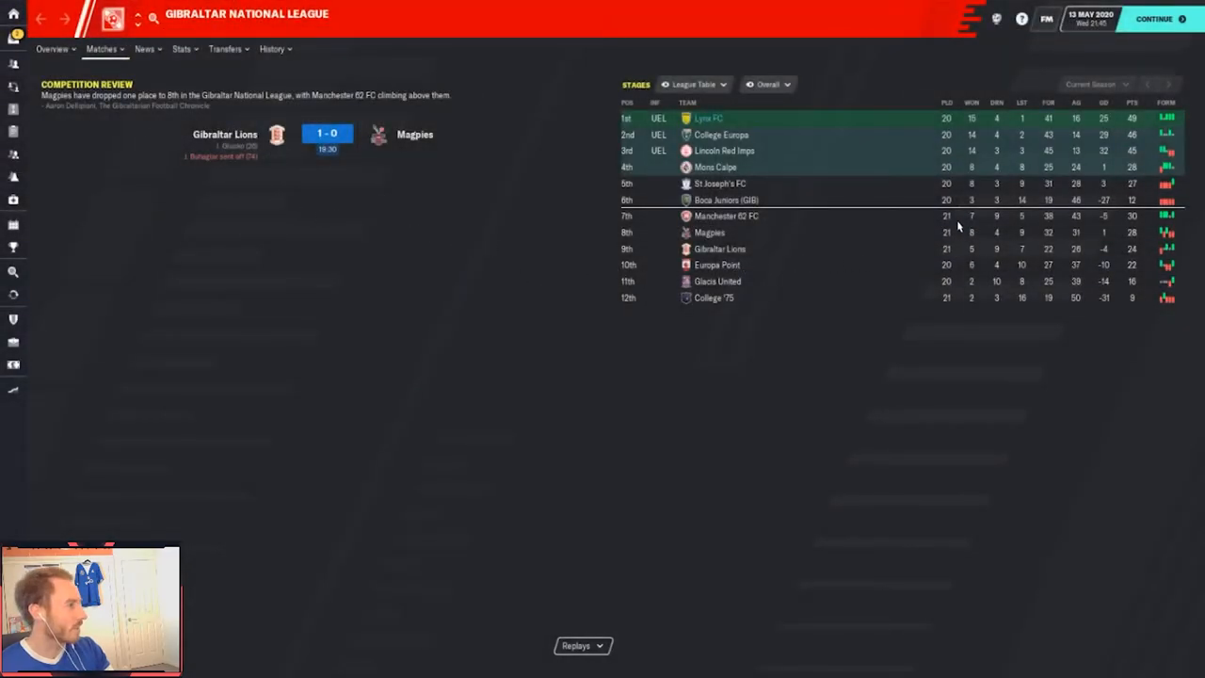
{"action": "mouse_move", "coordinate": [964, 280]}
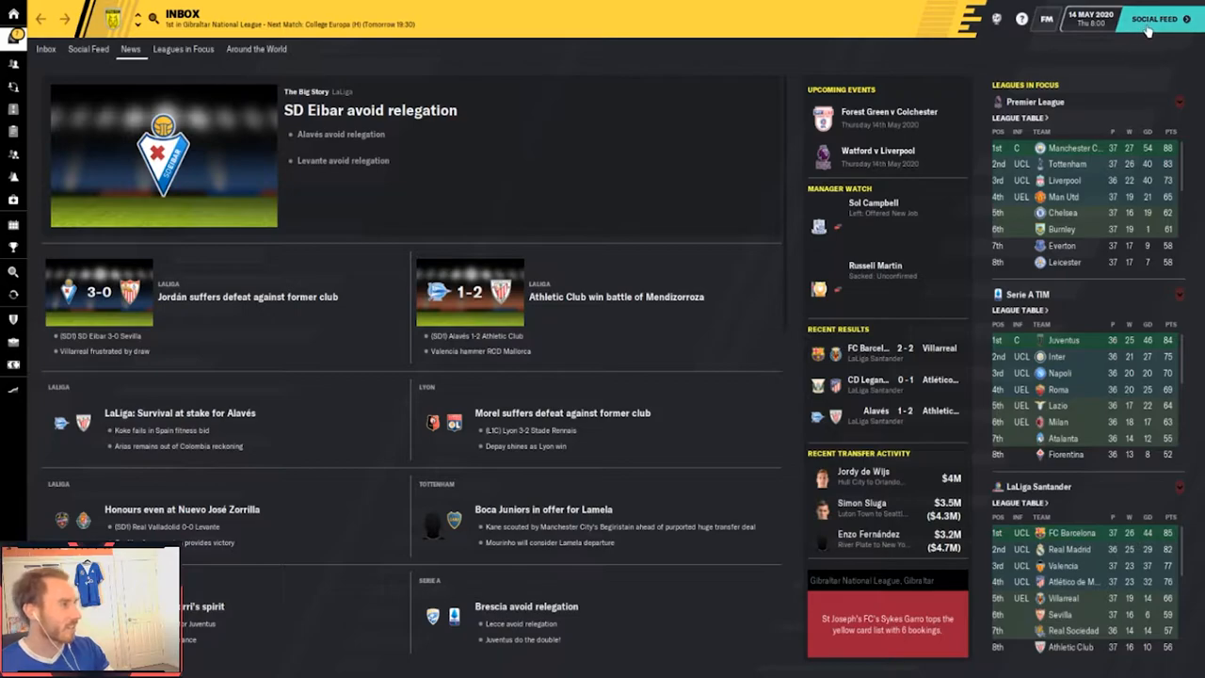
Skim the social feed, then read the Good crowd expected and College Europa challenge articles
{"action": "left_click", "coordinate": [87, 49]}
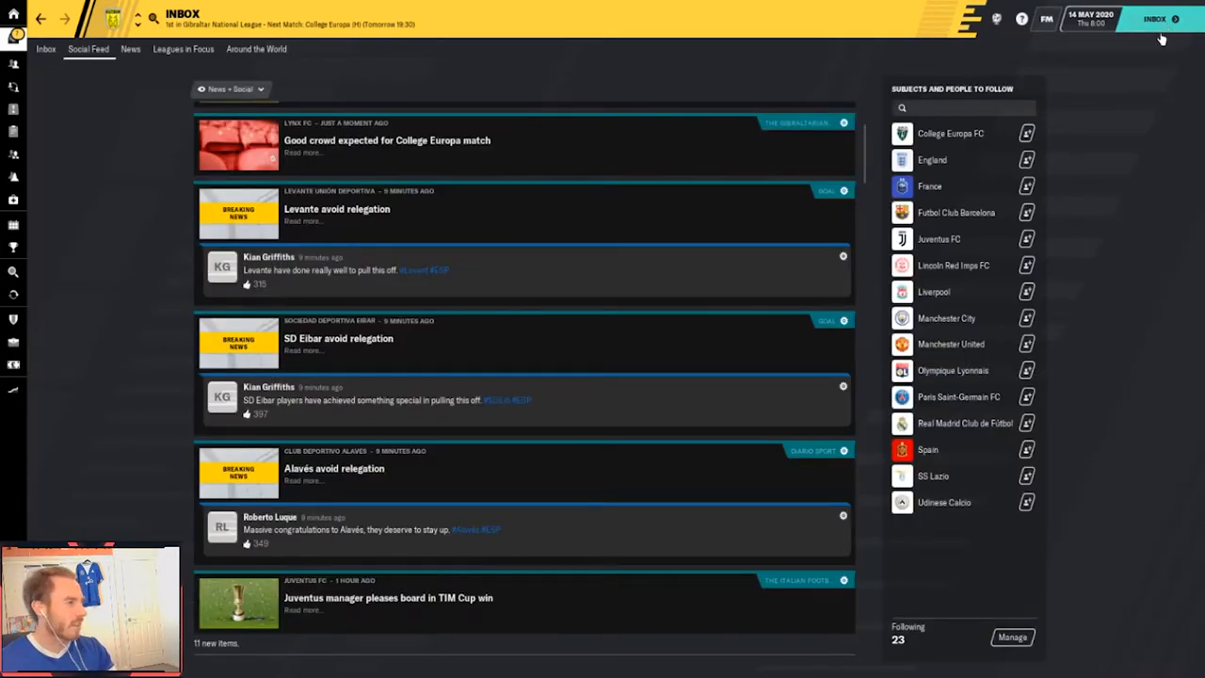
{"action": "left_click", "coordinate": [45, 49]}
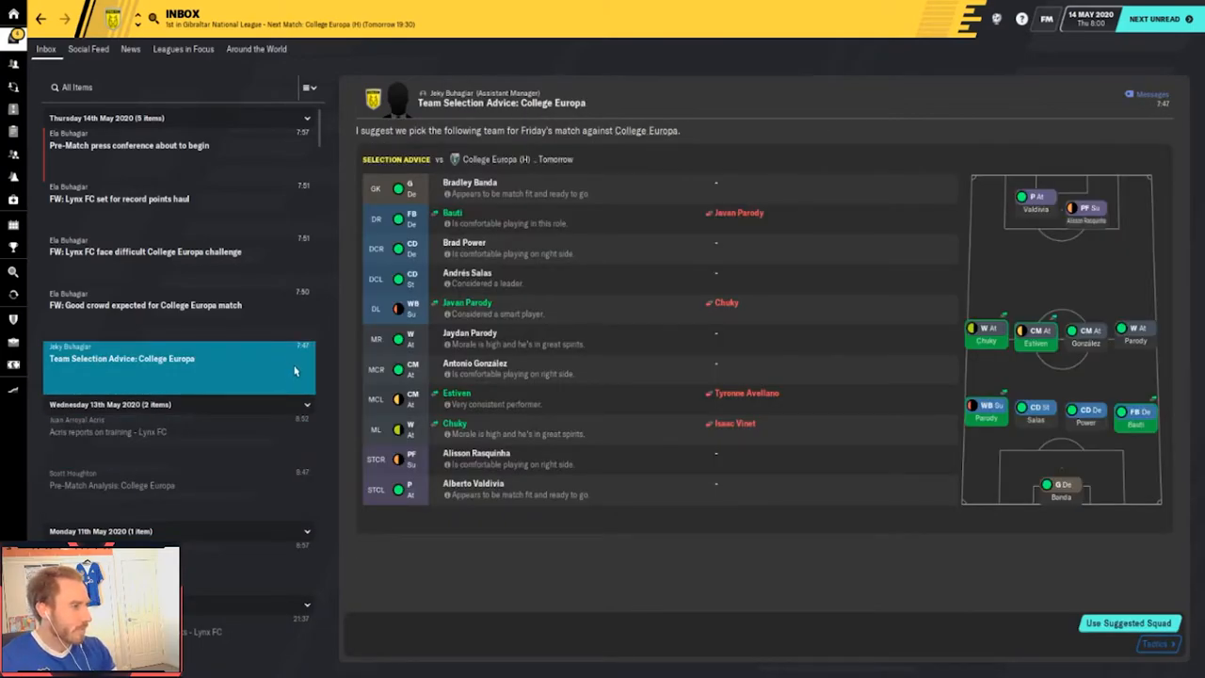
{"action": "mouse_move", "coordinate": [463, 437]}
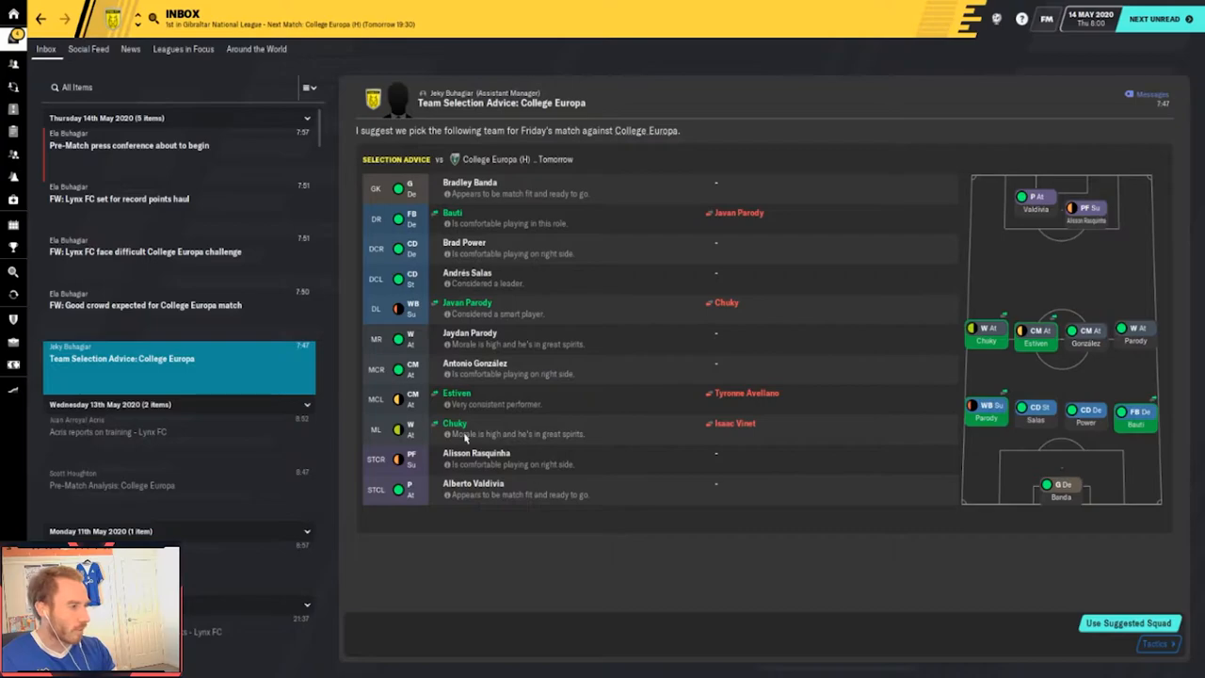
{"action": "left_click", "coordinate": [147, 305]}
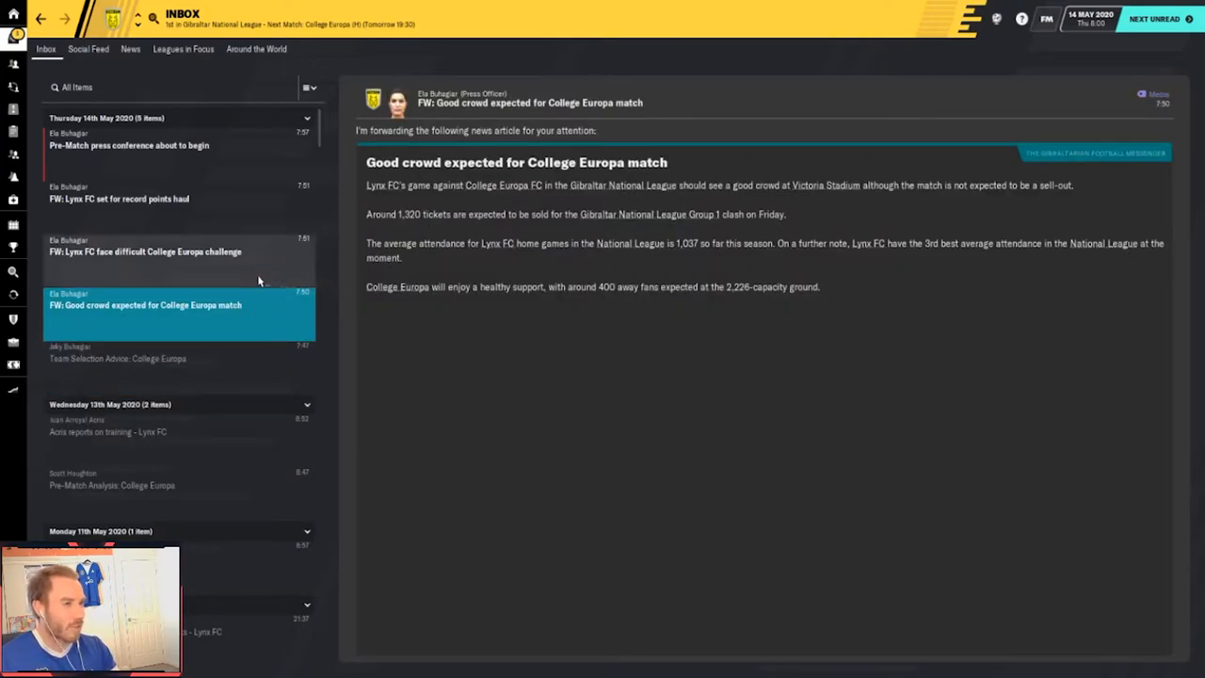
{"action": "left_click", "coordinate": [145, 252]}
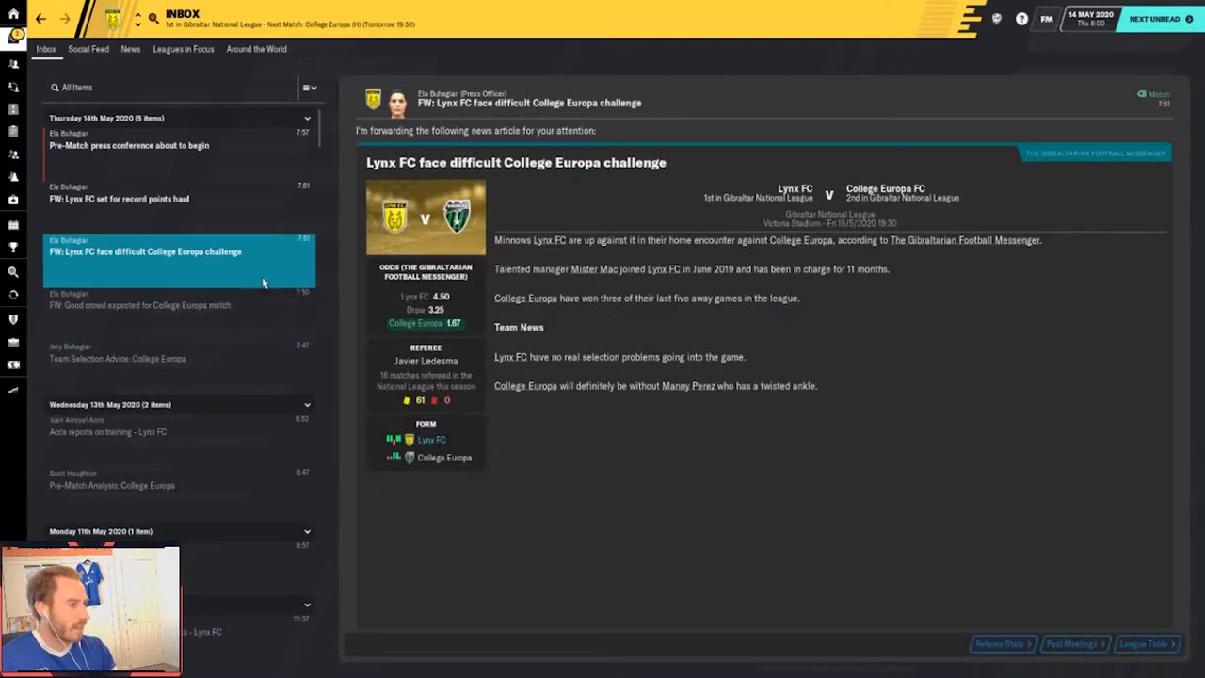
{"action": "mouse_move", "coordinate": [279, 294]}
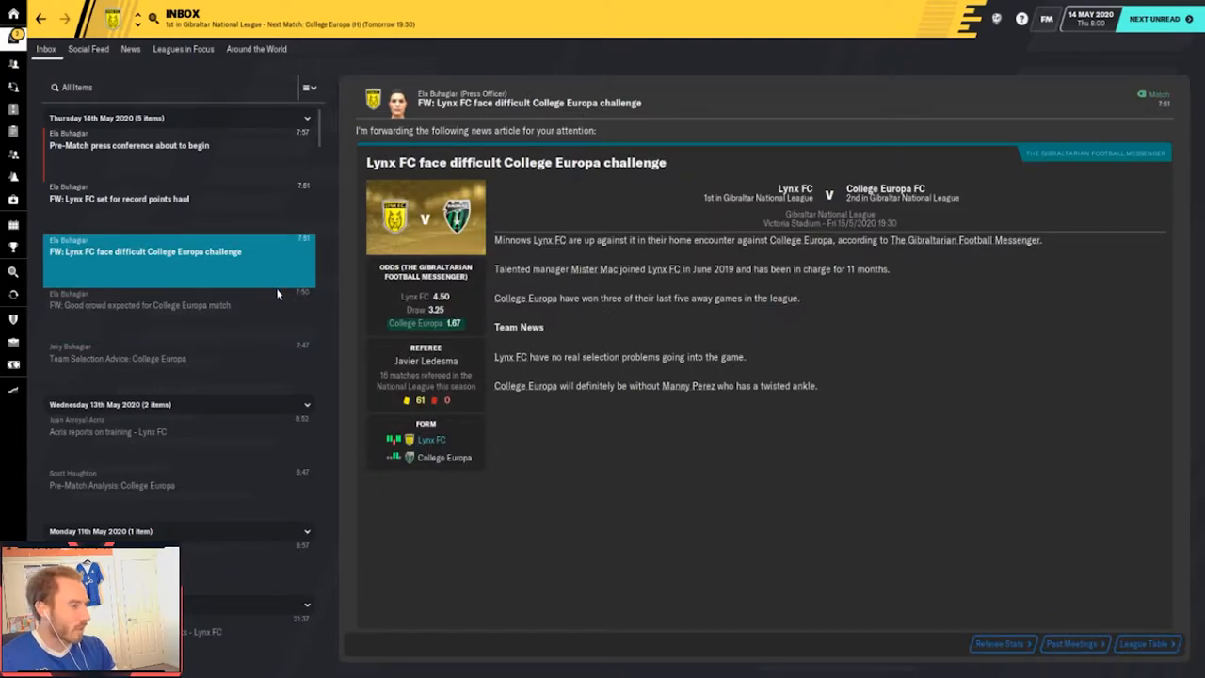
{"action": "mouse_move", "coordinate": [226, 199]}
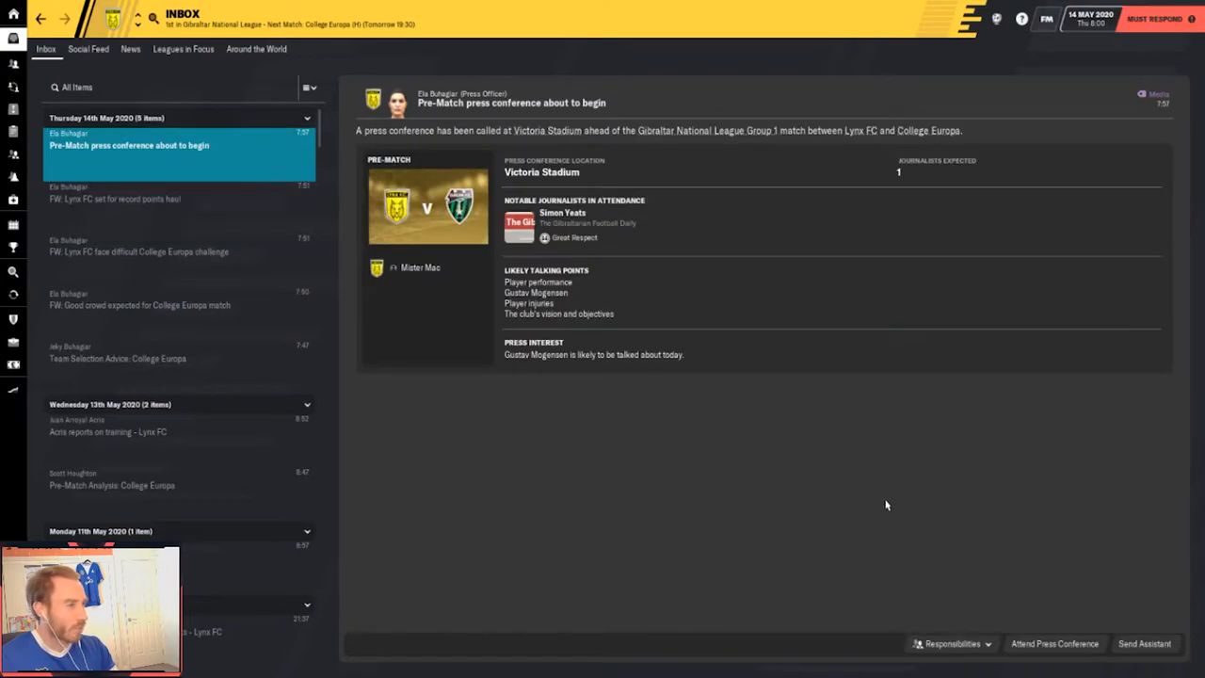
Attend the pre-match press conference for the College Europa game
{"action": "left_click", "coordinate": [1054, 644]}
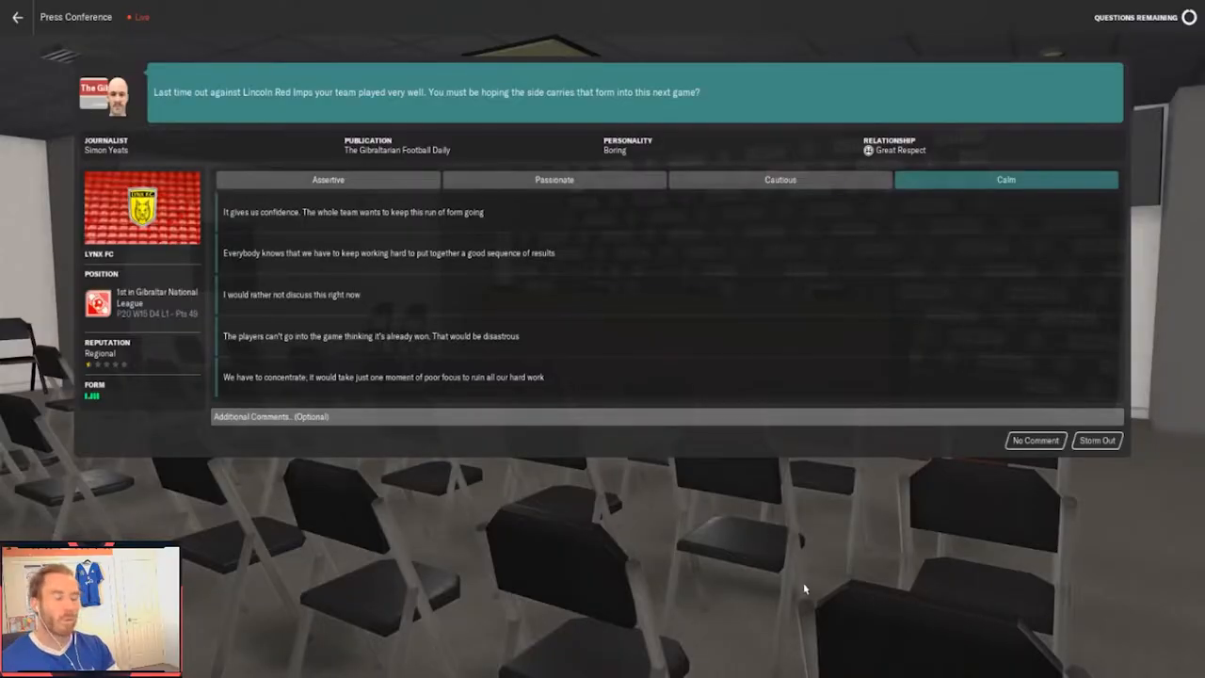
{"action": "mouse_move", "coordinate": [749, 597]}
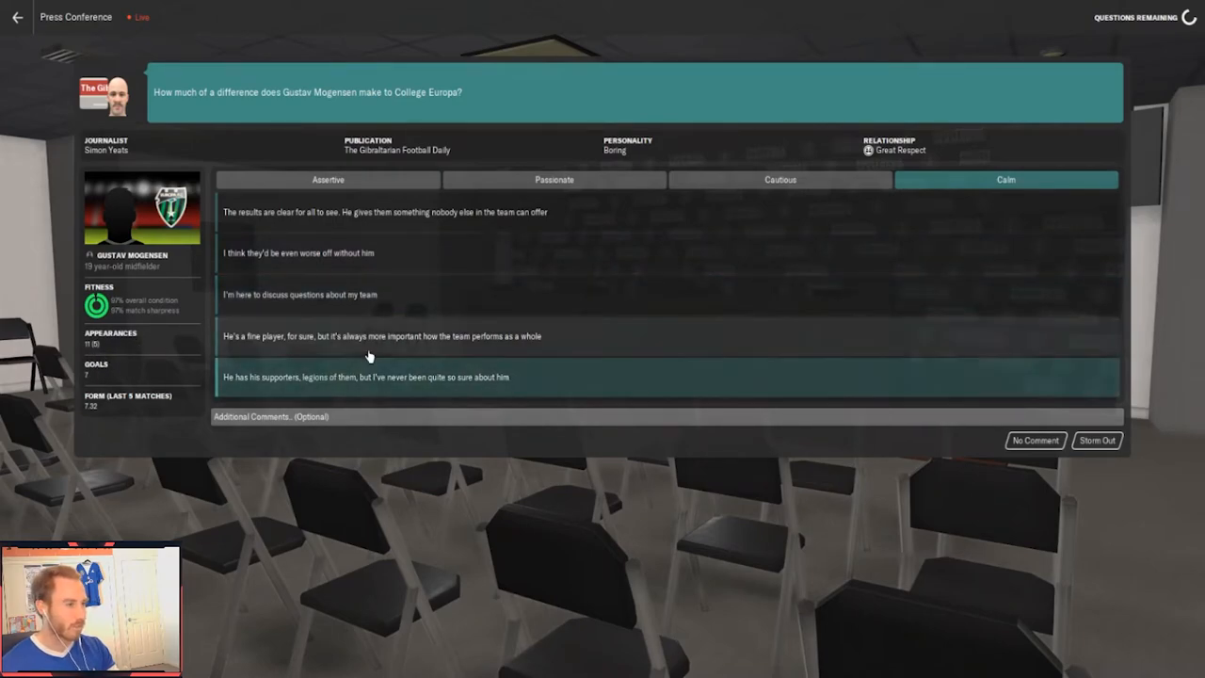
{"action": "mouse_move", "coordinate": [442, 211]}
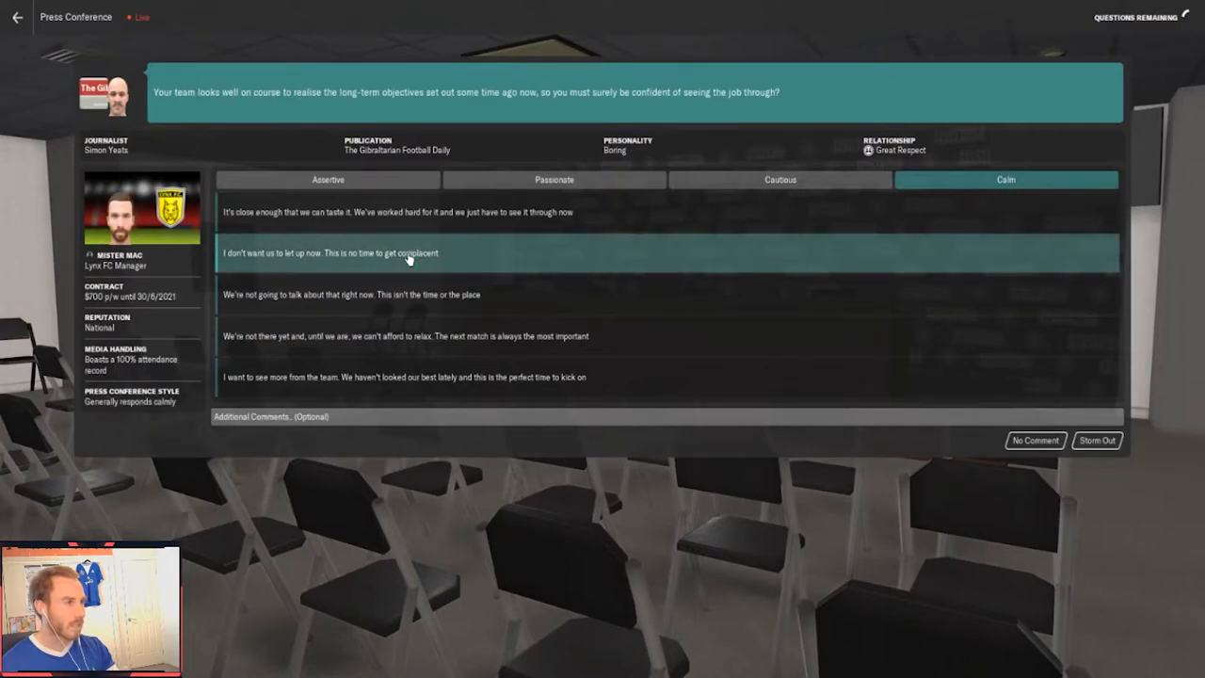
{"action": "mouse_move", "coordinate": [407, 249]}
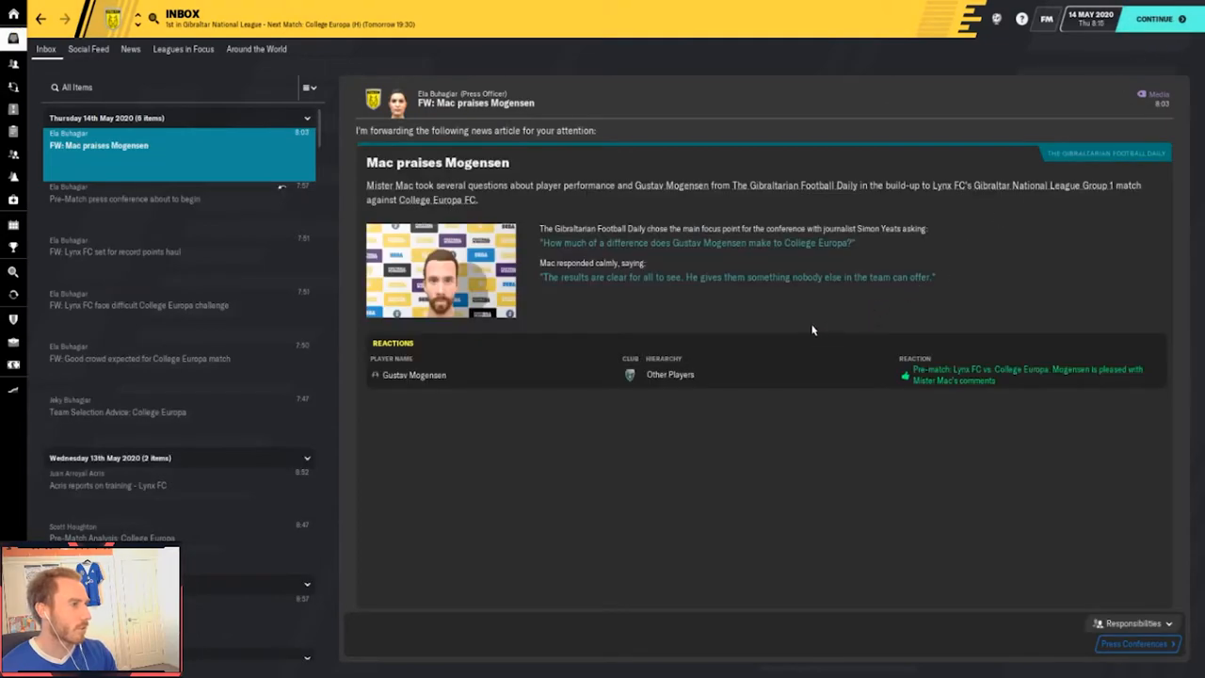
{"action": "mouse_move", "coordinate": [913, 207]}
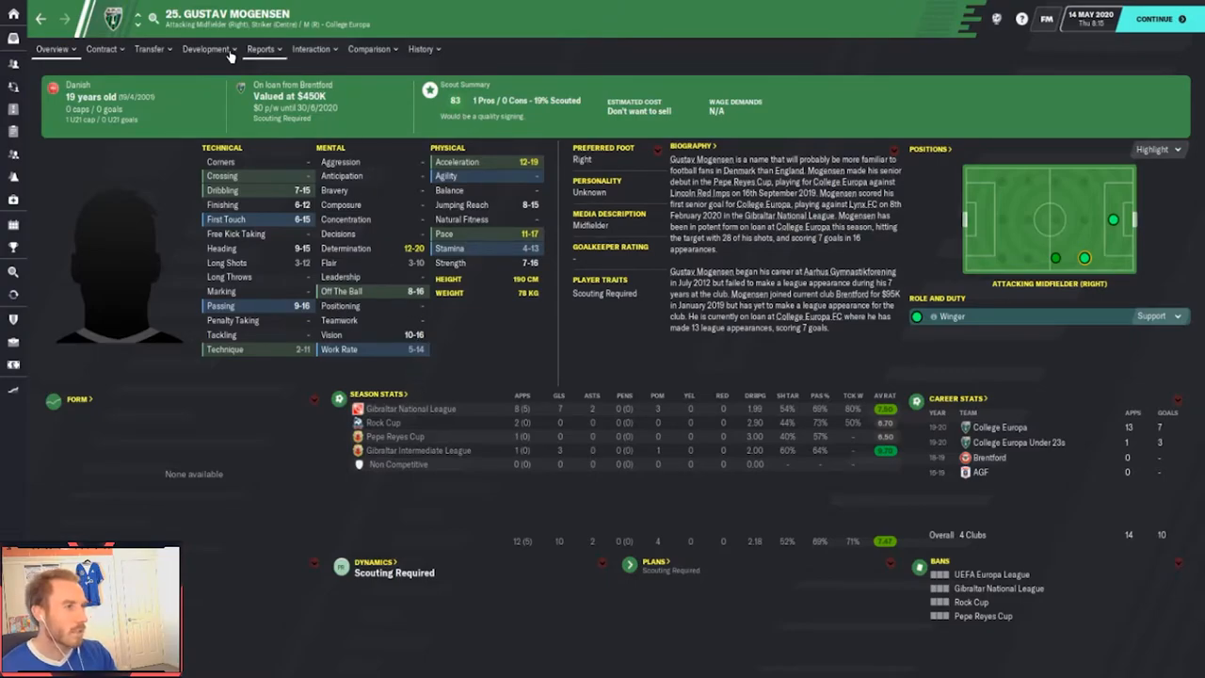
Request a scout report on Gustav Mogensen from his Reports menu
{"action": "left_click", "coordinate": [260, 49]}
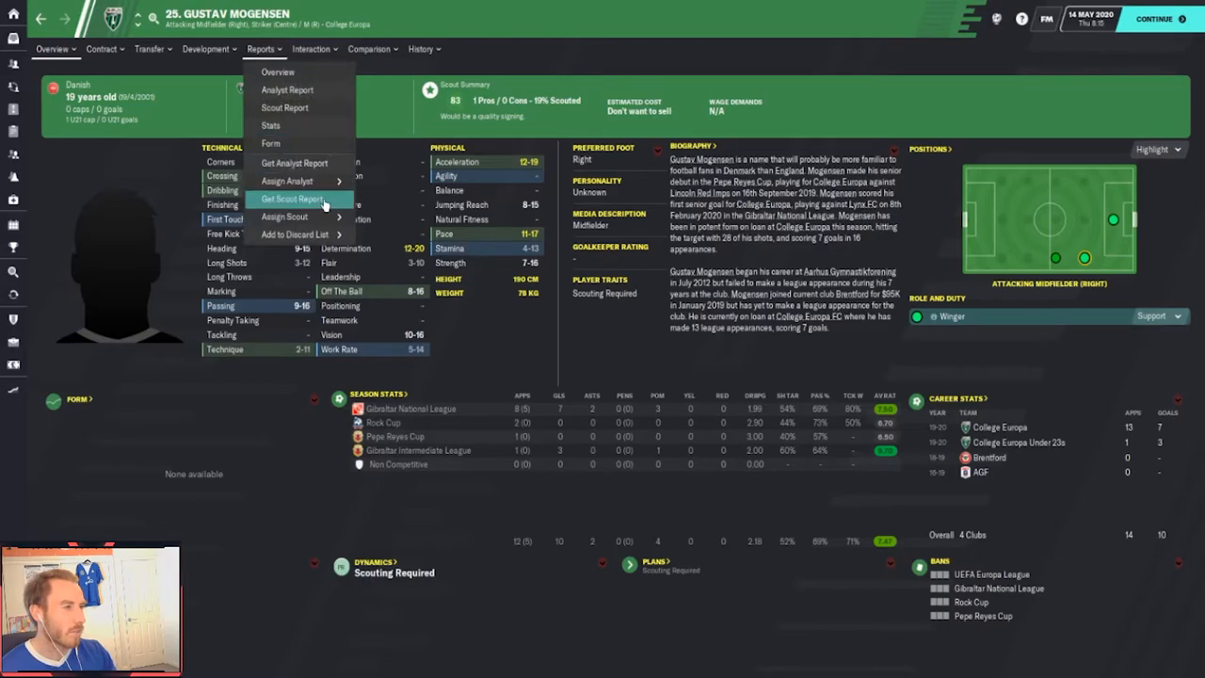
{"action": "left_click", "coordinate": [283, 217]}
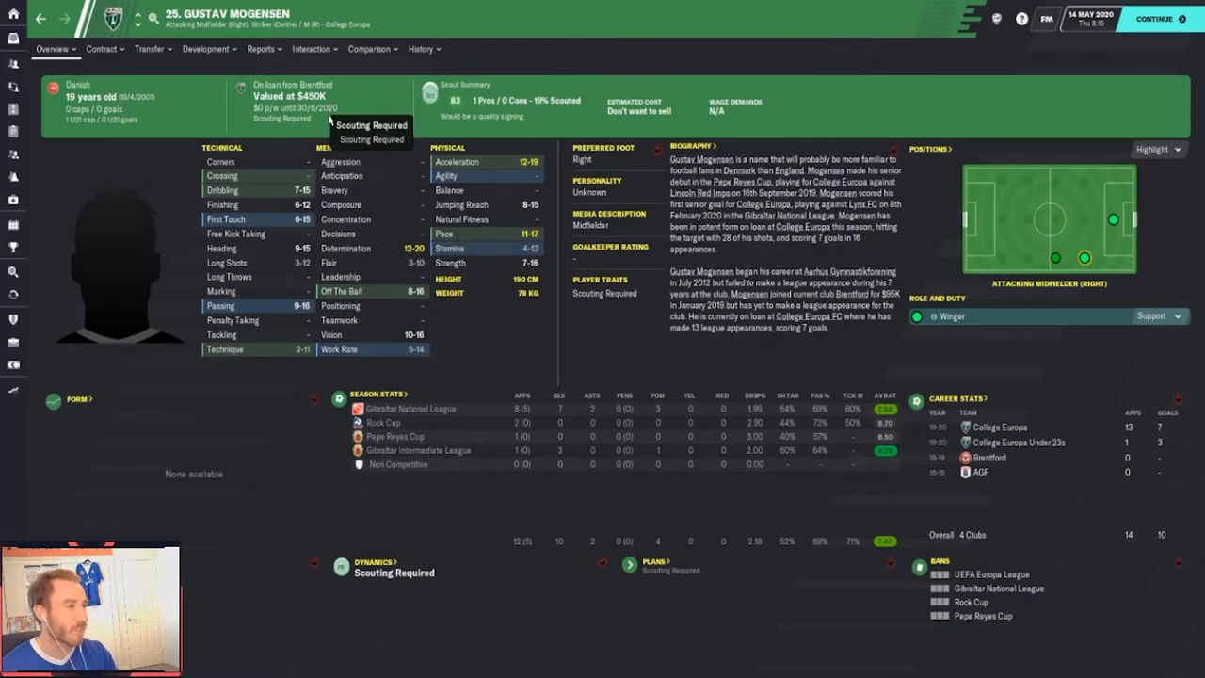
{"action": "mouse_move", "coordinate": [234, 115]}
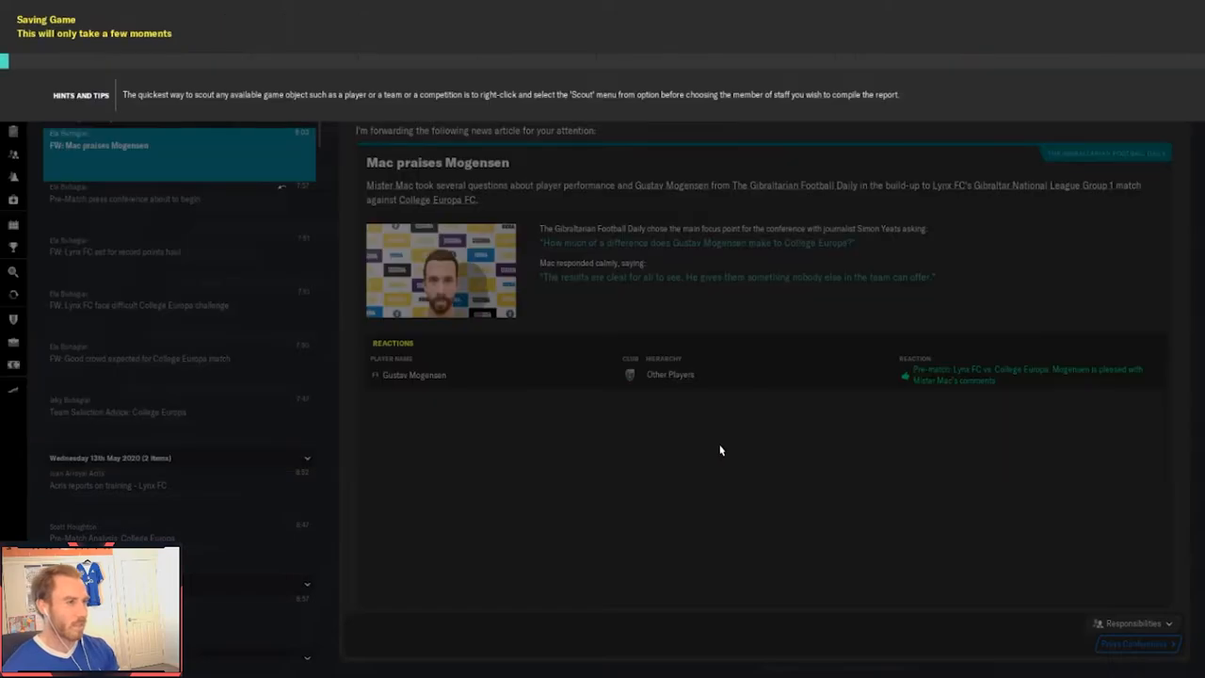
{"action": "mouse_move", "coordinate": [712, 452]}
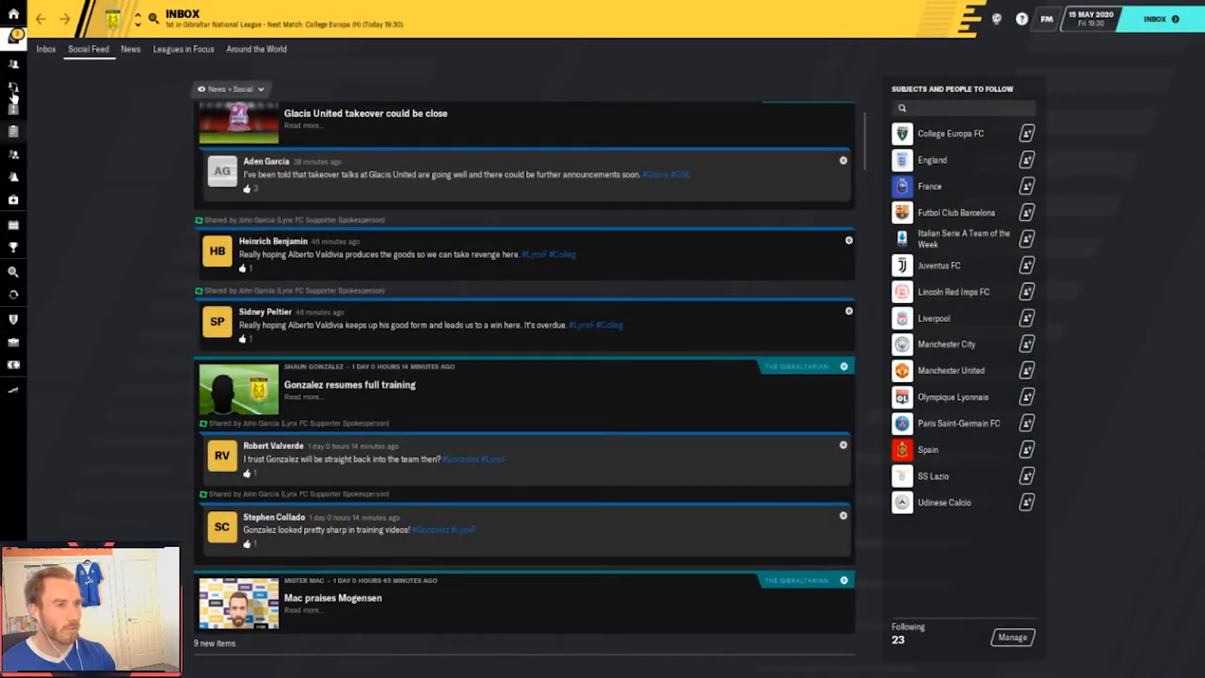
Read the fitness tests inbox message and view Shaun Gonzalez's player profile
{"action": "left_click", "coordinate": [45, 49]}
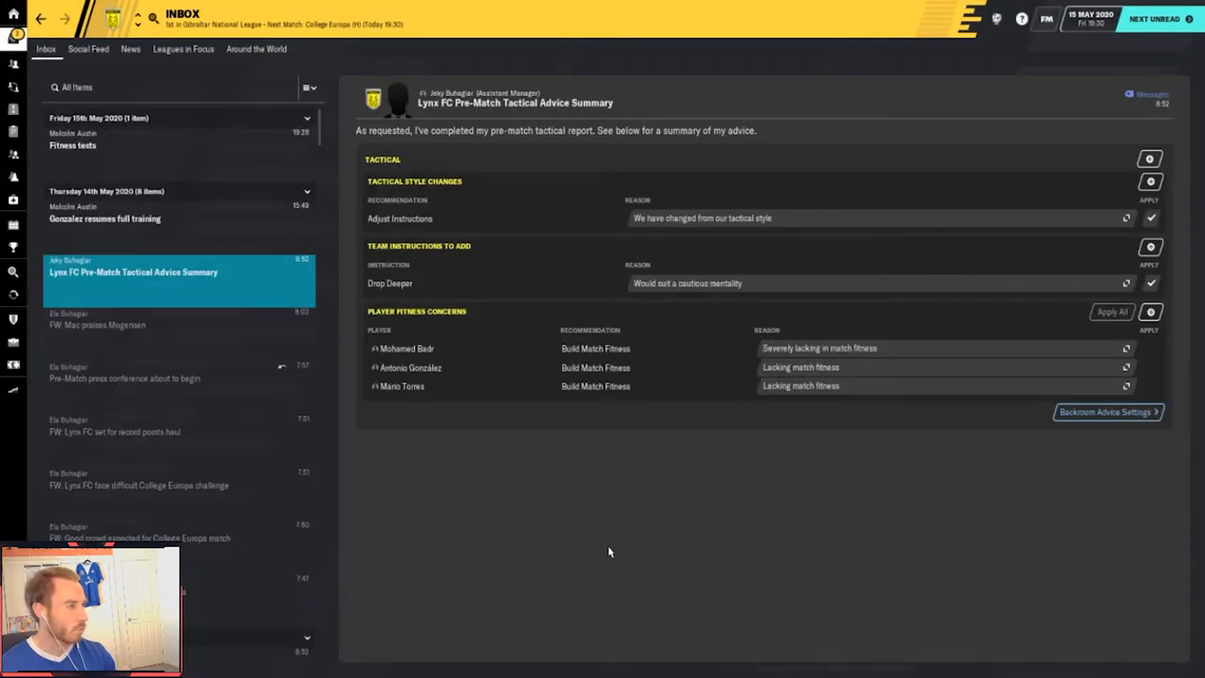
{"action": "mouse_move", "coordinate": [310, 268]}
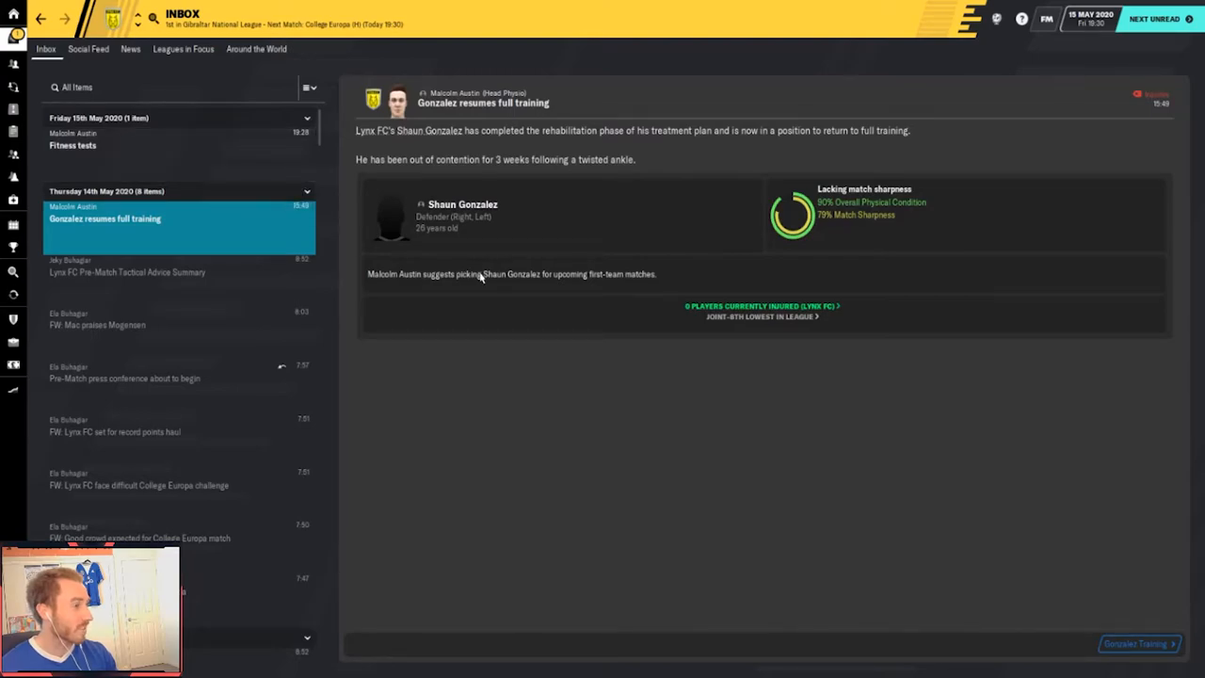
{"action": "left_click", "coordinate": [179, 140]}
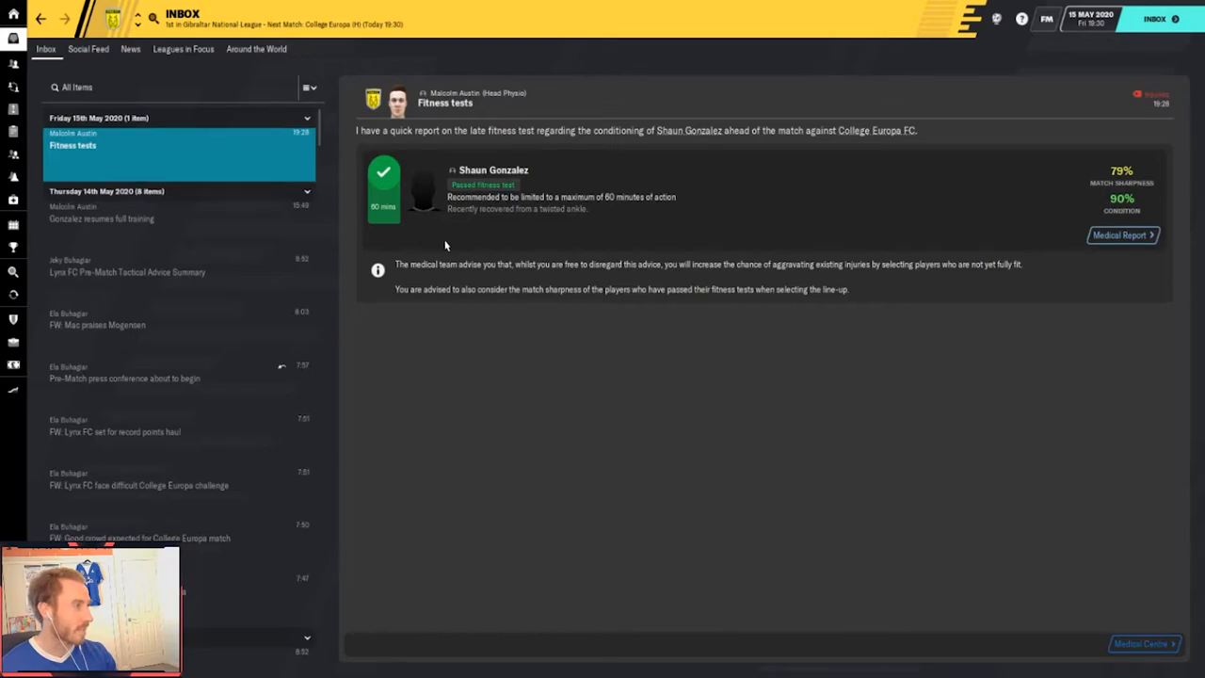
{"action": "mouse_move", "coordinate": [593, 256]}
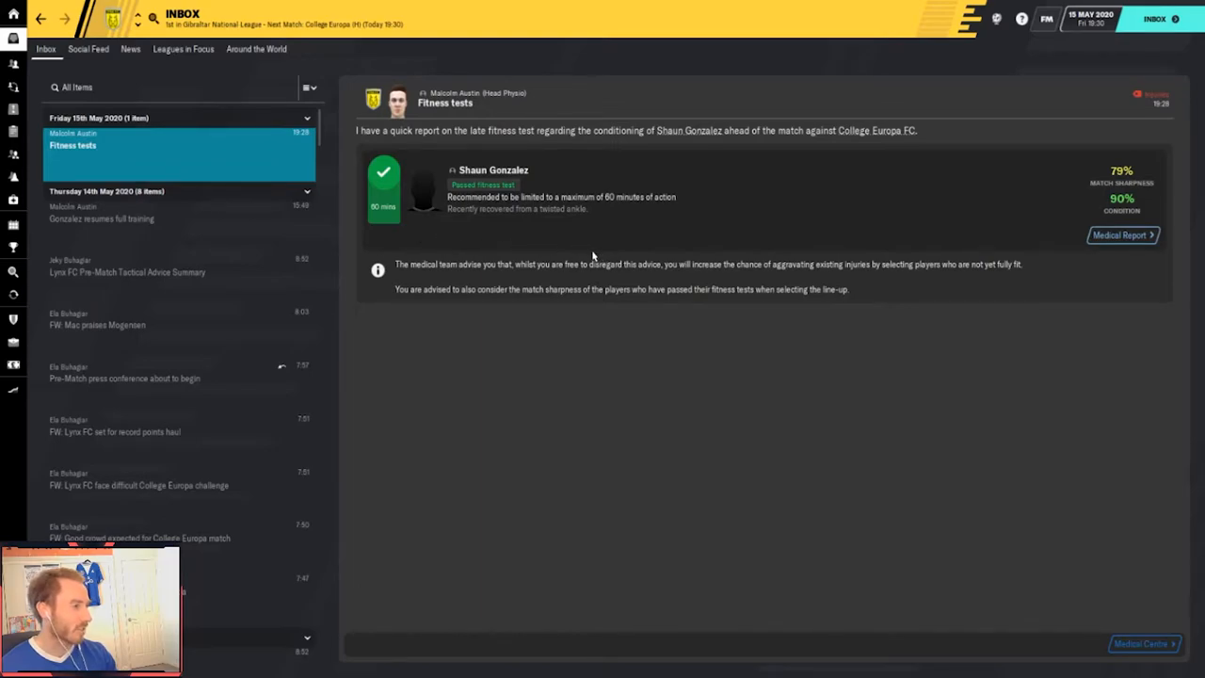
{"action": "left_click", "coordinate": [493, 169]}
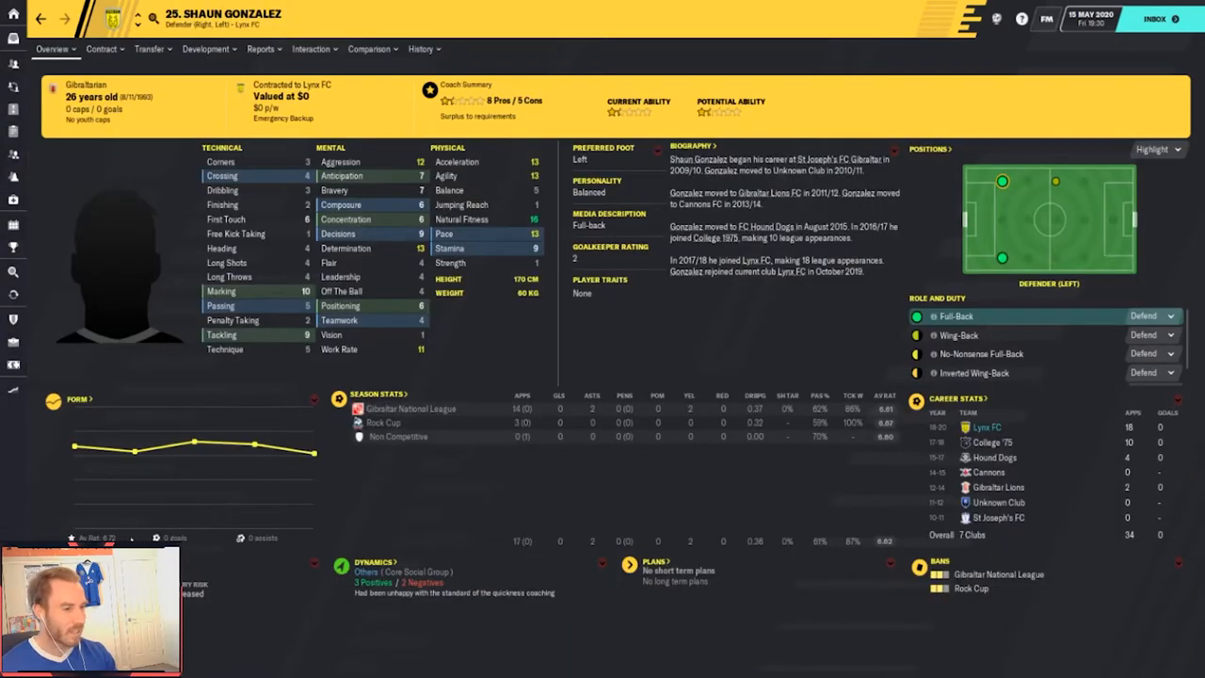
{"action": "mouse_move", "coordinate": [256, 443]}
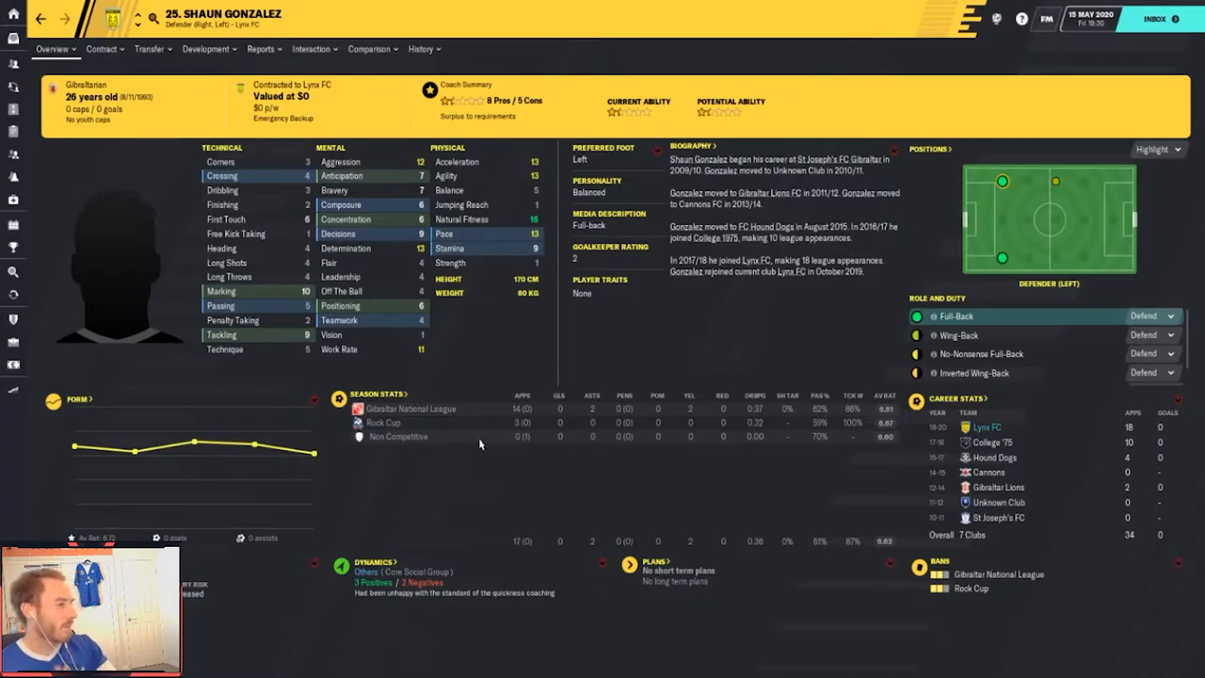
{"action": "mouse_move", "coordinate": [501, 452]}
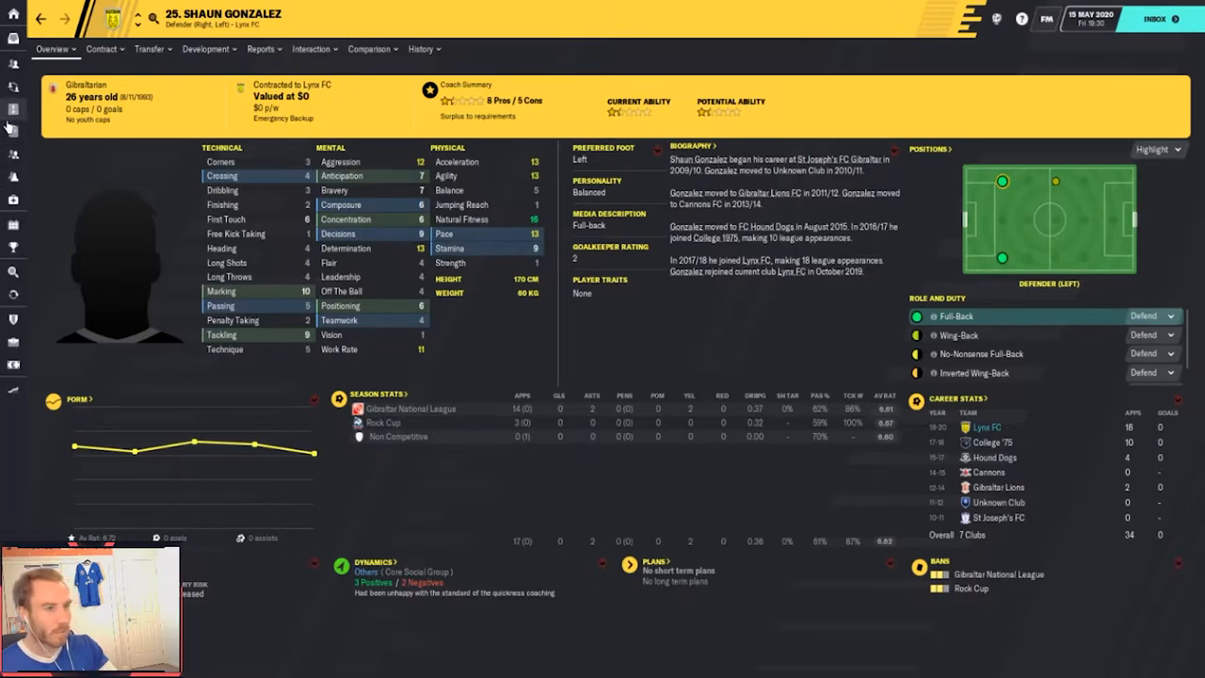
{"action": "mouse_move", "coordinate": [14, 120]}
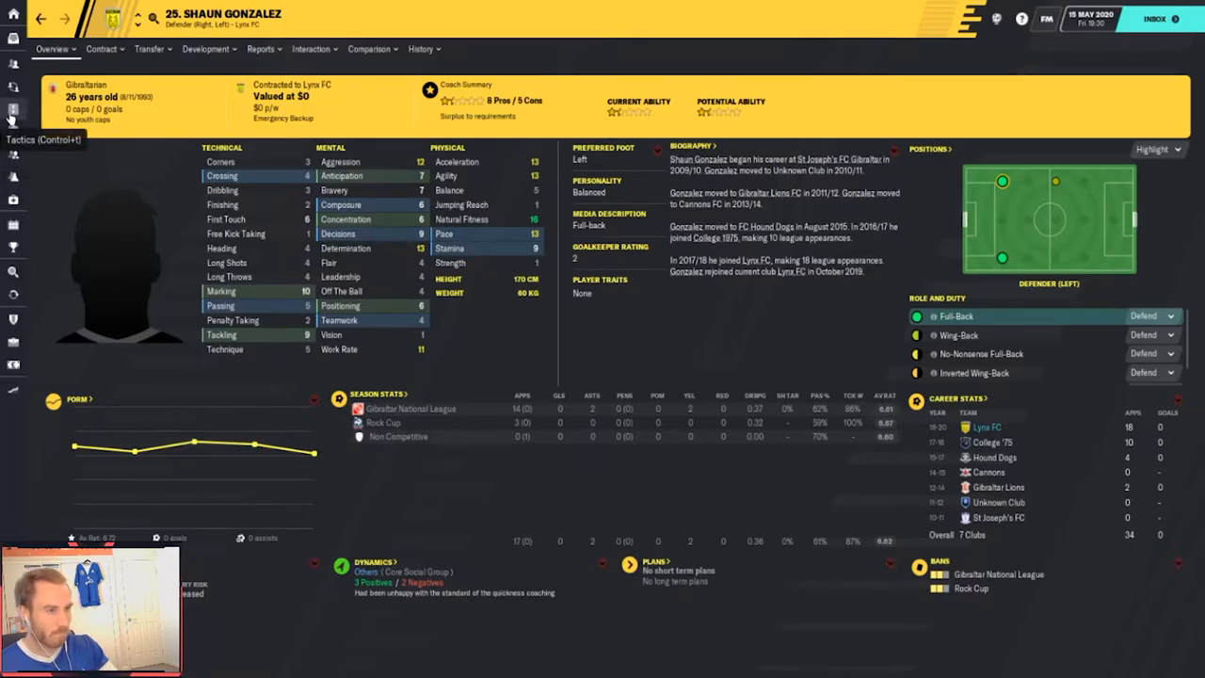
Compare Chuky with Lynx FC teammate Shaun Gonzalez on roles and attributes
{"action": "left_click", "coordinate": [15, 109]}
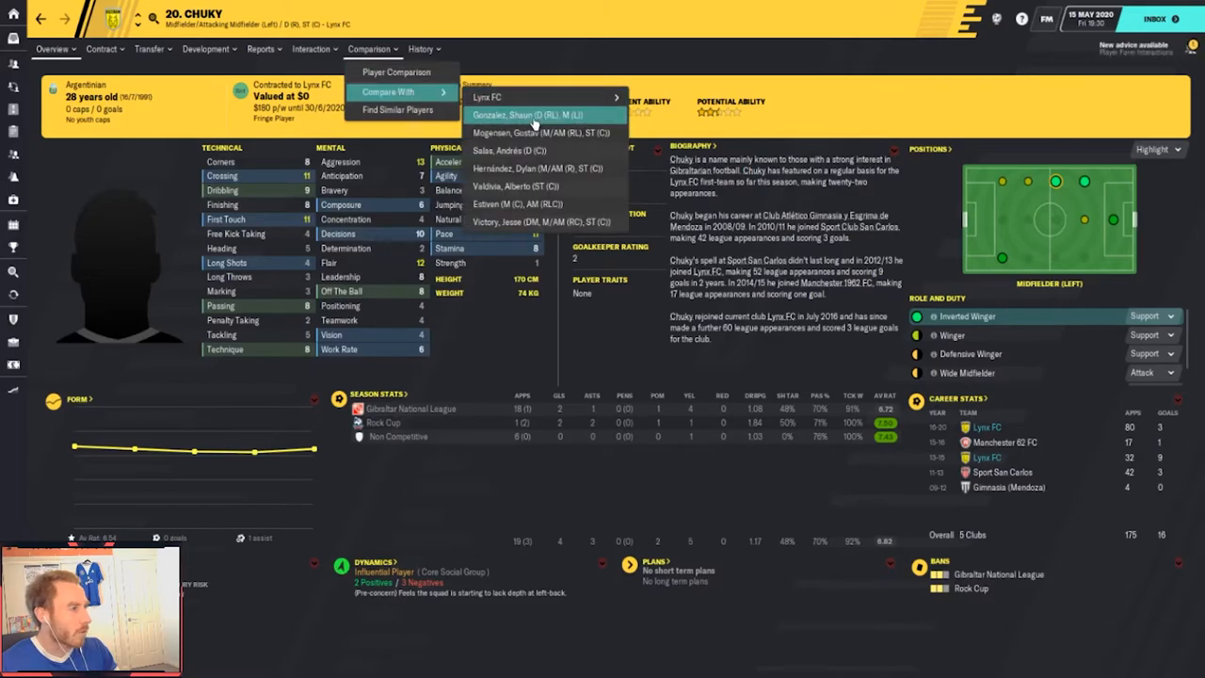
{"action": "left_click", "coordinate": [529, 115]}
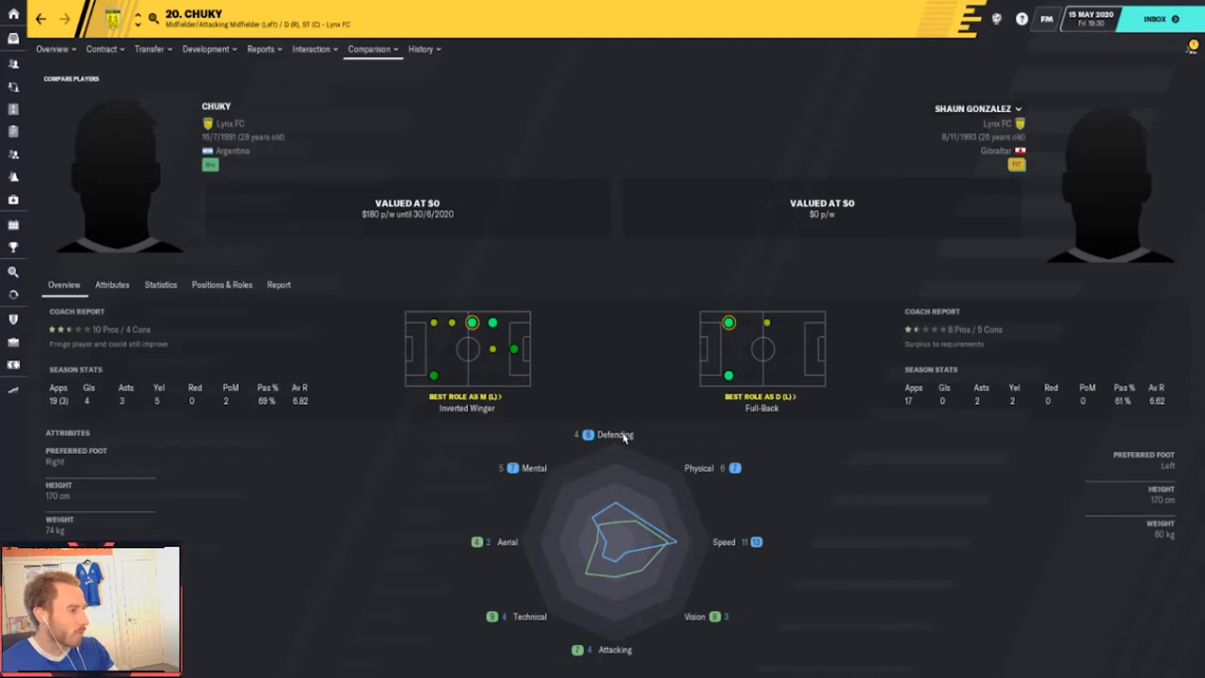
{"action": "mouse_move", "coordinate": [700, 640]}
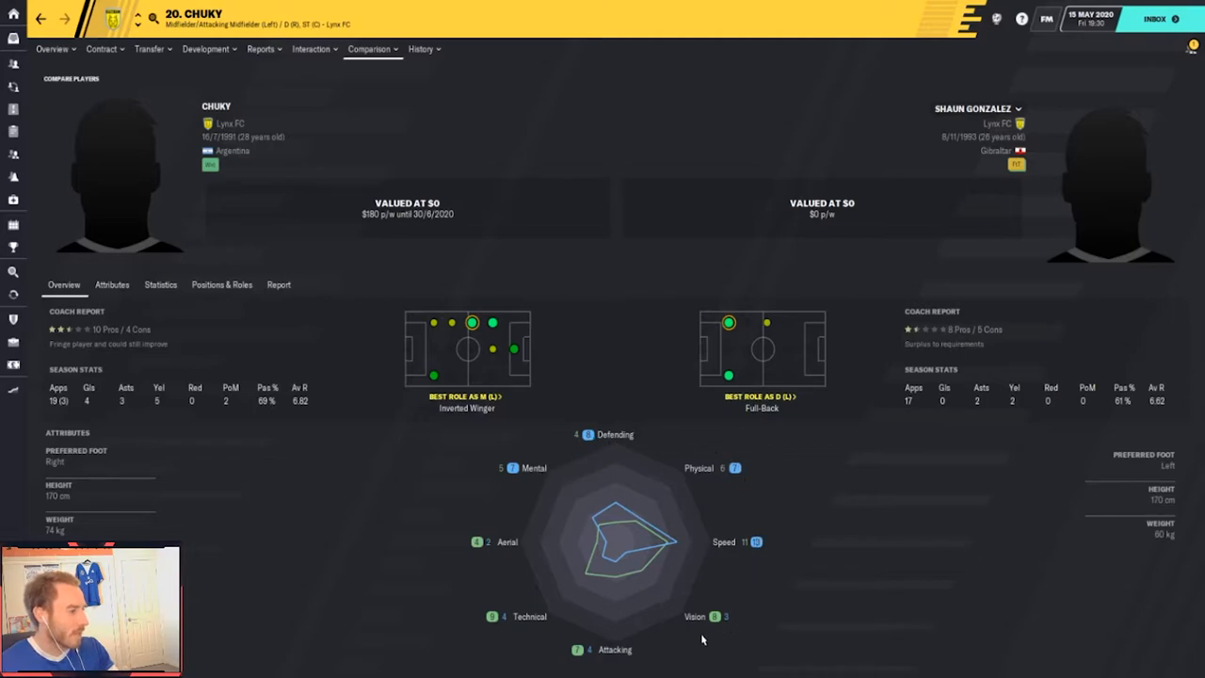
{"action": "mouse_move", "coordinate": [693, 648]}
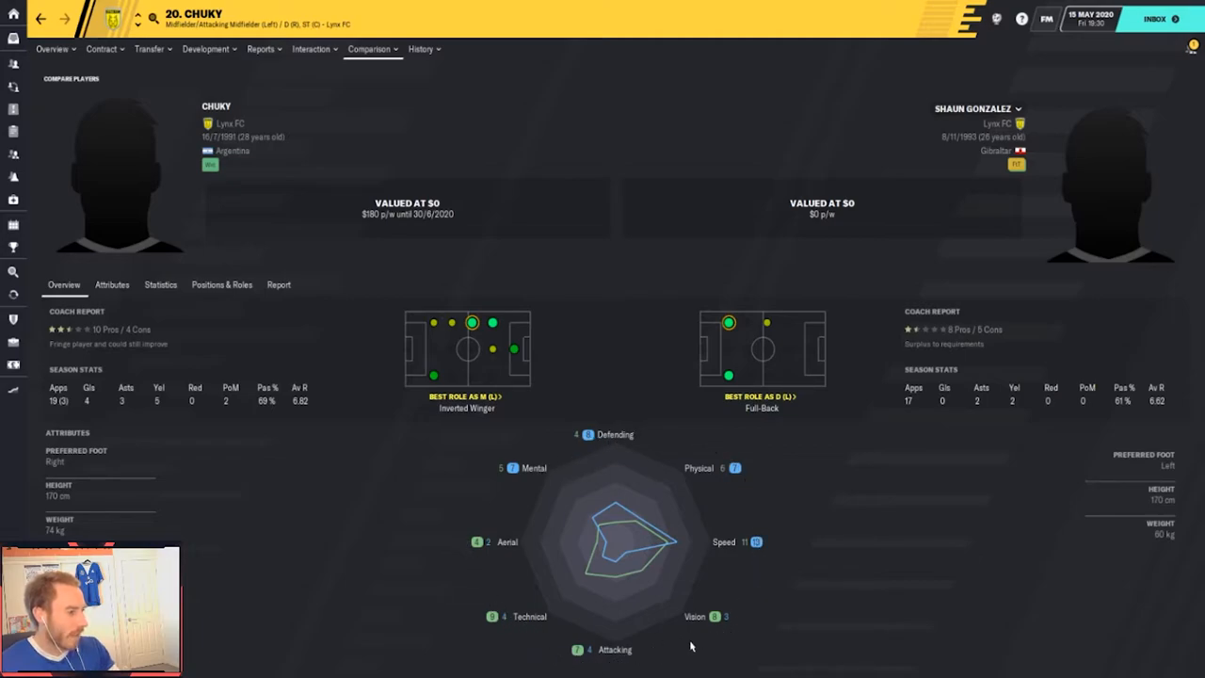
{"action": "mouse_move", "coordinate": [580, 301]}
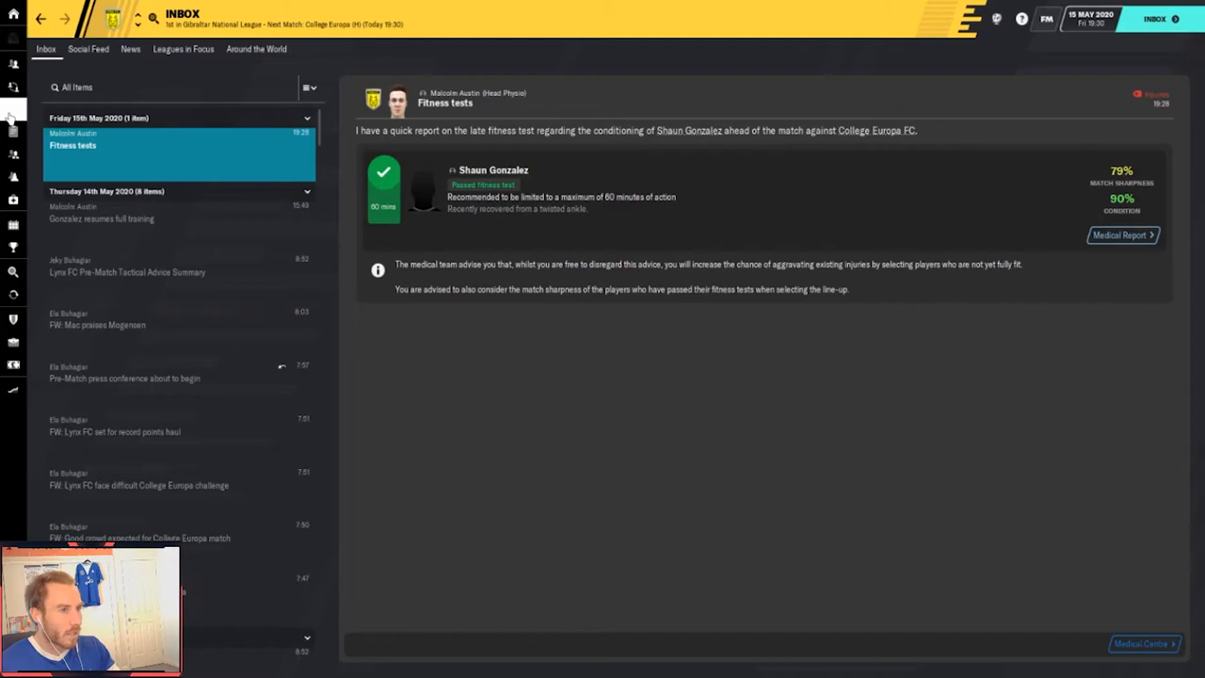
Return to the fitness tests message and change the players picked for the College Europa match
{"action": "left_click", "coordinate": [13, 128]}
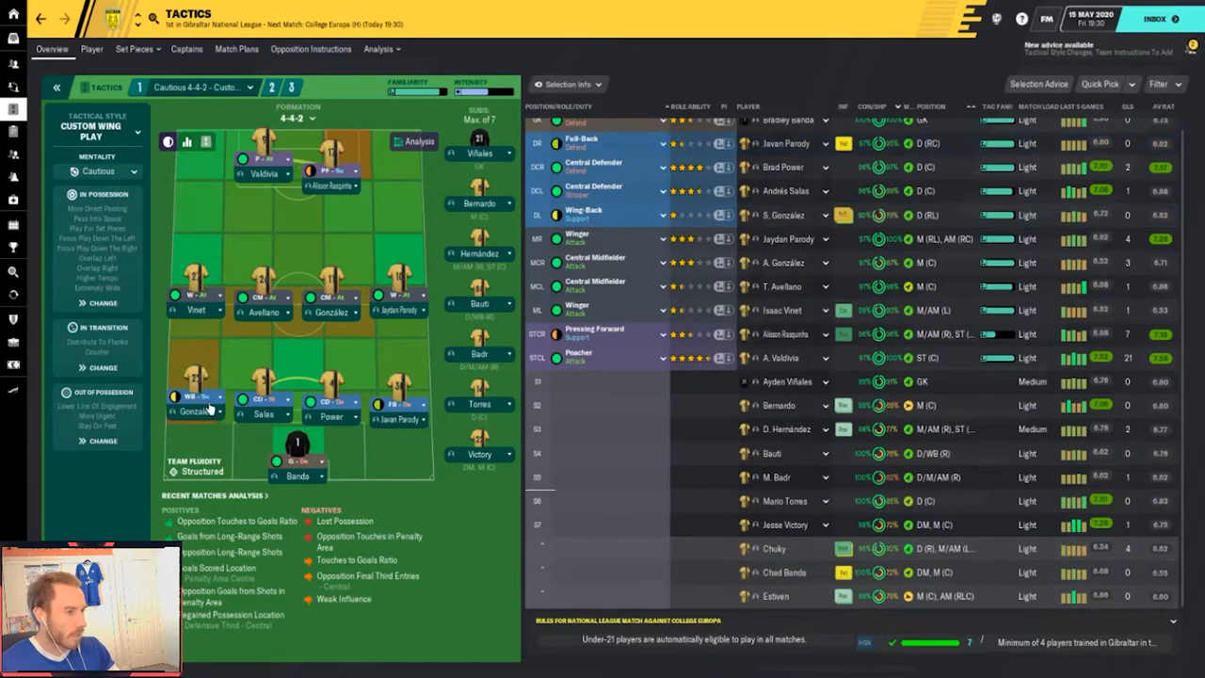
{"action": "left_click", "coordinate": [198, 398]}
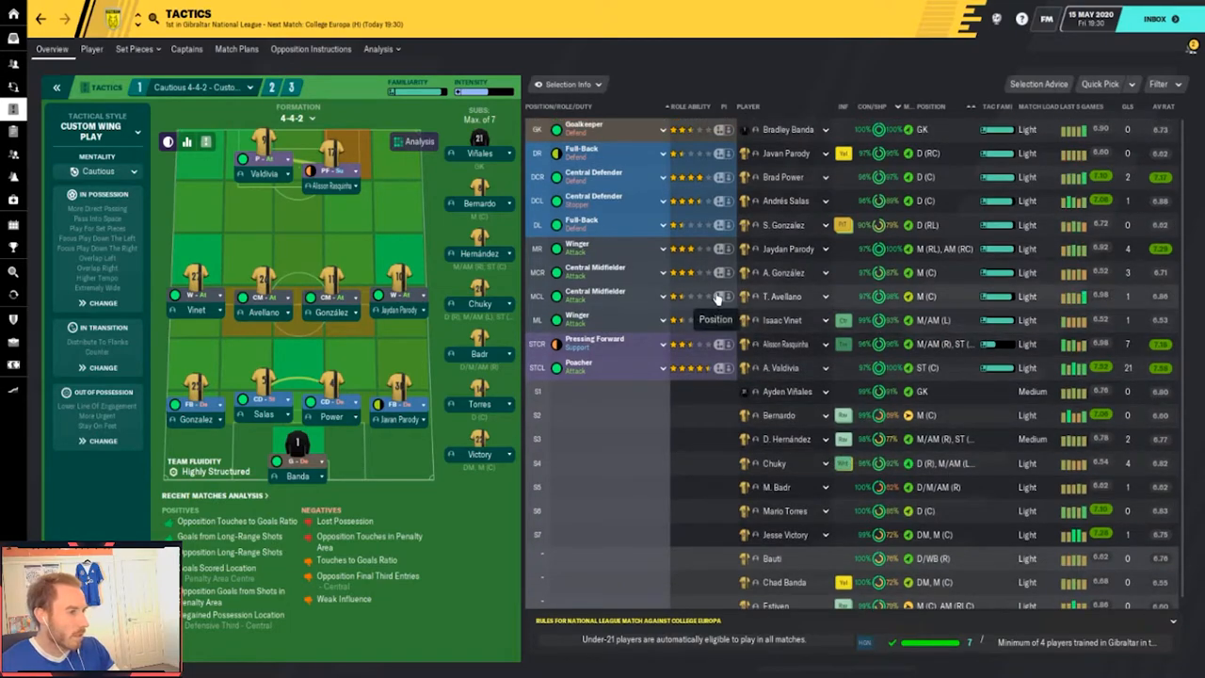
{"action": "mouse_move", "coordinate": [840, 377]}
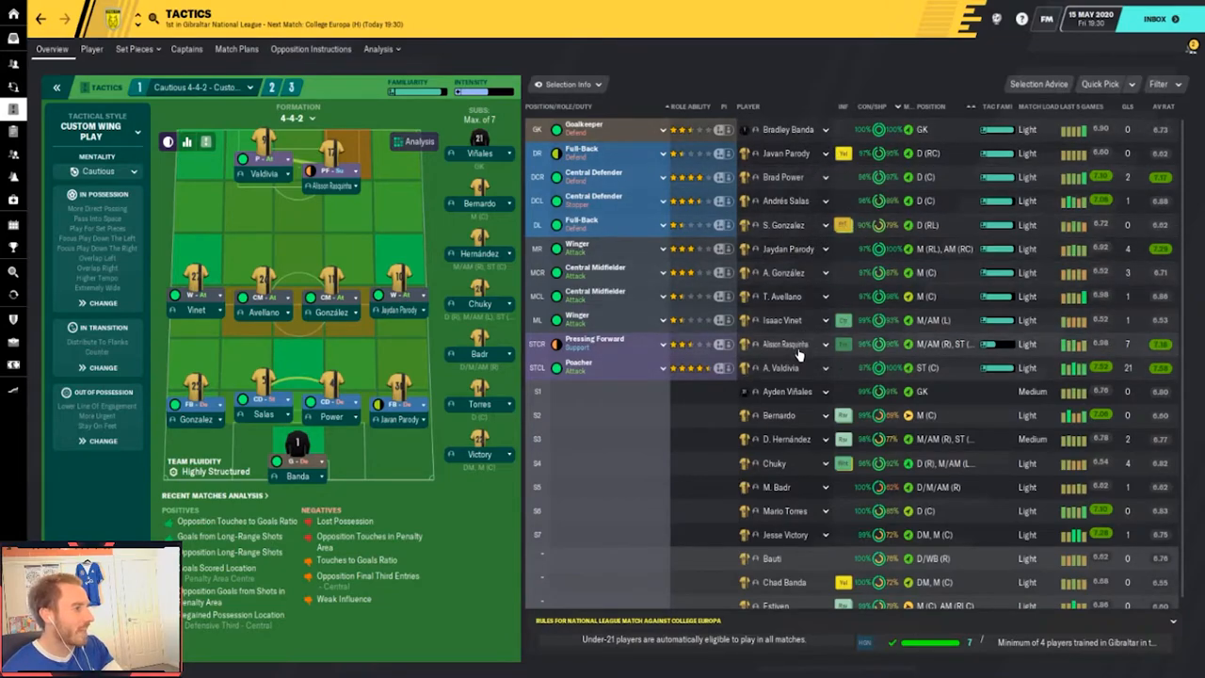
{"action": "mouse_move", "coordinate": [843, 335]}
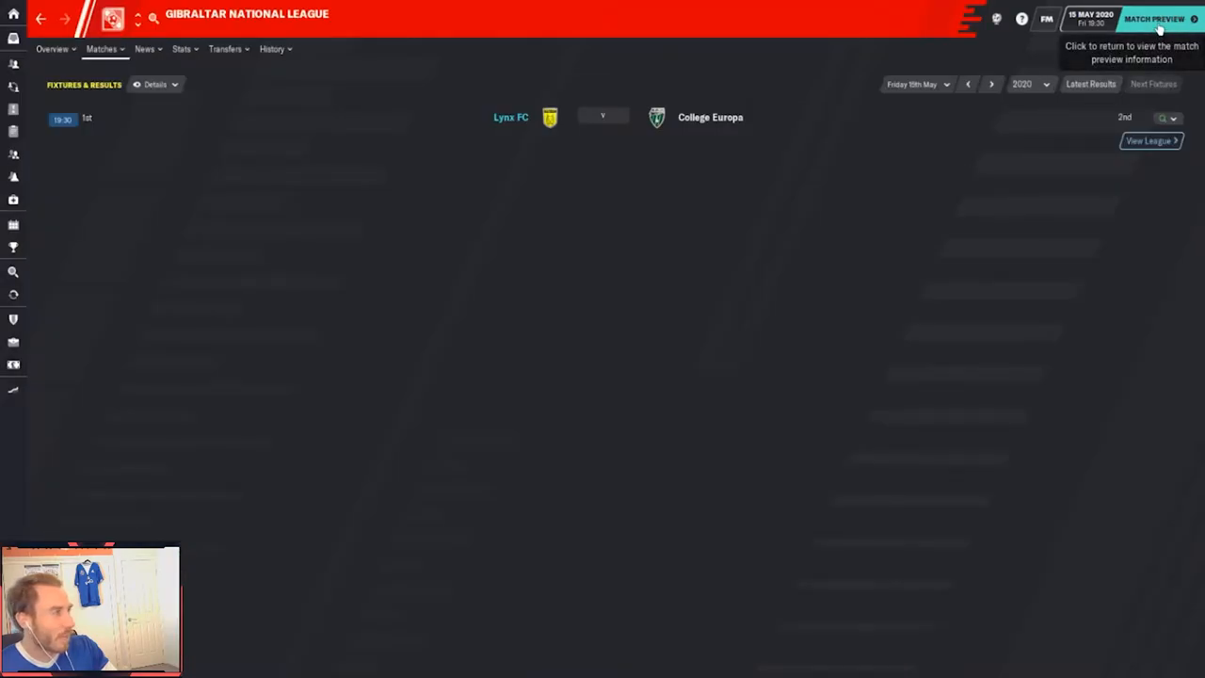
View the Lynx FC v College Europa match preview and its team selection lineup
{"action": "left_click", "coordinate": [1154, 19]}
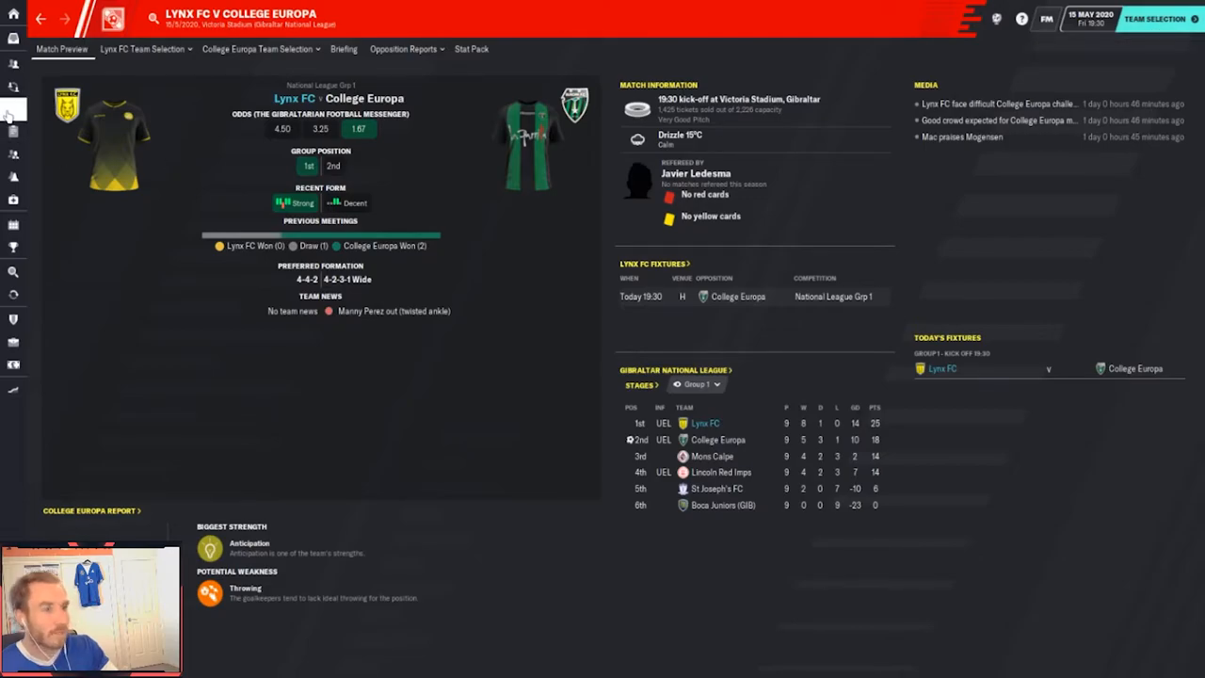
{"action": "left_click", "coordinate": [13, 108]}
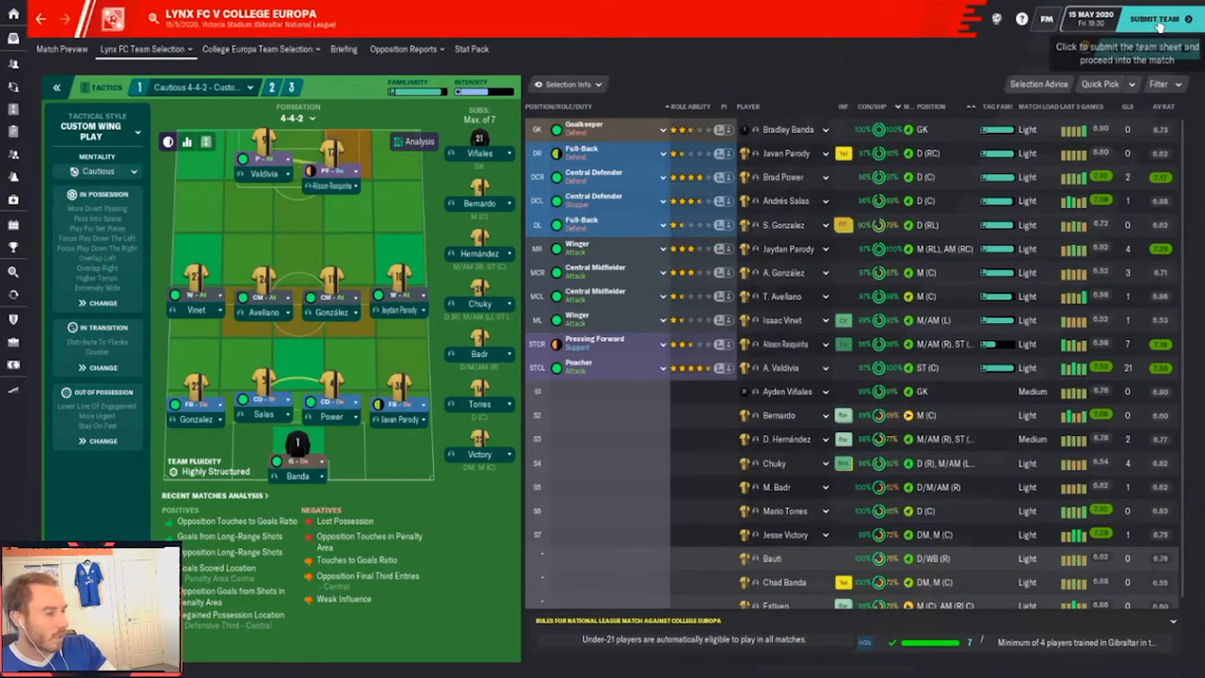
Submit the Lynx FC team sheet, confirming despite the match sharpness warning
{"action": "left_click", "coordinate": [1157, 19]}
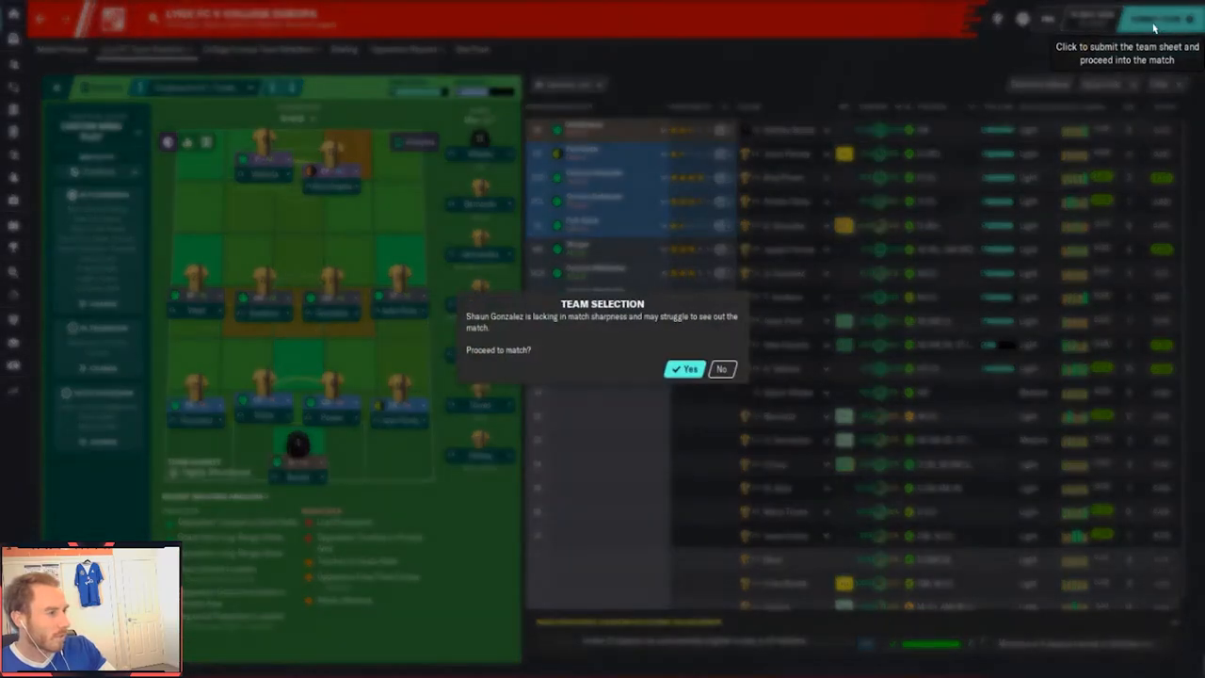
{"action": "left_click", "coordinate": [686, 367]}
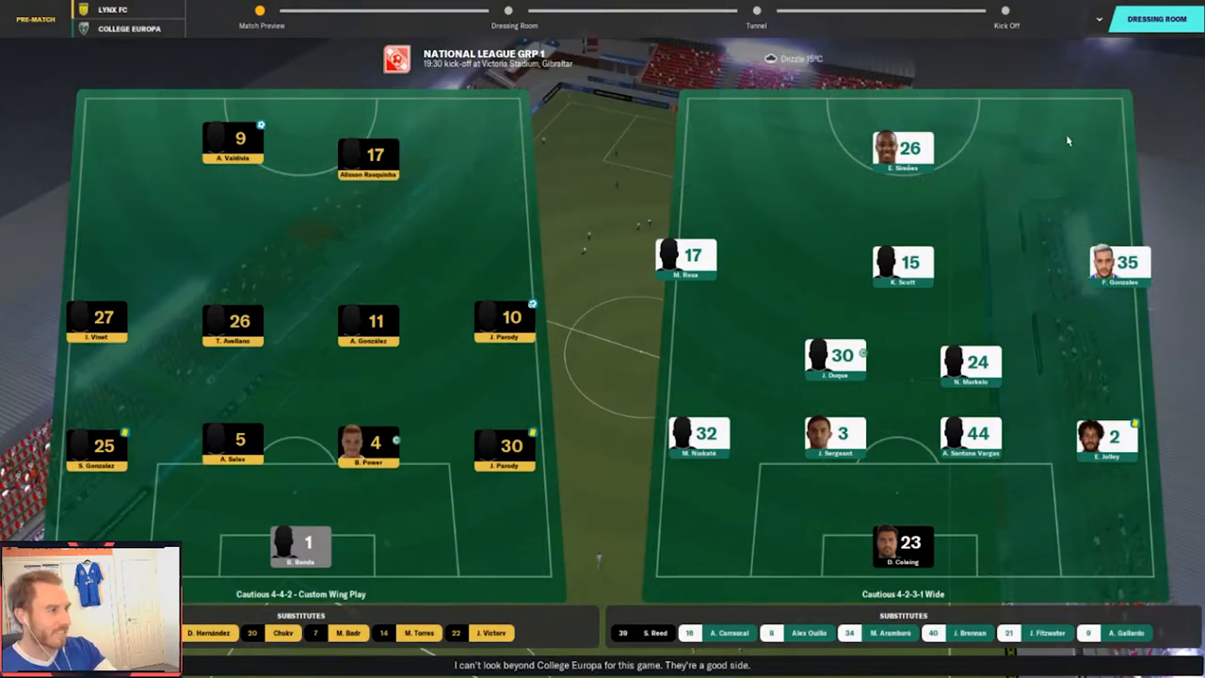
{"action": "mouse_move", "coordinate": [1156, 19]}
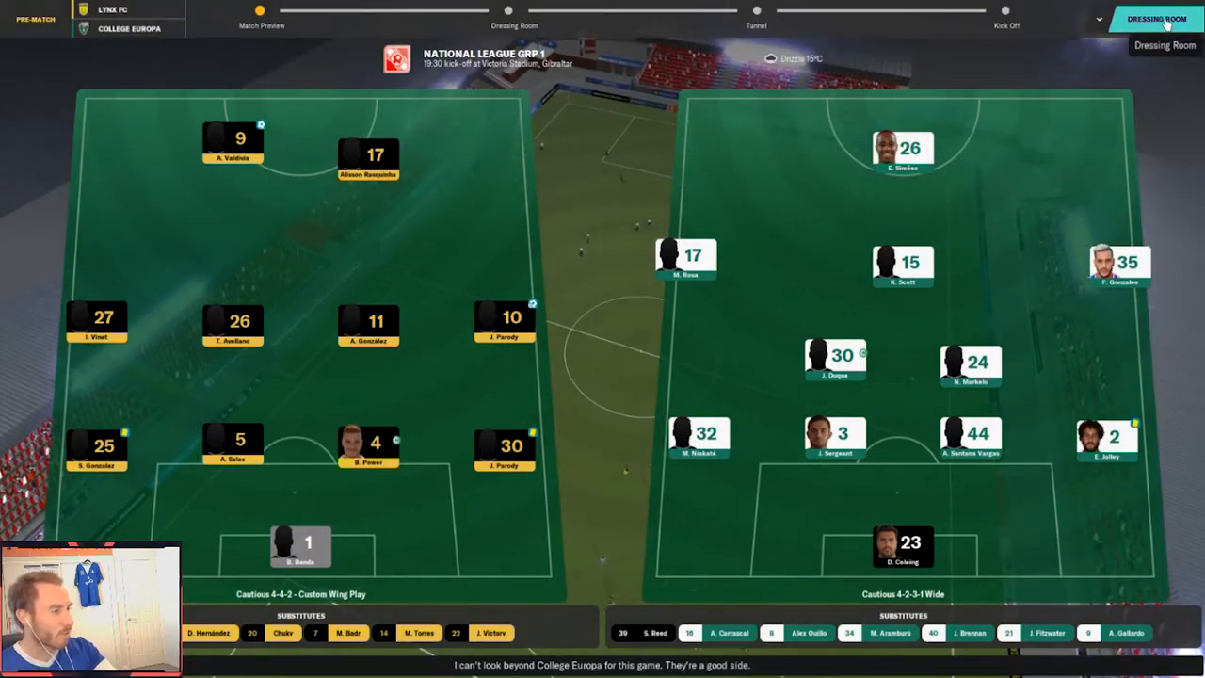
Continue to the dressing room and begin the pre-match tunnel interview
{"action": "left_click", "coordinate": [1156, 19]}
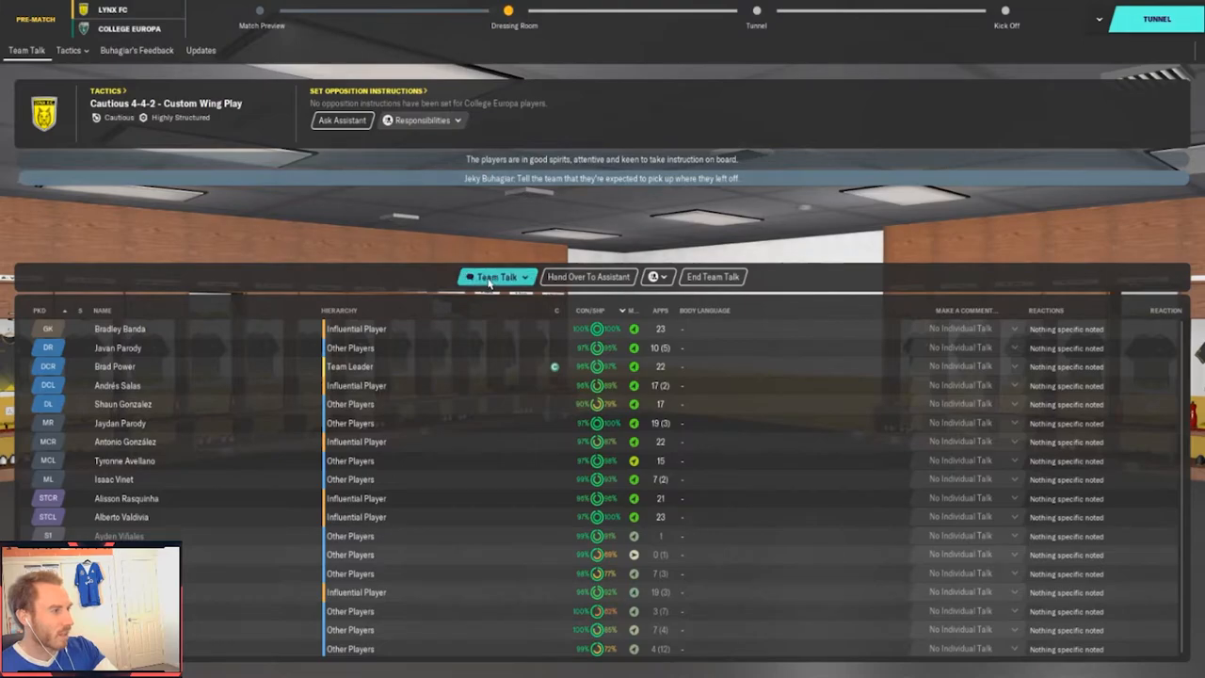
{"action": "left_click", "coordinate": [497, 275]}
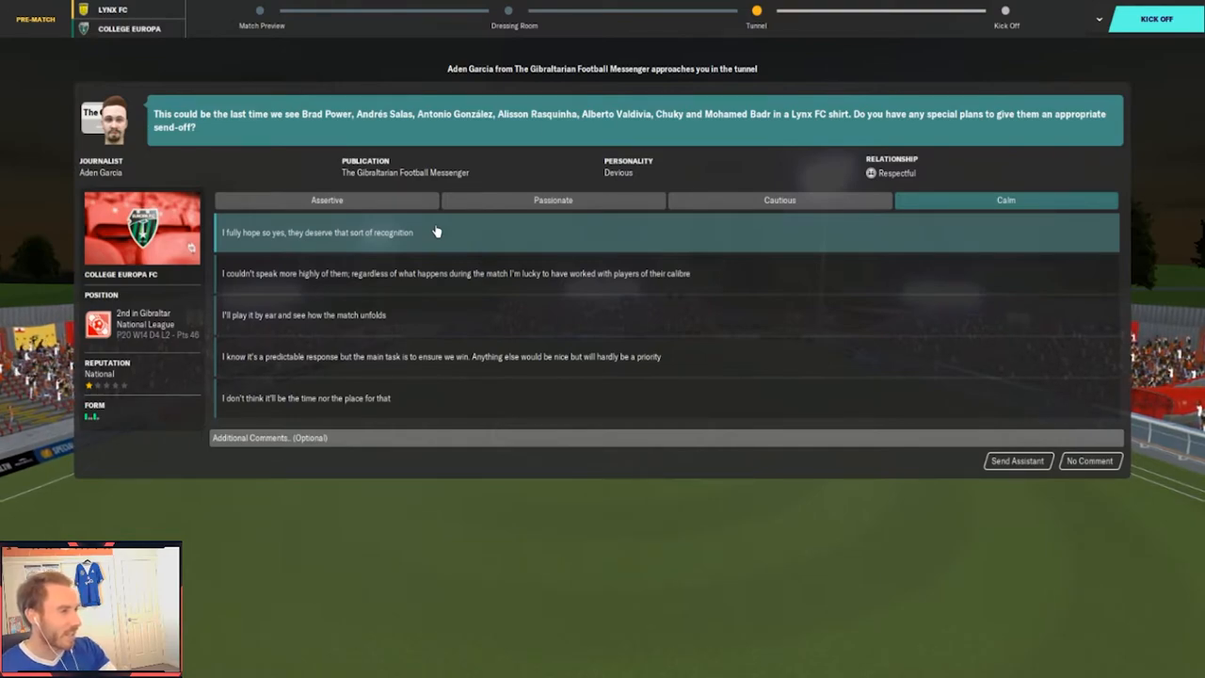
{"action": "mouse_move", "coordinate": [516, 244]}
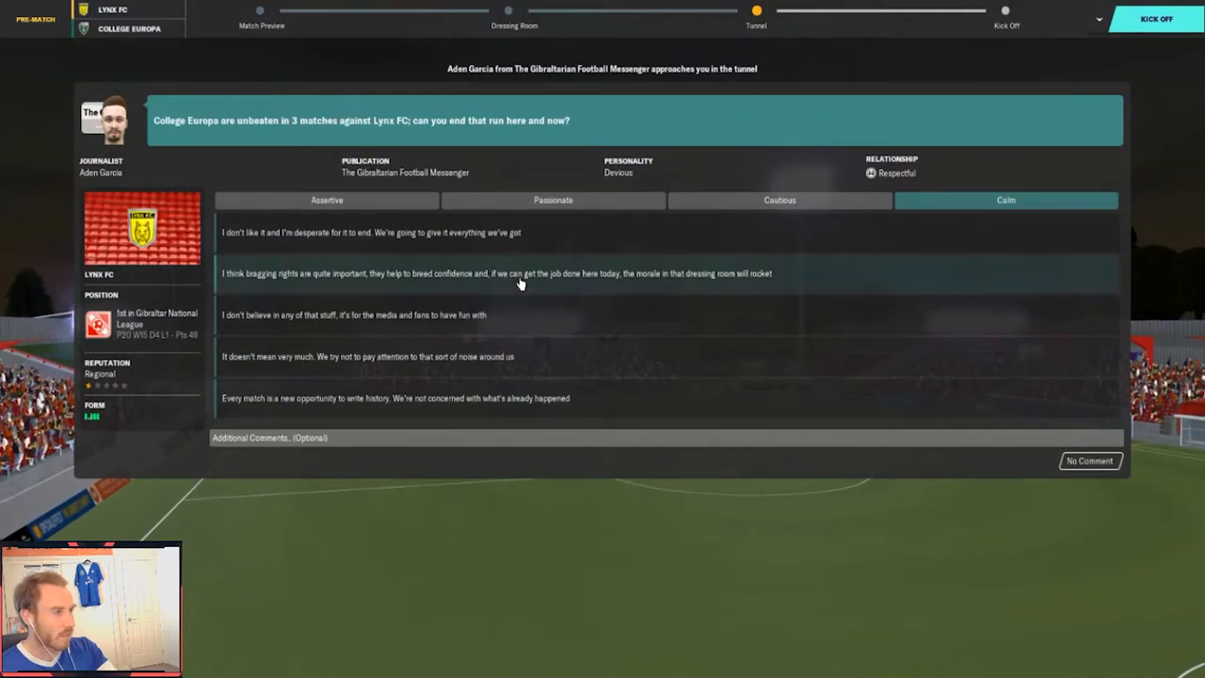
{"action": "mouse_move", "coordinate": [518, 273]}
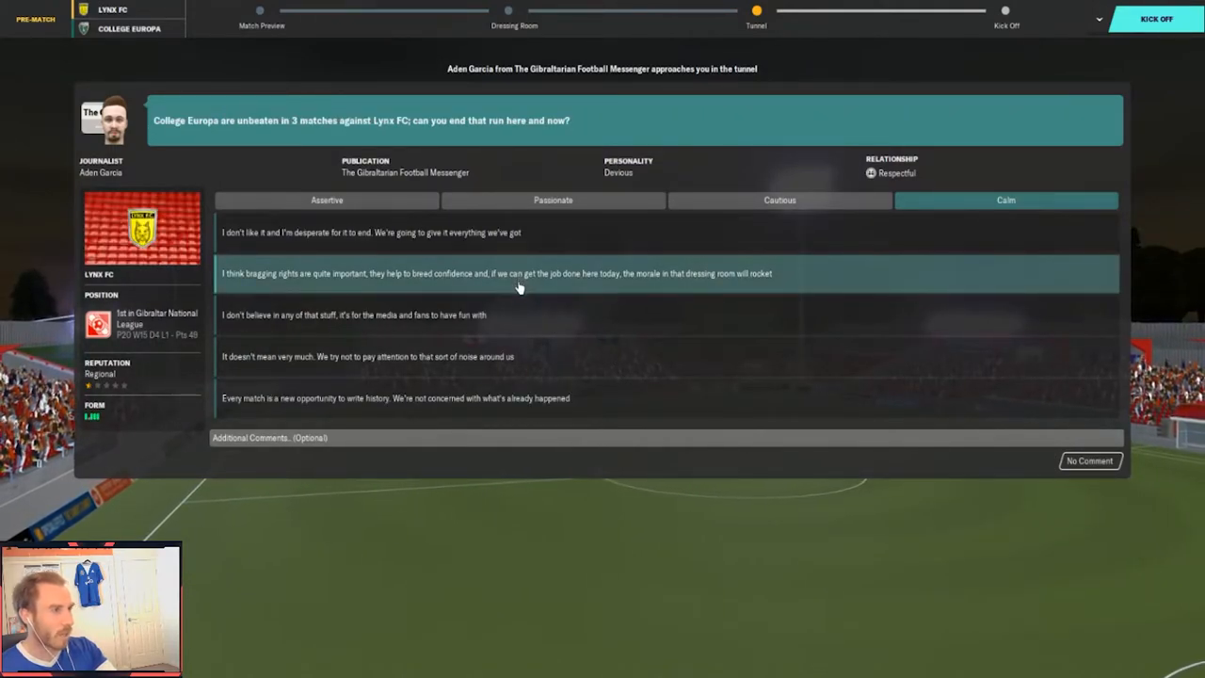
{"action": "mouse_move", "coordinate": [499, 259]}
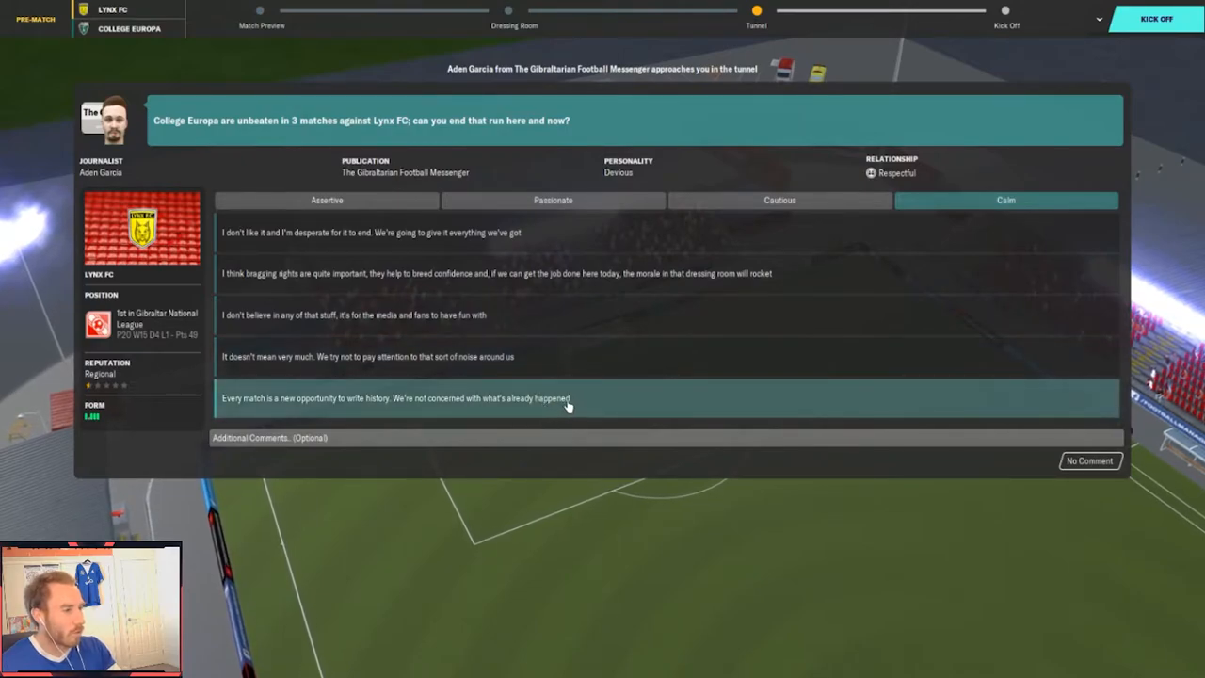
Answer the question on College Europa's unbeaten run with a calm reply
{"action": "left_click", "coordinate": [565, 397]}
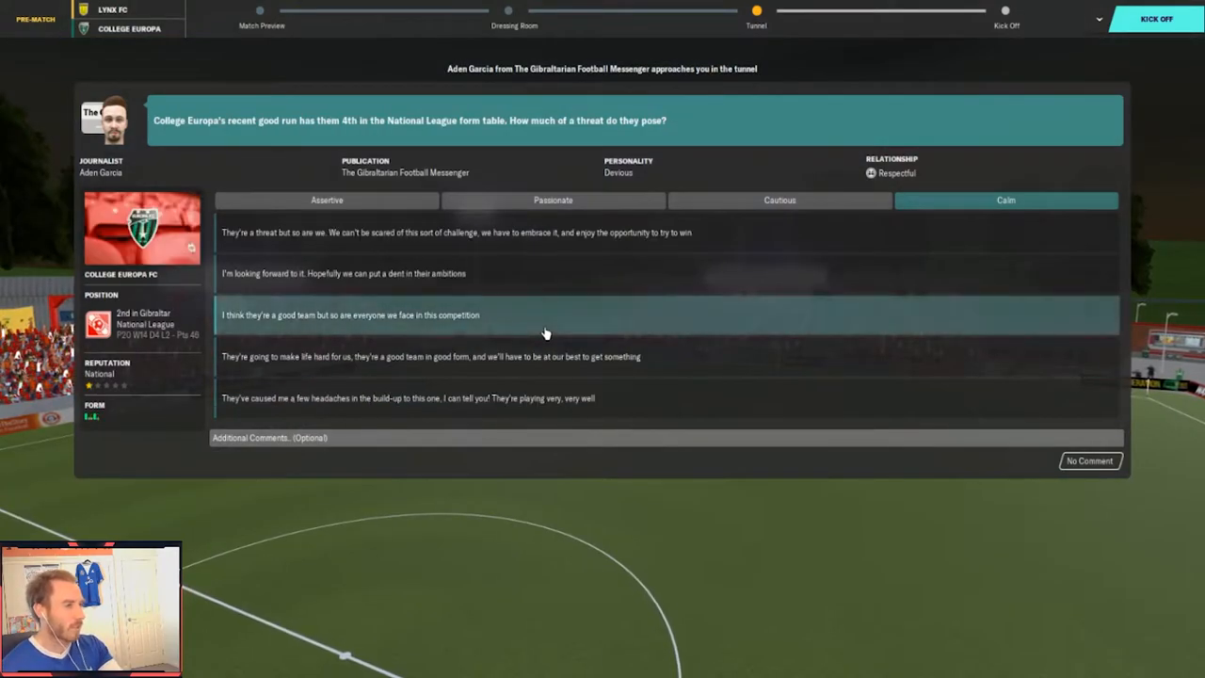
{"action": "mouse_move", "coordinate": [550, 304]}
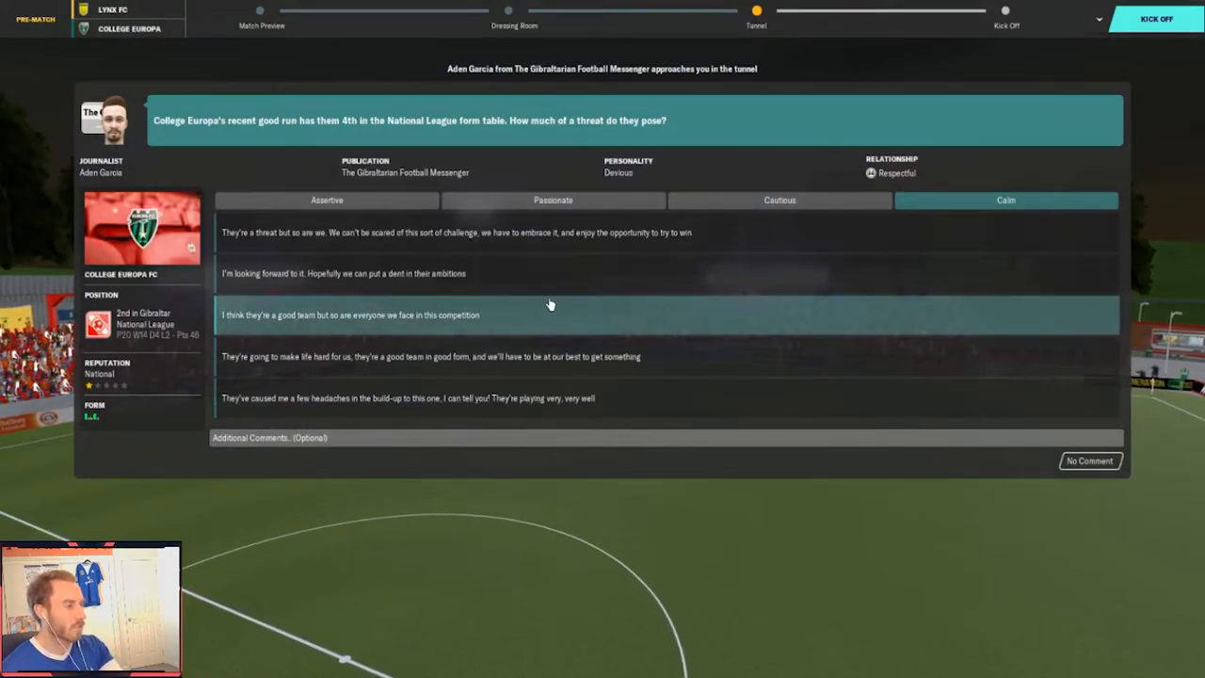
{"action": "mouse_move", "coordinate": [531, 233]}
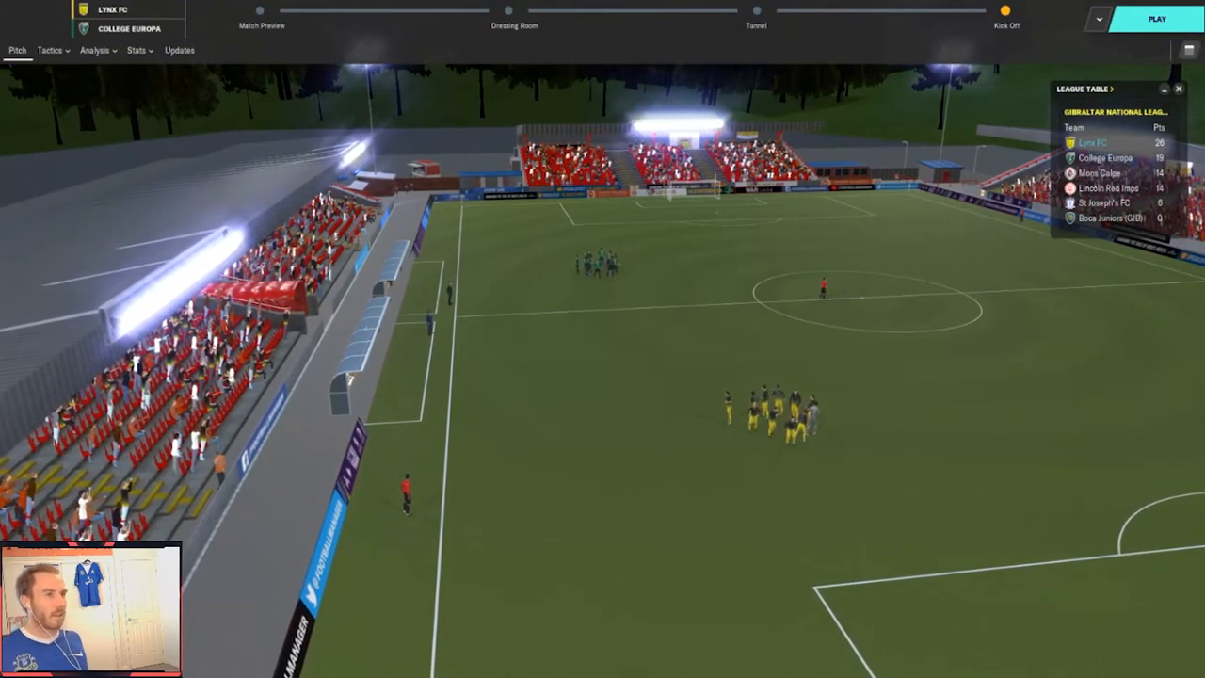
Kick off against College Europa and play the first half to a 1–0 half-time lead
{"action": "left_click", "coordinate": [1156, 19]}
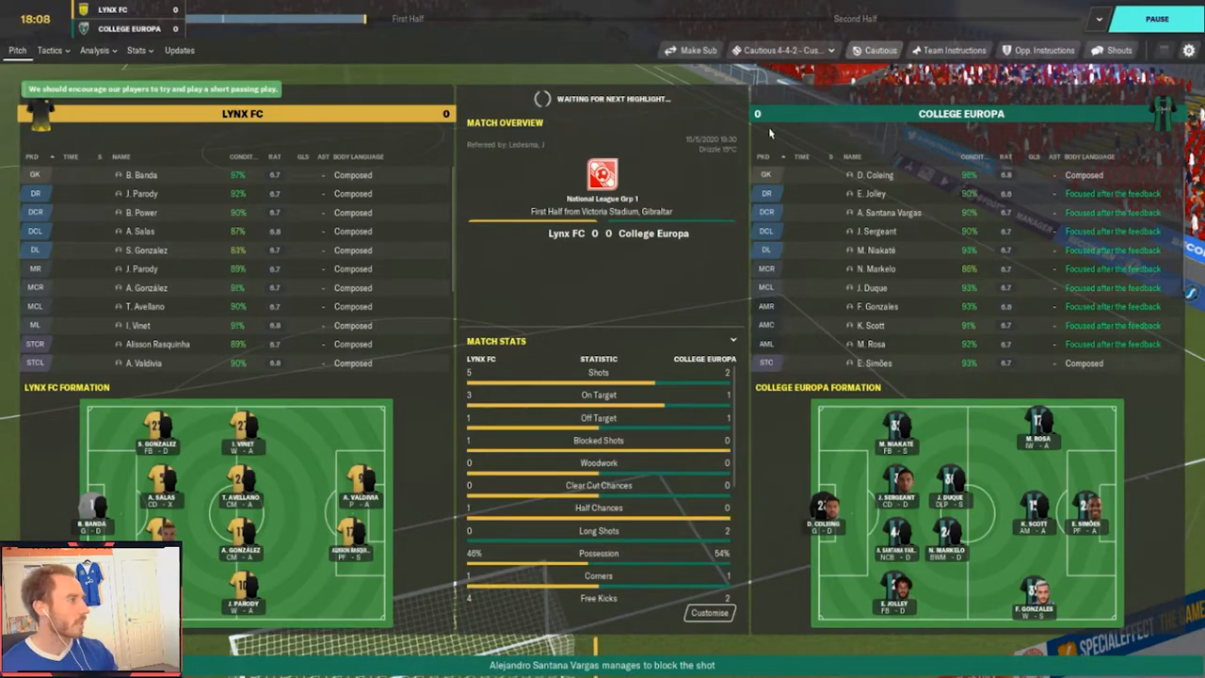
{"action": "left_click", "coordinate": [1118, 49]}
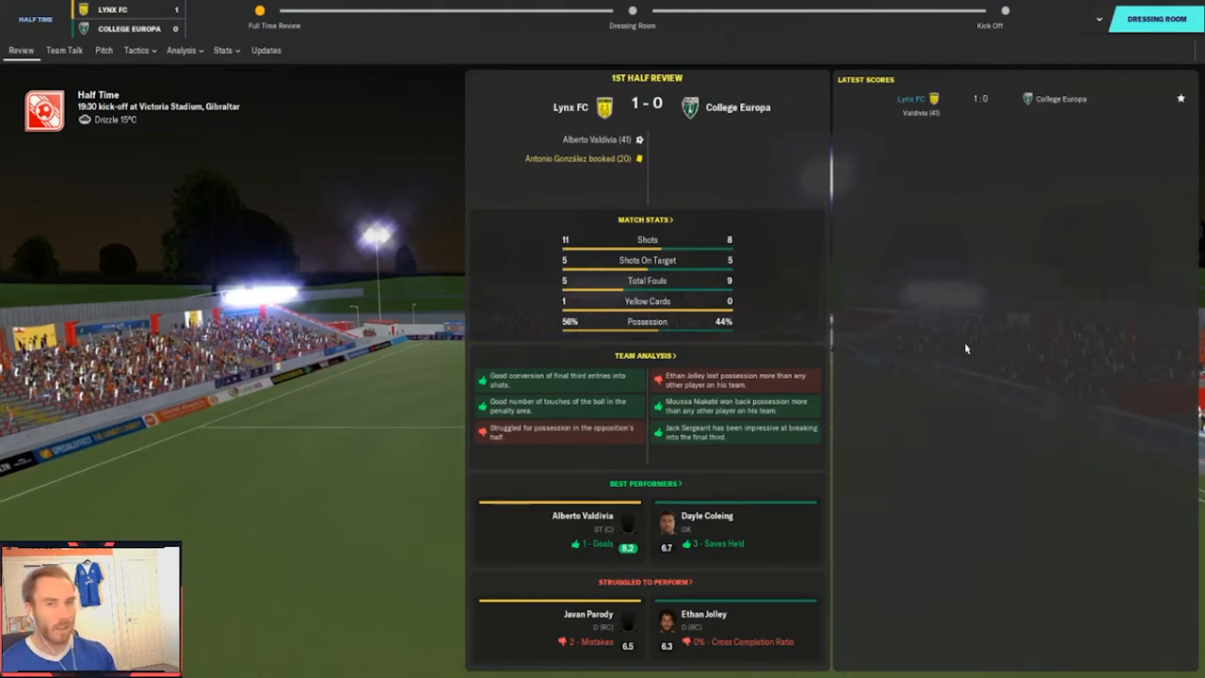
Tell all players 'I'm pleased with how things are going' at half time and start the second half
{"action": "left_click", "coordinate": [64, 49]}
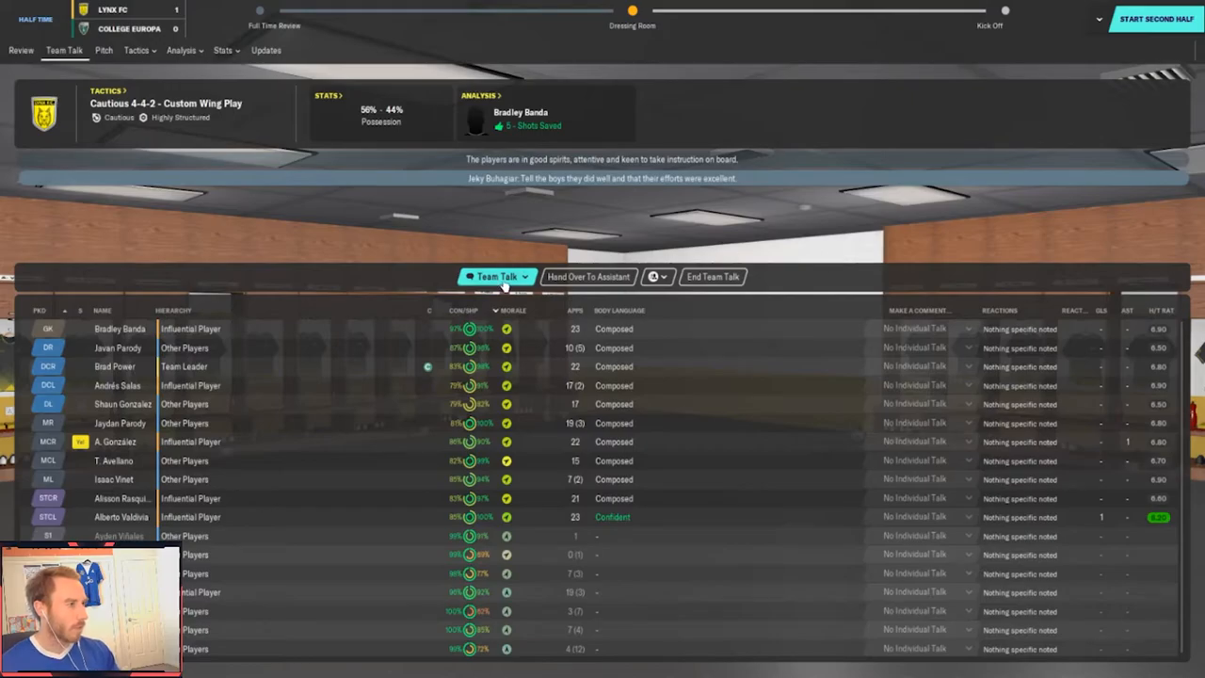
{"action": "left_click", "coordinate": [497, 275]}
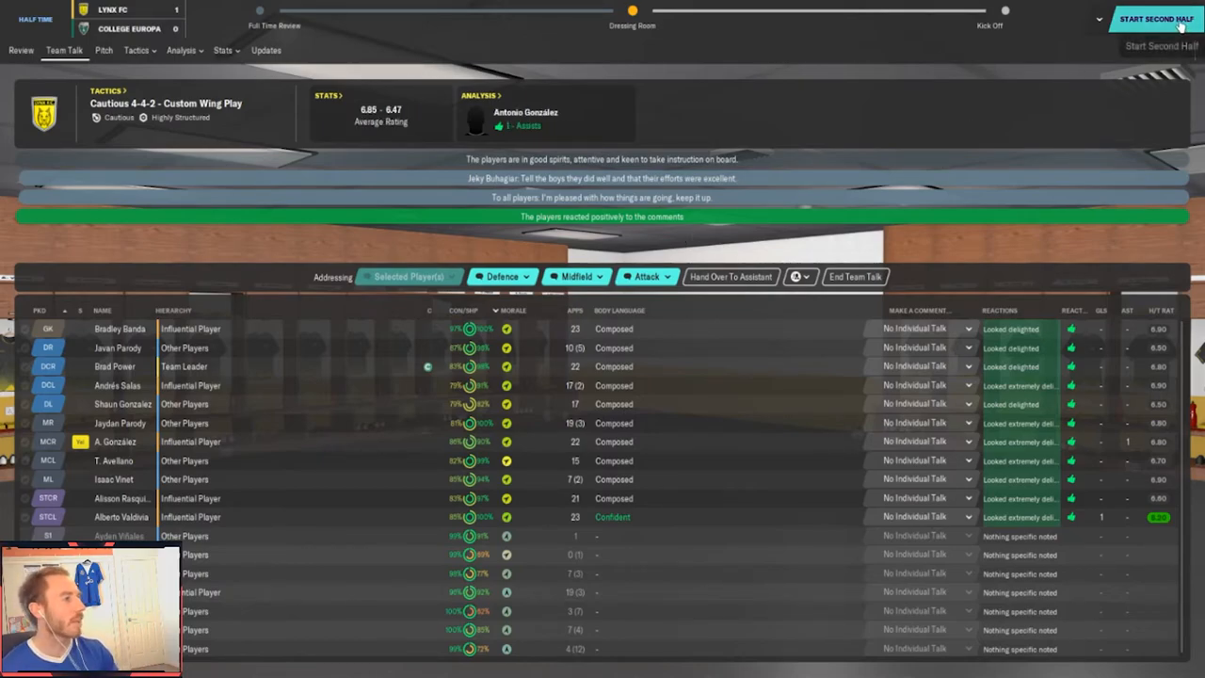
{"action": "left_click", "coordinate": [1156, 19]}
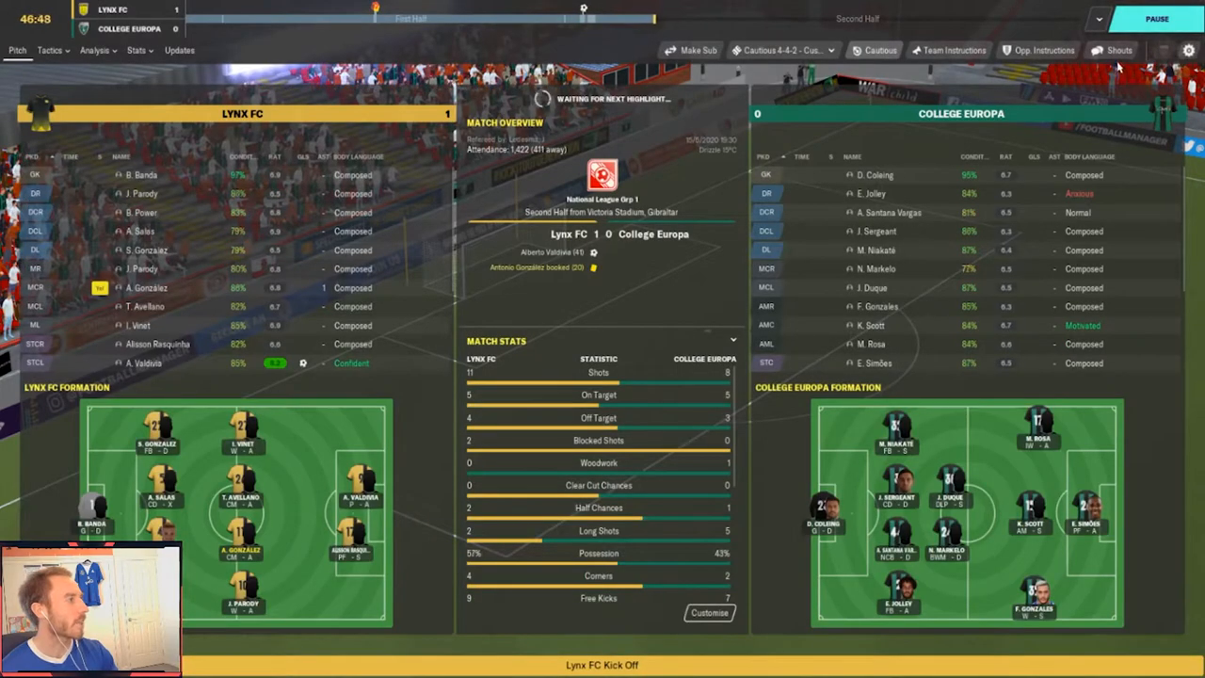
Resume for the second half at 1–0, then bring up the substitution screen around the 59th minute
{"action": "left_click", "coordinate": [1118, 49]}
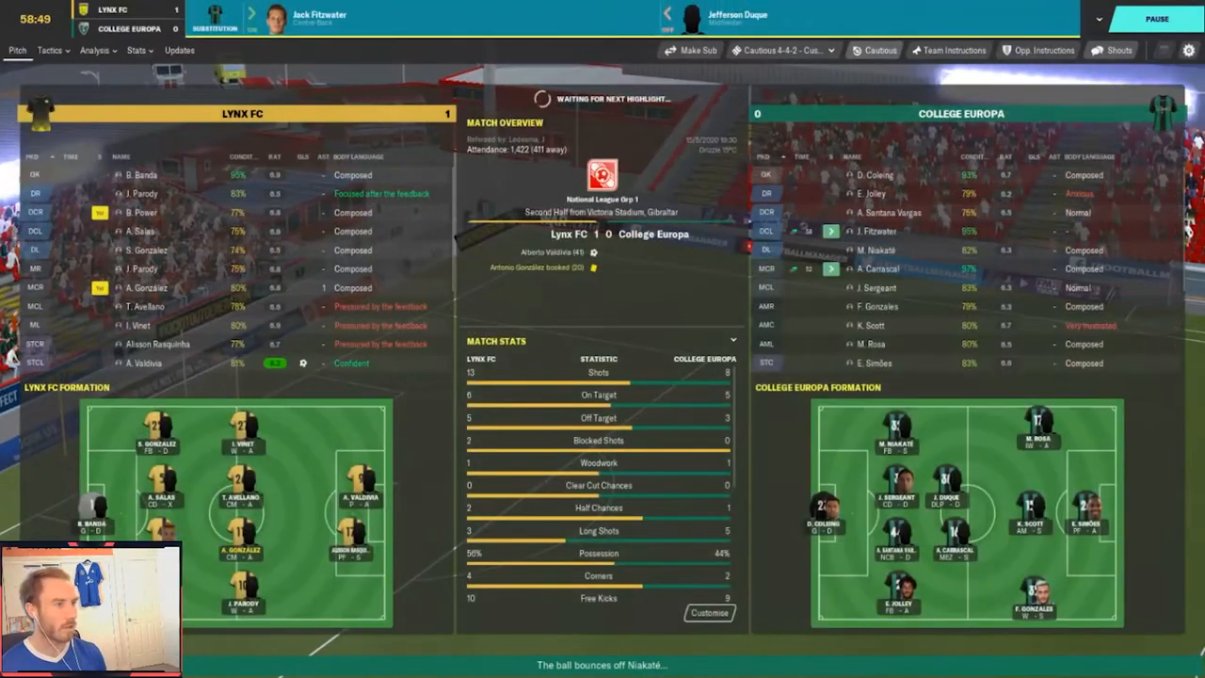
{"action": "left_click", "coordinate": [1157, 19]}
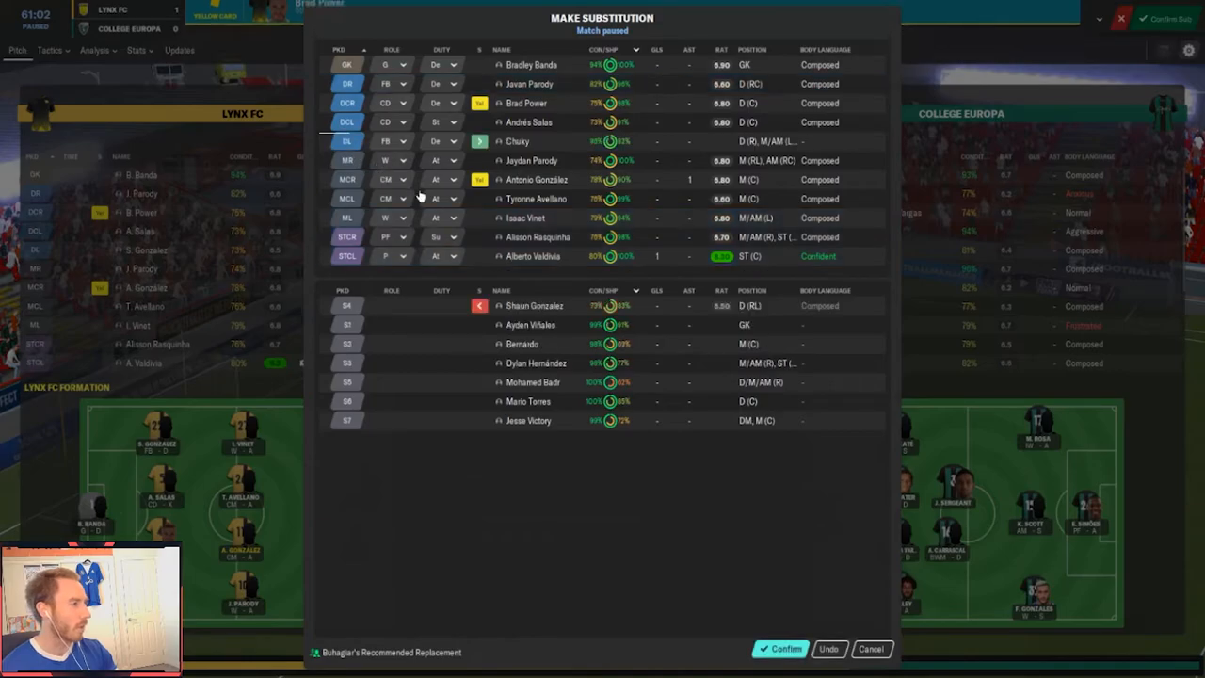
{"action": "mouse_move", "coordinate": [742, 243]}
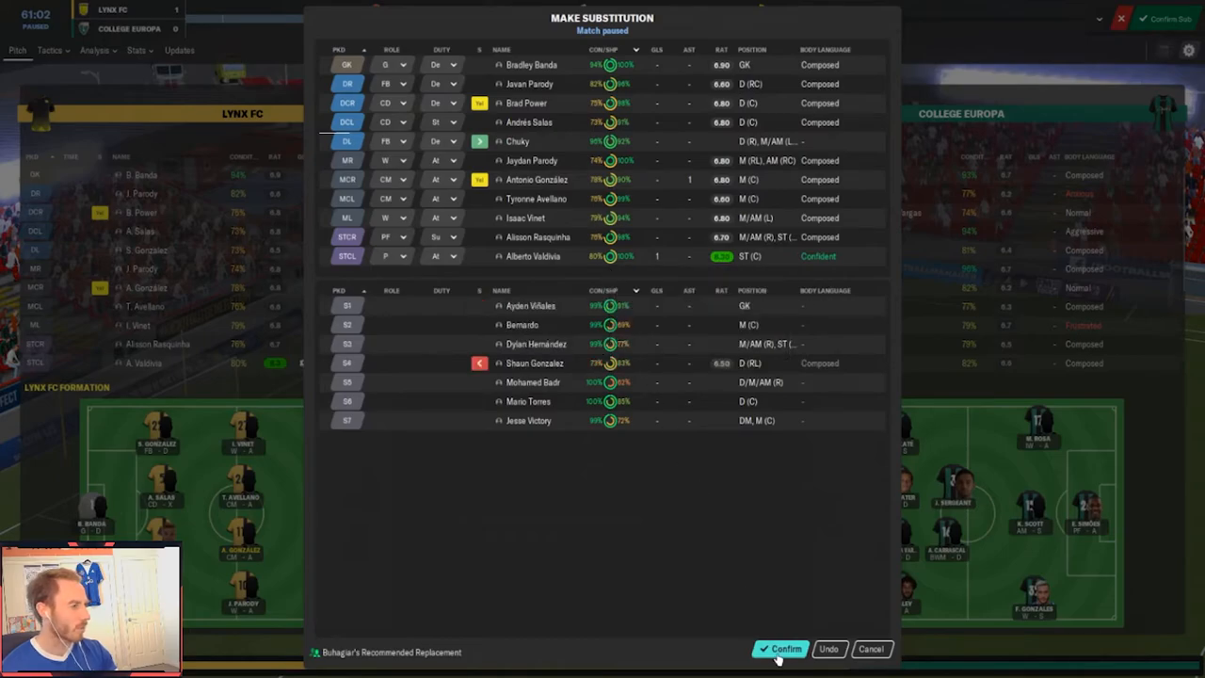
Confirm Chicky coming on for Shaun Gonzalez around the hour mark
{"action": "left_click", "coordinate": [780, 648]}
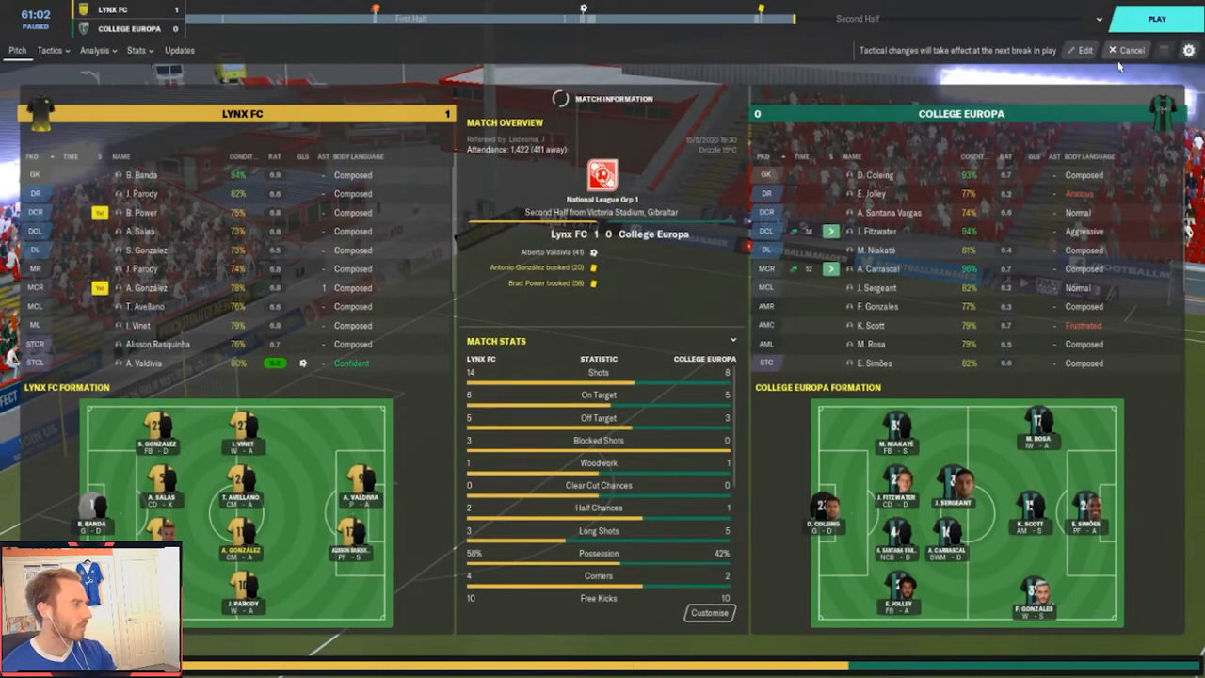
Resume play and drop Lynx FC from Cautious to a very defensive mentality to protect the 1–0 lead
{"action": "left_click", "coordinate": [1111, 49]}
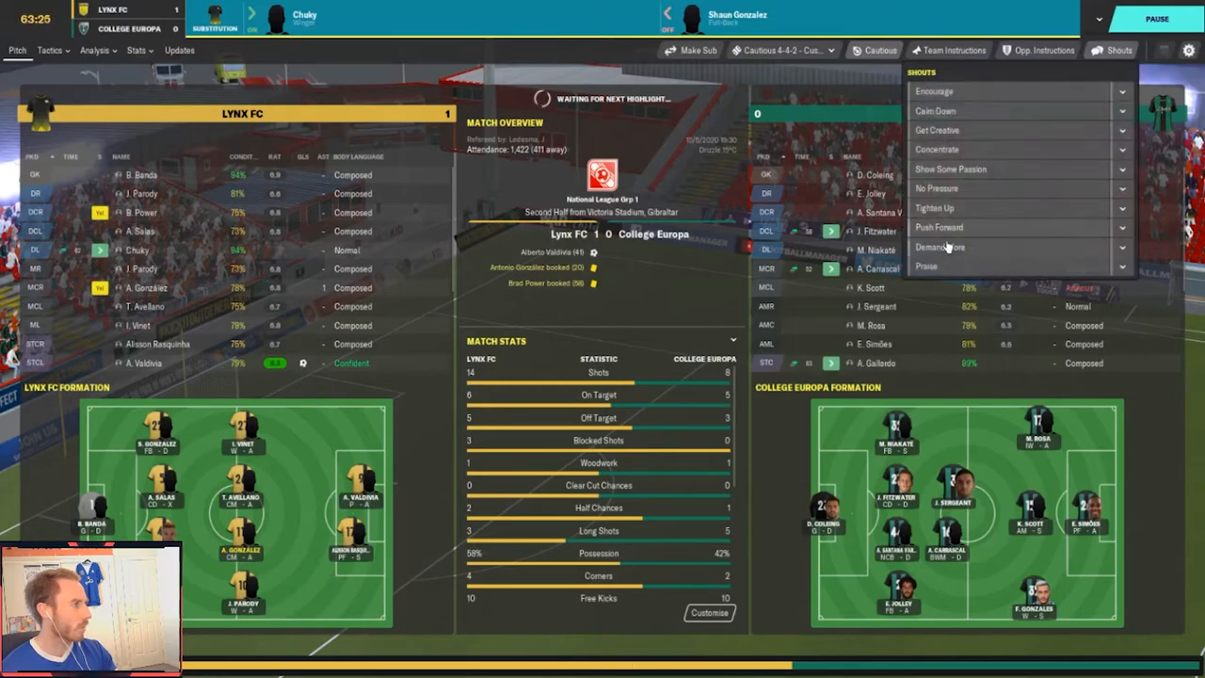
{"action": "left_click", "coordinate": [938, 246]}
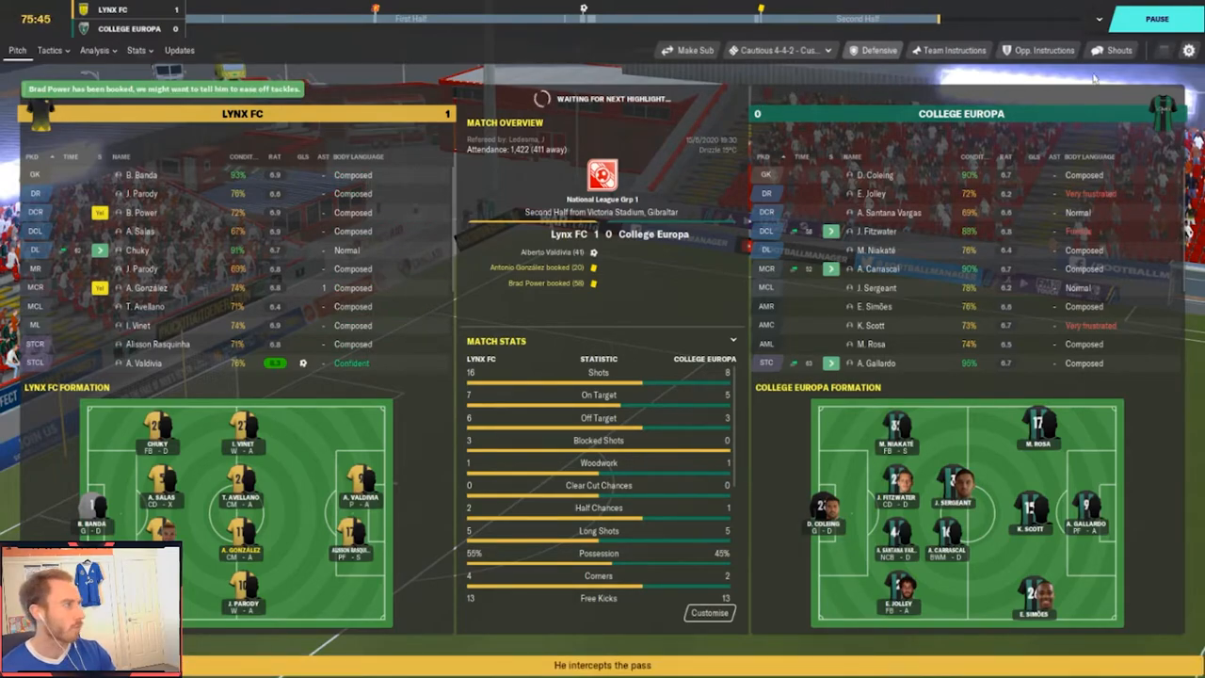
{"action": "mouse_move", "coordinate": [1114, 49]}
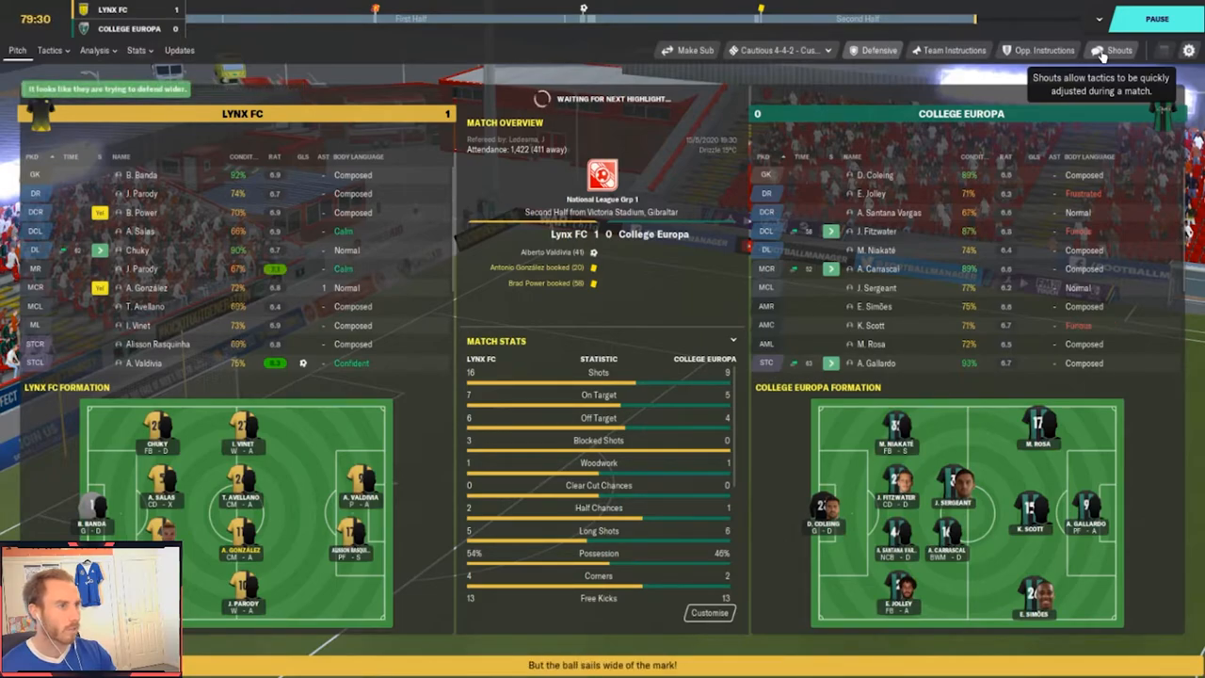
{"action": "left_click", "coordinate": [1111, 49]}
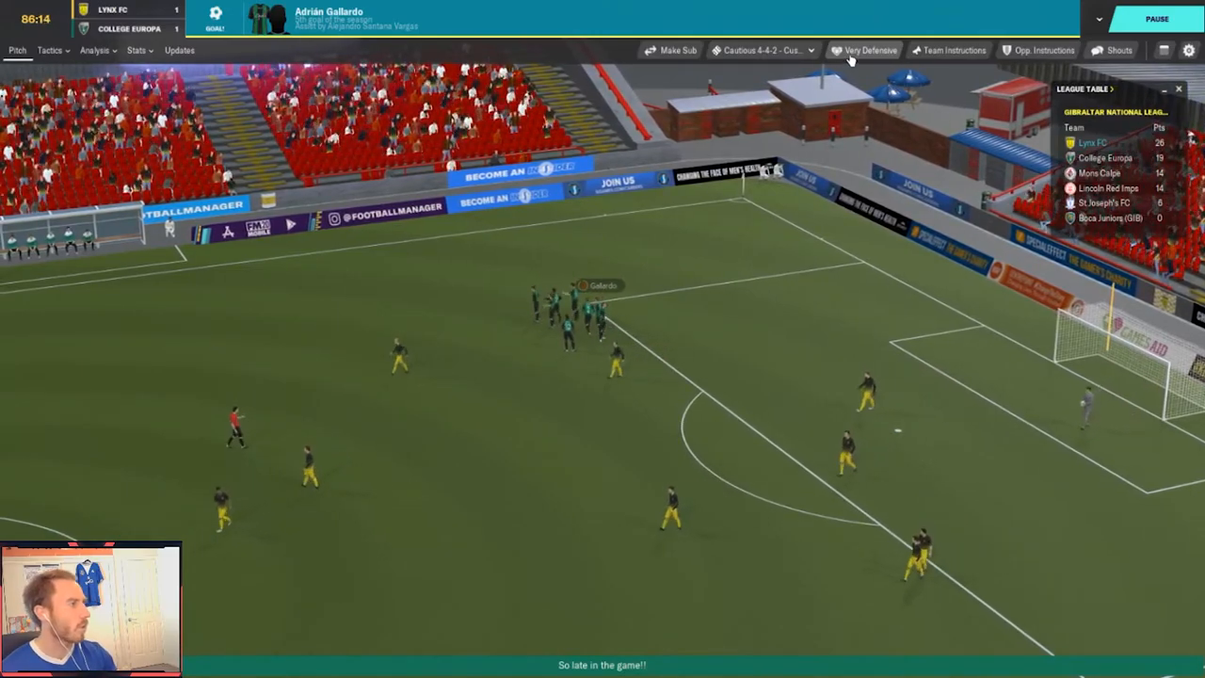
Play out the closing minutes, conceding Adrián Gallardo's late equaliser for a 1–1 draw
{"action": "left_click", "coordinate": [868, 49]}
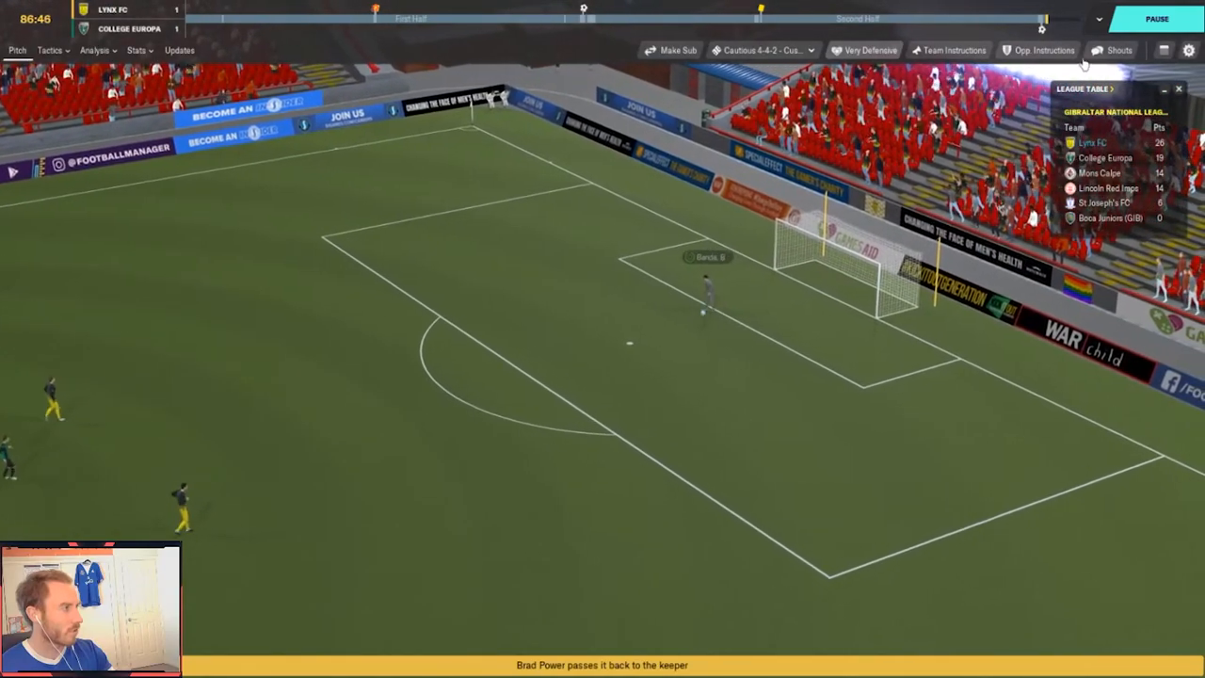
{"action": "left_click", "coordinate": [1118, 49]}
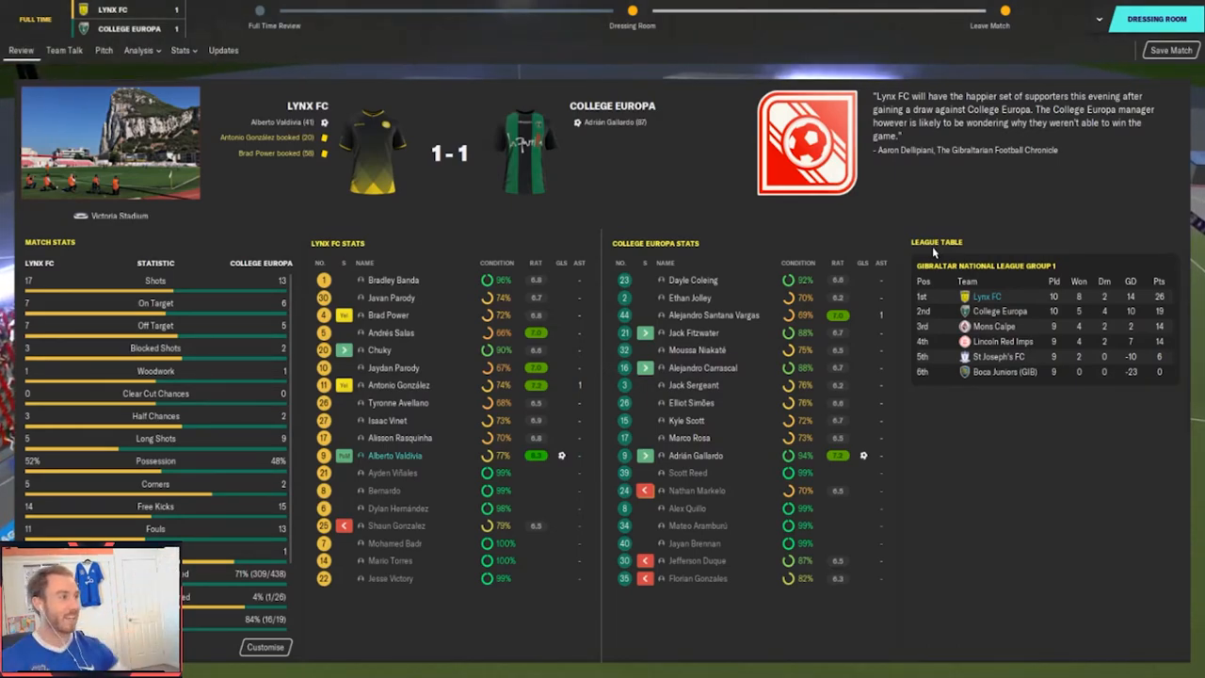
Move from the full-time report to the Gibraltar National League overview, Lynx FC top on 50 points
{"action": "left_click", "coordinate": [64, 49]}
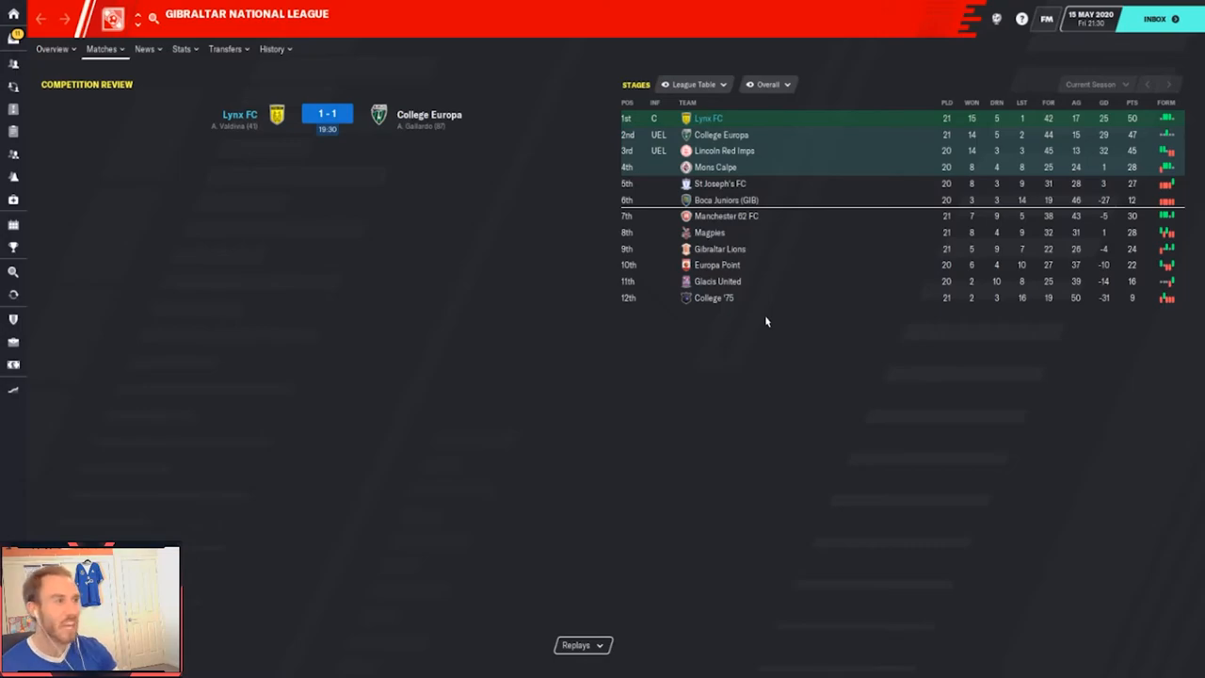
{"action": "mouse_move", "coordinate": [795, 333]}
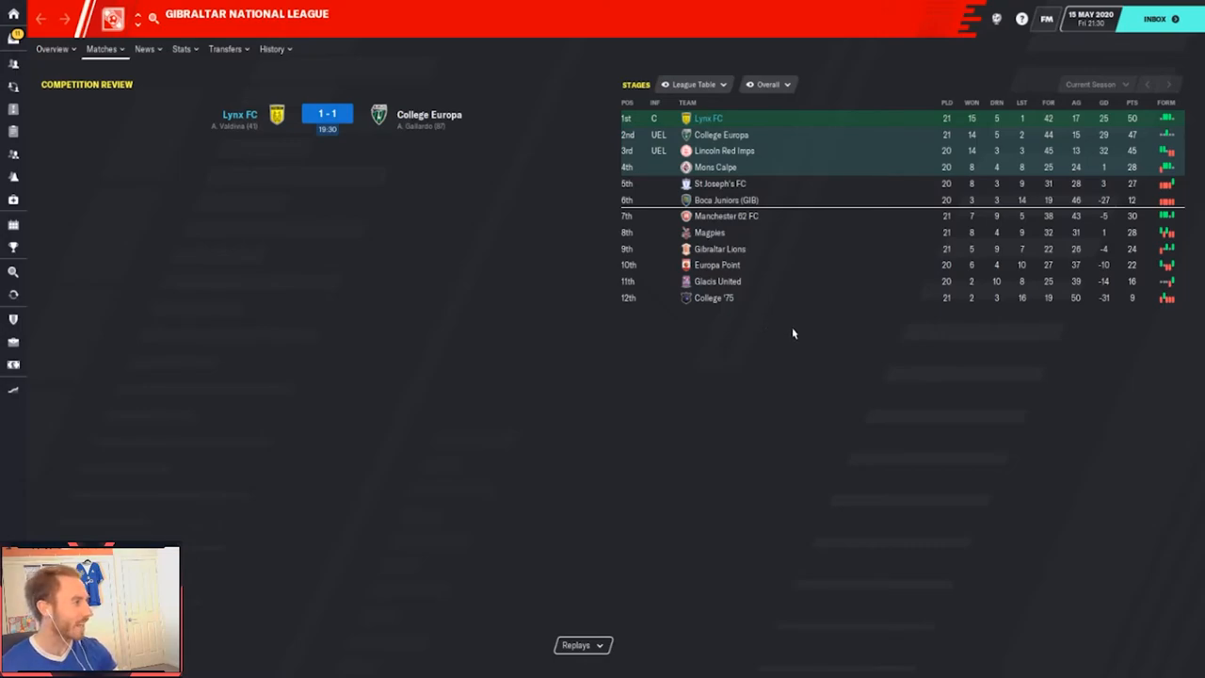
{"action": "mouse_move", "coordinate": [637, 286]}
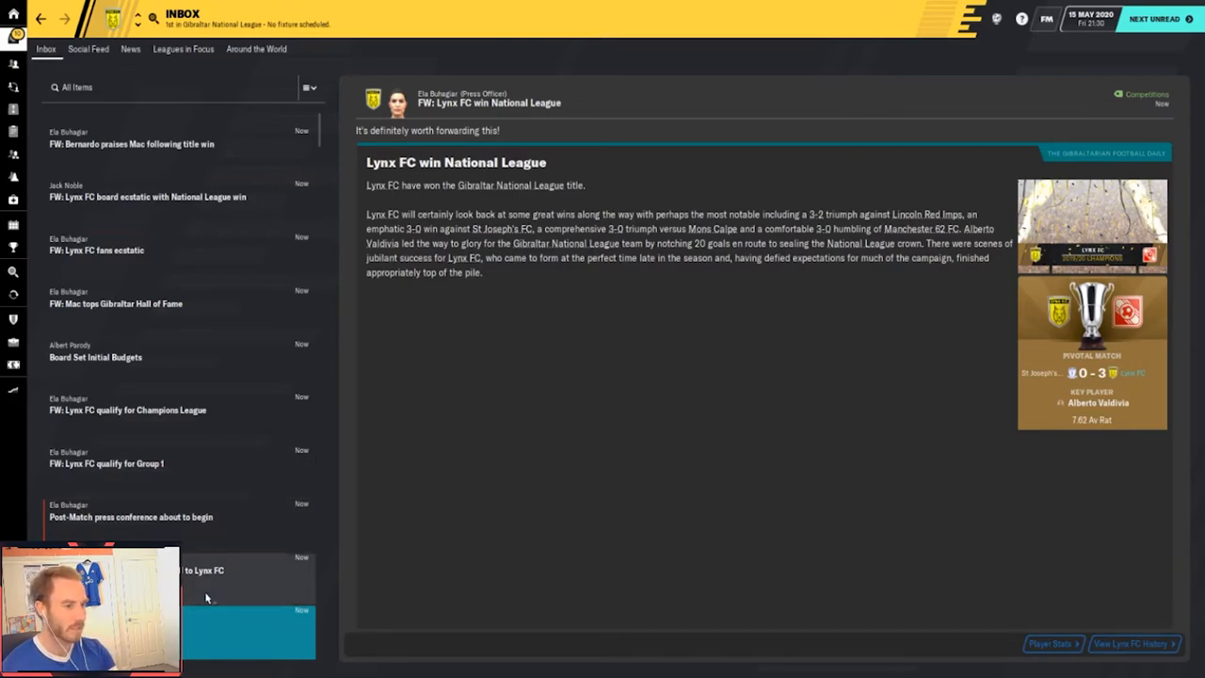
Read the budgets and Champions League qualification news, then view the Gibraltar Hall of Fame led by Mac
{"action": "left_click", "coordinate": [217, 569]}
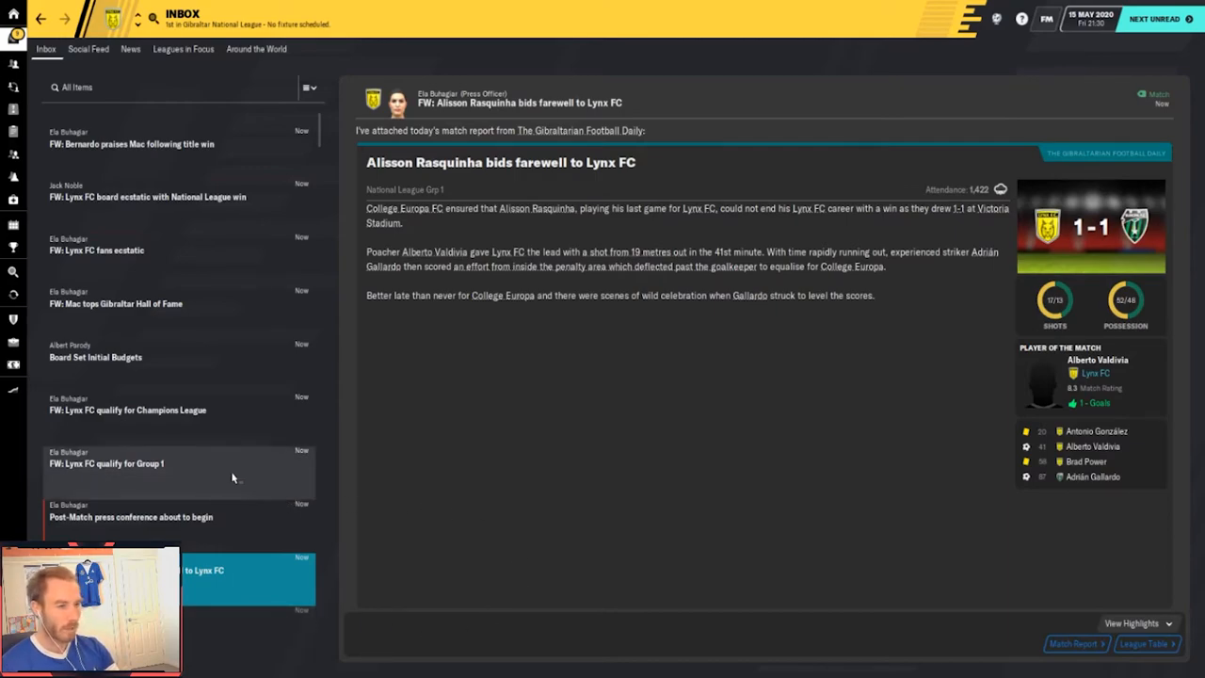
{"action": "mouse_move", "coordinate": [243, 474]}
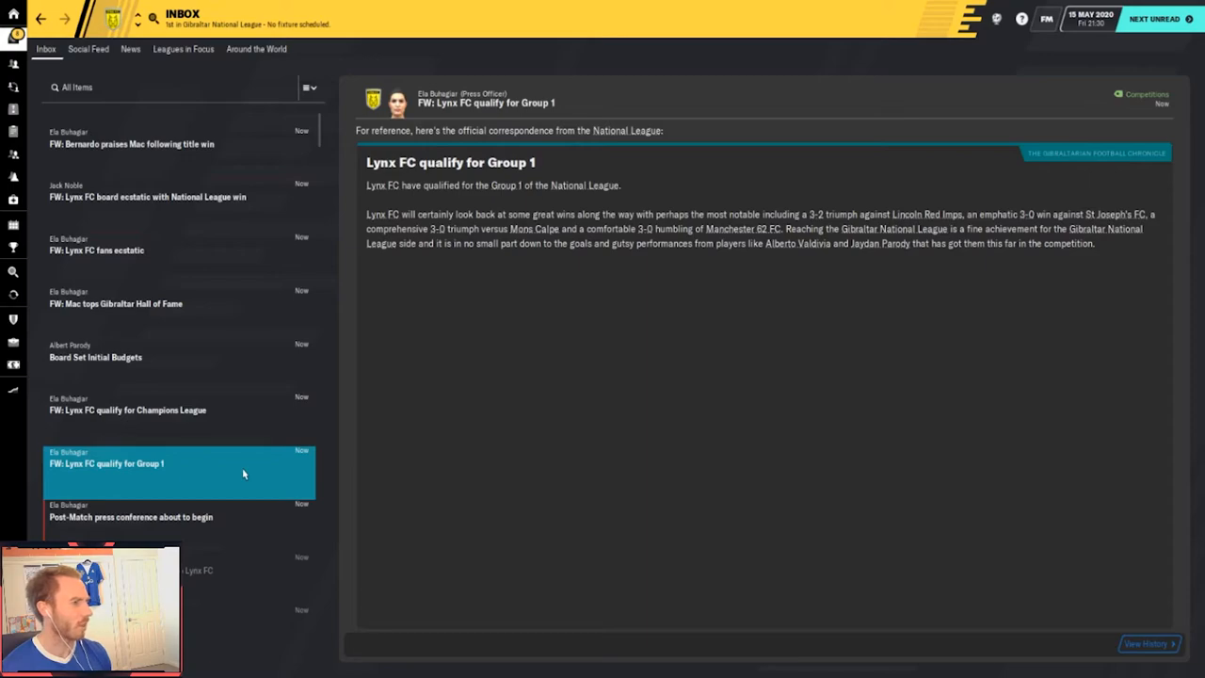
{"action": "mouse_move", "coordinate": [254, 452]}
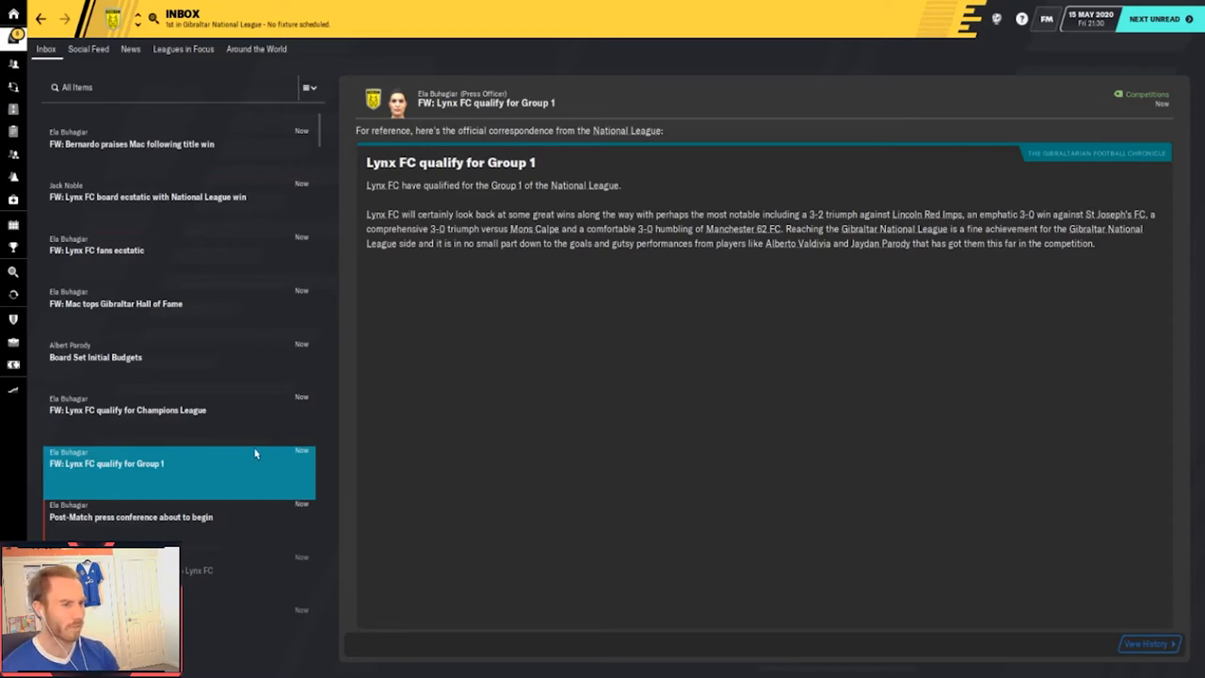
{"action": "left_click", "coordinate": [128, 410]}
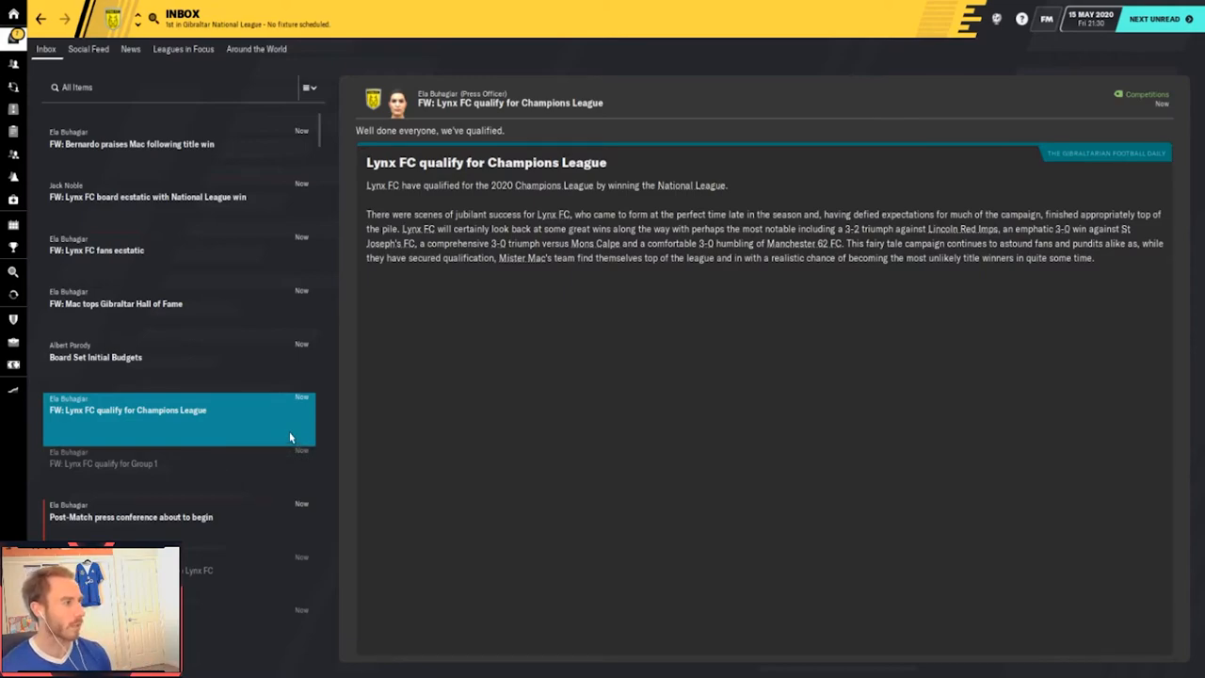
{"action": "mouse_move", "coordinate": [209, 376]}
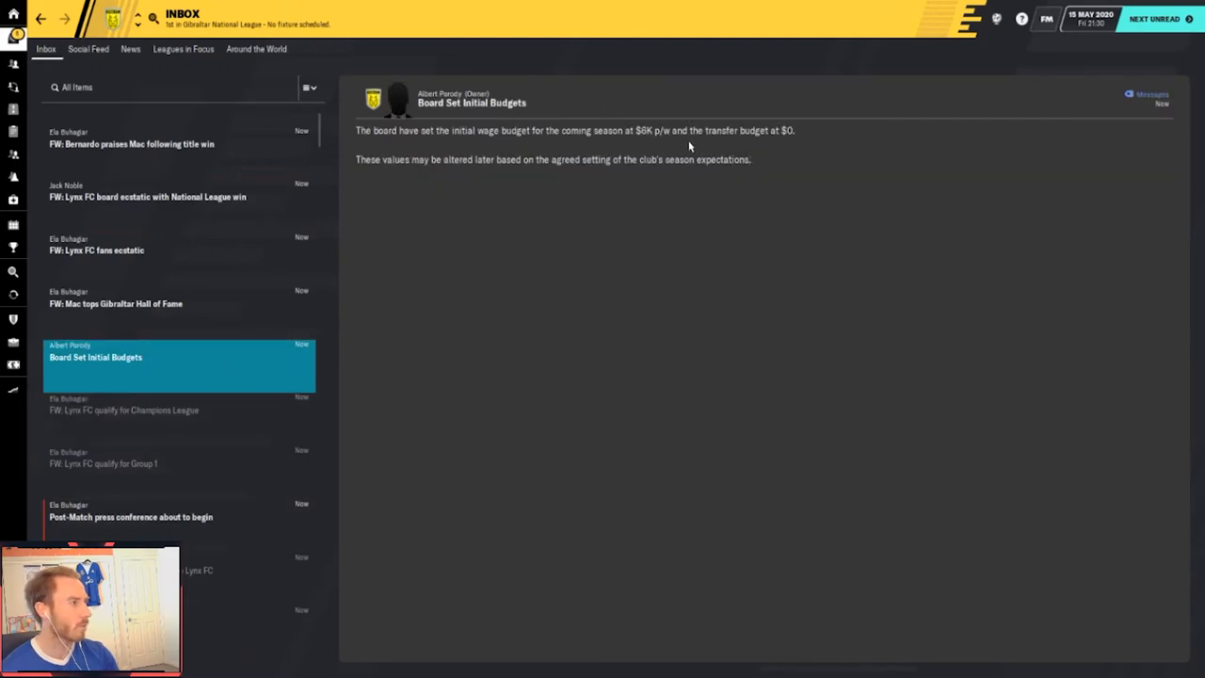
{"action": "mouse_move", "coordinate": [499, 290]}
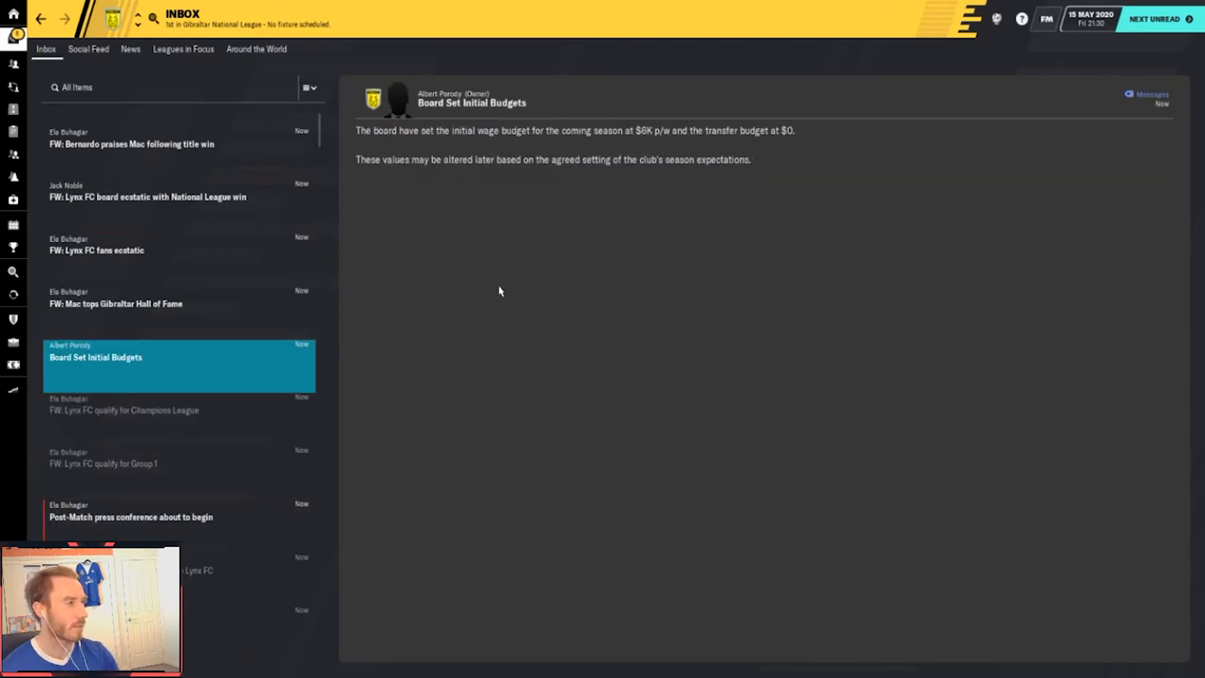
{"action": "mouse_move", "coordinate": [229, 328]}
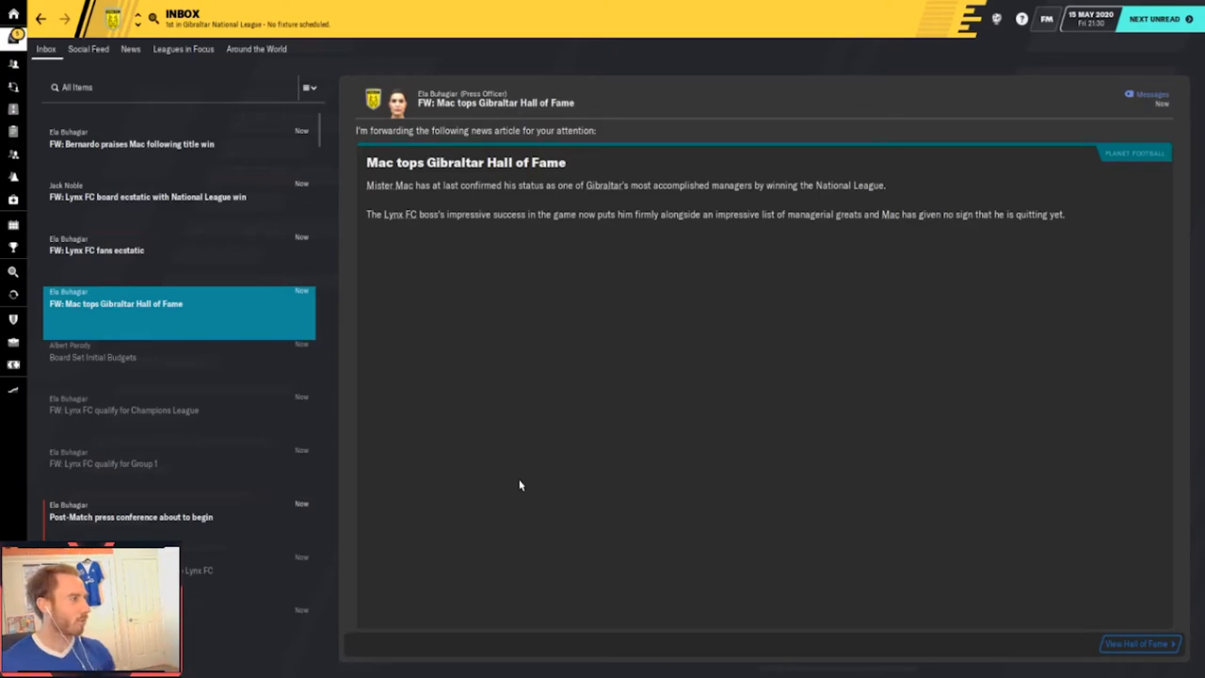
{"action": "left_click", "coordinate": [1137, 644]}
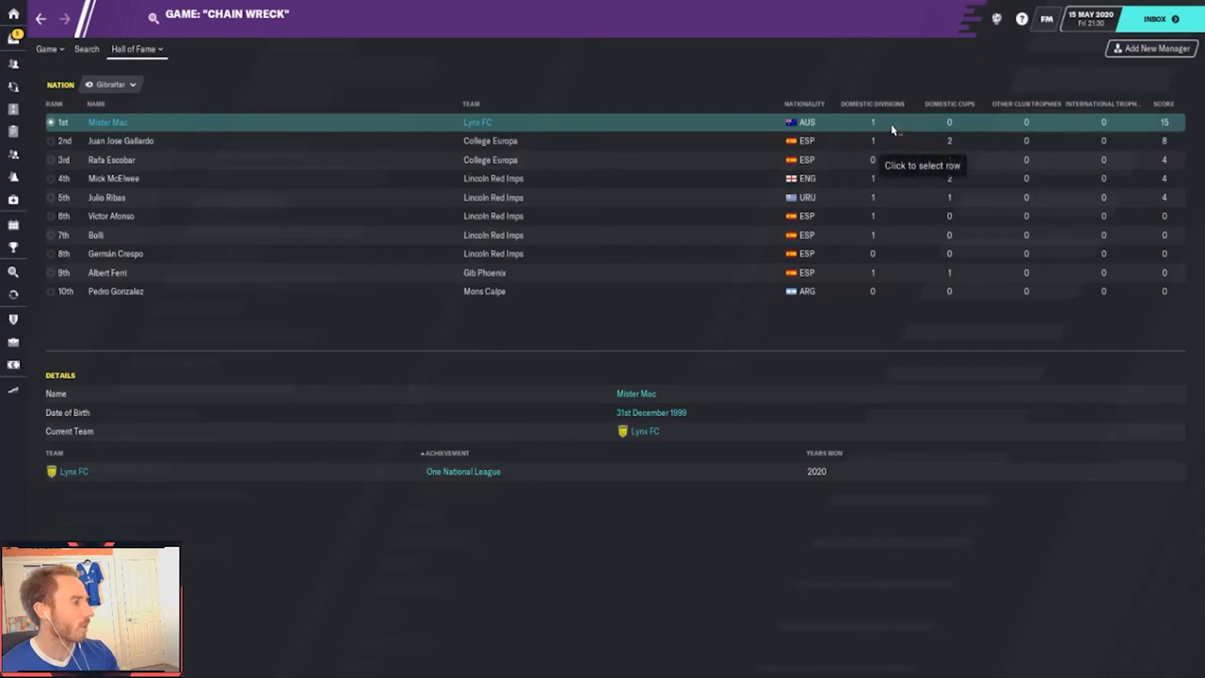
{"action": "mouse_move", "coordinate": [1121, 148]}
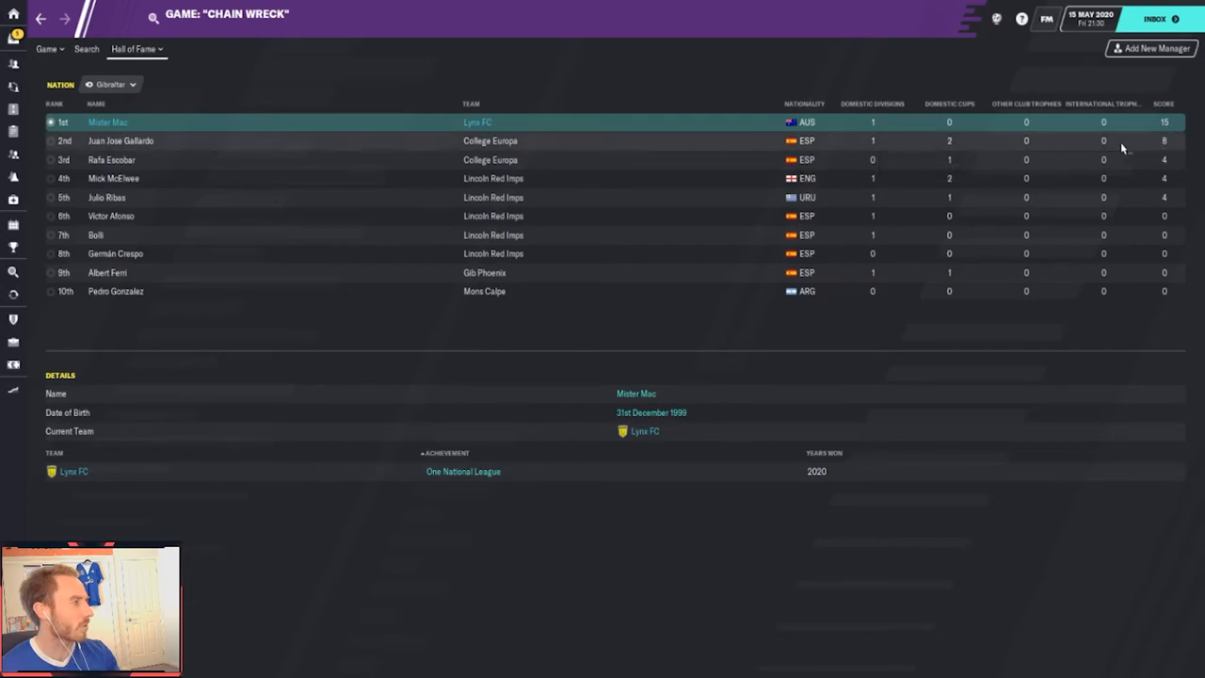
{"action": "mouse_move", "coordinate": [339, 143]}
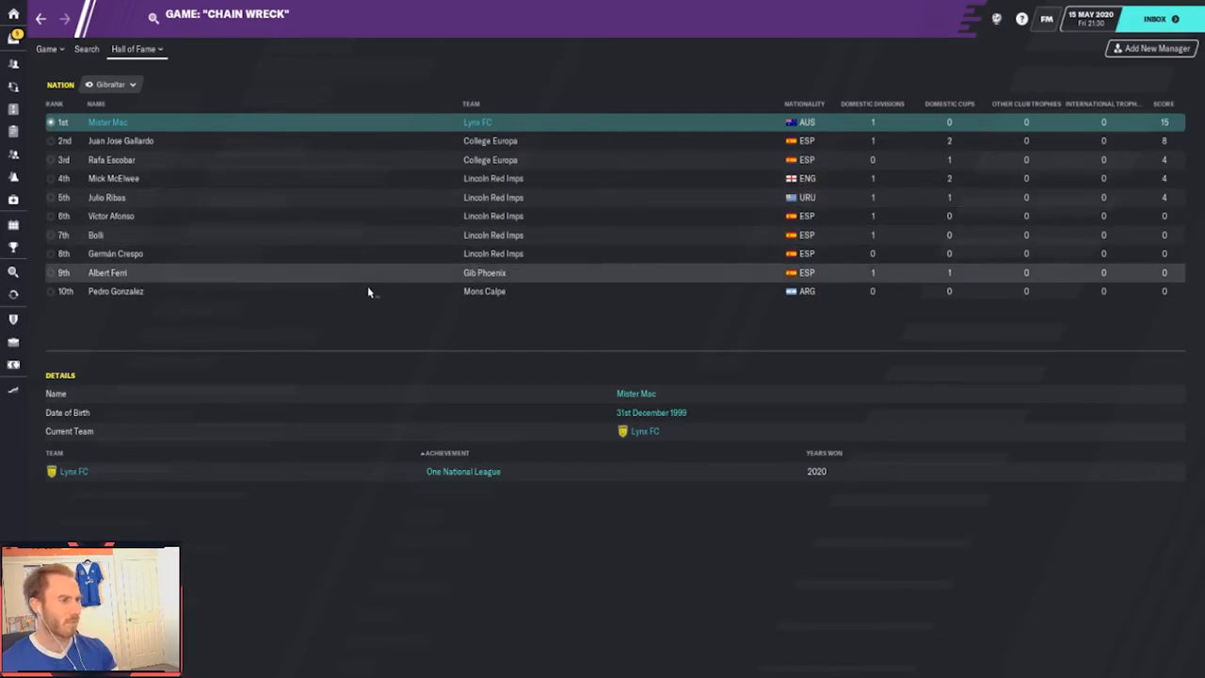
{"action": "mouse_move", "coordinate": [358, 374]}
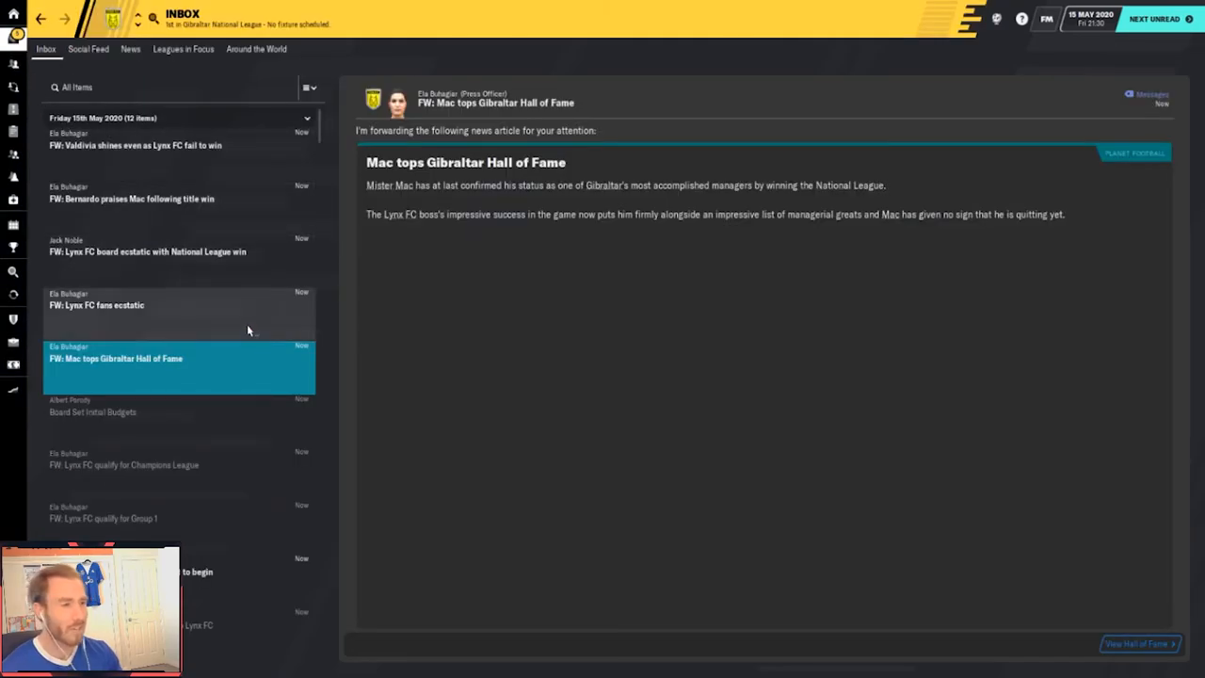
Read the fans' ecstatic story, Bernardo's praise of Mac, and Valdivia's player-of-the-match news
{"action": "left_click", "coordinate": [96, 305]}
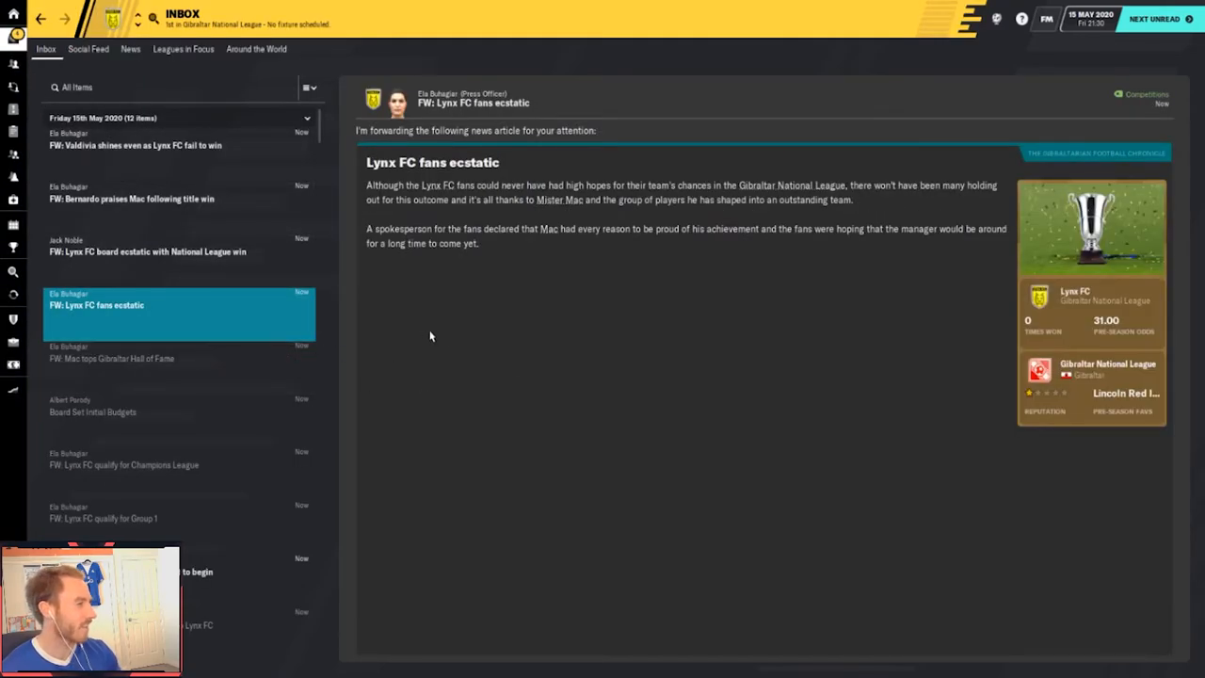
{"action": "mouse_move", "coordinate": [448, 282]}
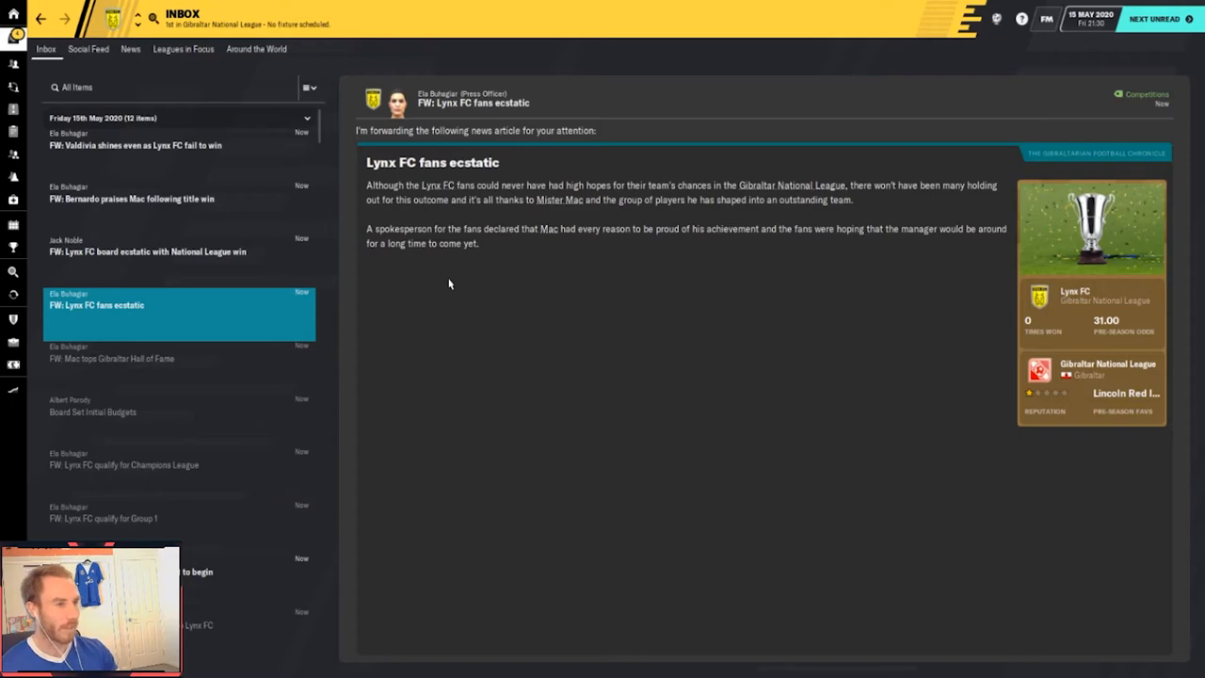
{"action": "left_click", "coordinate": [146, 252]}
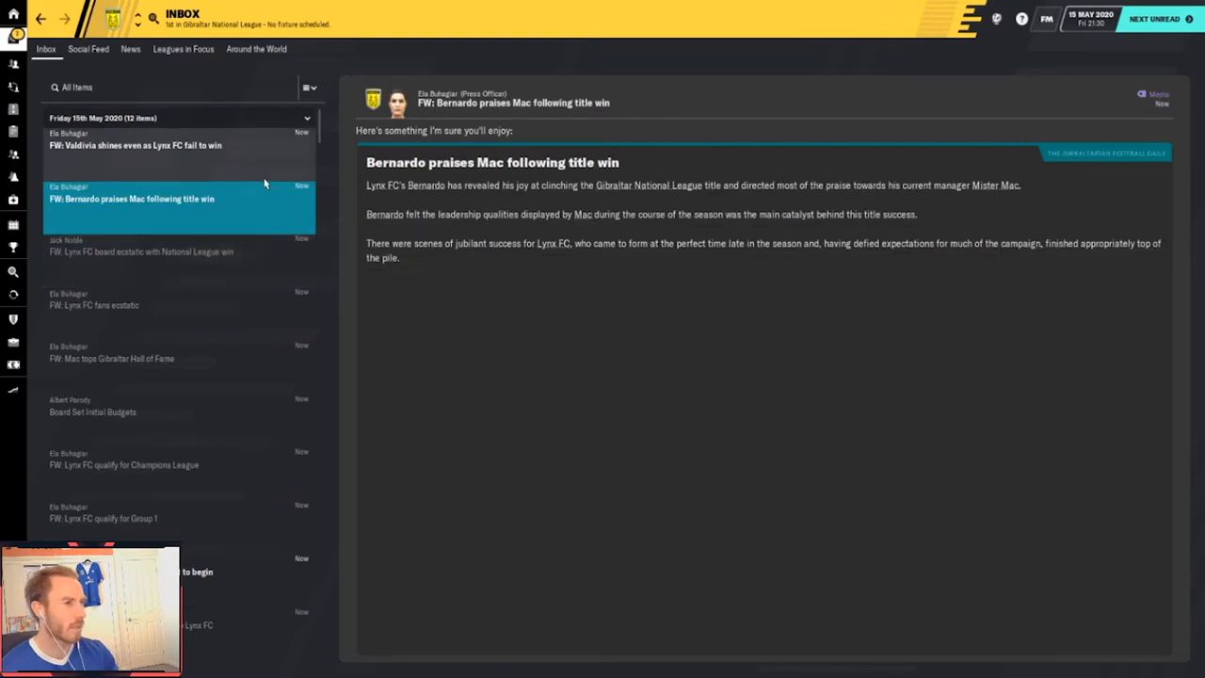
{"action": "left_click", "coordinate": [135, 145]}
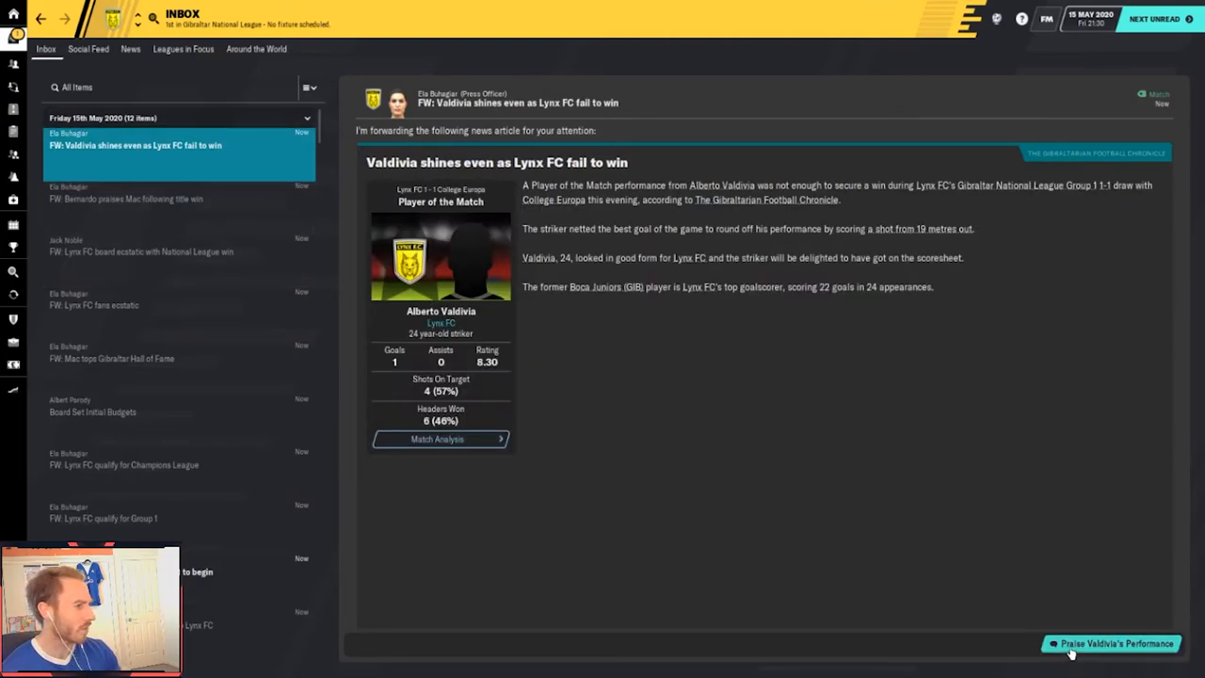
Praise Valdivia for his last performance, end the chat, and attend the post-match press conference
{"action": "left_click", "coordinate": [1111, 644]}
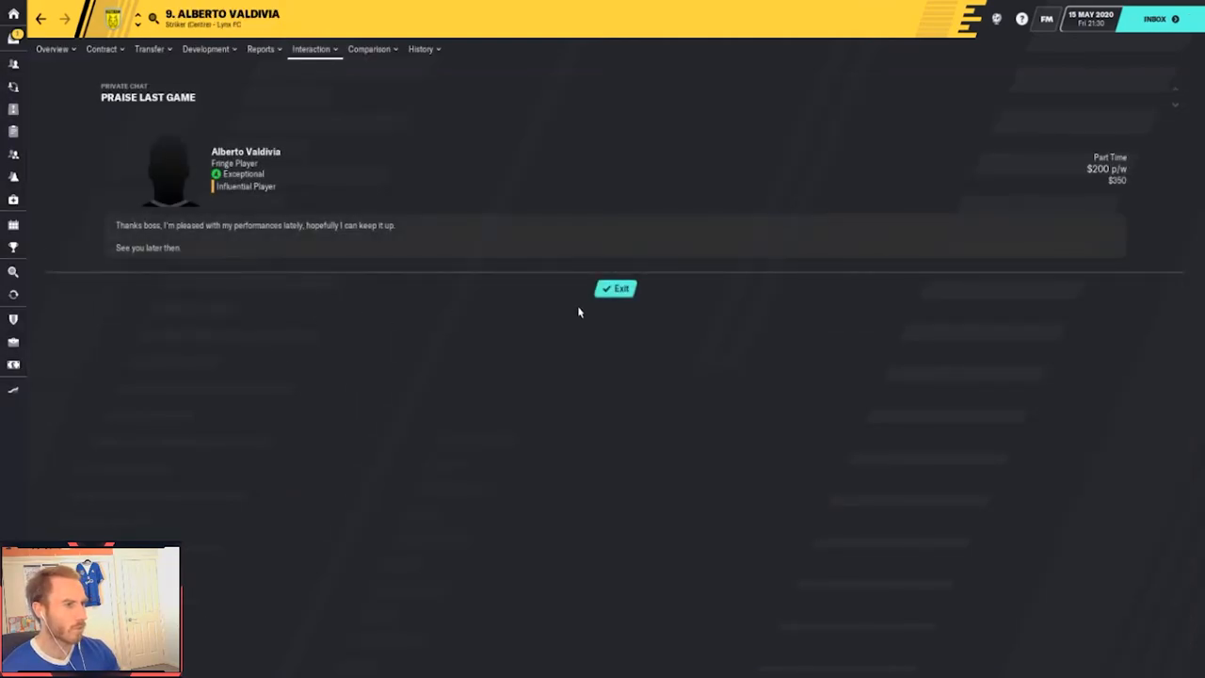
{"action": "left_click", "coordinate": [616, 288]}
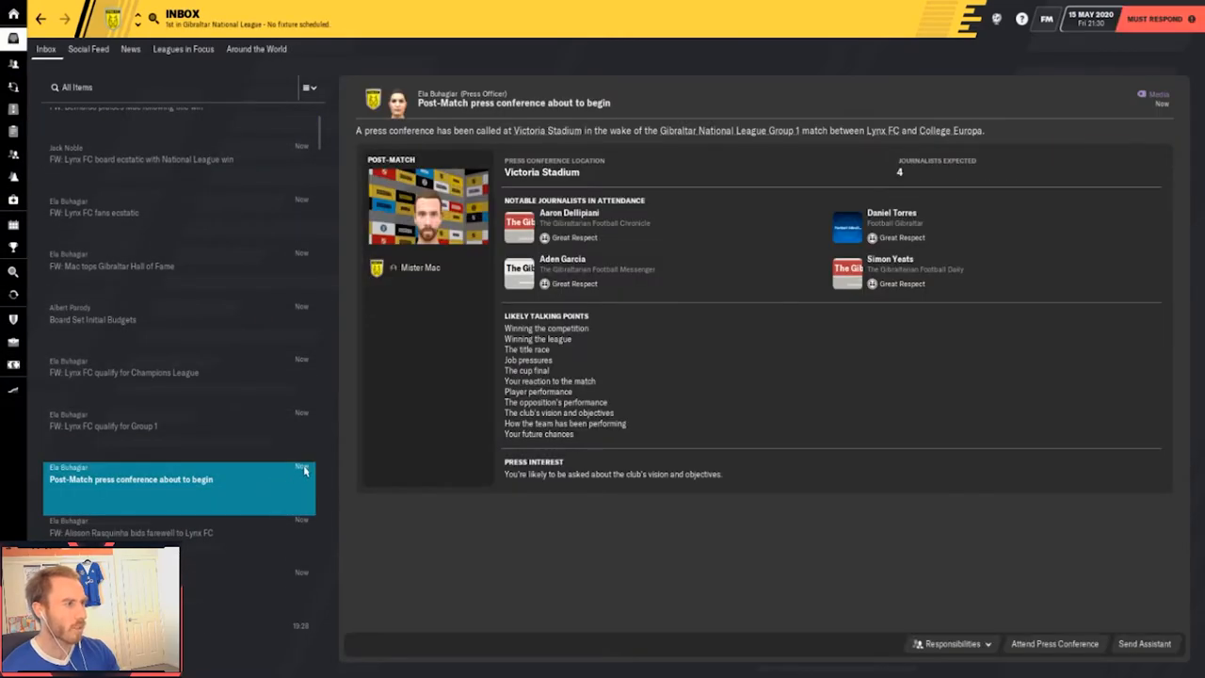
{"action": "mouse_move", "coordinate": [1002, 611]}
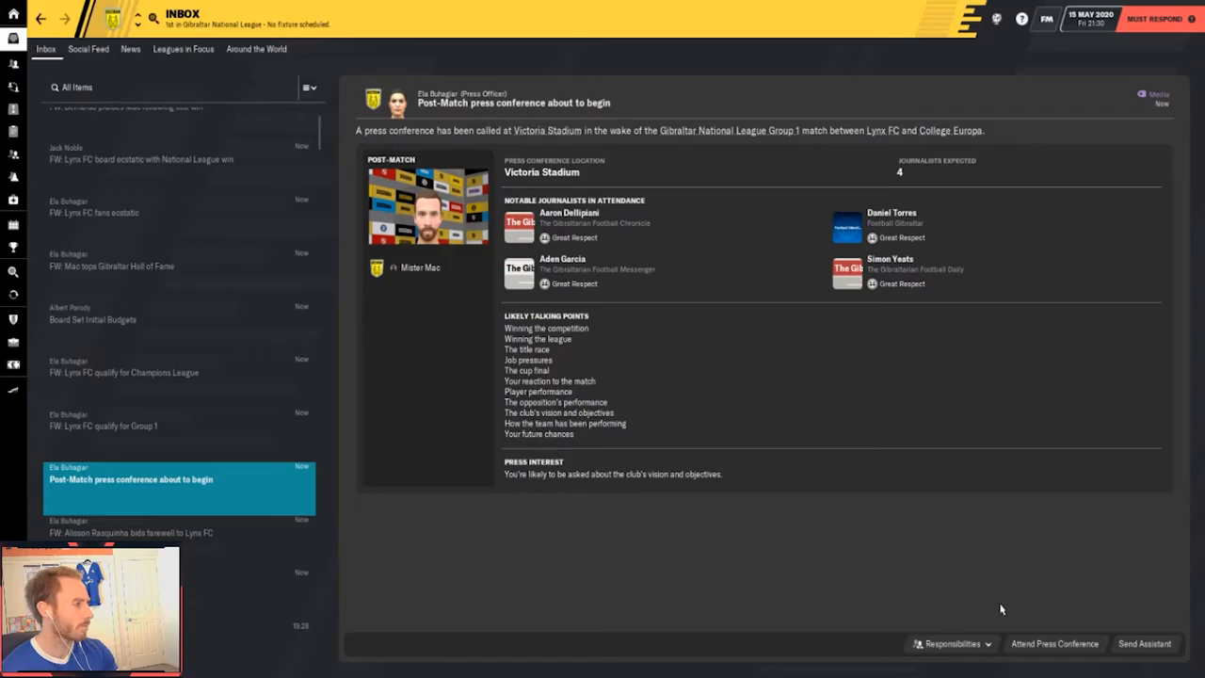
{"action": "left_click", "coordinate": [1055, 644]}
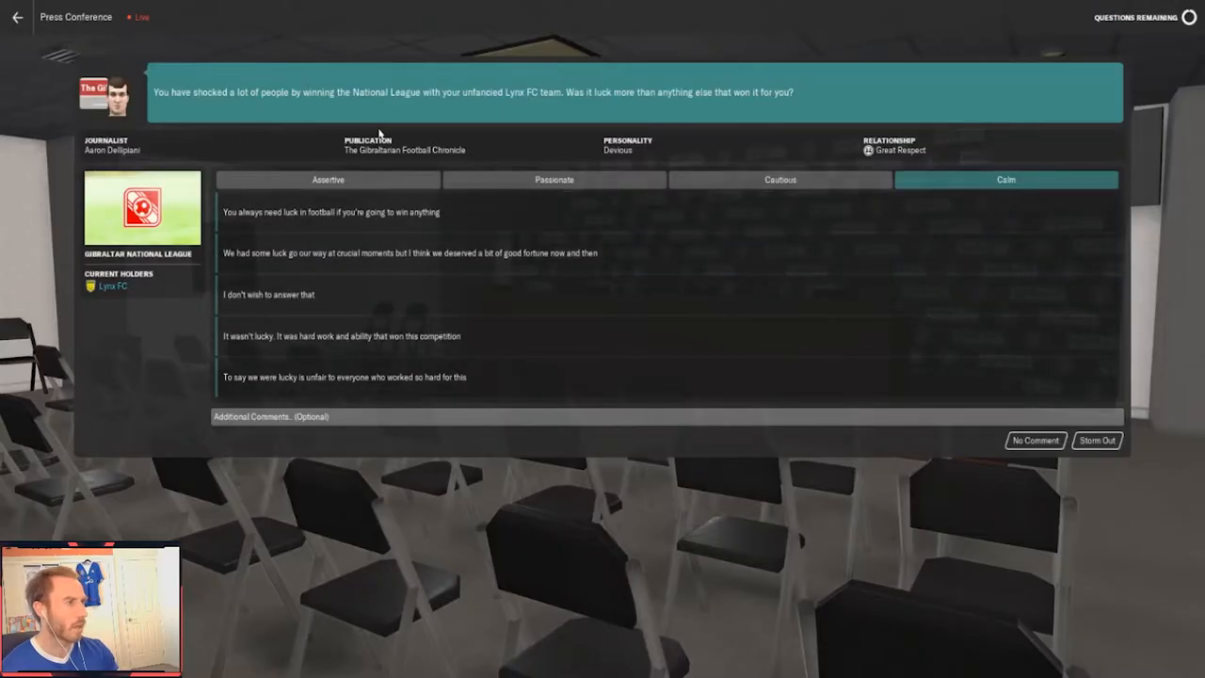
{"action": "mouse_move", "coordinate": [410, 128]}
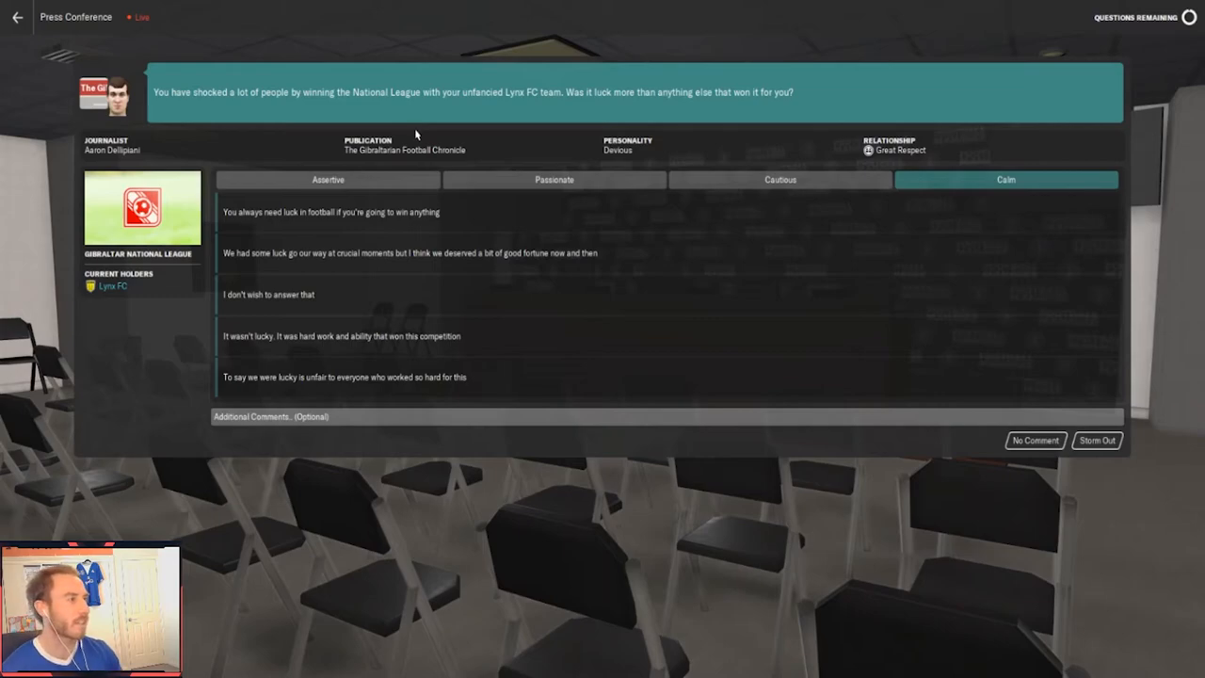
{"action": "mouse_move", "coordinate": [410, 147]}
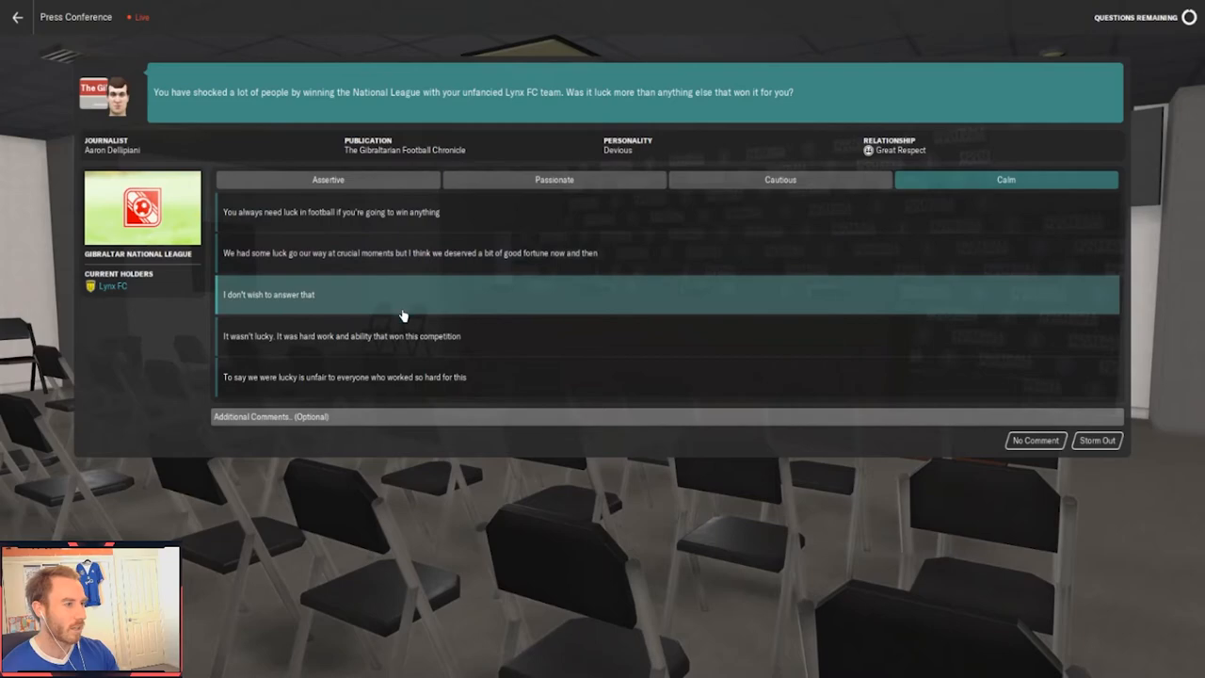
{"action": "mouse_move", "coordinate": [407, 335]}
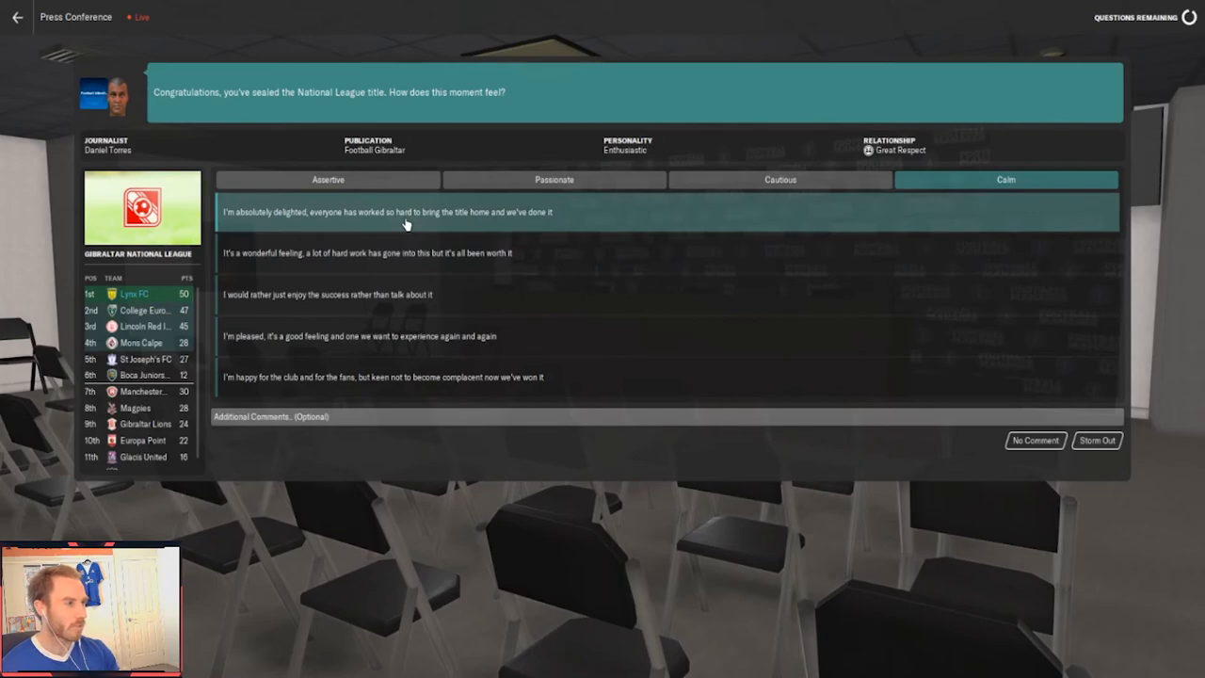
{"action": "mouse_move", "coordinate": [396, 253]}
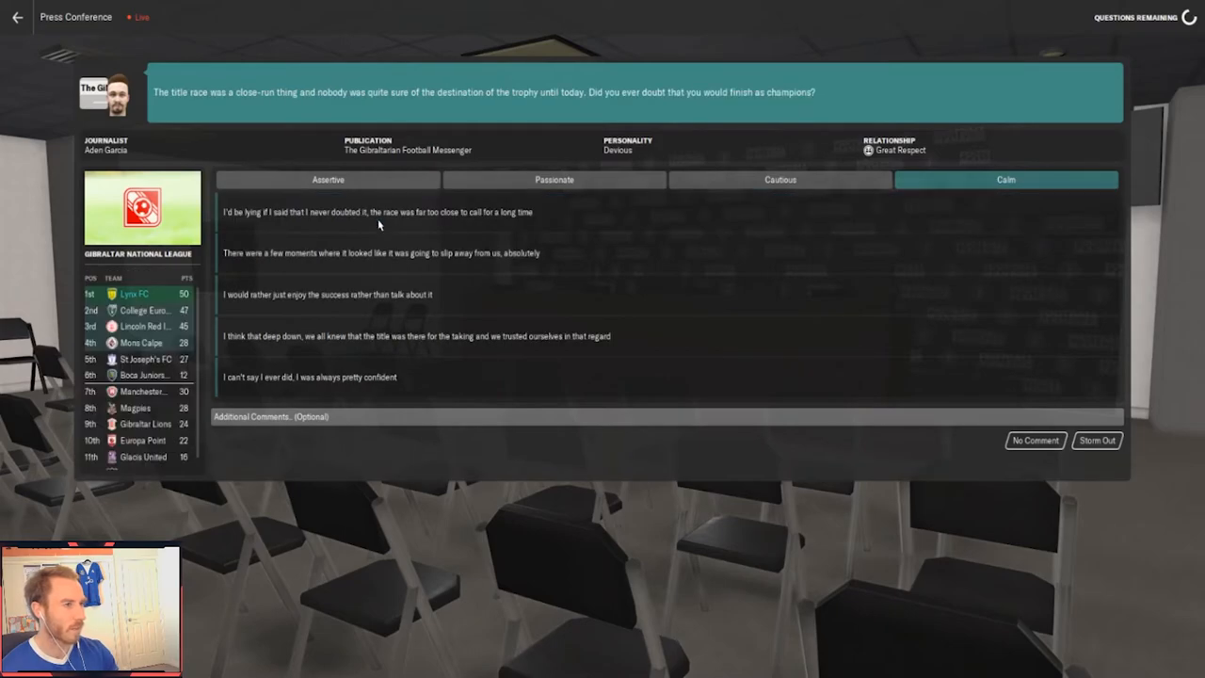
{"action": "mouse_move", "coordinate": [676, 108]}
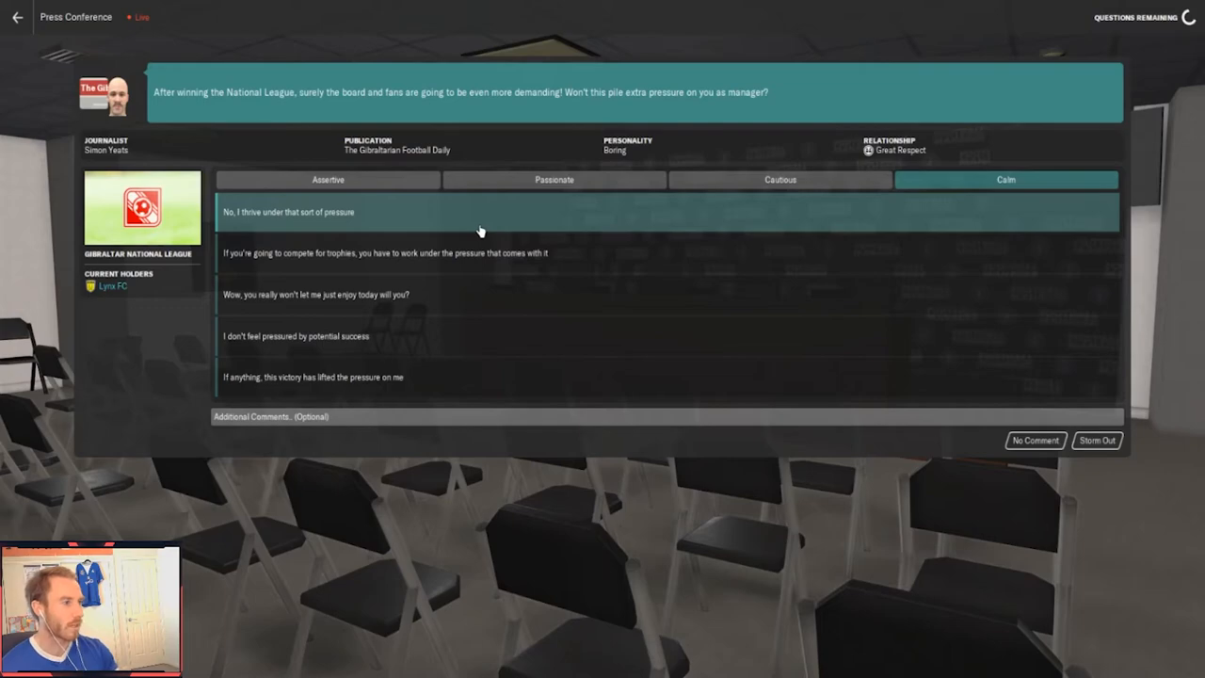
{"action": "mouse_move", "coordinate": [478, 253]}
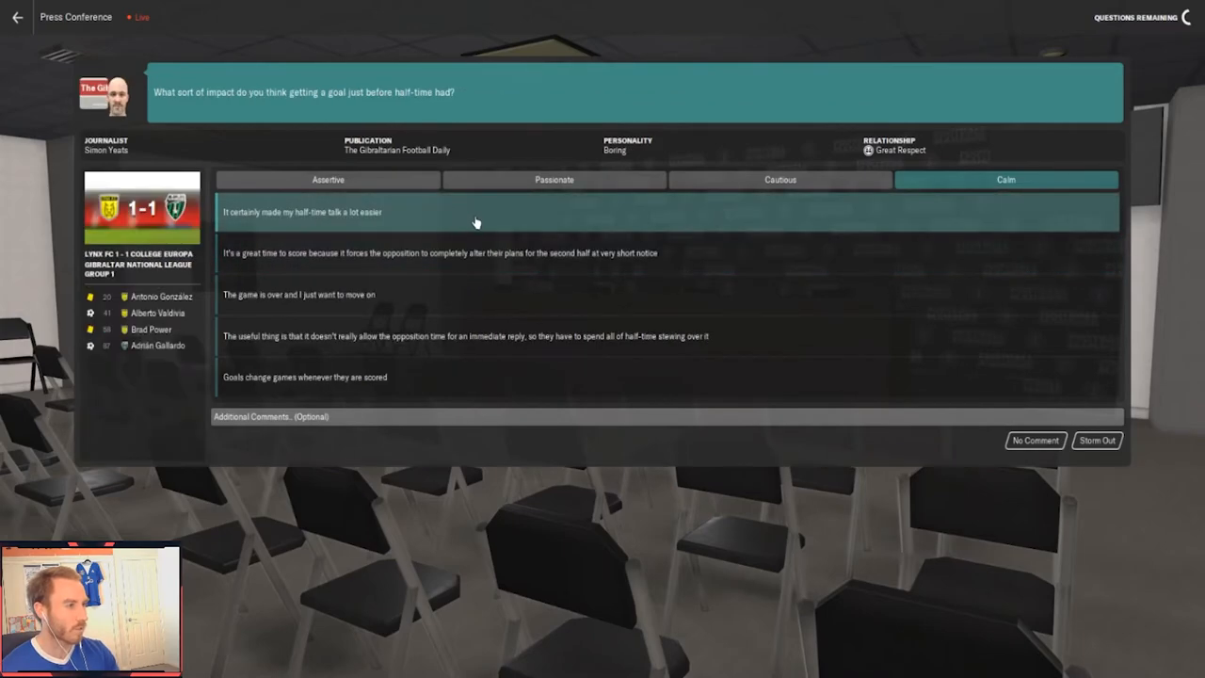
{"action": "mouse_move", "coordinate": [474, 252]}
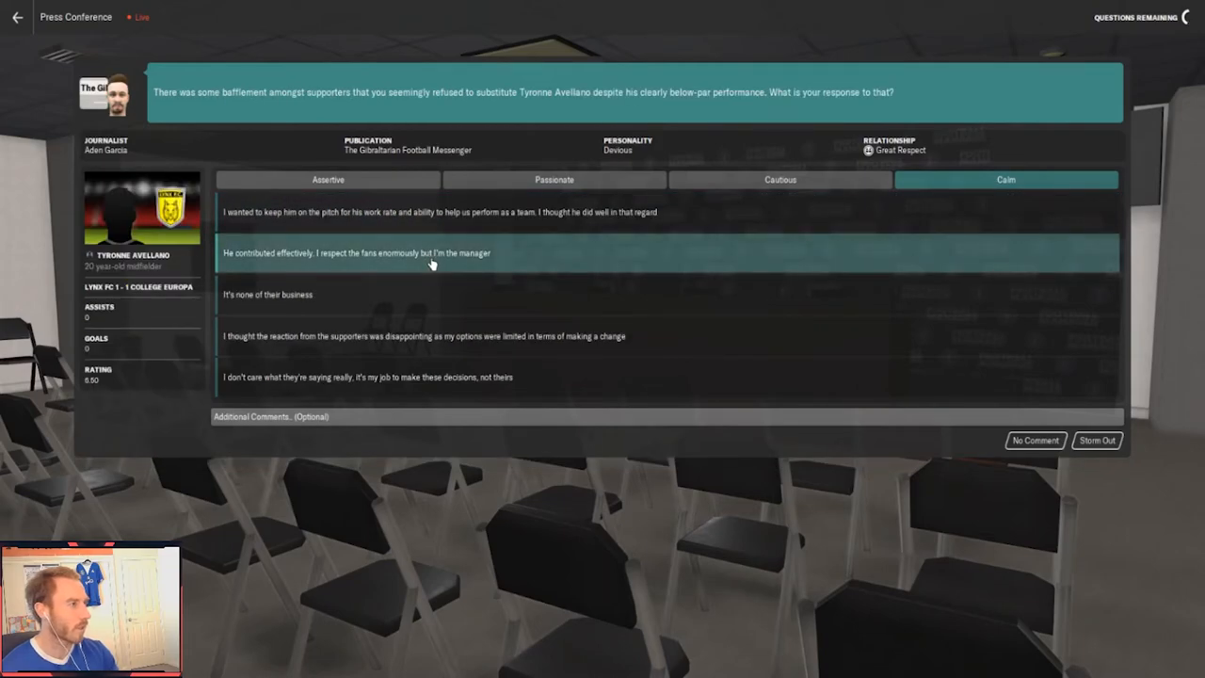
{"action": "mouse_move", "coordinate": [433, 263]}
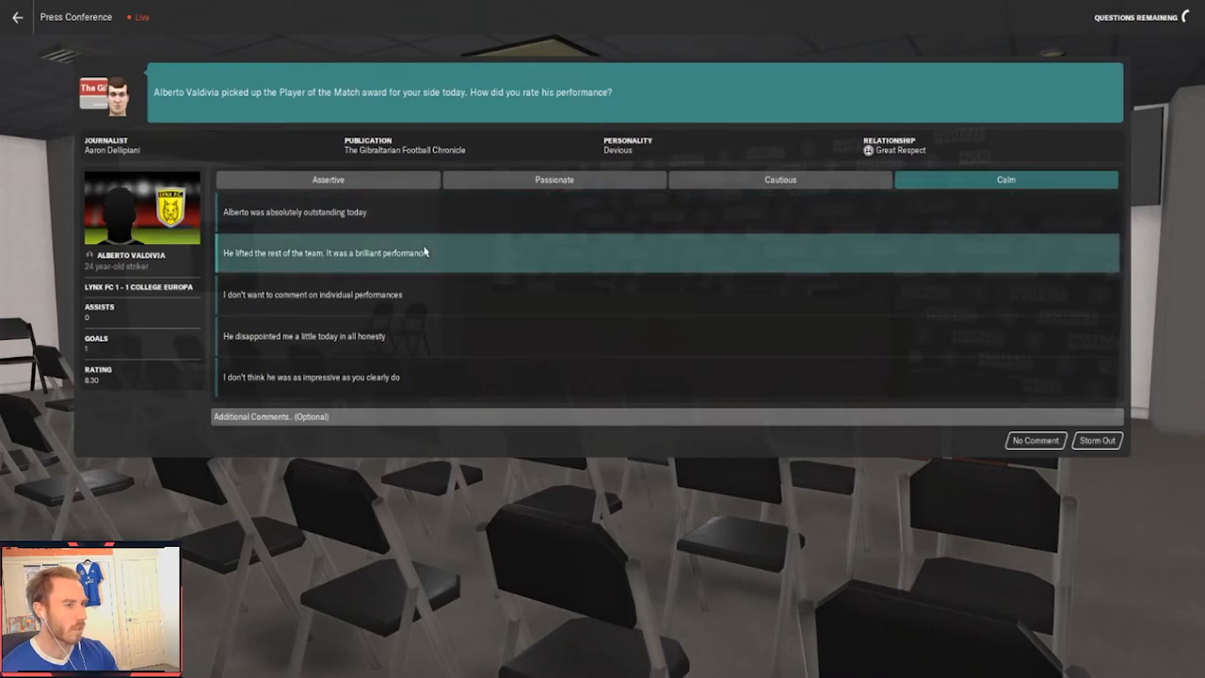
Answer the journalist that Valdivia lifted the rest of the team
{"action": "left_click", "coordinate": [659, 252]}
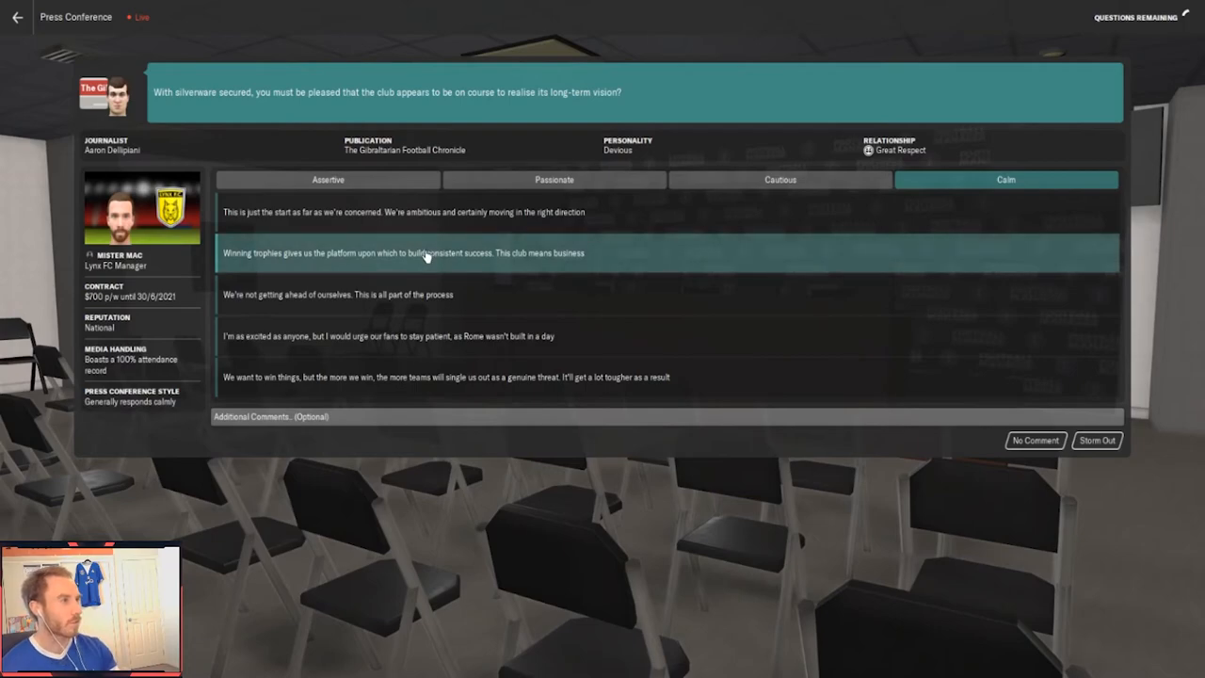
{"action": "mouse_move", "coordinate": [414, 211]}
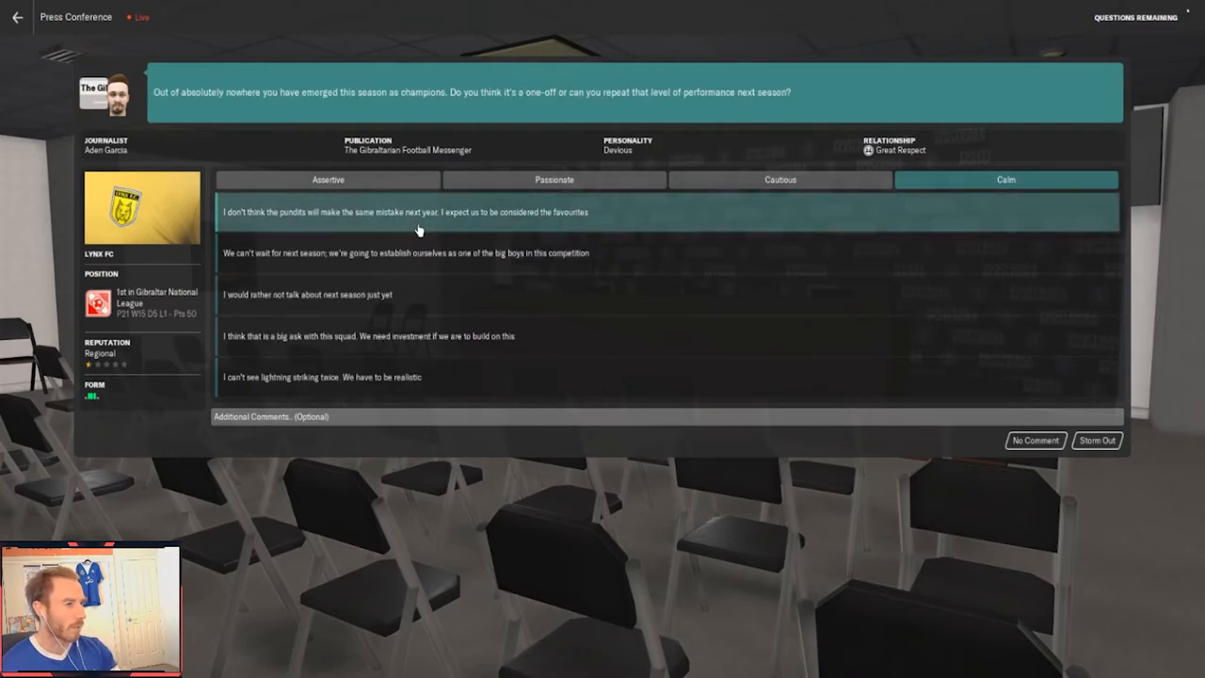
{"action": "mouse_move", "coordinate": [421, 252]}
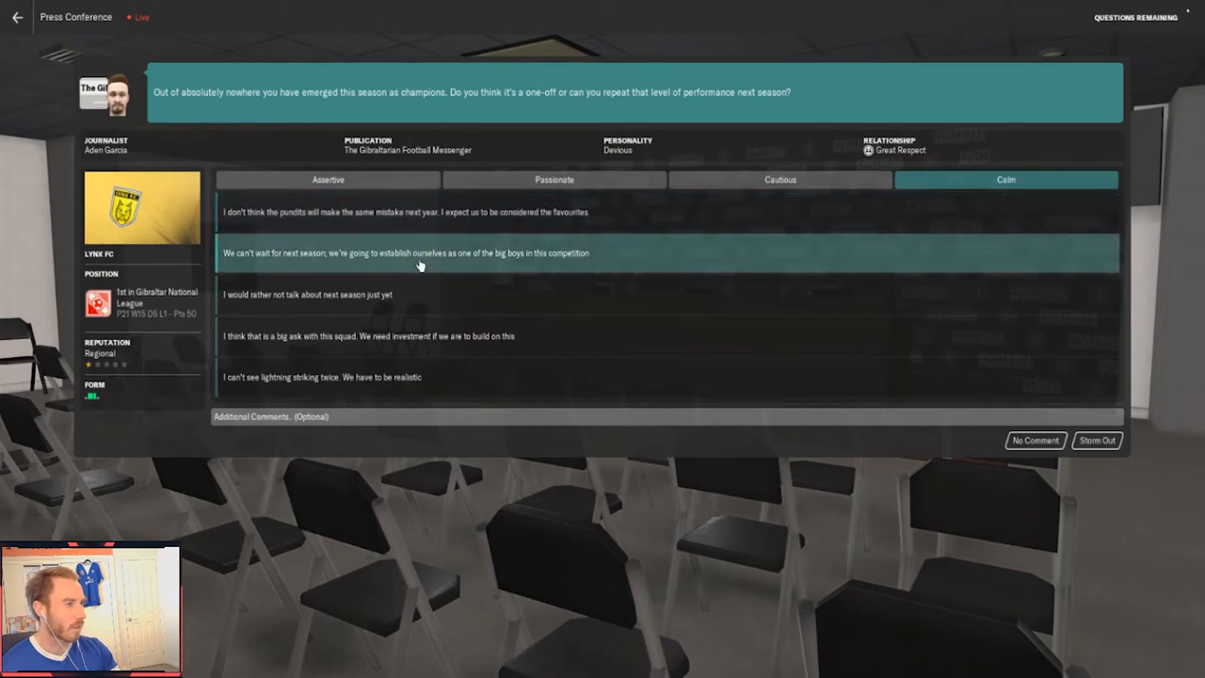
{"action": "mouse_move", "coordinate": [425, 259]}
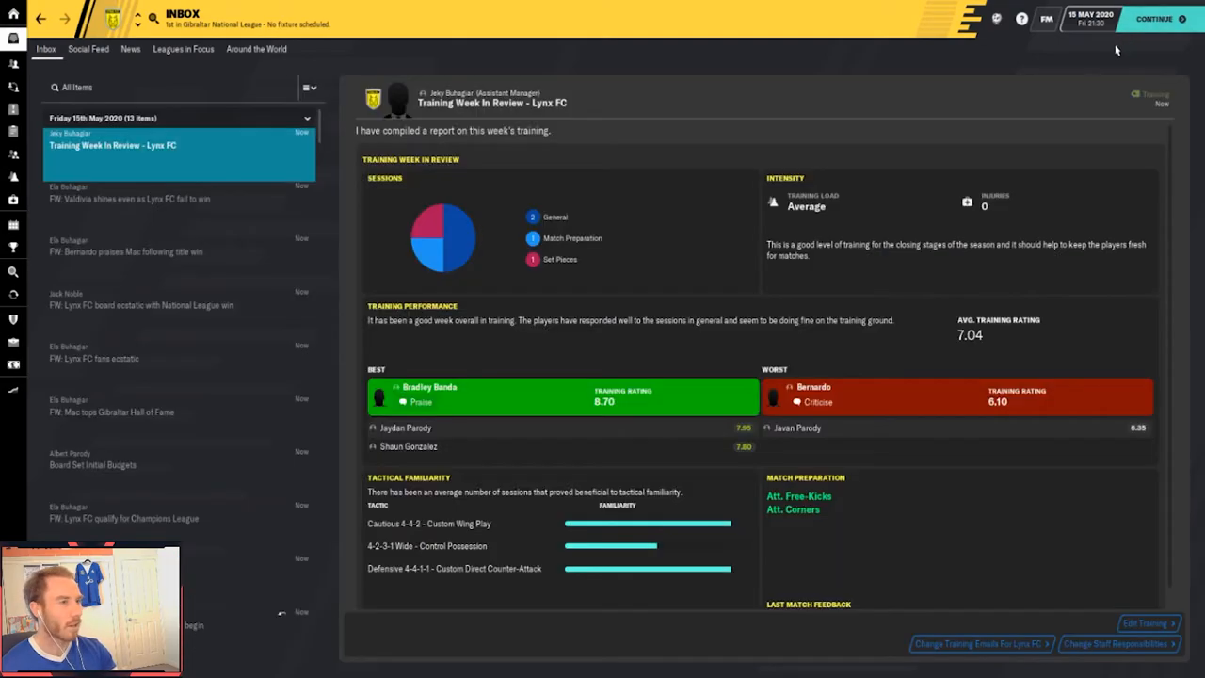
{"action": "mouse_move", "coordinate": [776, 404]}
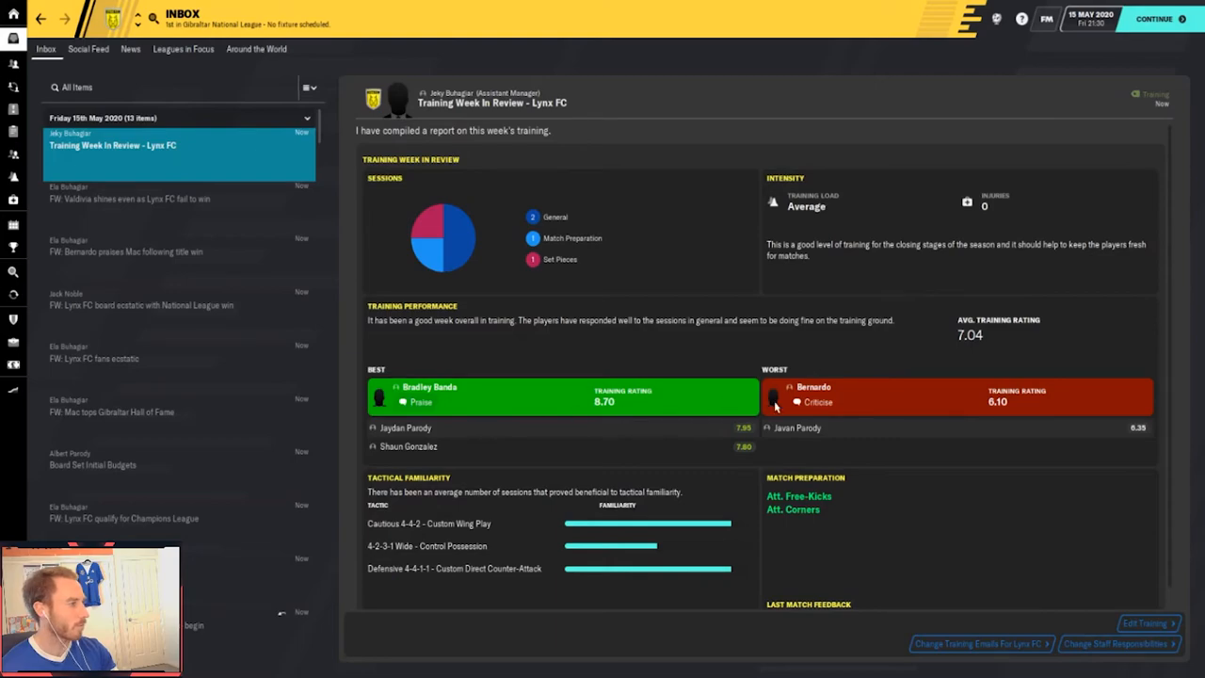
Continue past the press conference to 16 May 2020 and the league news led by Eibar's survival
{"action": "left_click", "coordinate": [817, 403]}
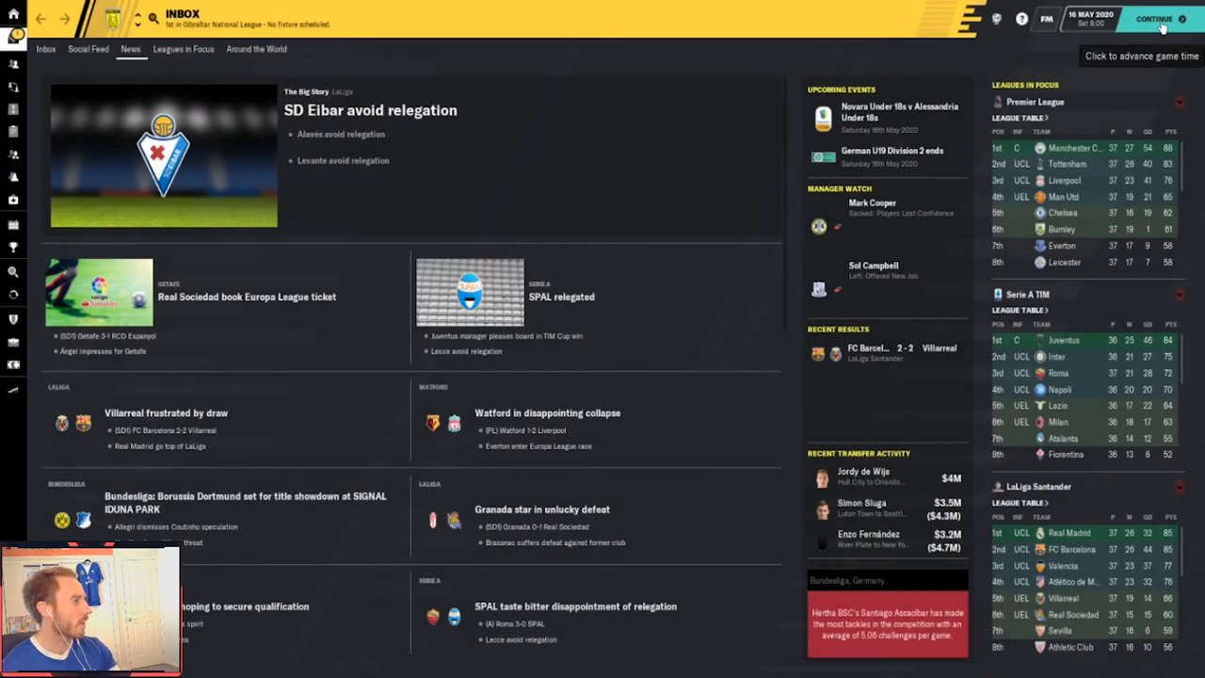
Continue through results, table and inbox to 18 May, taking in Lincoln Red Imps' 3–0 win over Boca Juniors
{"action": "left_click", "coordinate": [1152, 19]}
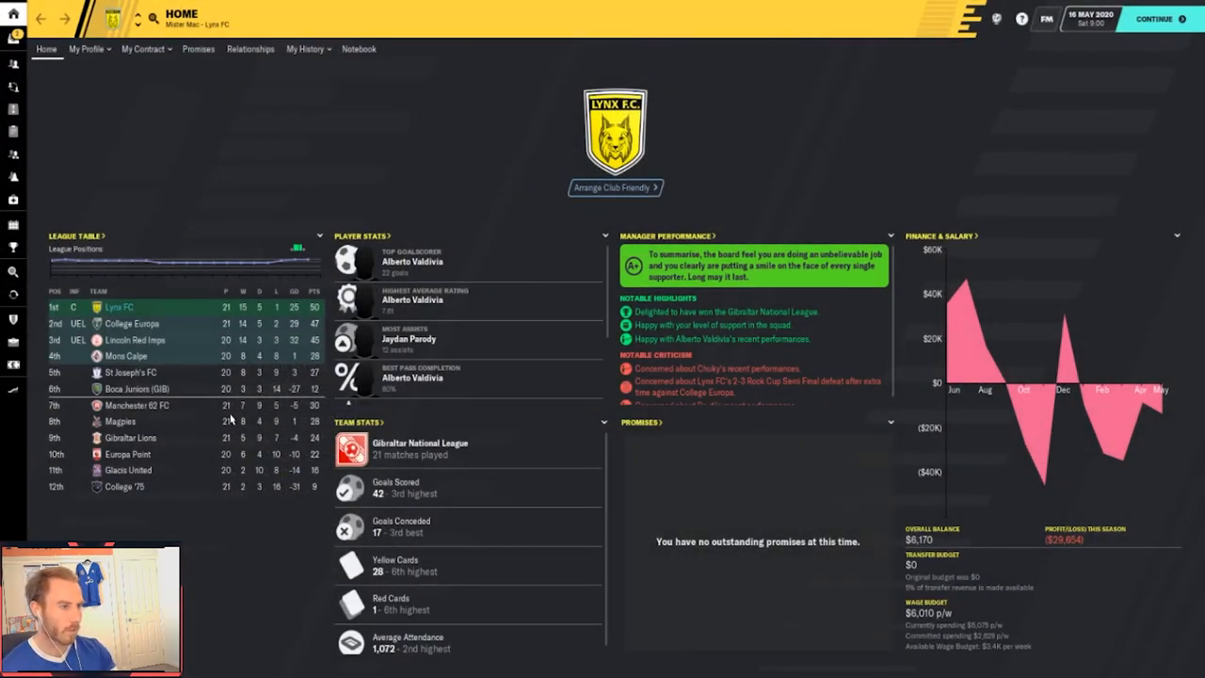
{"action": "left_click", "coordinate": [1154, 19]}
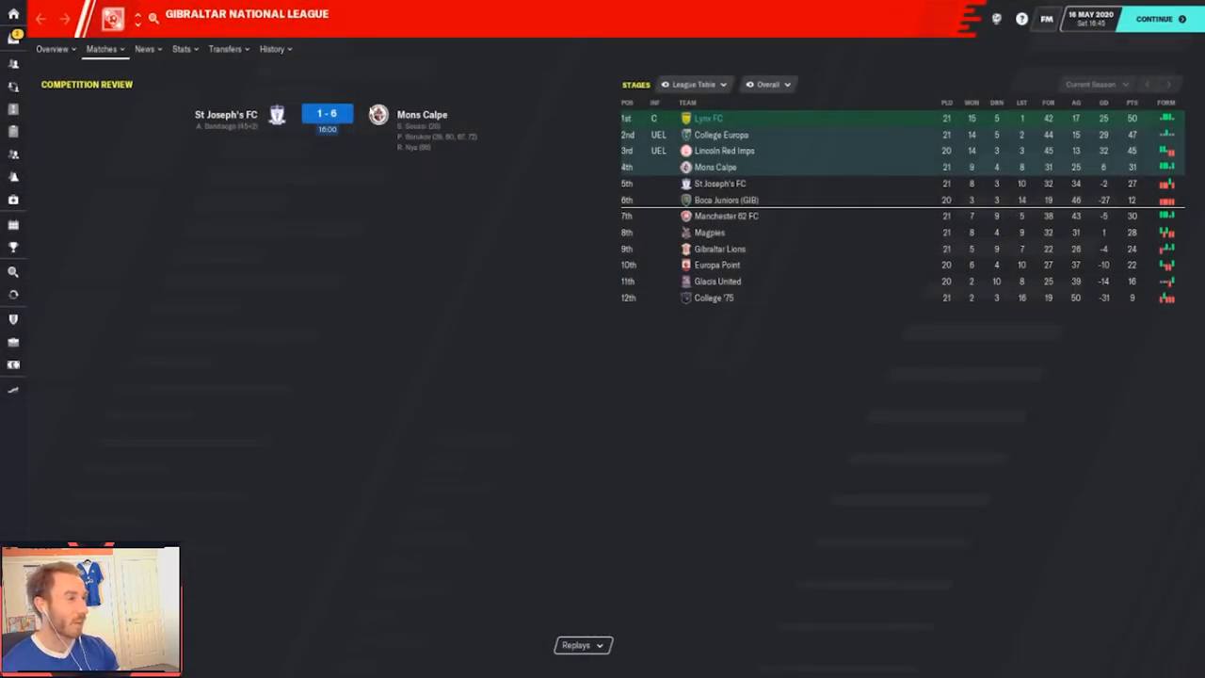
{"action": "mouse_move", "coordinate": [1169, 34]}
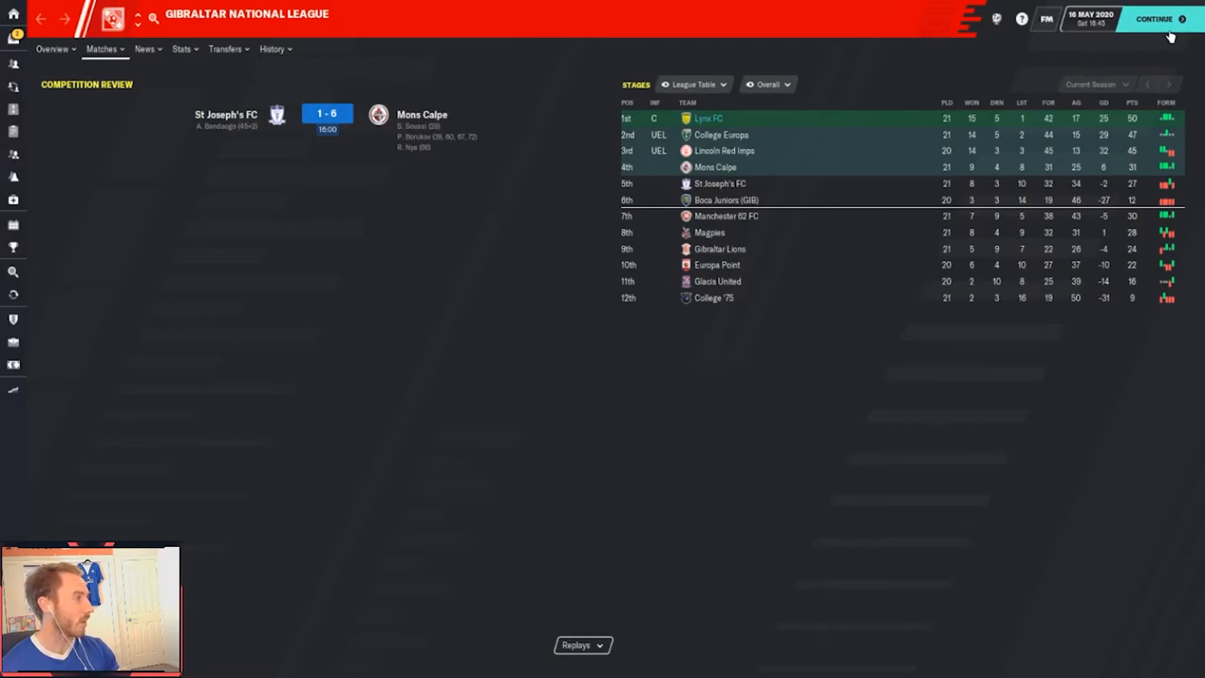
{"action": "left_click", "coordinate": [1154, 19]}
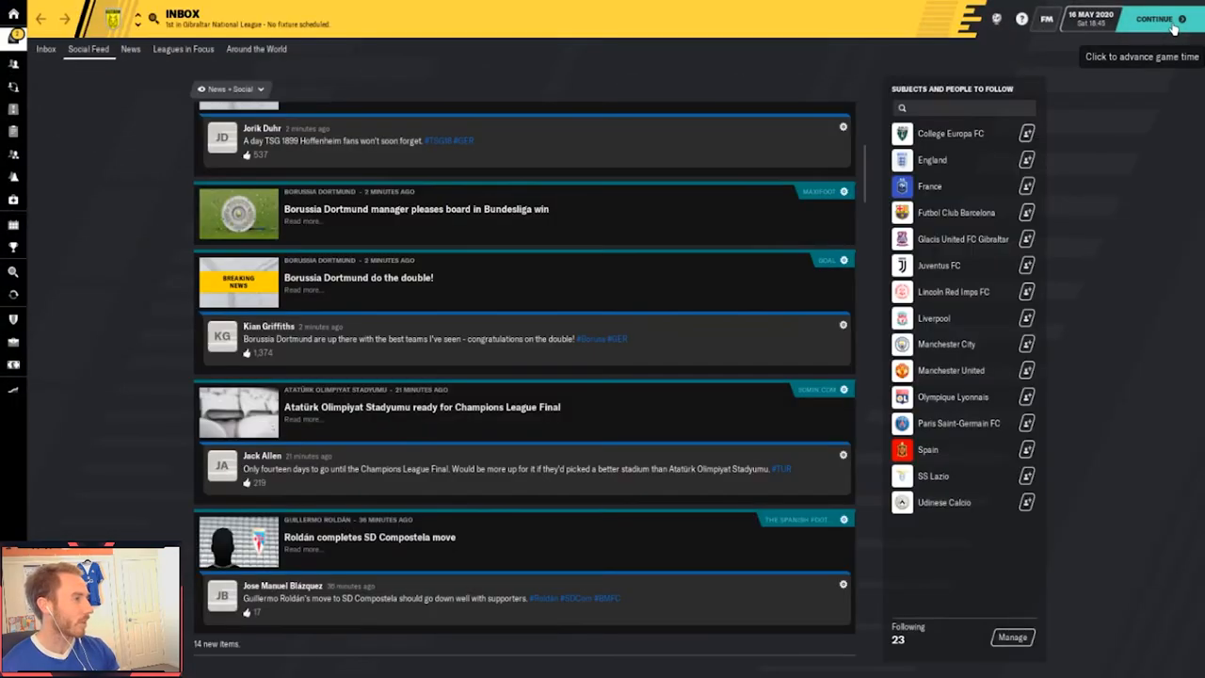
{"action": "left_click", "coordinate": [1154, 19]}
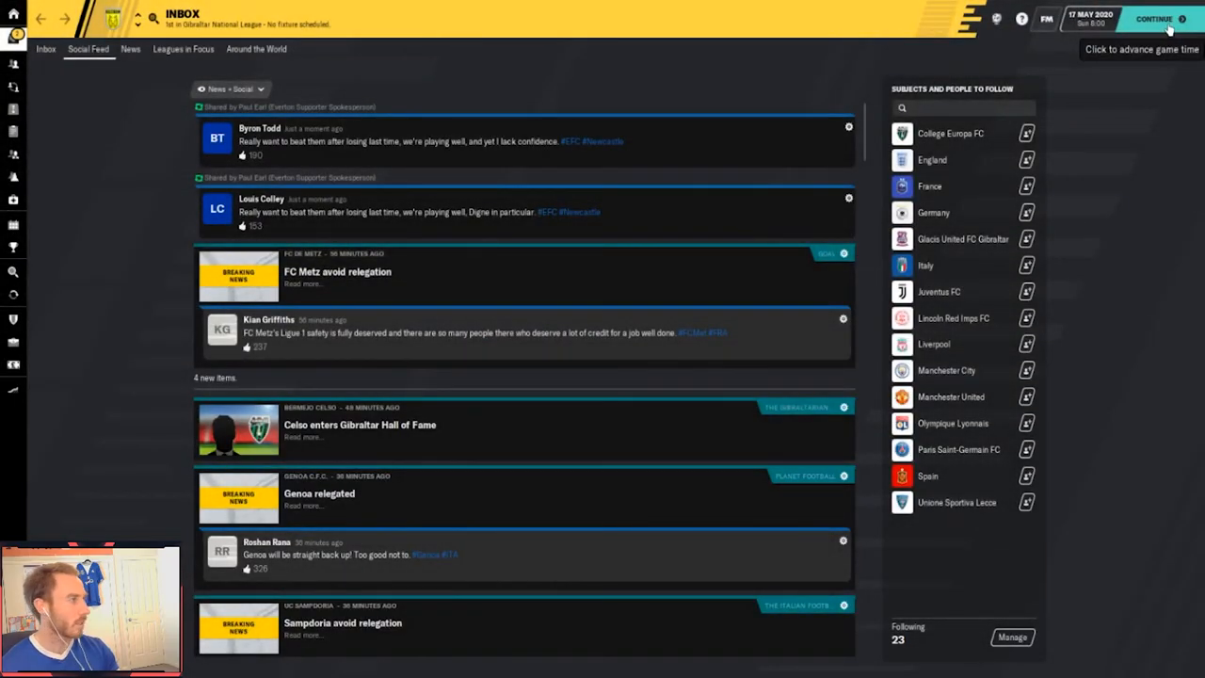
{"action": "left_click", "coordinate": [1154, 19]}
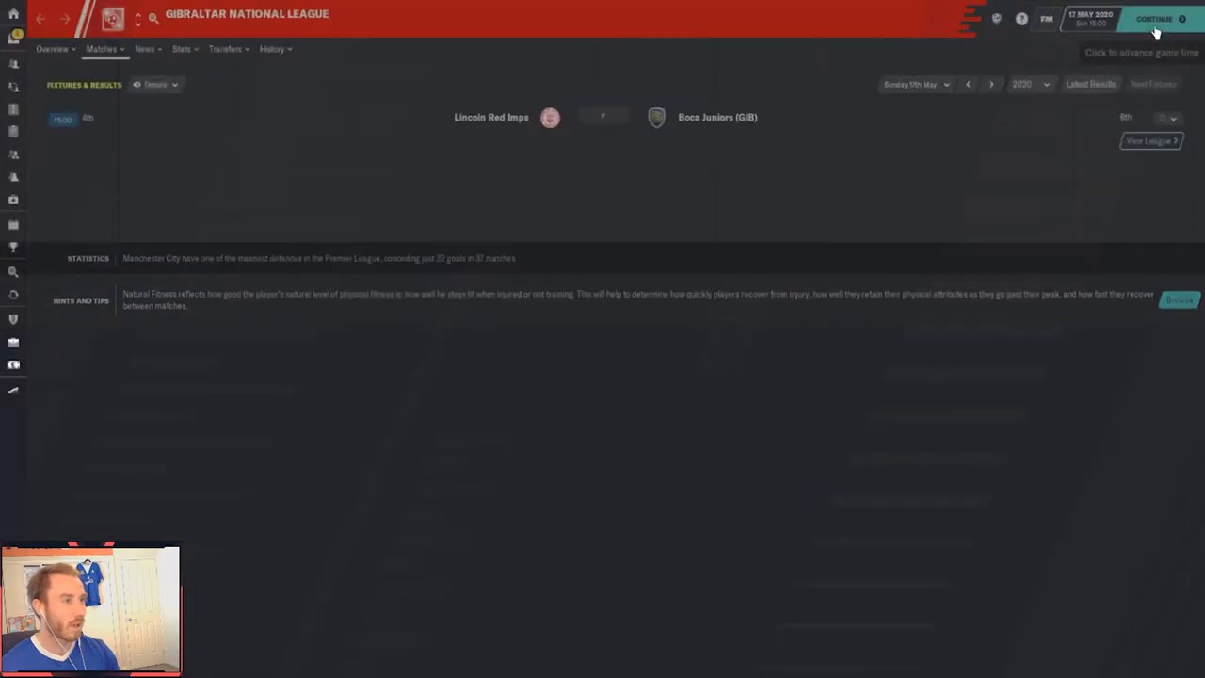
{"action": "left_click", "coordinate": [1156, 19]}
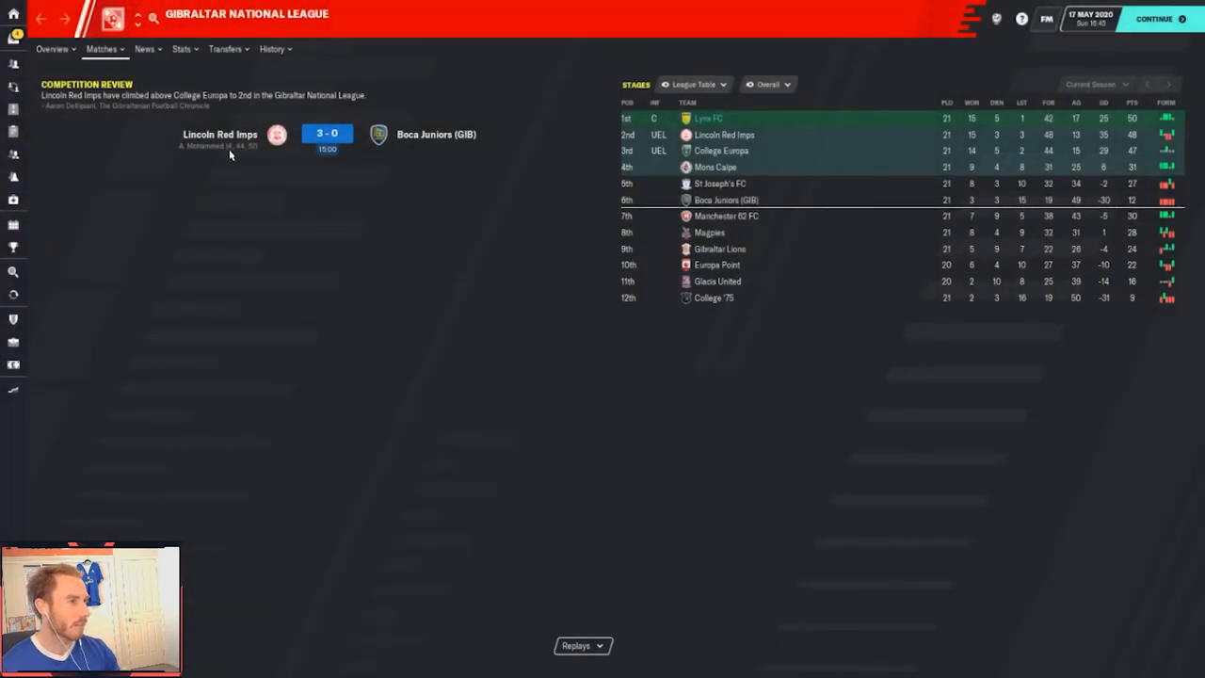
{"action": "mouse_move", "coordinate": [1139, 139]}
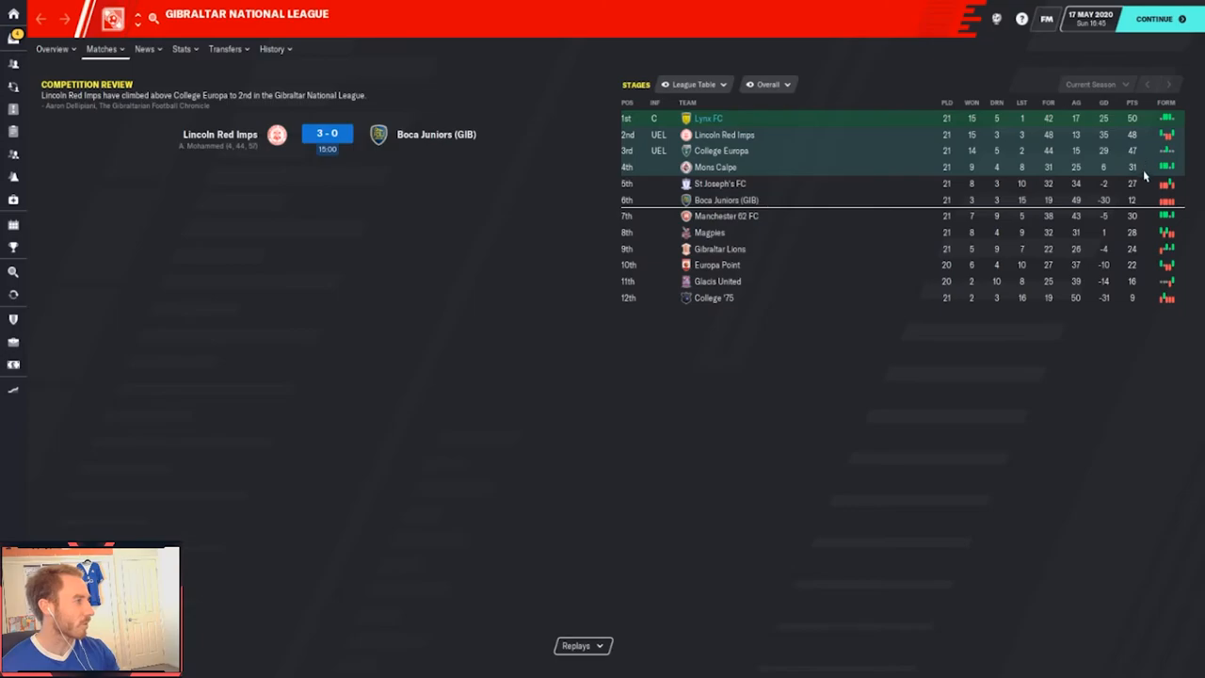
{"action": "left_click", "coordinate": [1155, 18]}
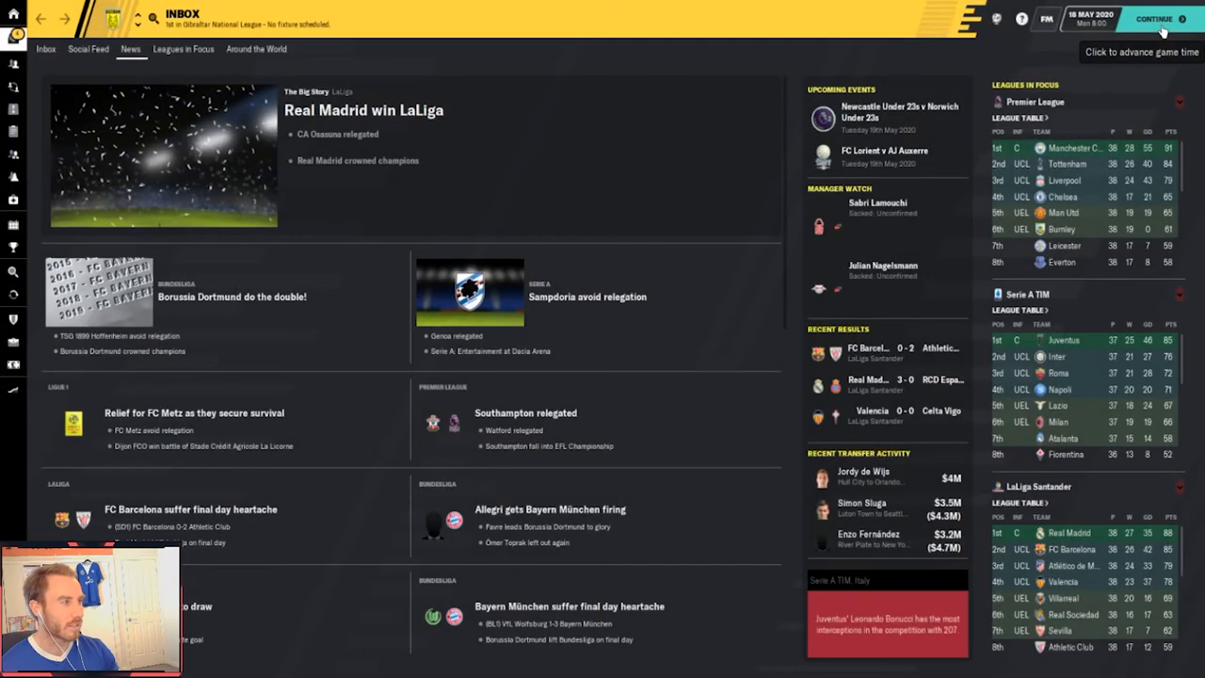
Read the unread inbox items: home-grown players update and the $422K prize for Lynx FC
{"action": "left_click", "coordinate": [1153, 19]}
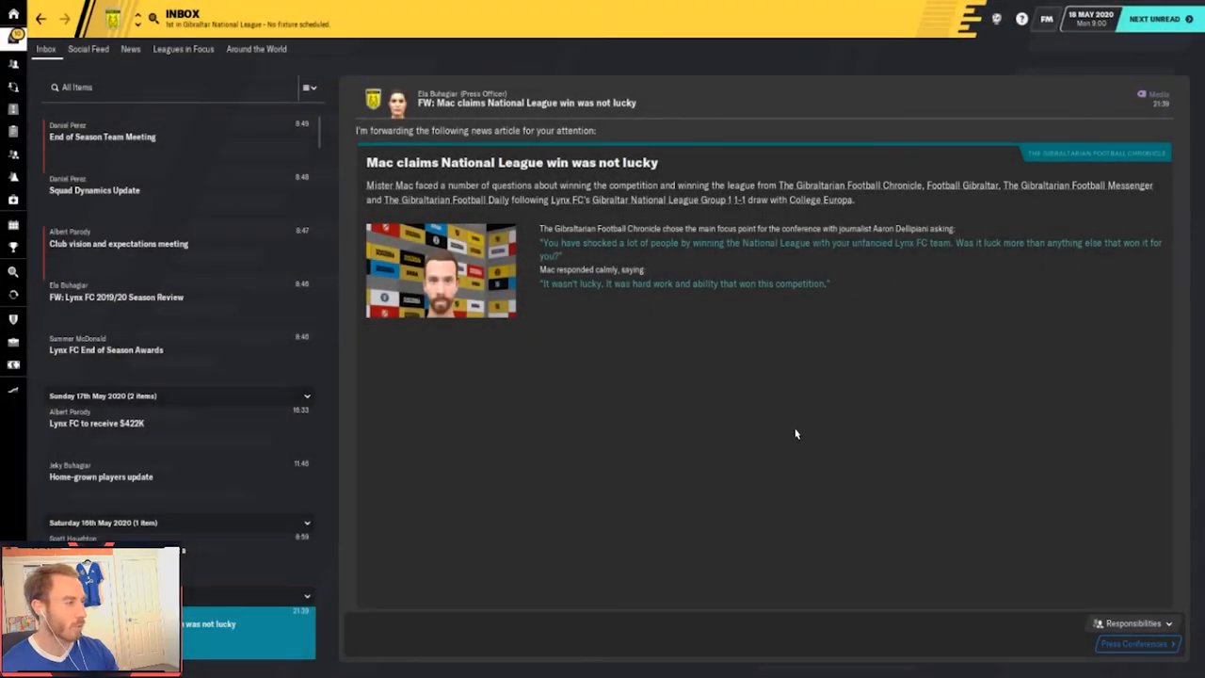
{"action": "left_click", "coordinate": [102, 477]}
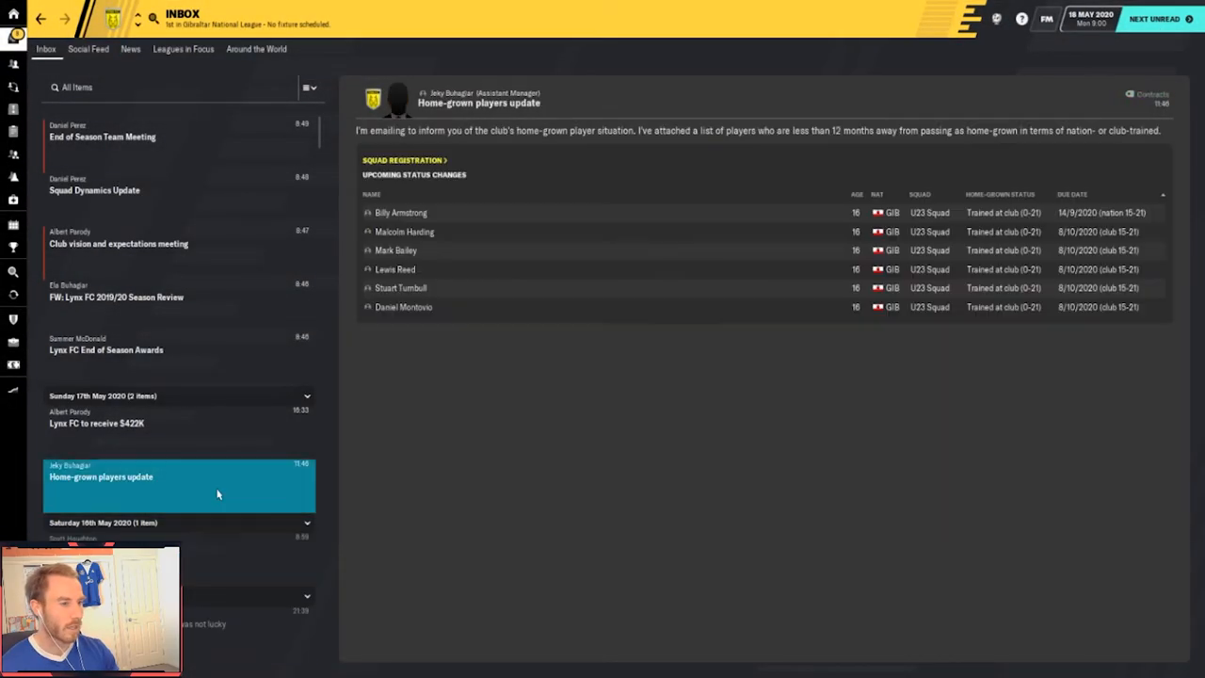
{"action": "mouse_move", "coordinate": [229, 443]}
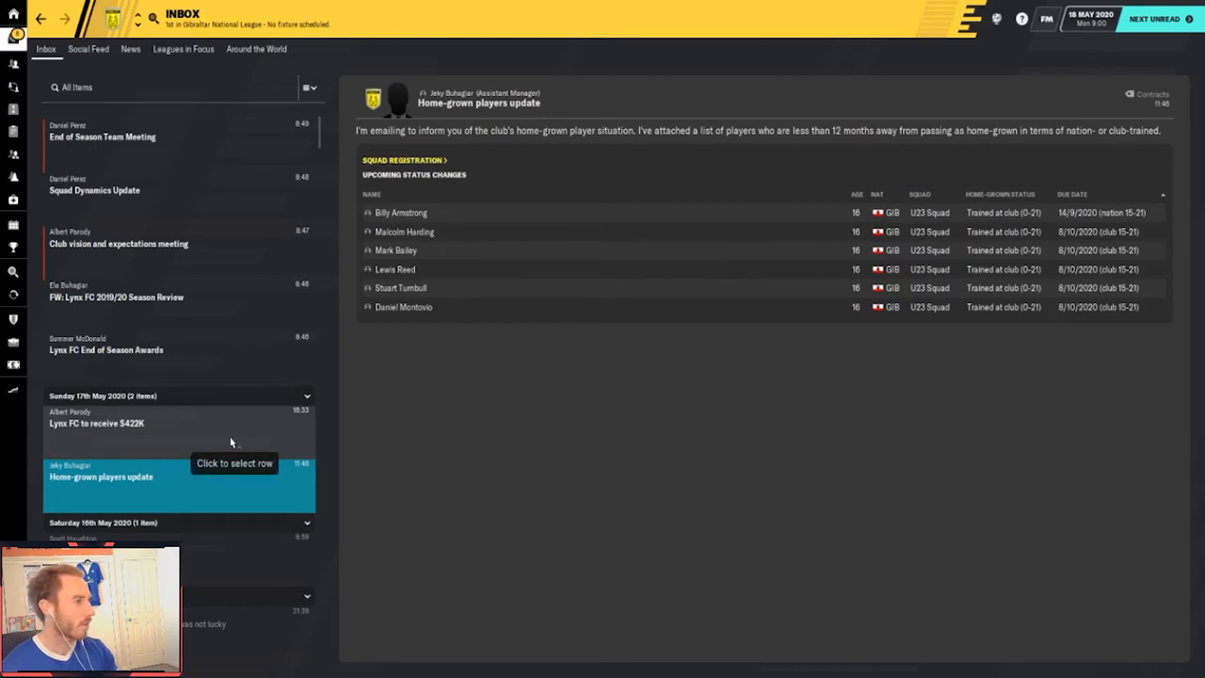
{"action": "left_click", "coordinate": [96, 422]}
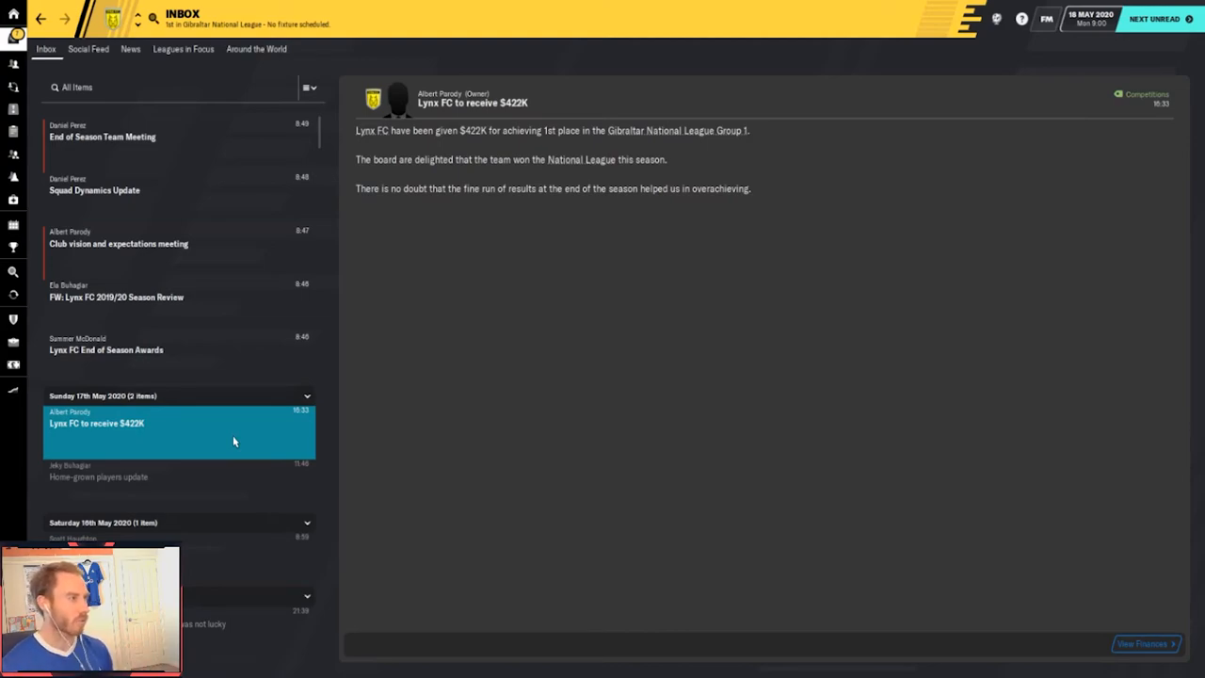
{"action": "mouse_move", "coordinate": [251, 448]}
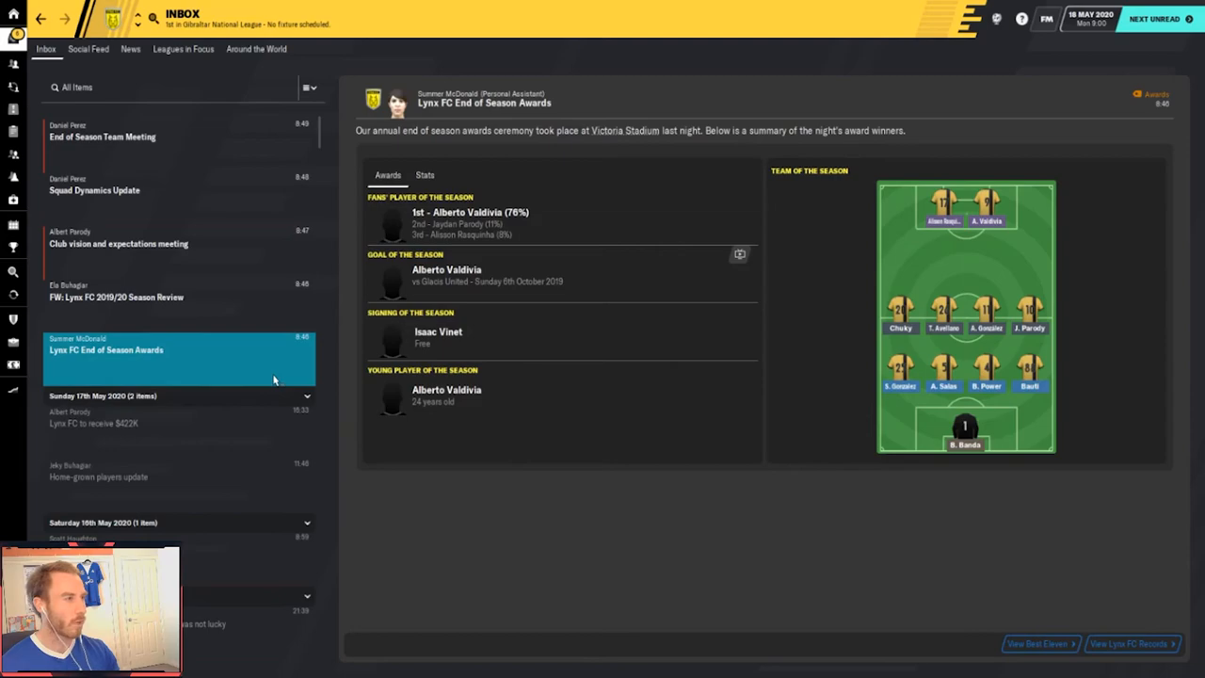
{"action": "mouse_move", "coordinate": [662, 194]}
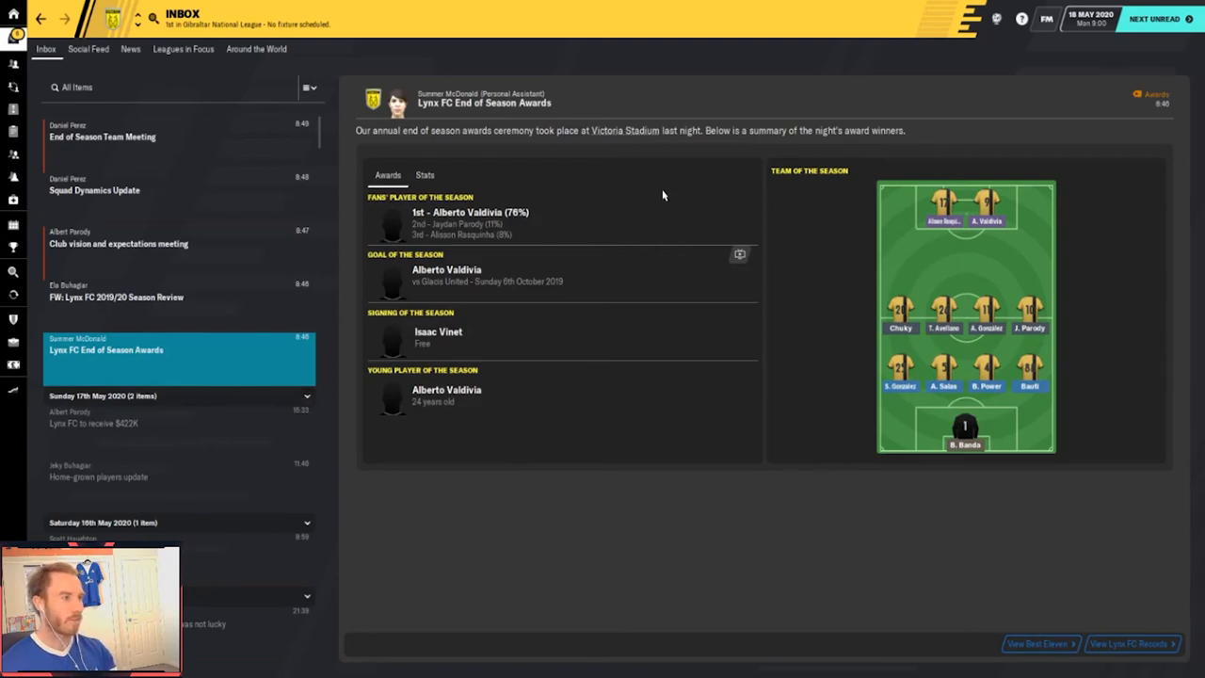
{"action": "mouse_move", "coordinate": [535, 224]}
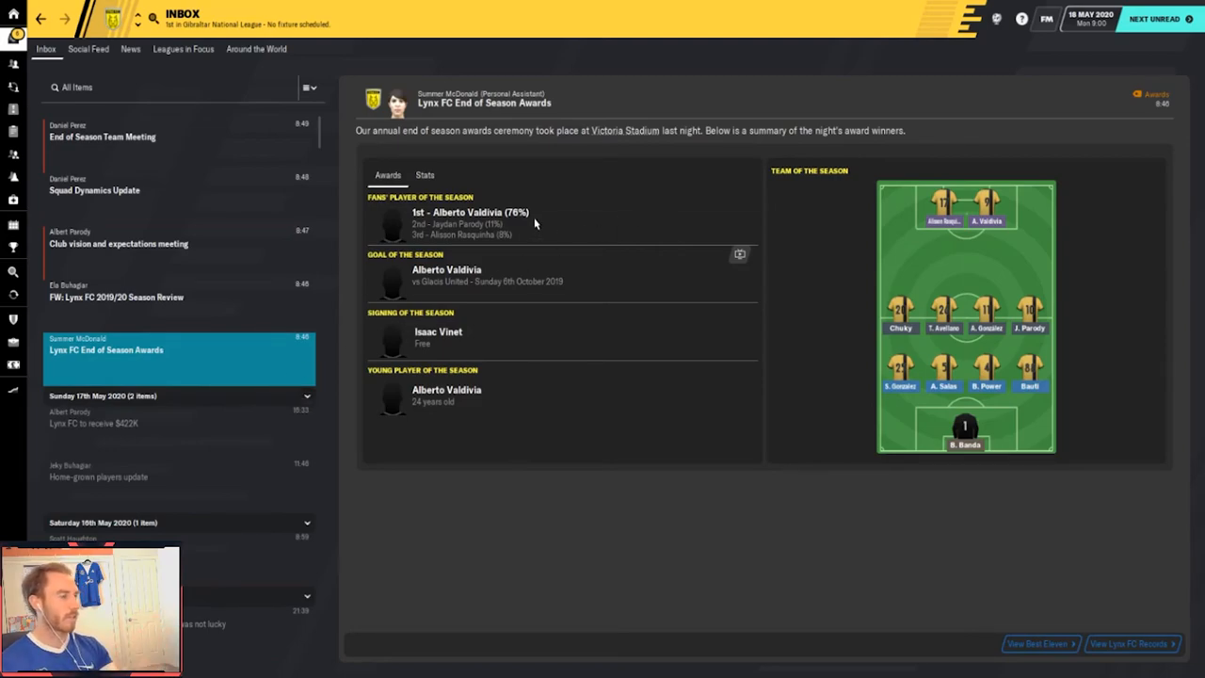
{"action": "mouse_move", "coordinate": [516, 245]}
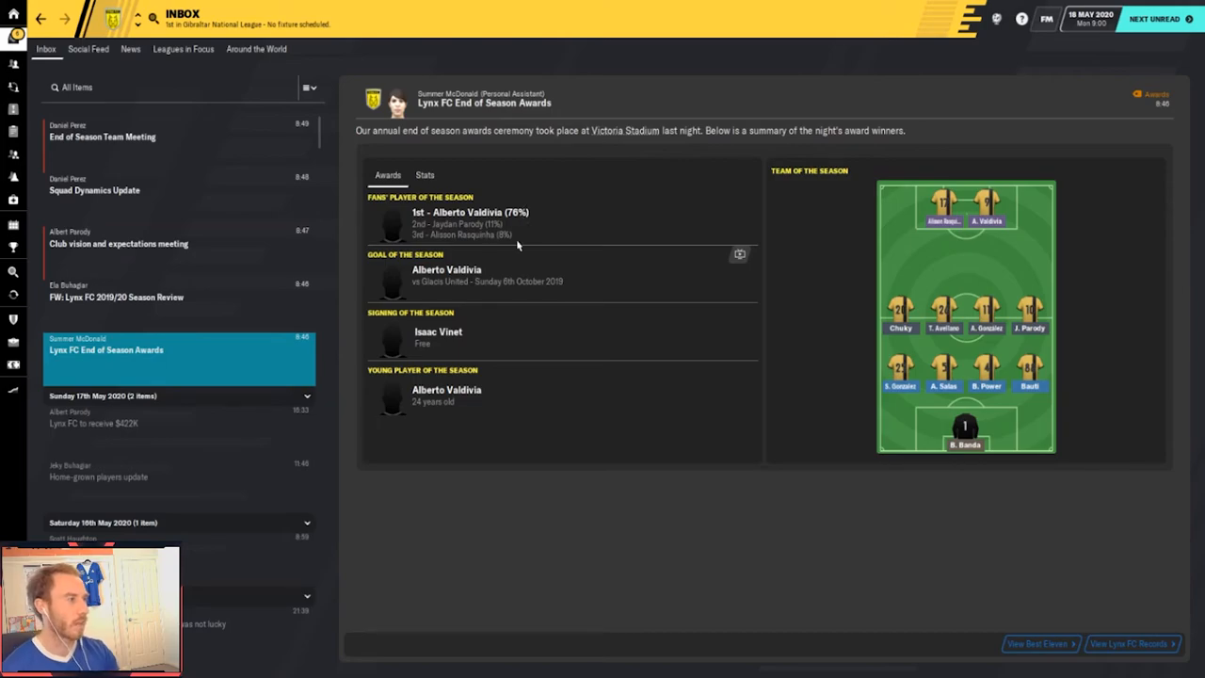
{"action": "mouse_move", "coordinate": [489, 235]}
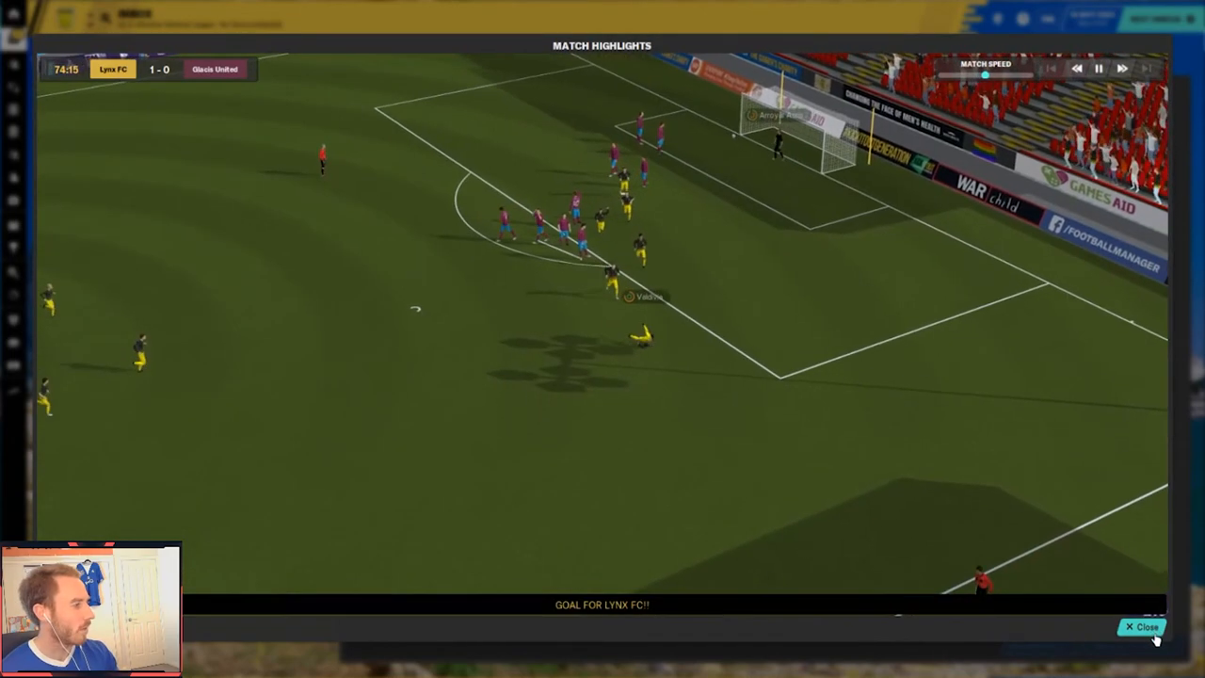
Close the Goal of the Season replay and show the Stats view of the awards report
{"action": "left_click", "coordinate": [1141, 628]}
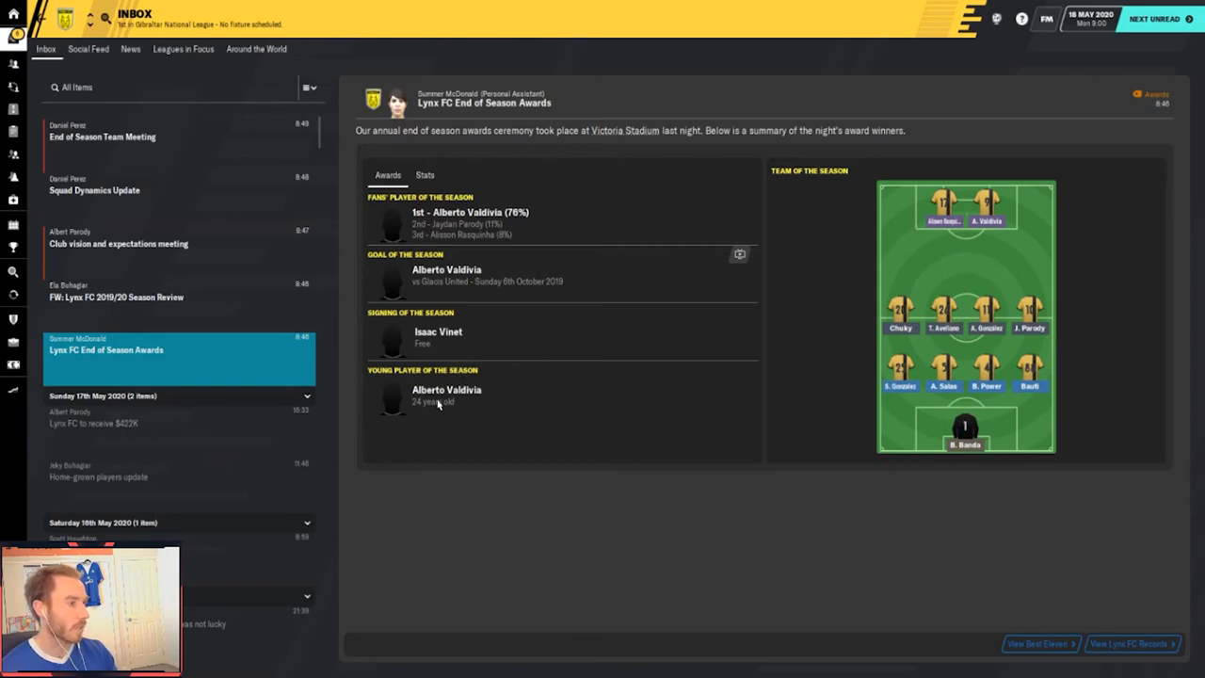
{"action": "left_click", "coordinate": [426, 175]}
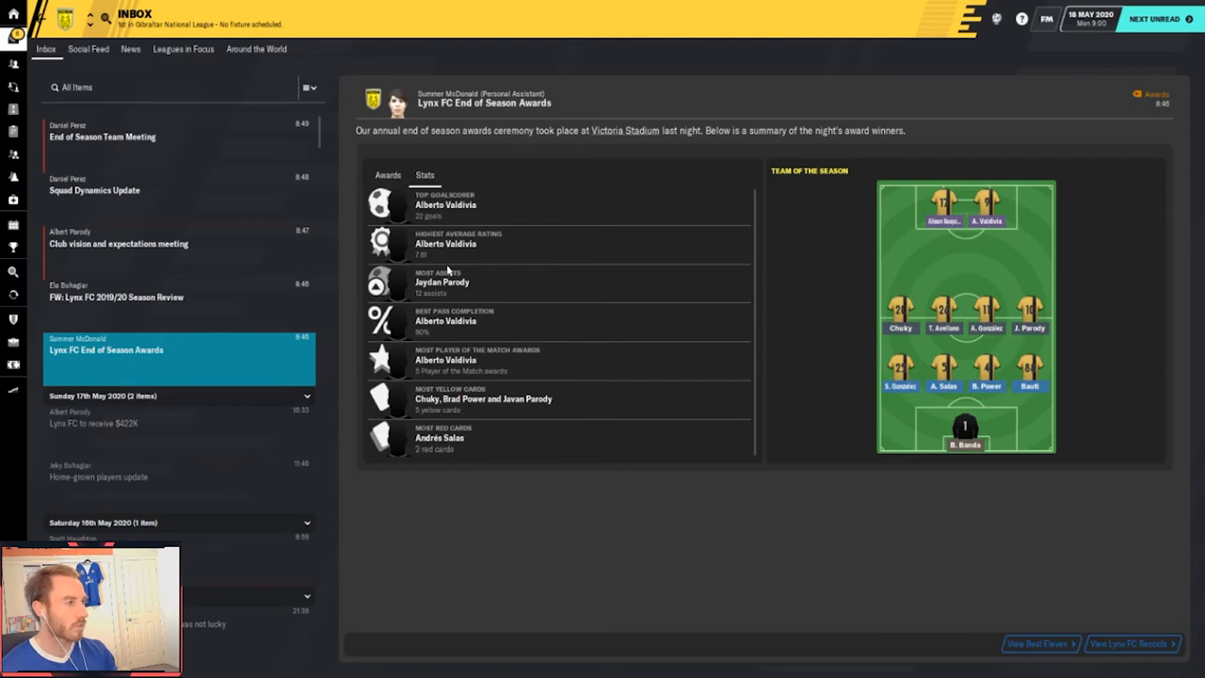
{"action": "mouse_move", "coordinate": [487, 286]}
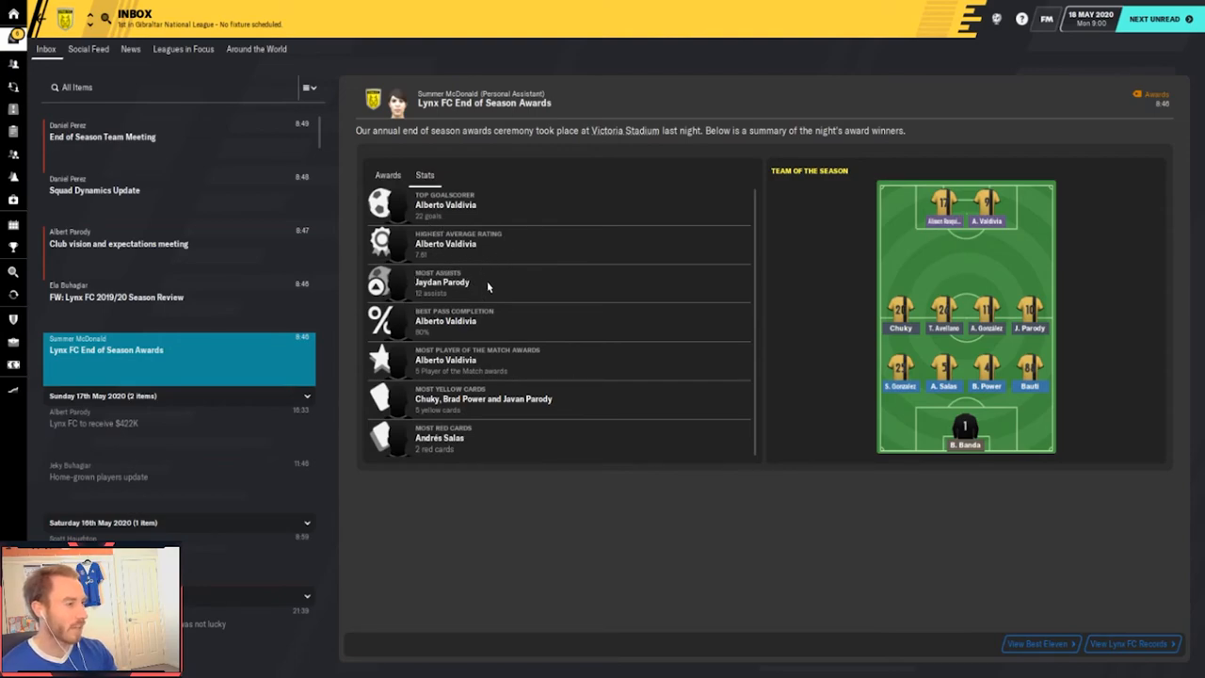
{"action": "mouse_move", "coordinate": [518, 339]}
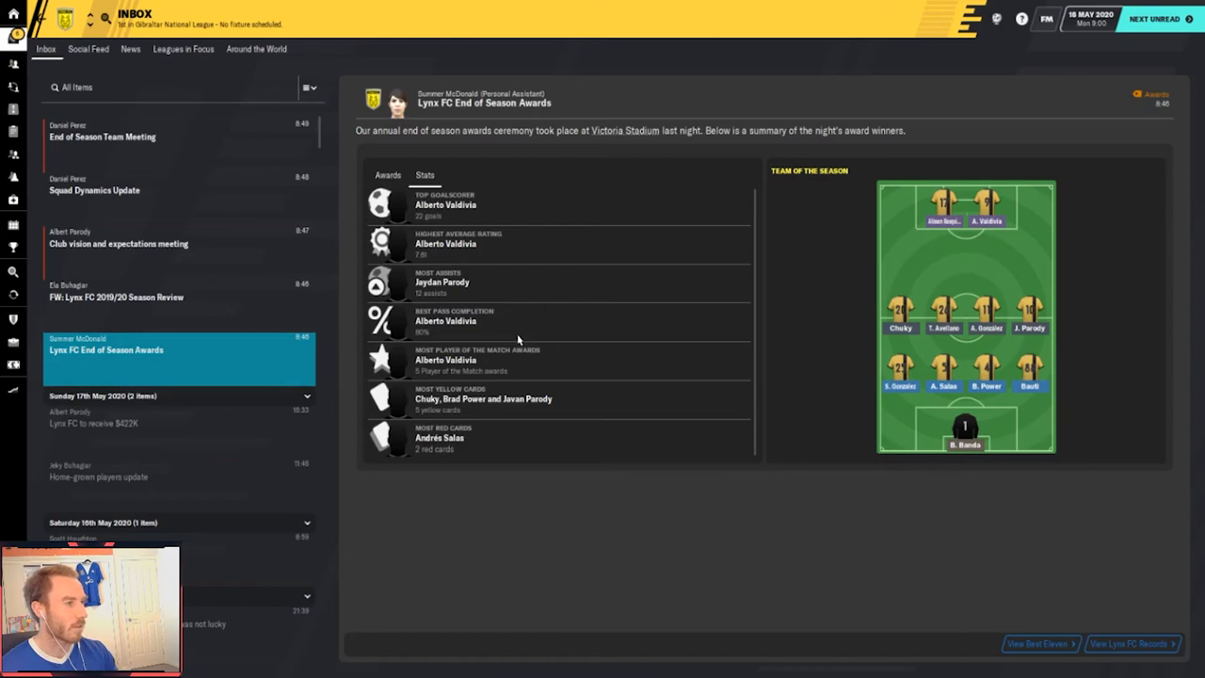
{"action": "mouse_move", "coordinate": [539, 384]}
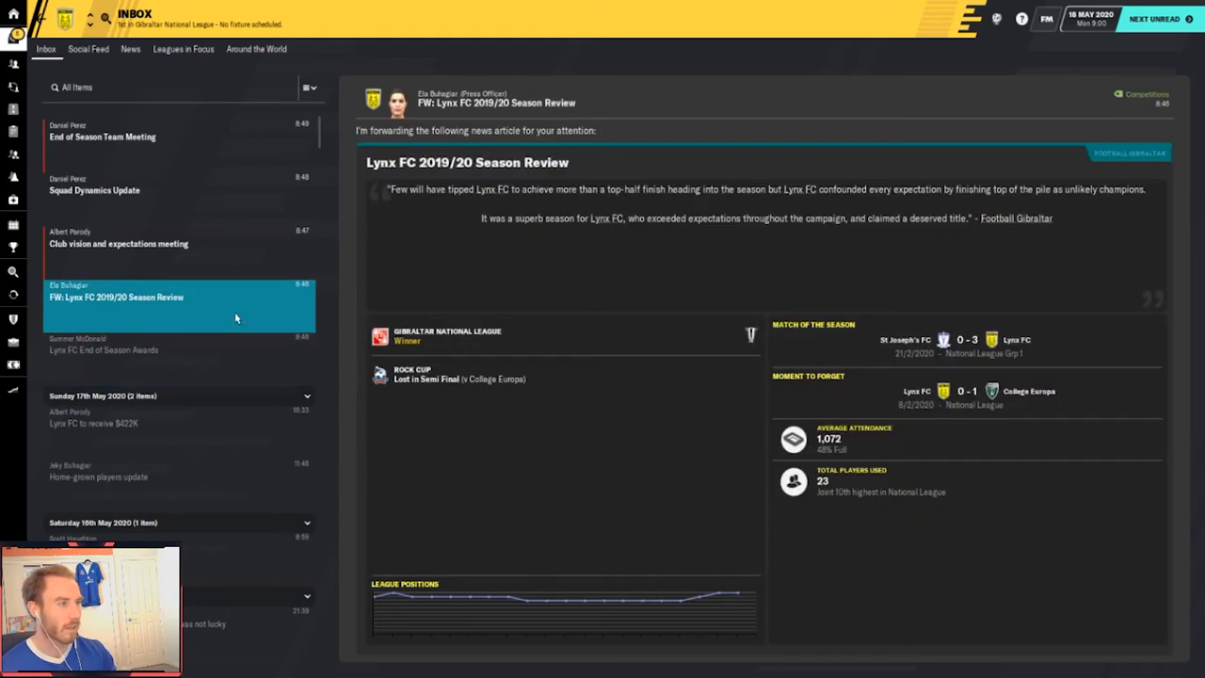
{"action": "mouse_move", "coordinate": [433, 286]}
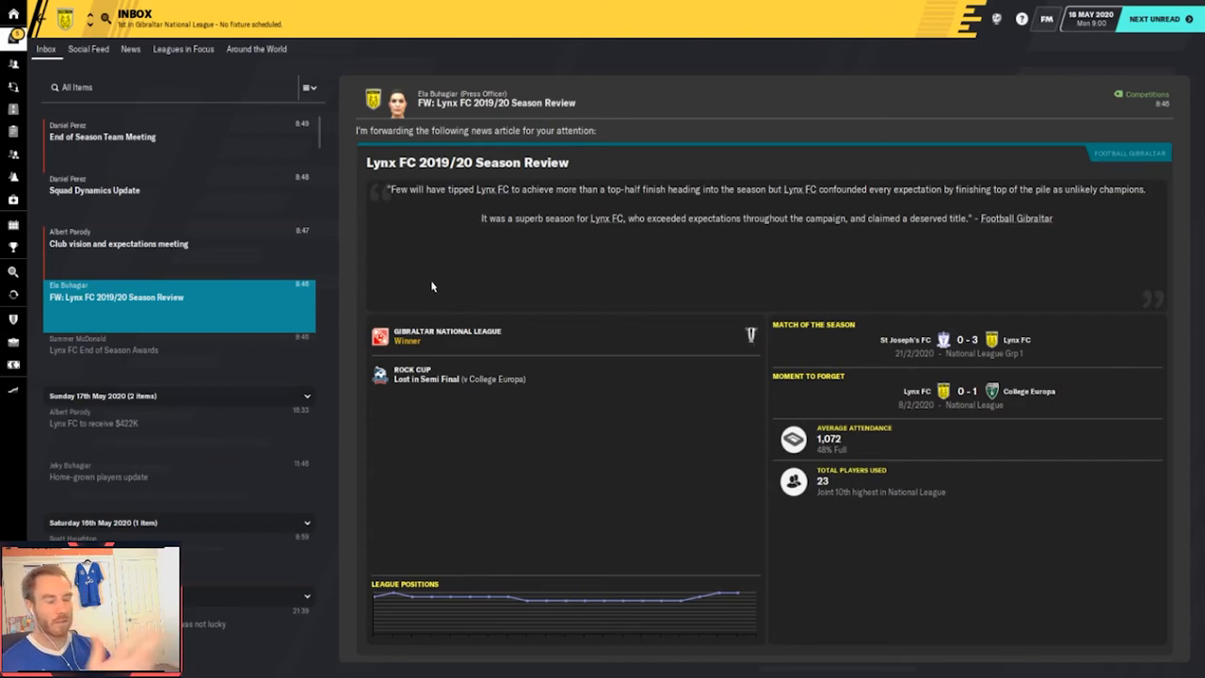
{"action": "mouse_move", "coordinate": [482, 302]}
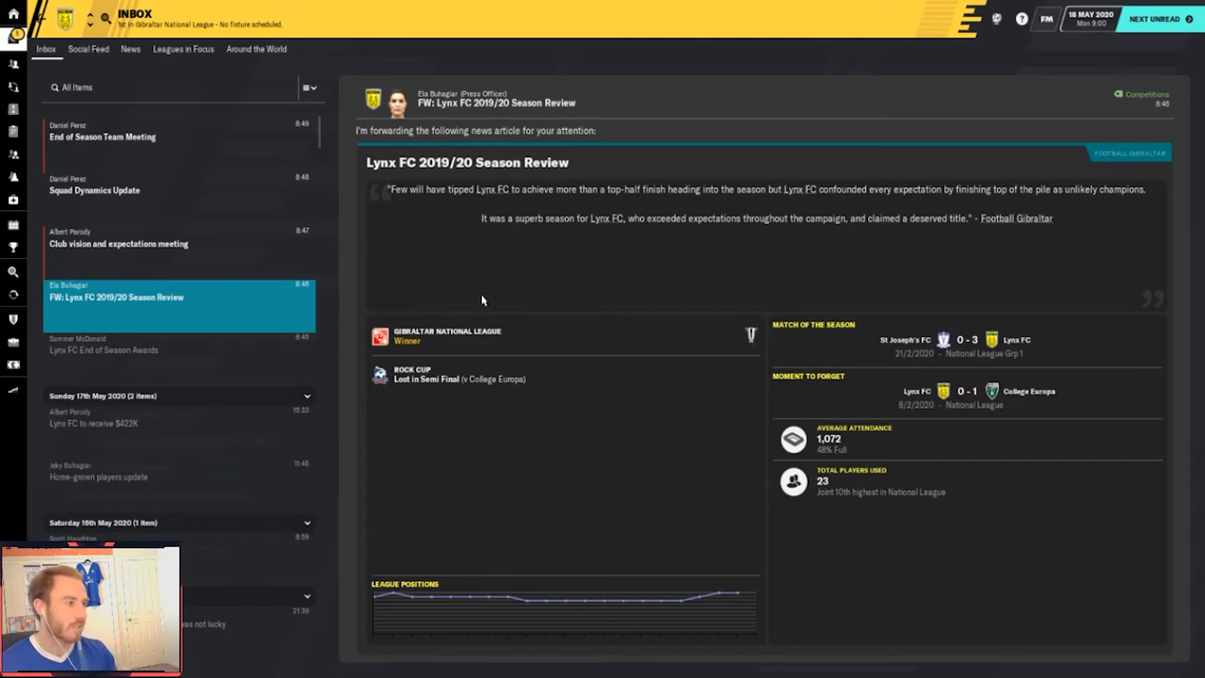
{"action": "mouse_move", "coordinate": [535, 407]}
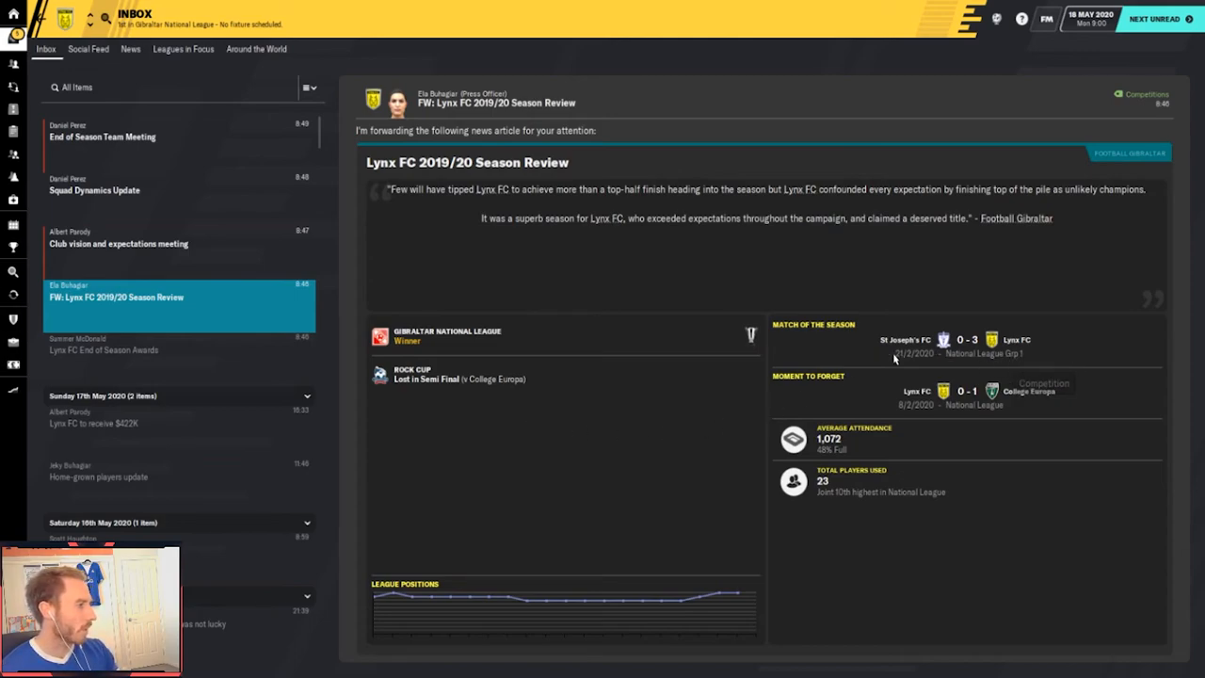
{"action": "mouse_move", "coordinate": [909, 421]}
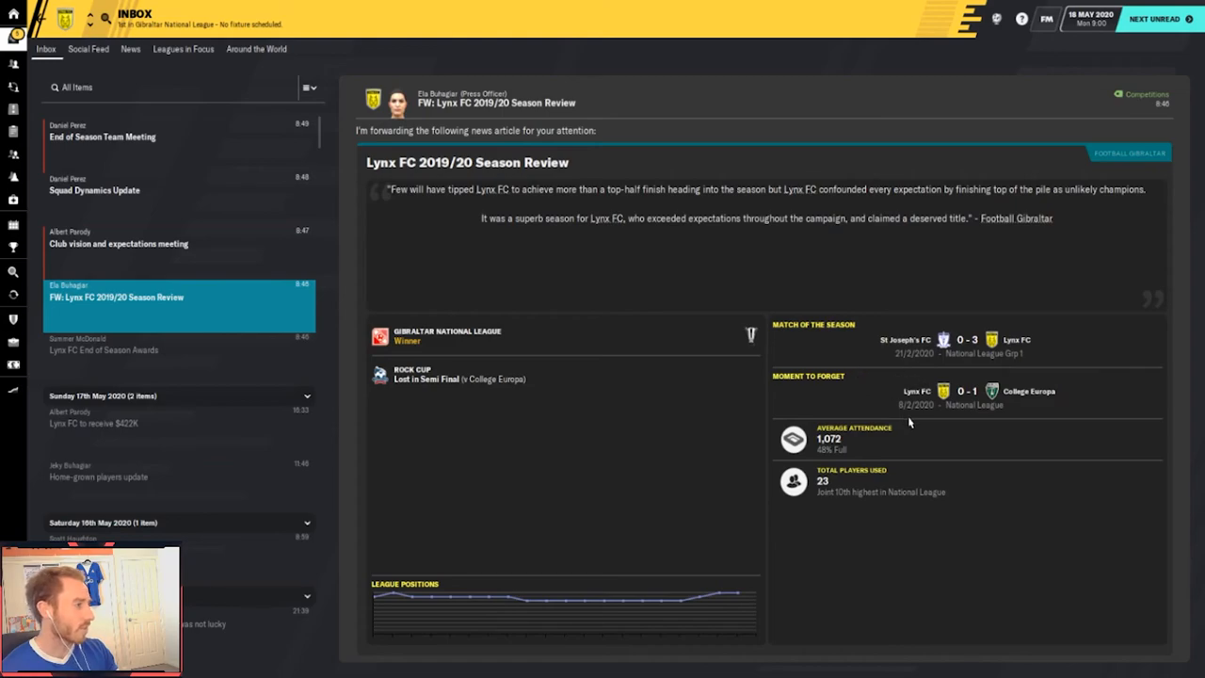
{"action": "mouse_move", "coordinate": [949, 421]}
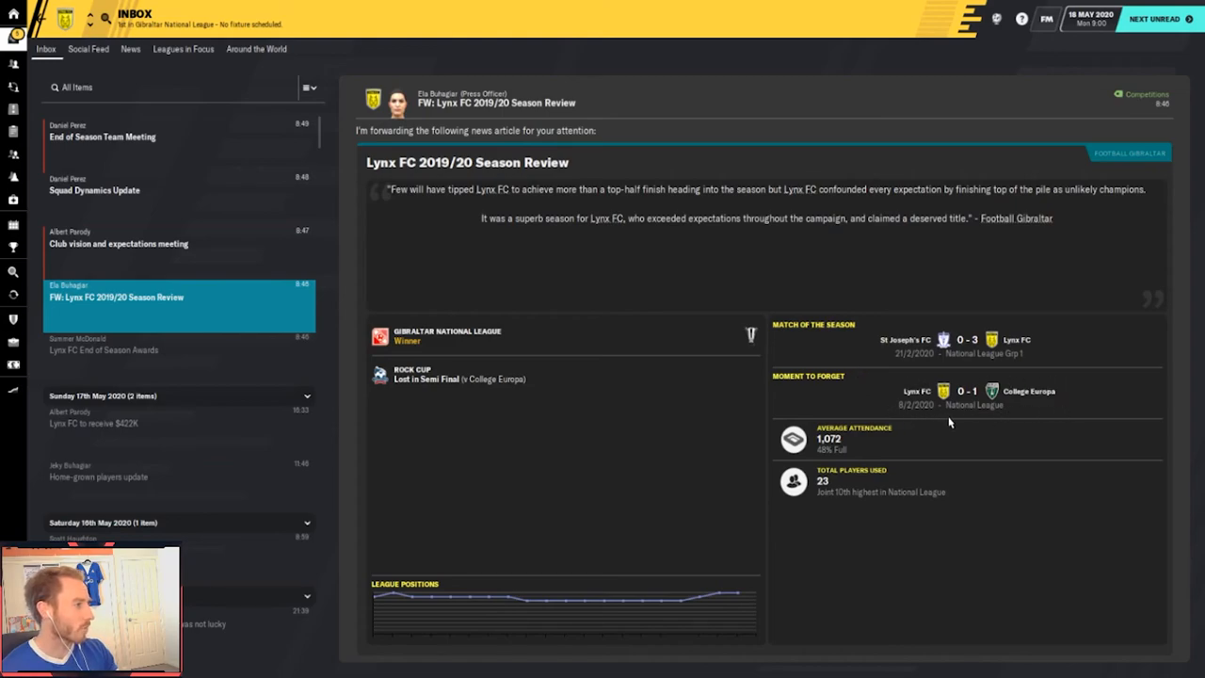
{"action": "mouse_move", "coordinate": [956, 486]}
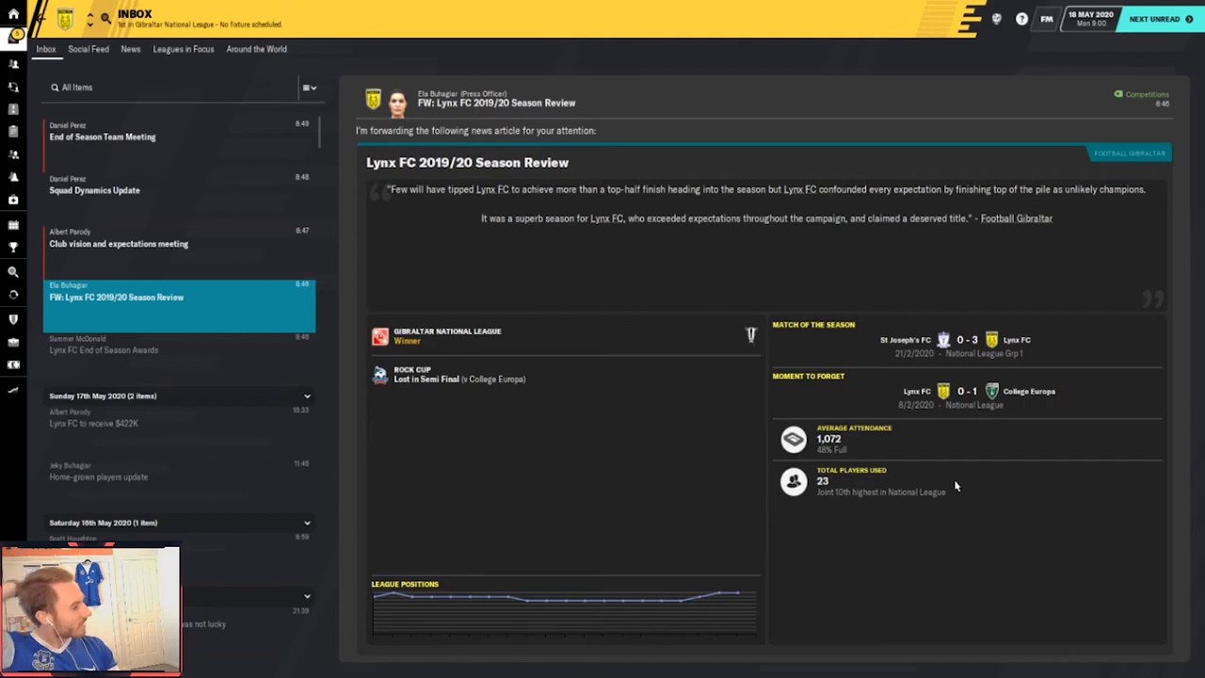
{"action": "mouse_move", "coordinate": [730, 441]}
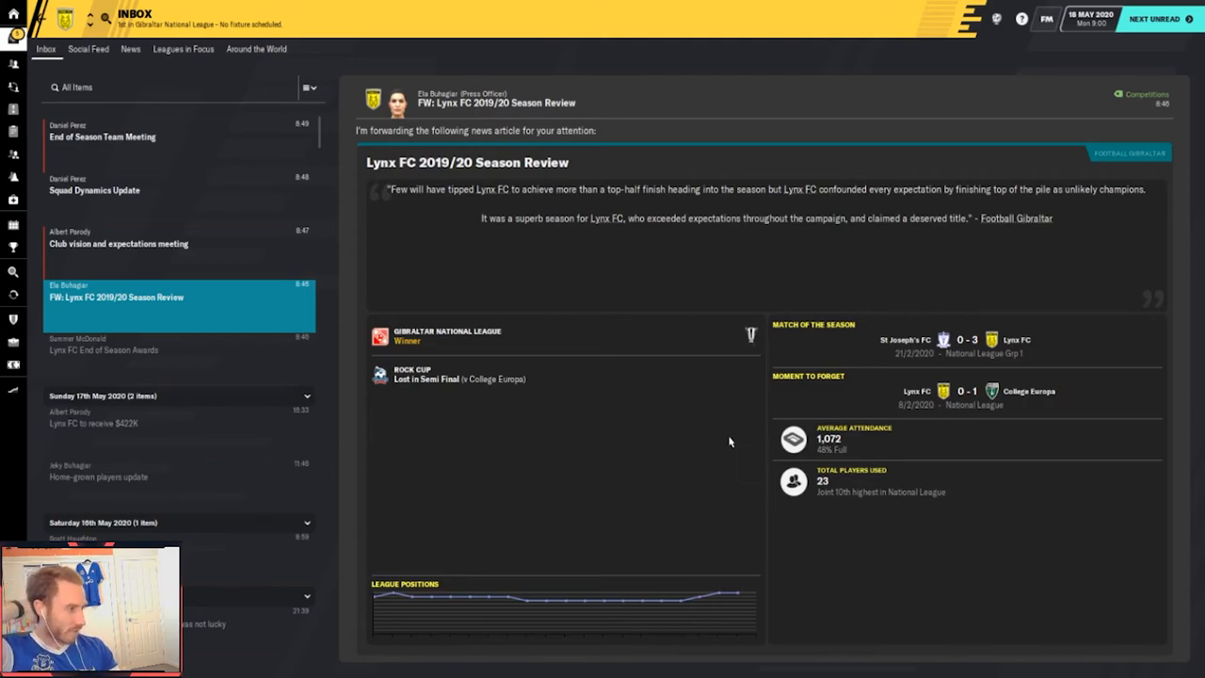
Move from the 2019/20 Season Review to the Squad Dynamics Update report
{"action": "left_click", "coordinate": [94, 189]}
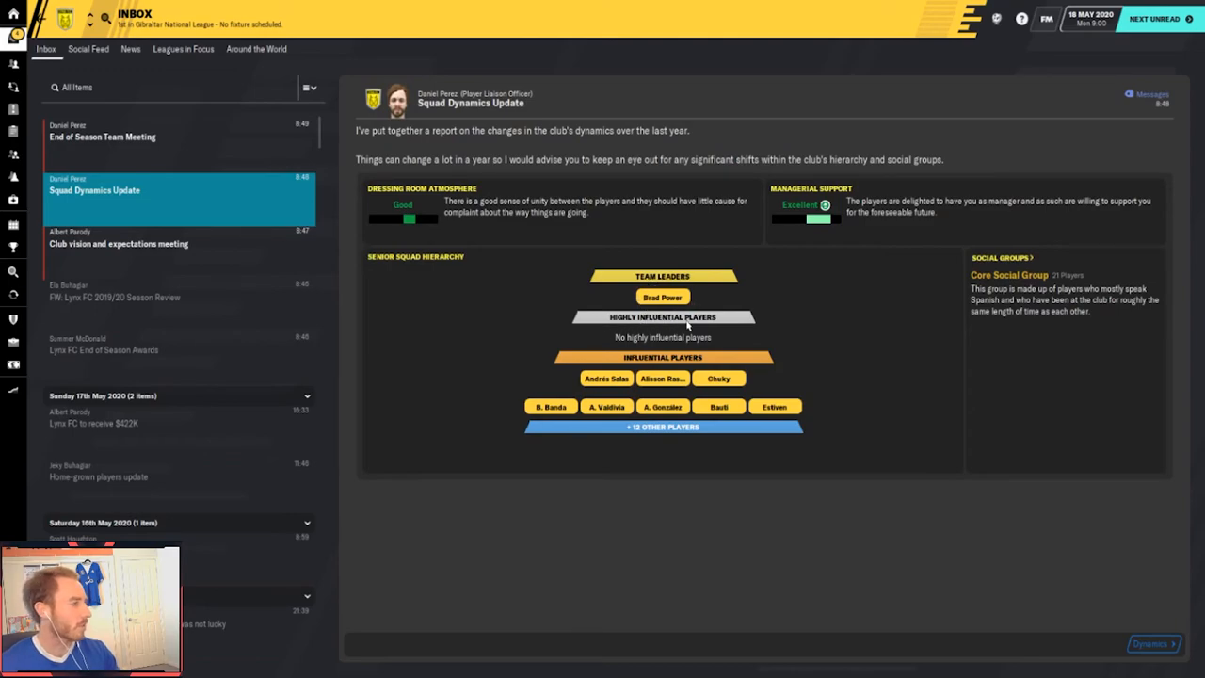
{"action": "mouse_move", "coordinate": [774, 449]}
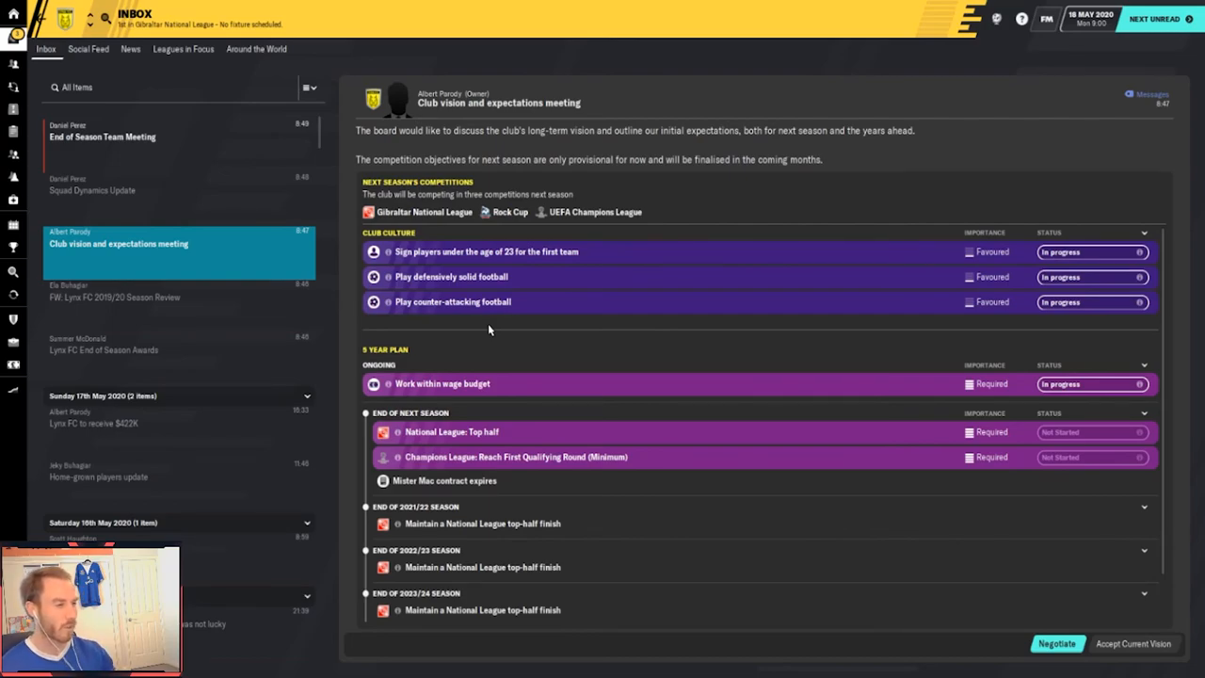
{"action": "mouse_move", "coordinate": [1058, 644]}
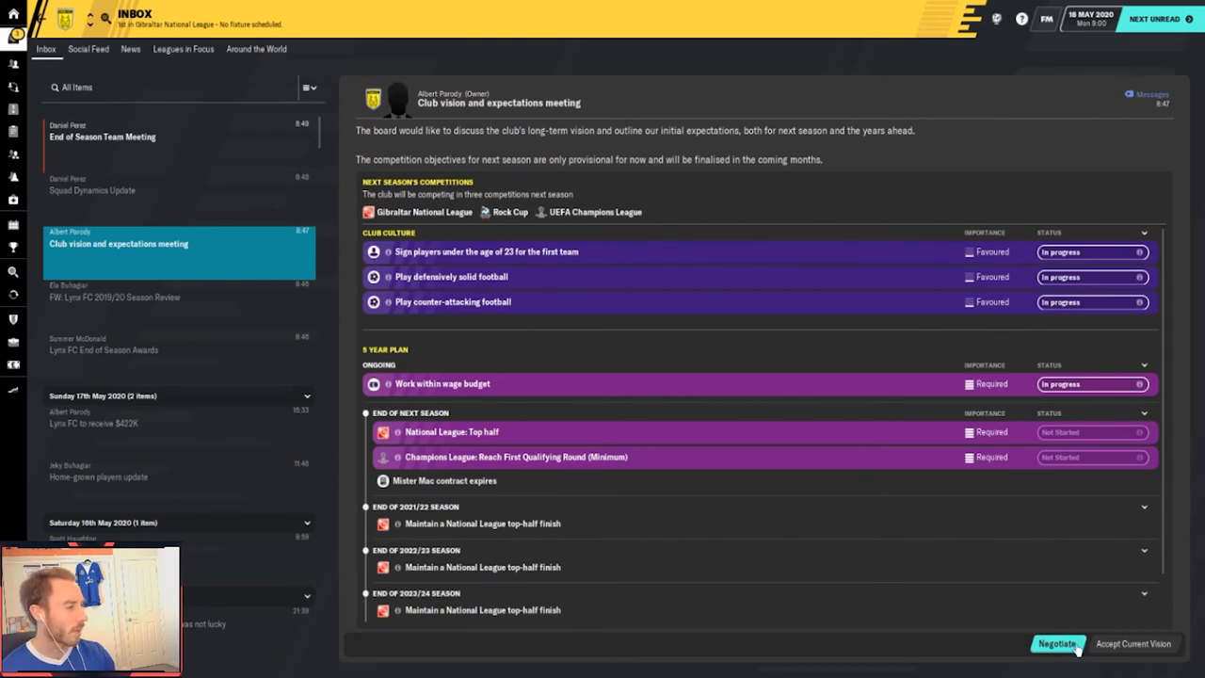
Review the board's objectives and accept the current club vision as it stands
{"action": "scroll", "scroll_direction": "down", "scroll_amount": 3}
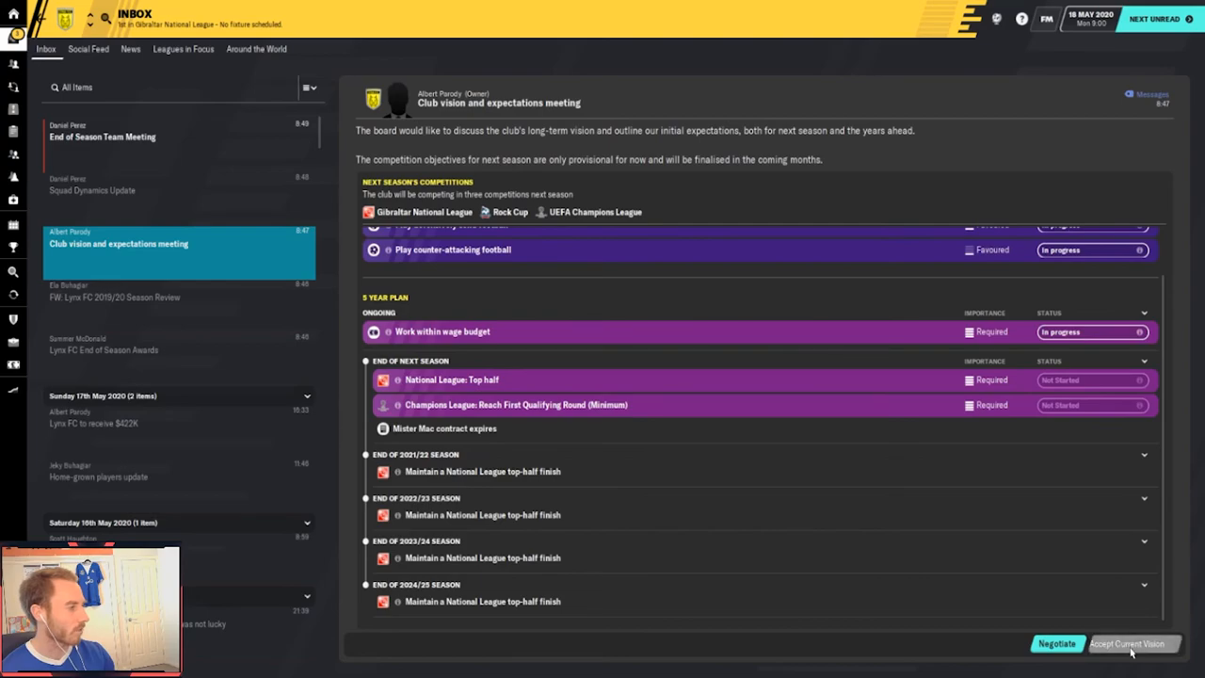
{"action": "left_click", "coordinate": [1126, 644]}
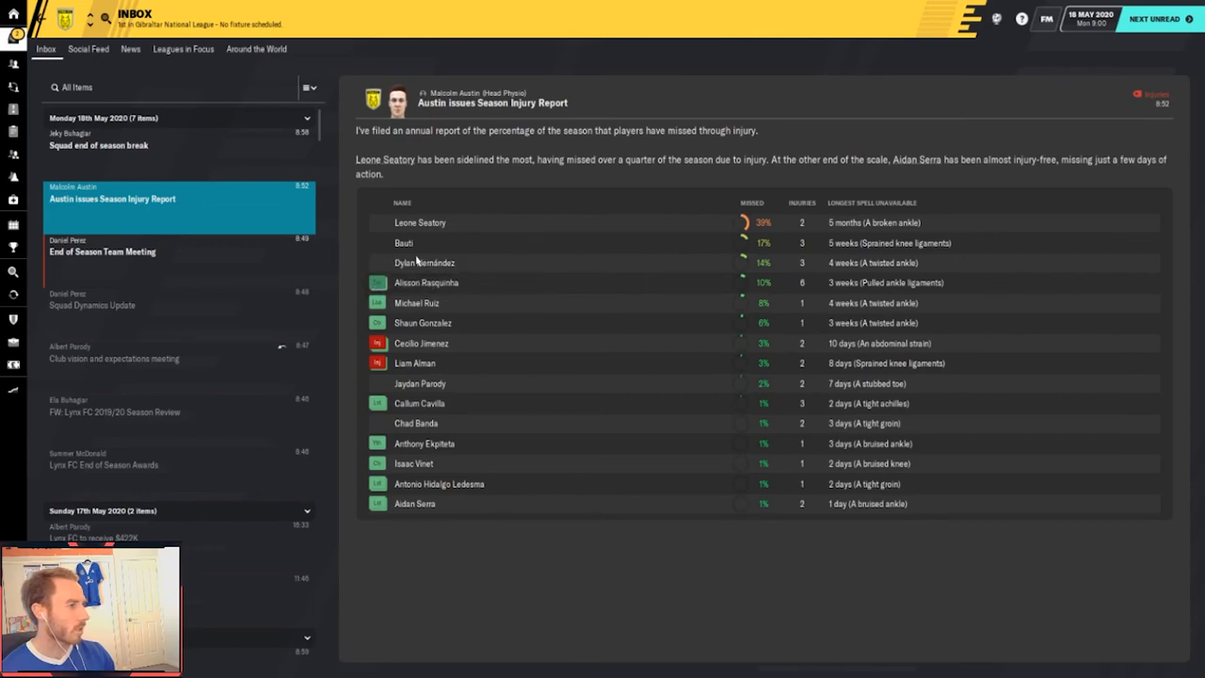
{"action": "mouse_move", "coordinate": [507, 376]}
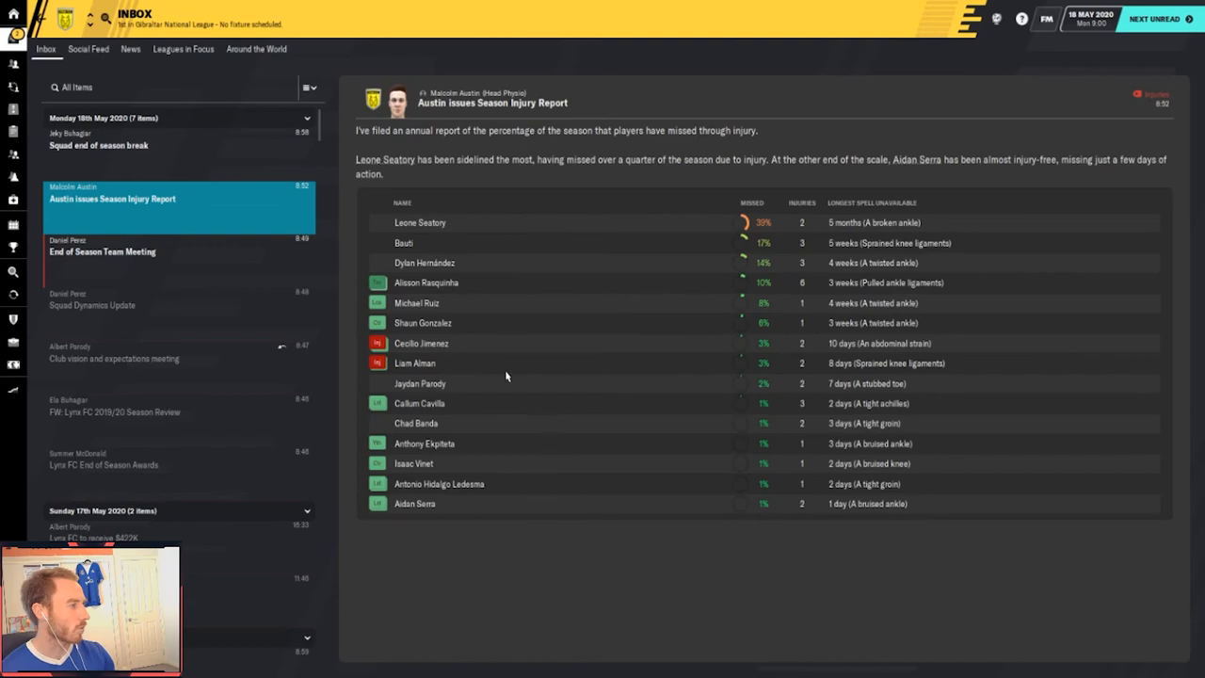
{"action": "mouse_move", "coordinate": [471, 296]}
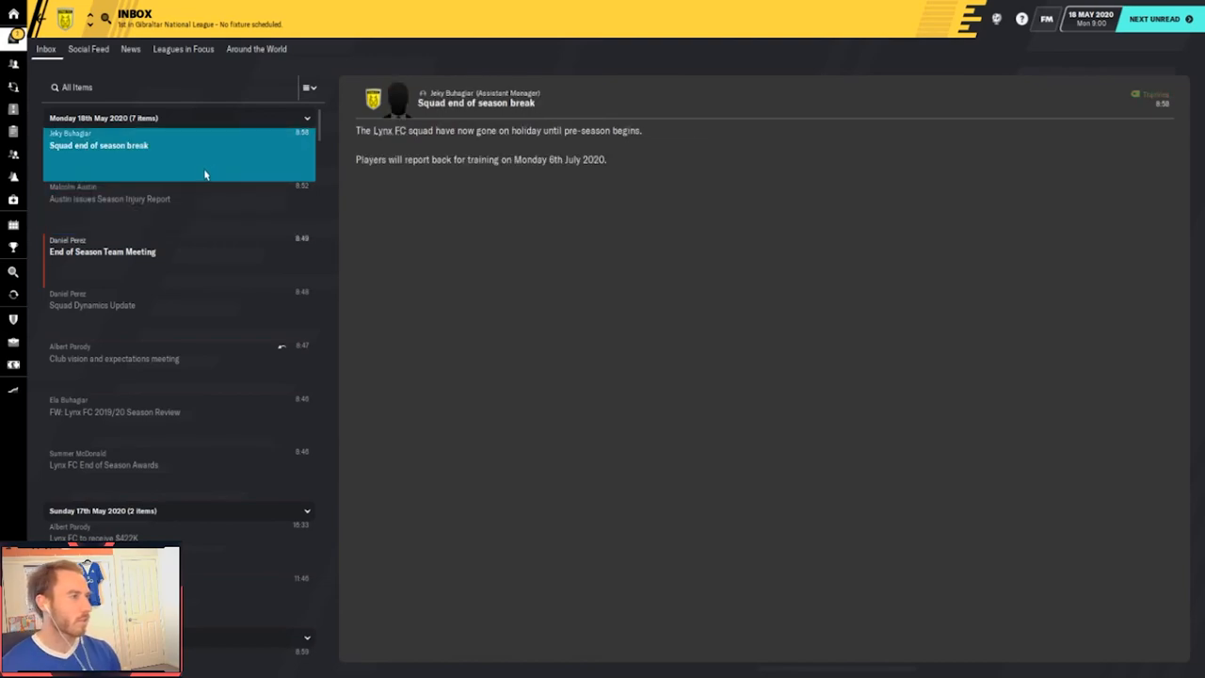
Bring up the End of Season Team Meeting inbox message
{"action": "left_click", "coordinate": [102, 252]}
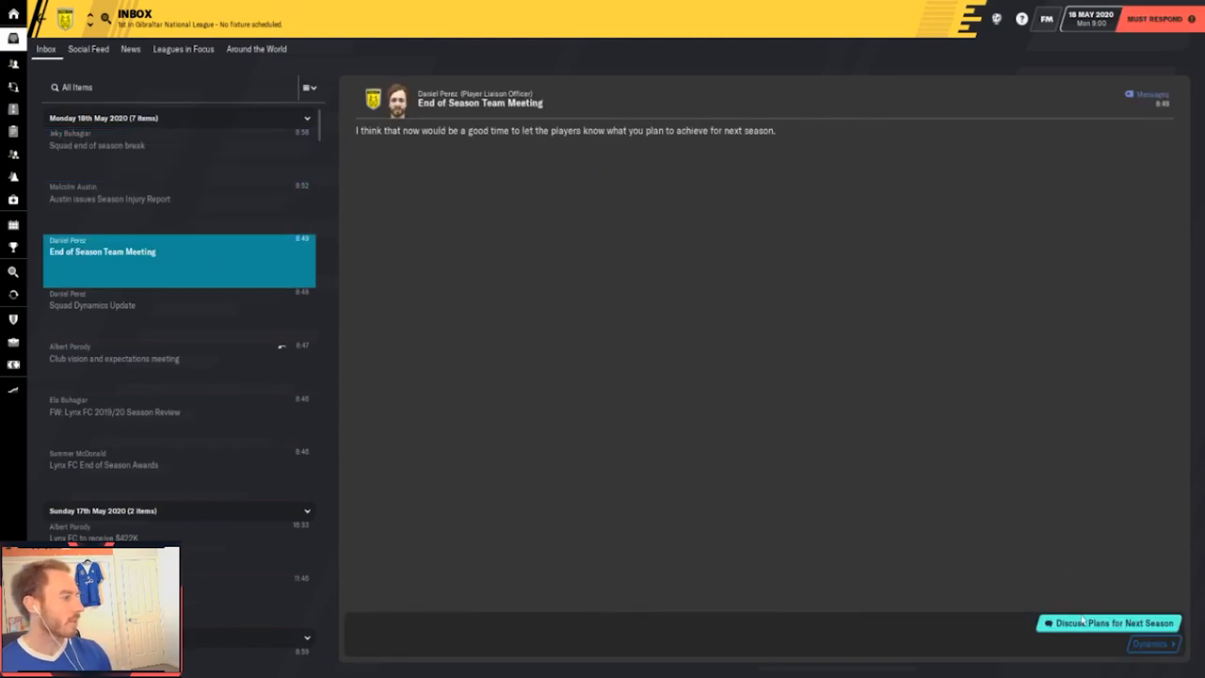
Calmly tell the squad they can reach the Europa League next season and finish the meeting
{"action": "left_click", "coordinate": [1110, 621]}
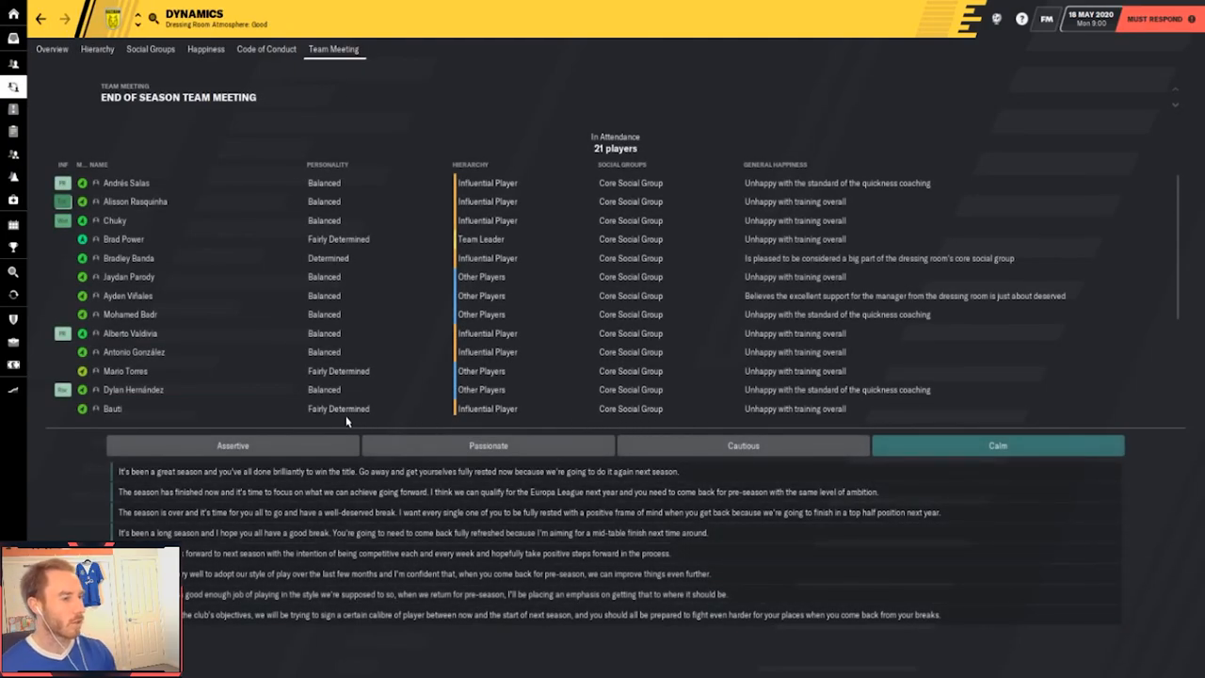
{"action": "left_click", "coordinate": [488, 445]}
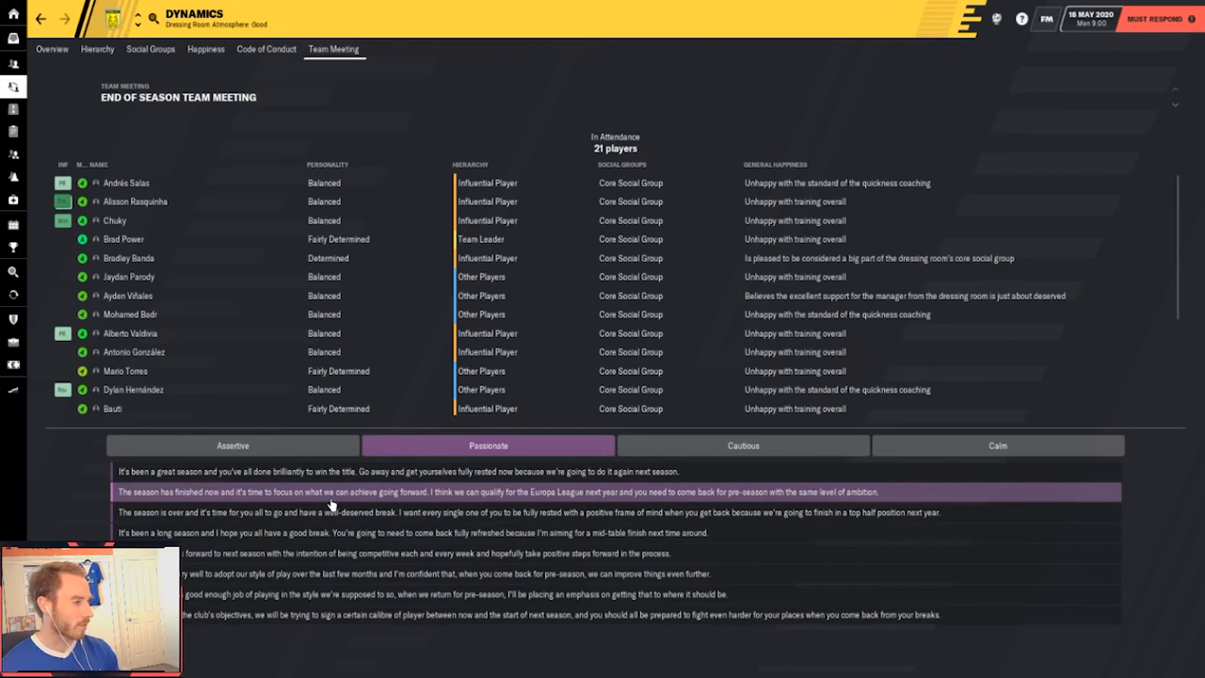
{"action": "left_click", "coordinate": [998, 445]}
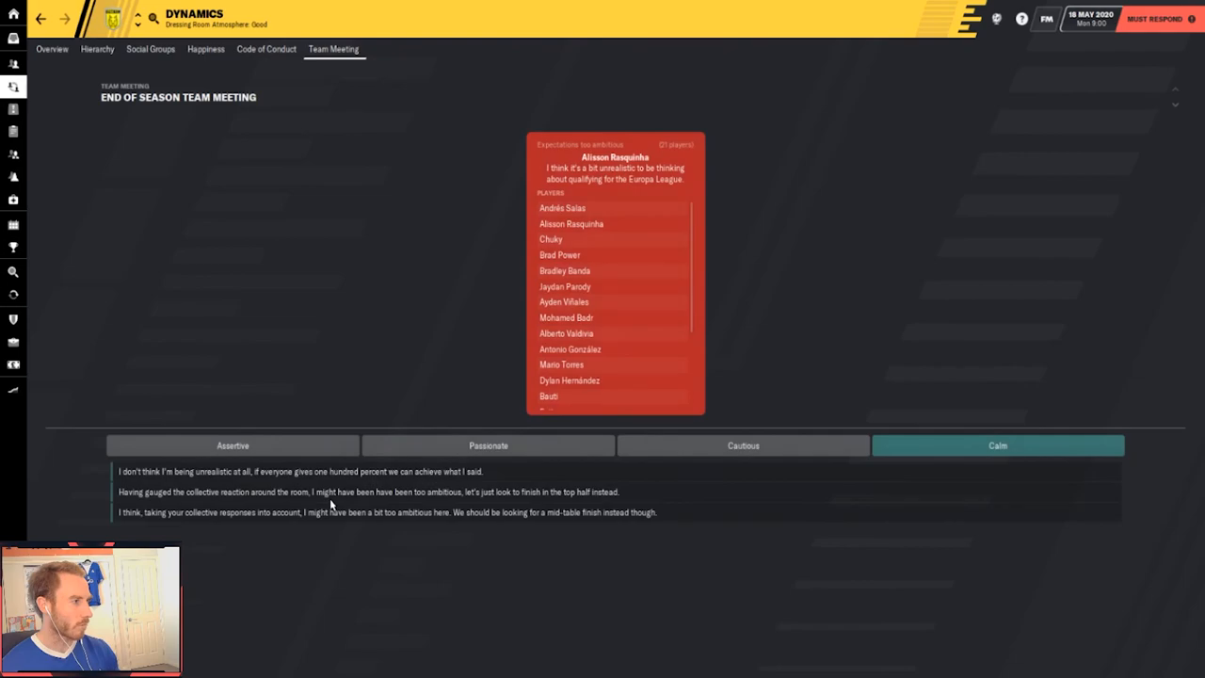
{"action": "mouse_move", "coordinate": [367, 492]}
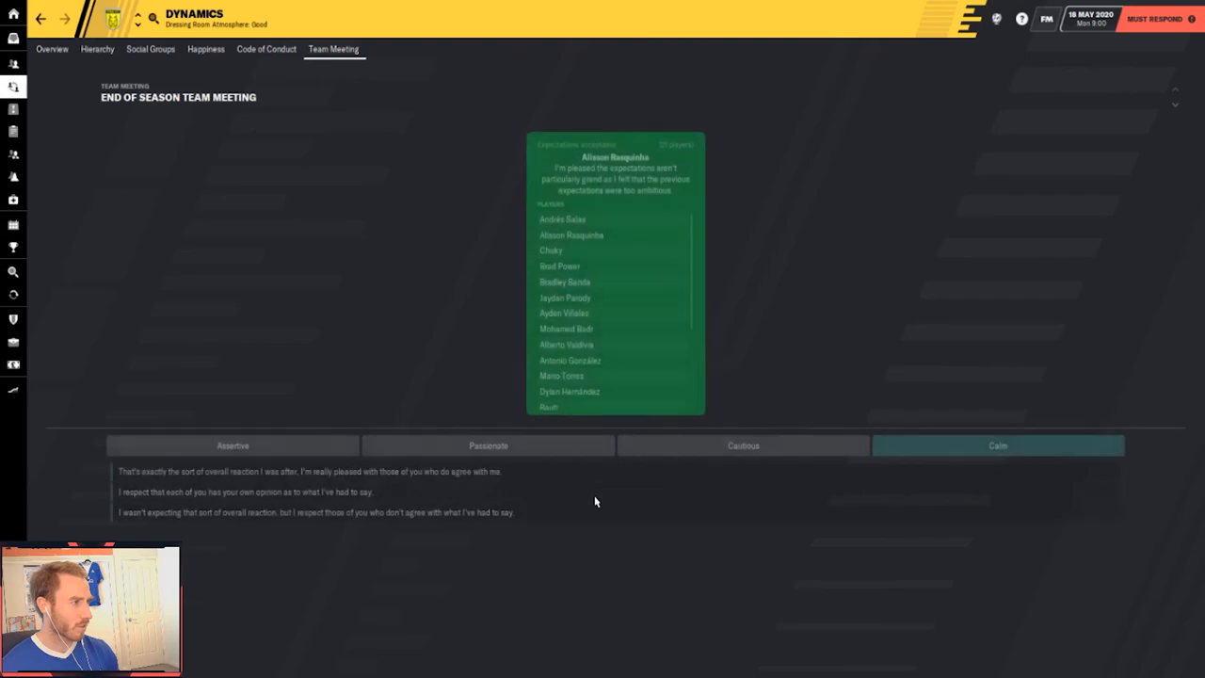
{"action": "mouse_move", "coordinate": [580, 491]}
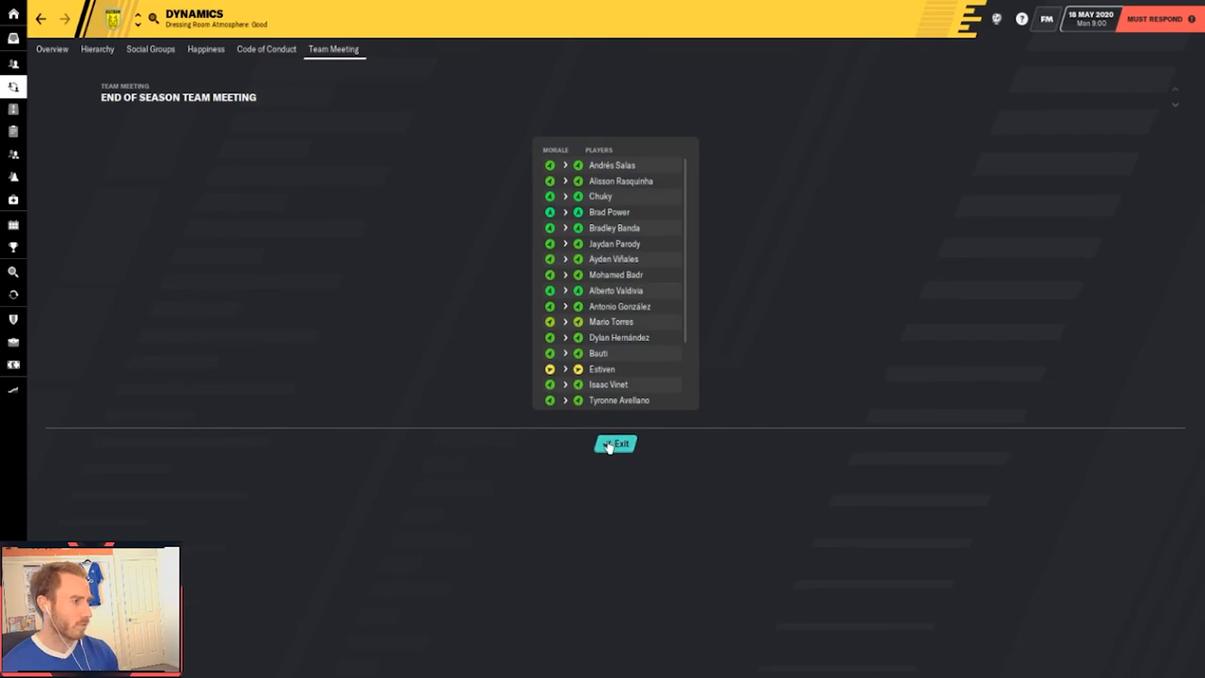
{"action": "left_click", "coordinate": [614, 445]}
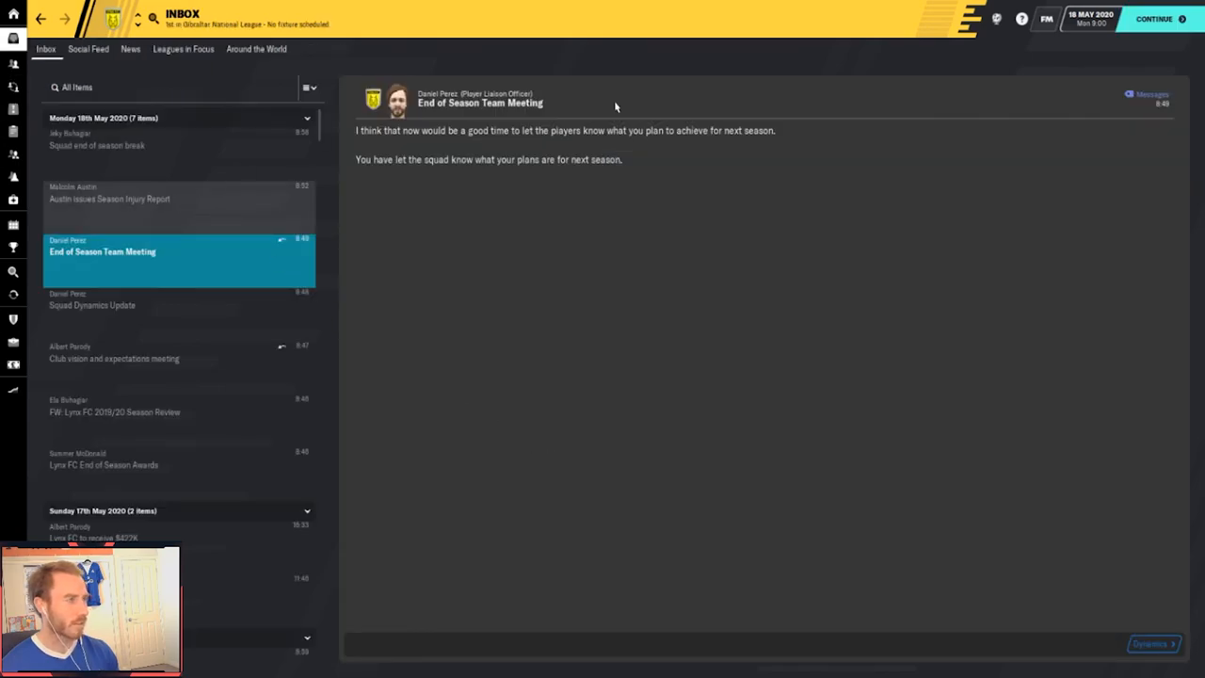
View the Leagues in Focus final tables with Lynx FC top in Gibraltar
{"action": "left_click", "coordinate": [98, 145]}
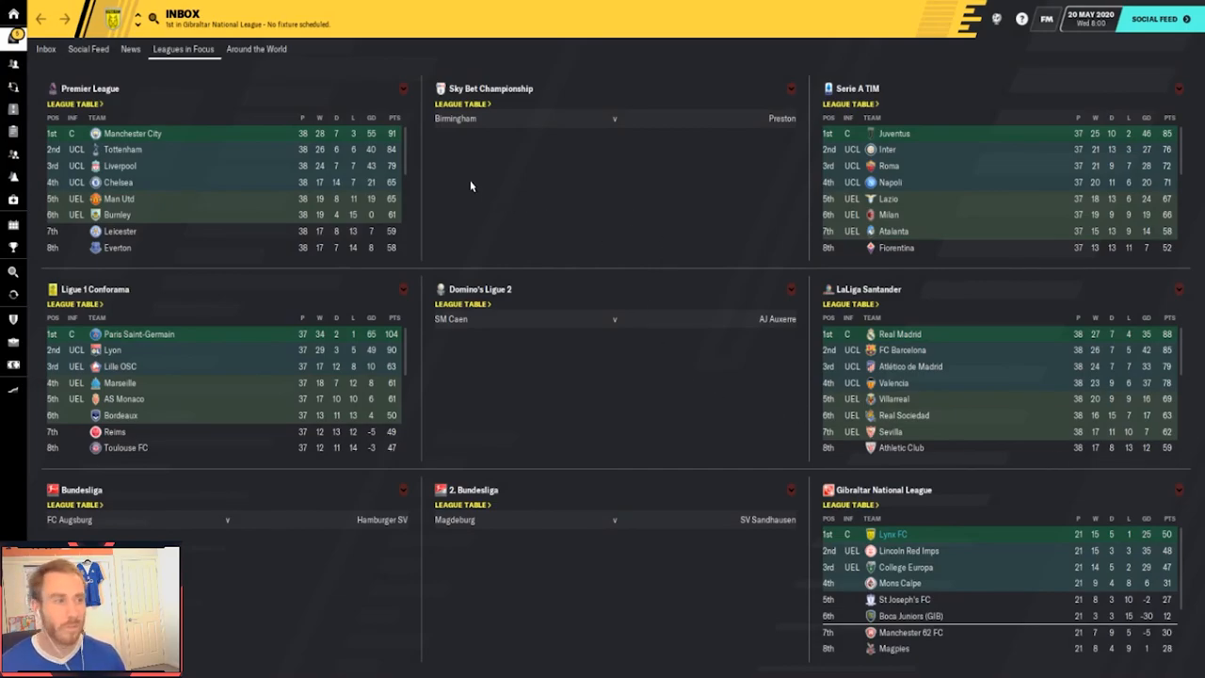
{"action": "mouse_move", "coordinate": [440, 335]}
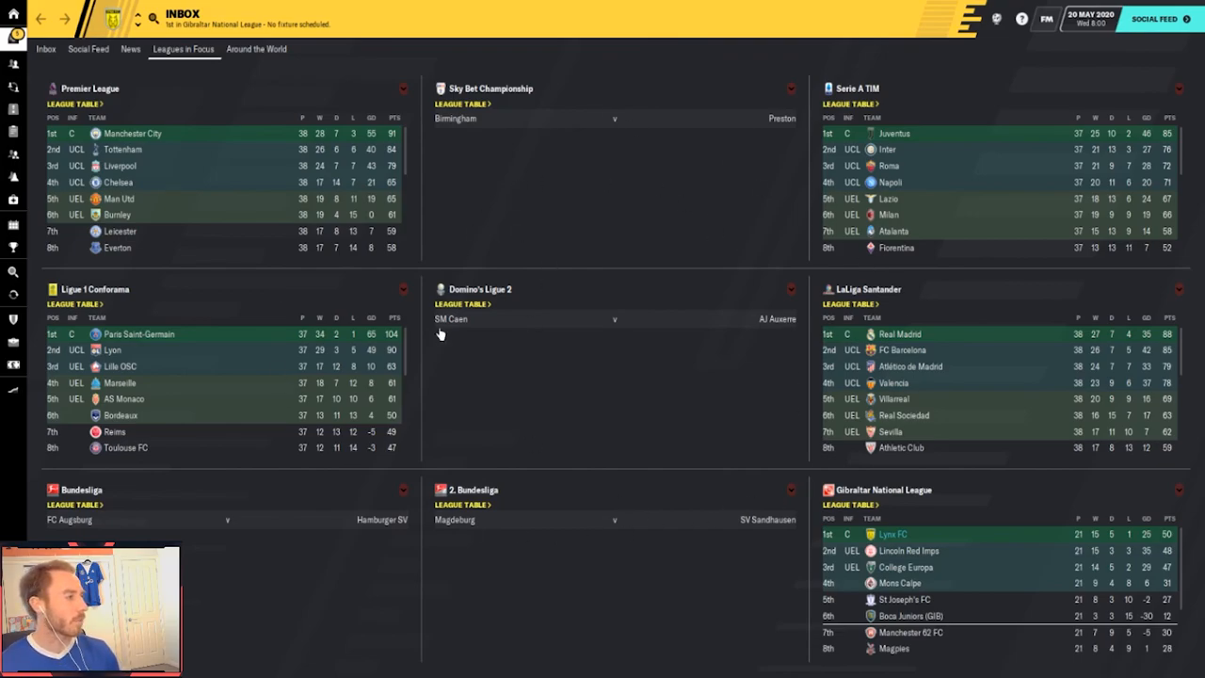
{"action": "mouse_move", "coordinate": [544, 488]}
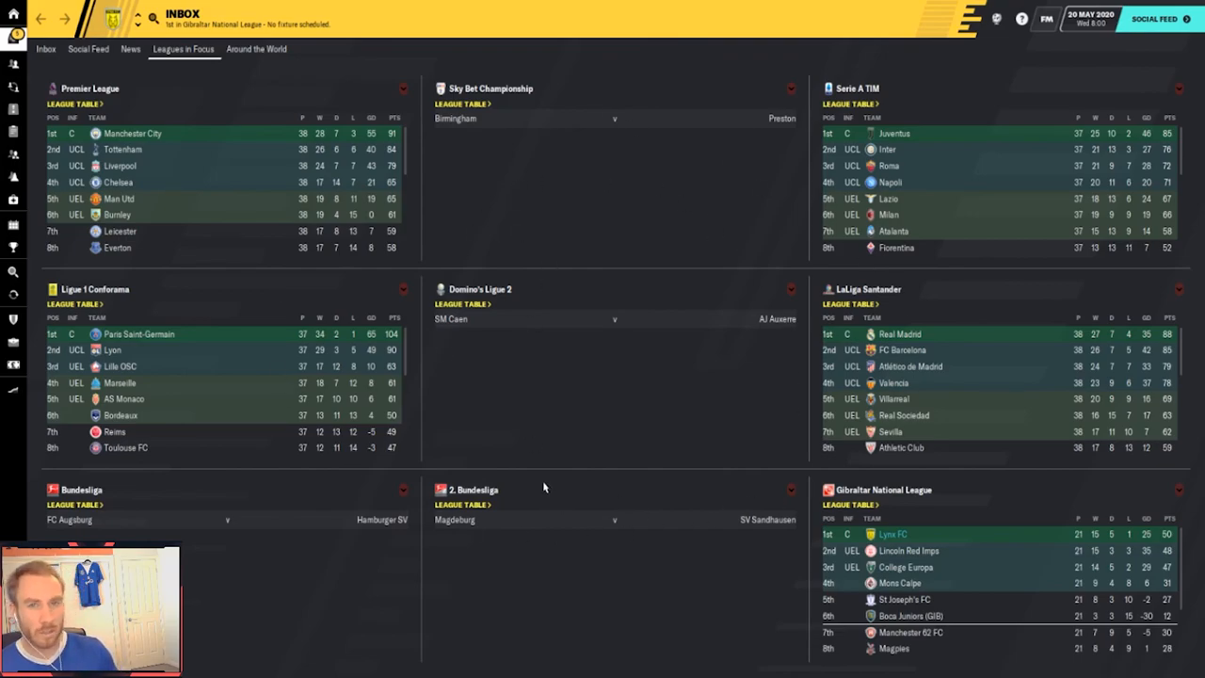
{"action": "mouse_move", "coordinate": [561, 469]}
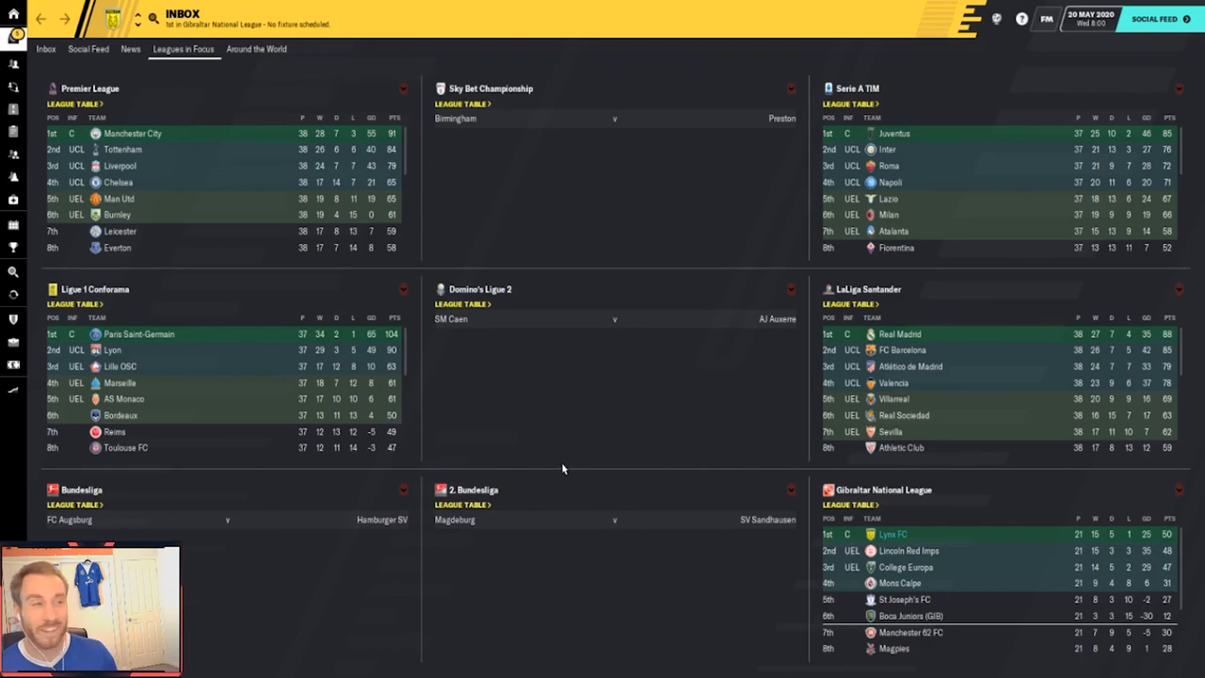
{"action": "mouse_move", "coordinate": [550, 486]}
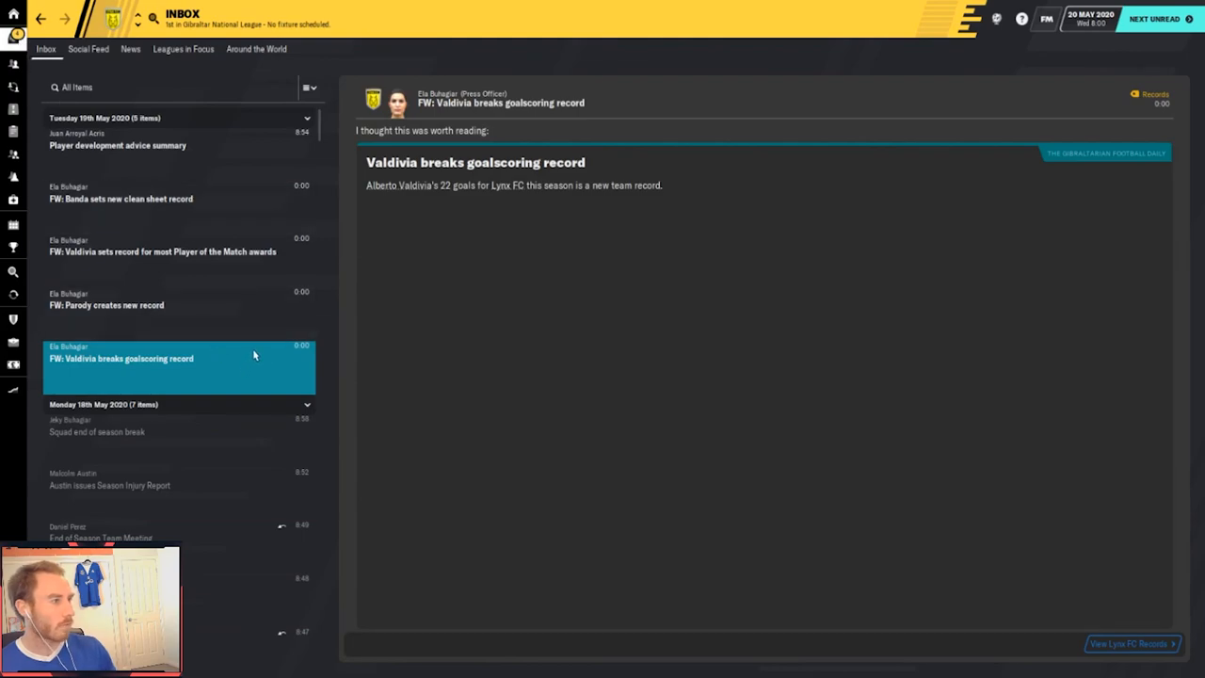
Read Parody's assists record news and the next club record item on Valdivia's goalscoring
{"action": "left_click", "coordinate": [181, 298]}
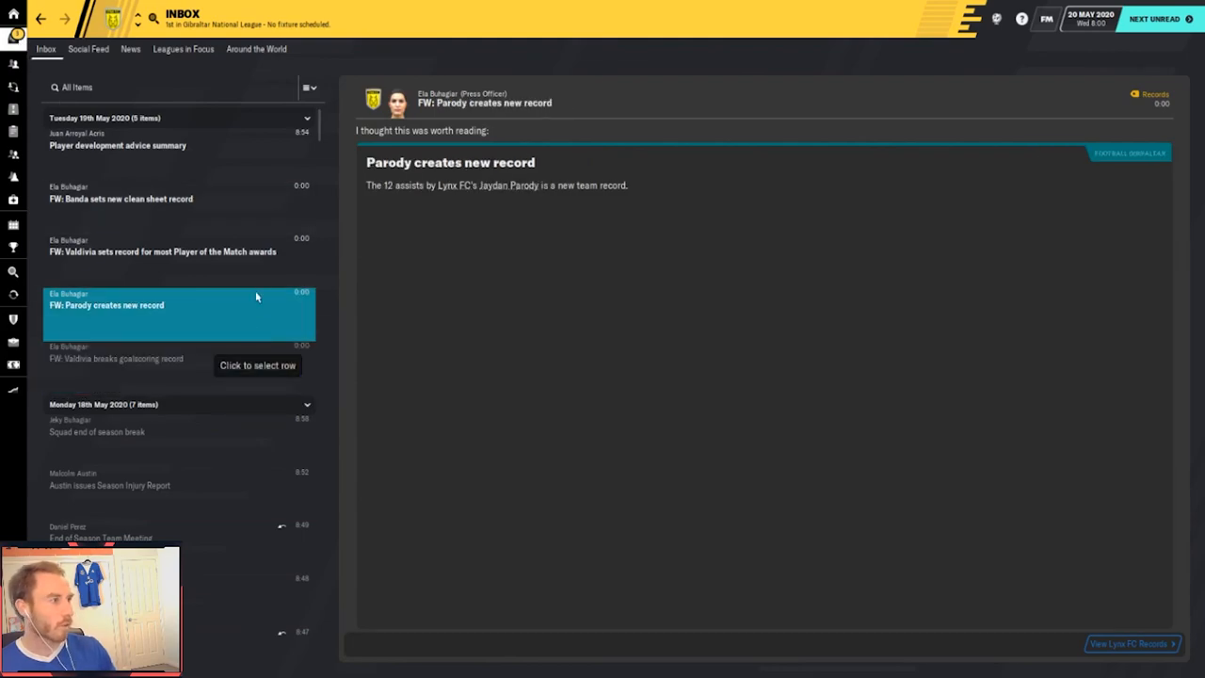
{"action": "left_click", "coordinate": [162, 253]}
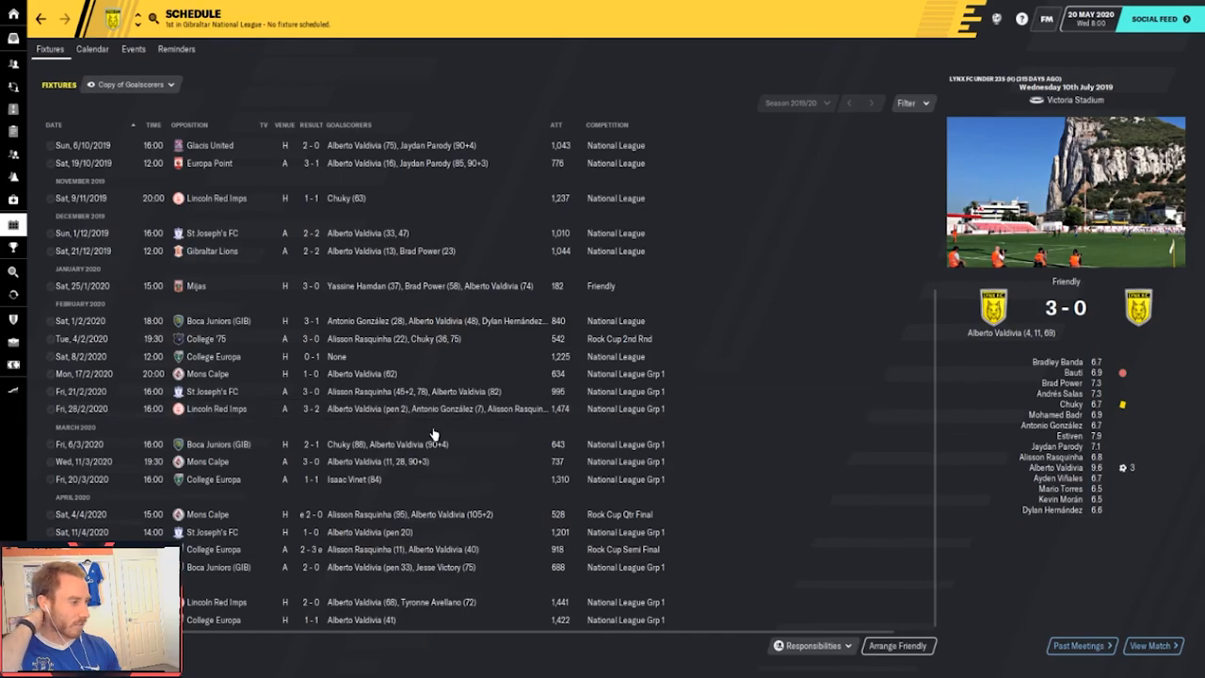
{"action": "mouse_move", "coordinate": [443, 408]}
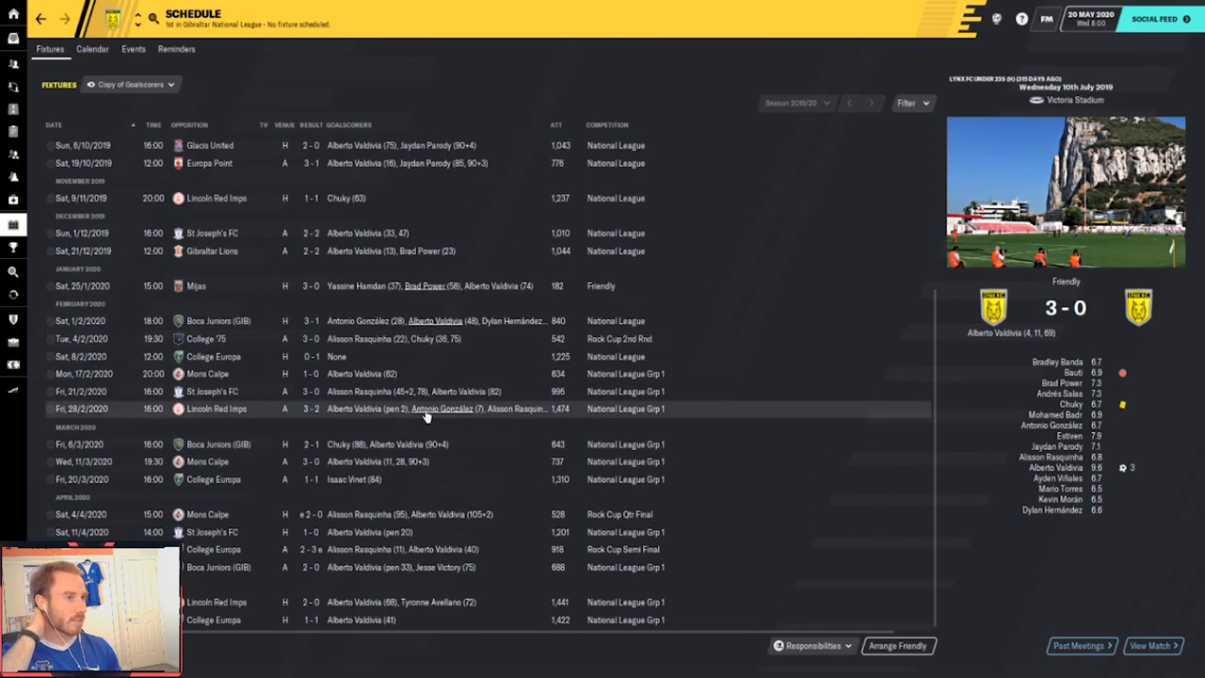
{"action": "mouse_move", "coordinate": [410, 444]}
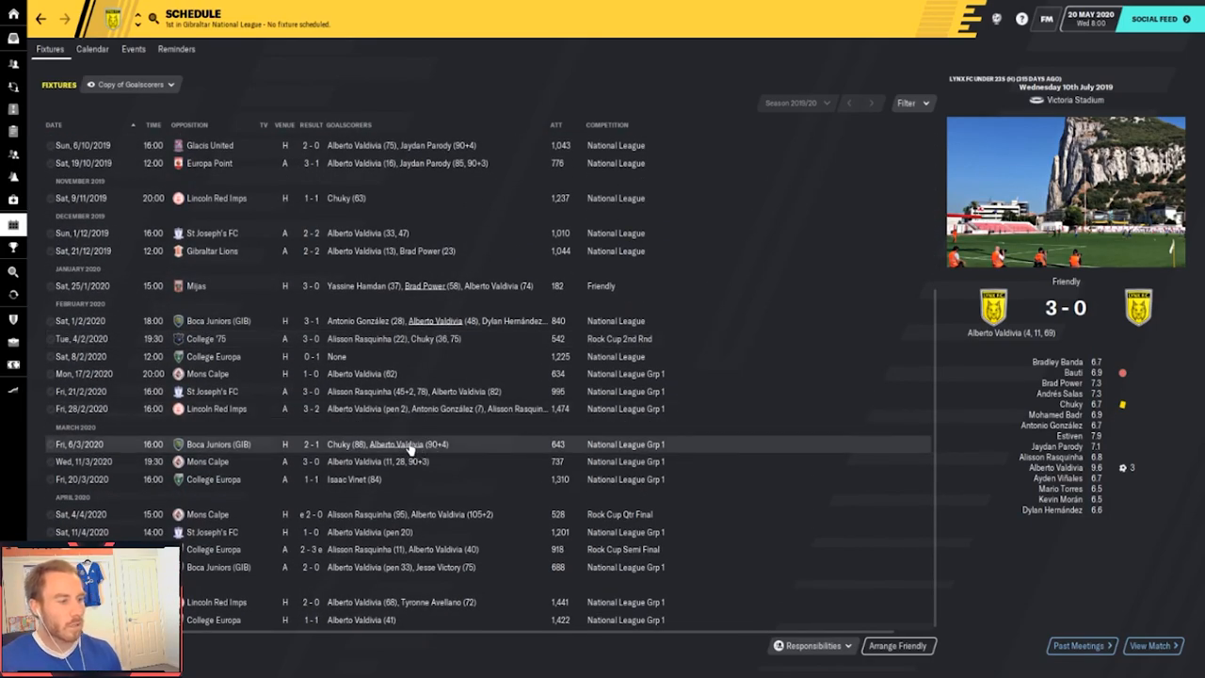
{"action": "mouse_move", "coordinate": [410, 448]}
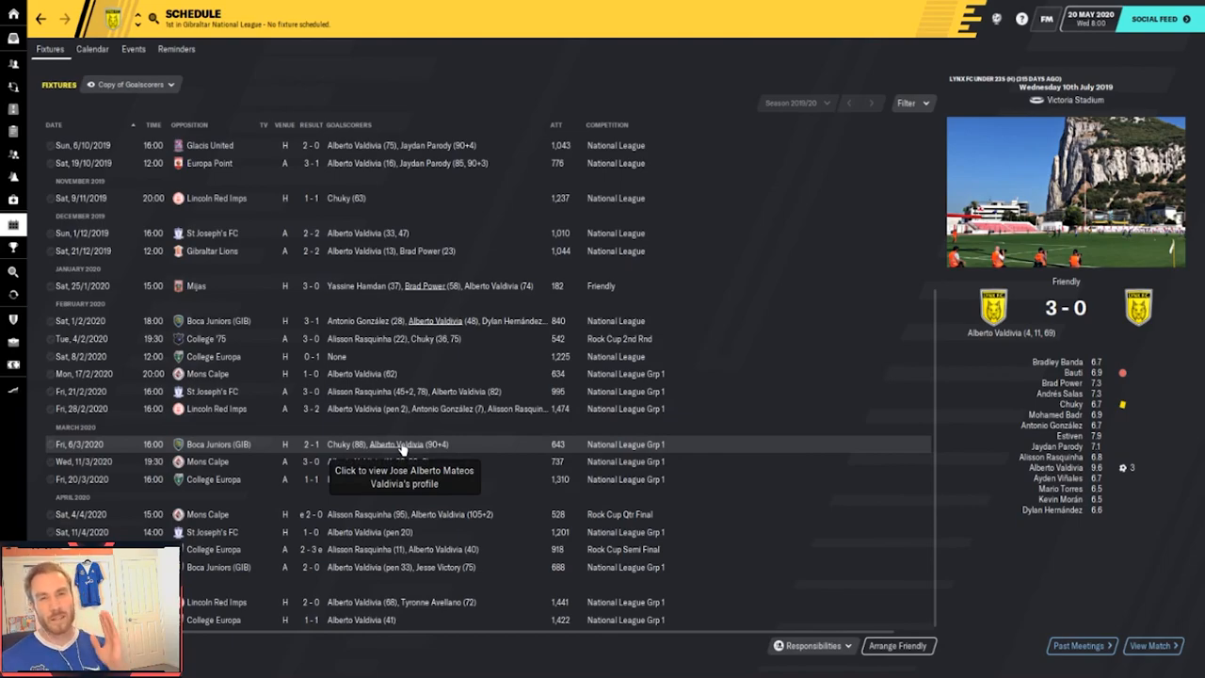